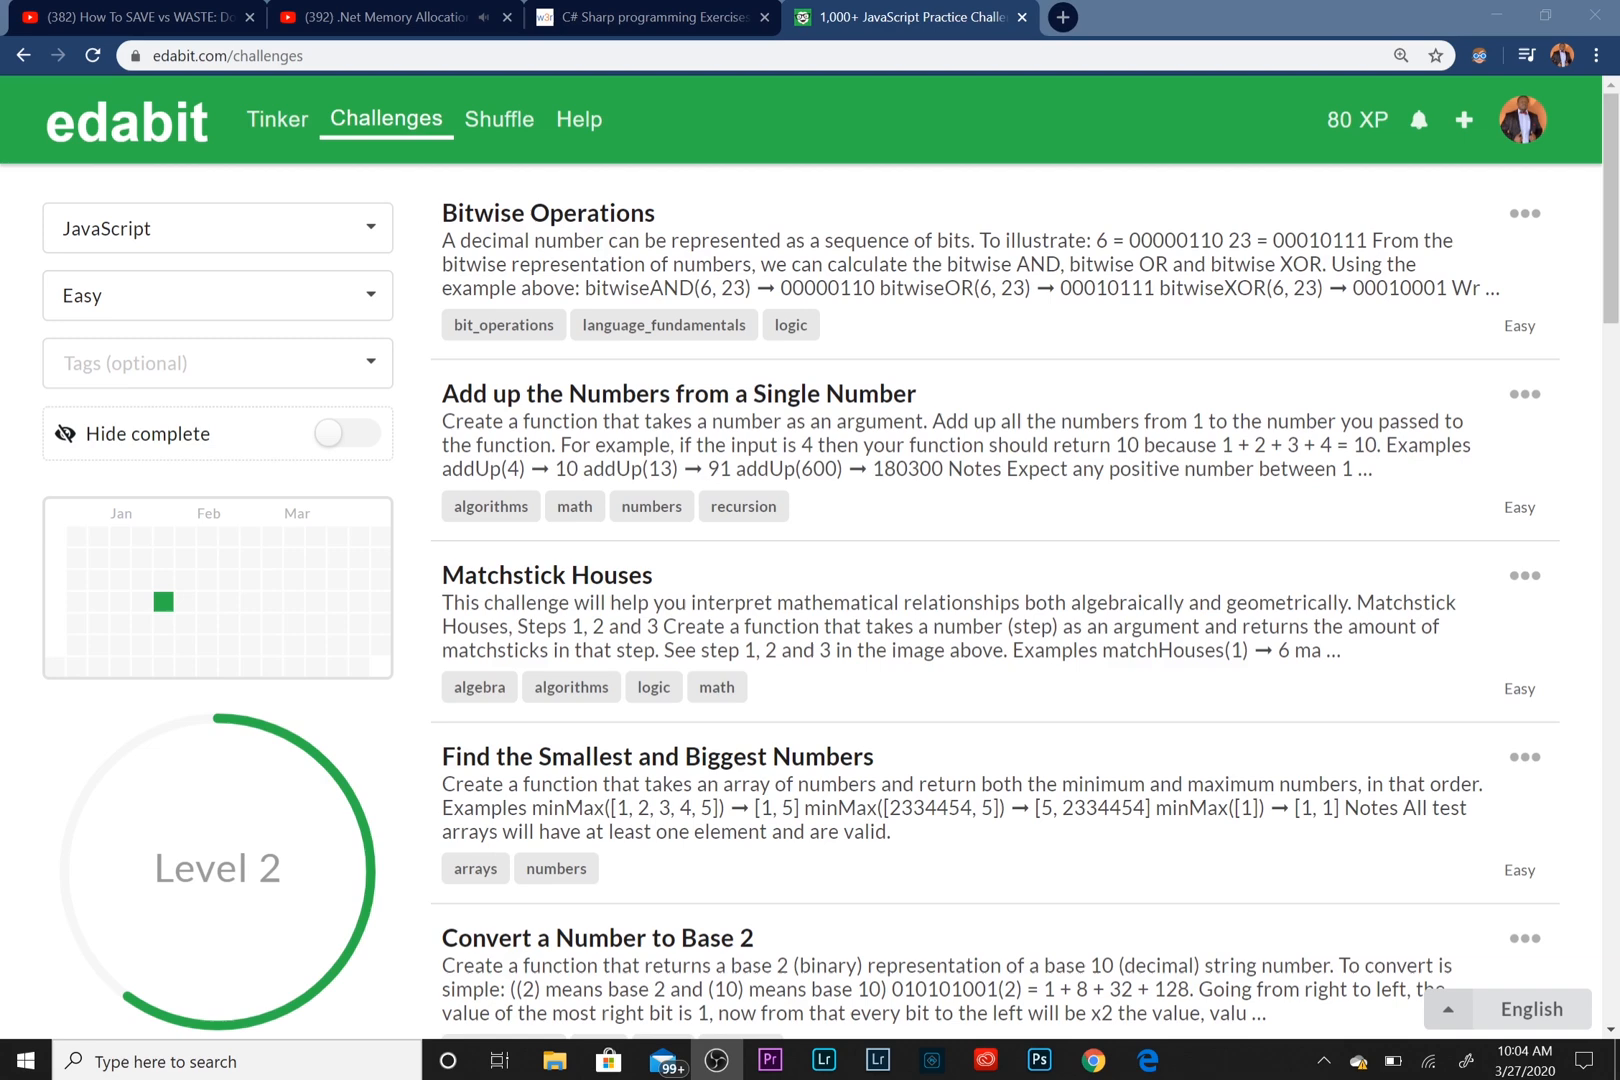
{"action": "mouse_move", "coordinate": [204, 322]}
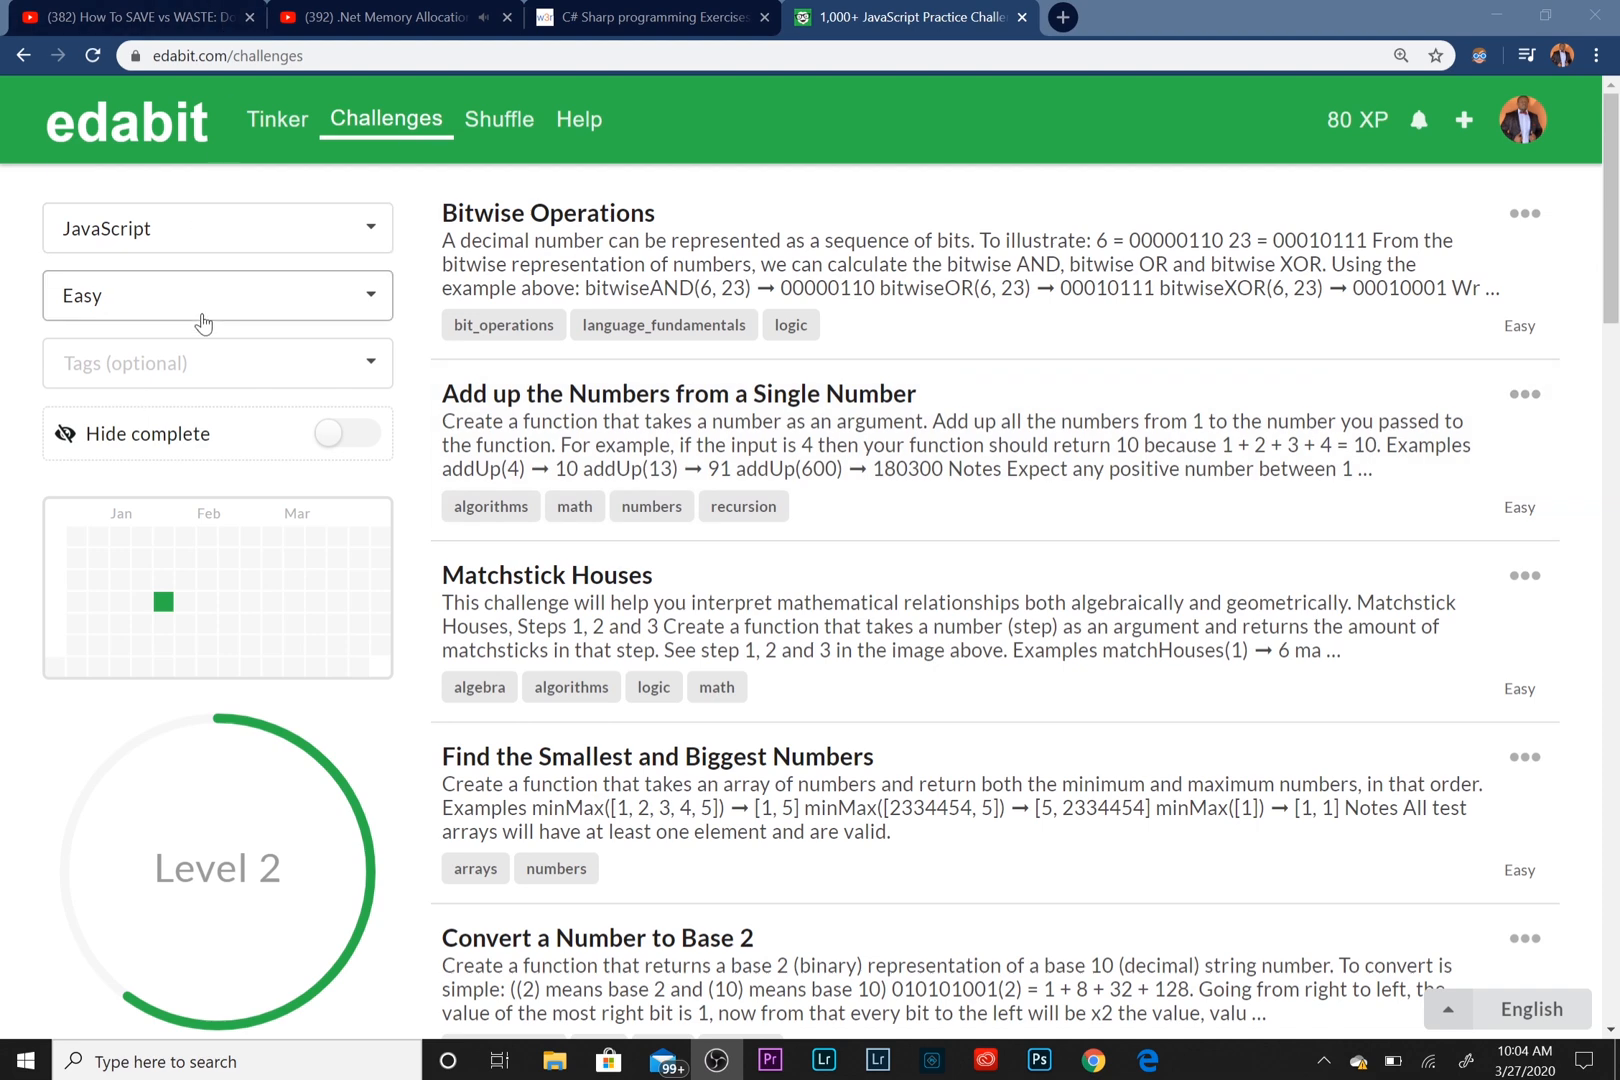
{"action": "mouse_move", "coordinate": [206, 267]}
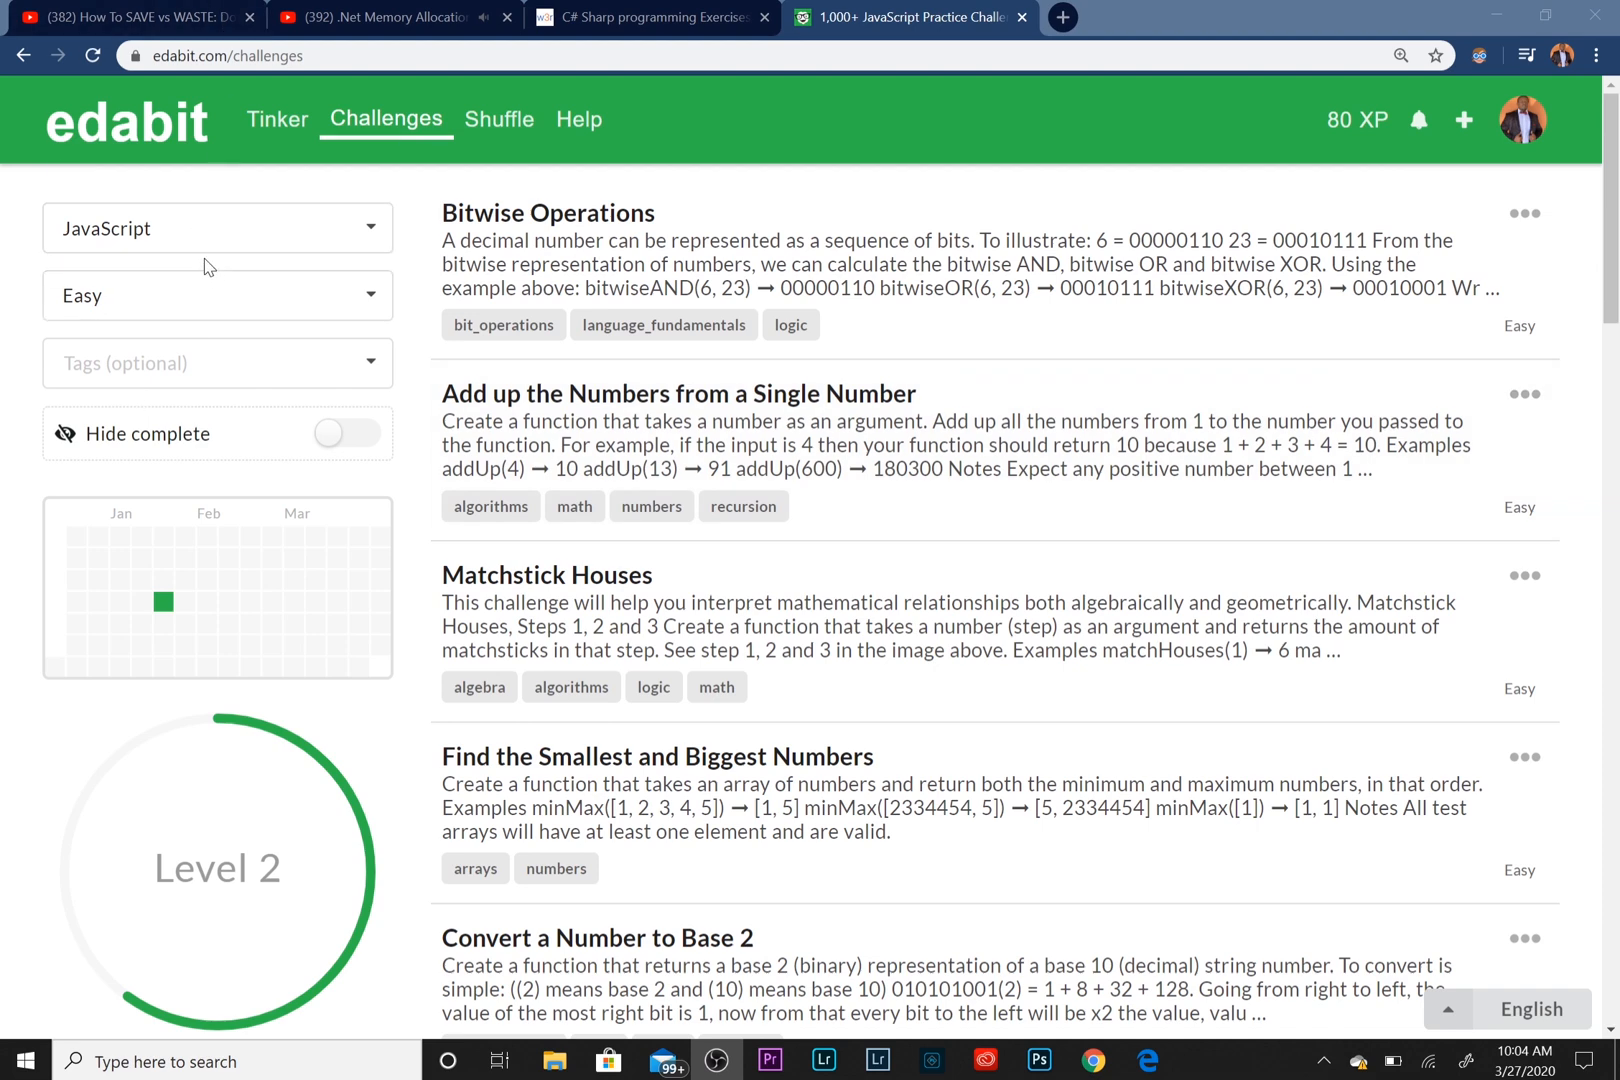
{"action": "mouse_move", "coordinate": [580, 119]}
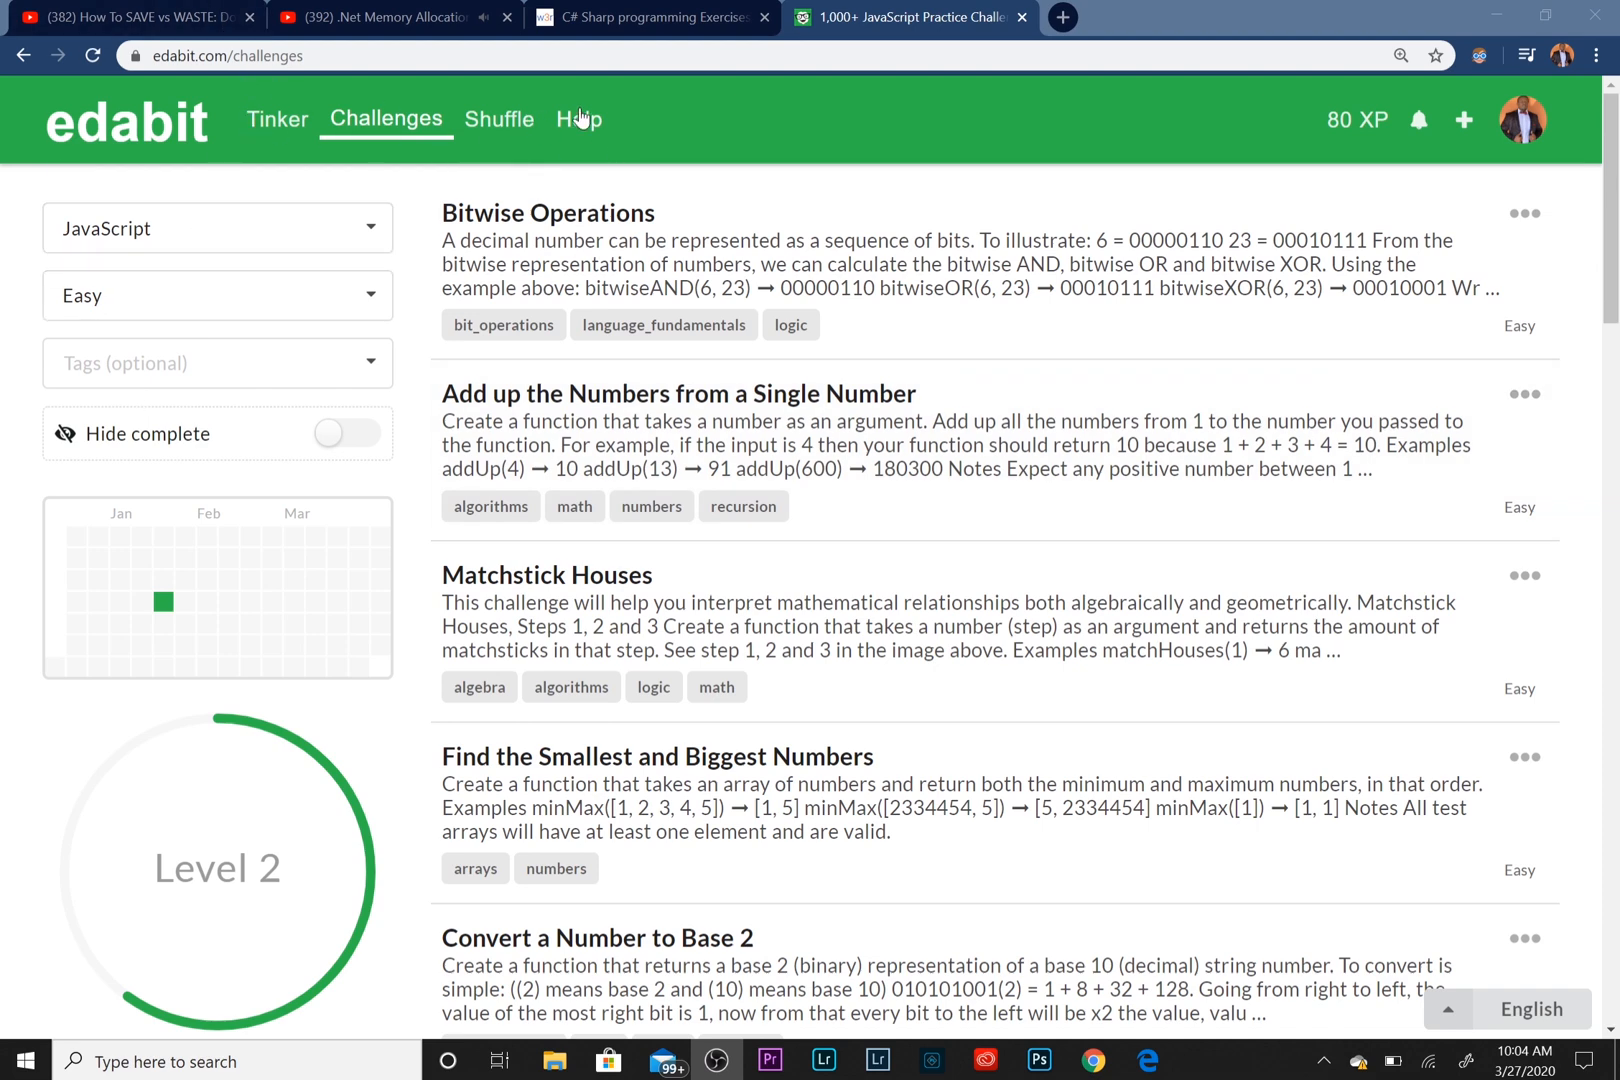
{"action": "mouse_move", "coordinate": [1446, 127]}
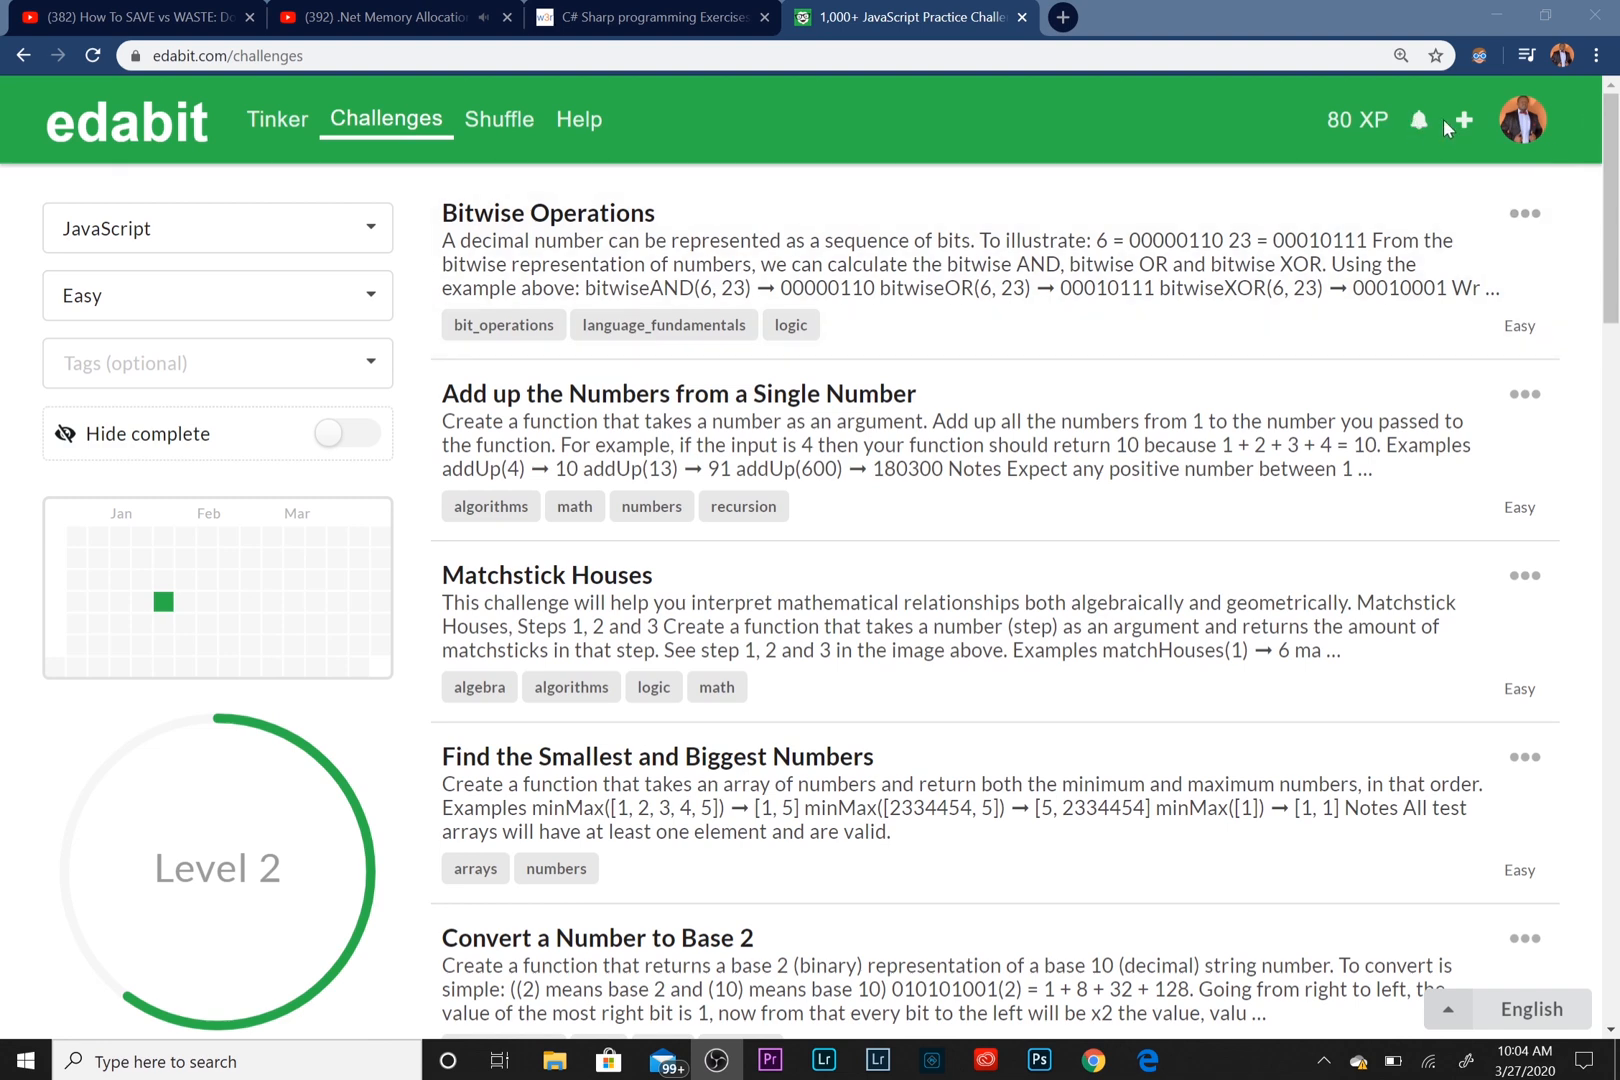
{"action": "mouse_move", "coordinate": [1114, 10]}
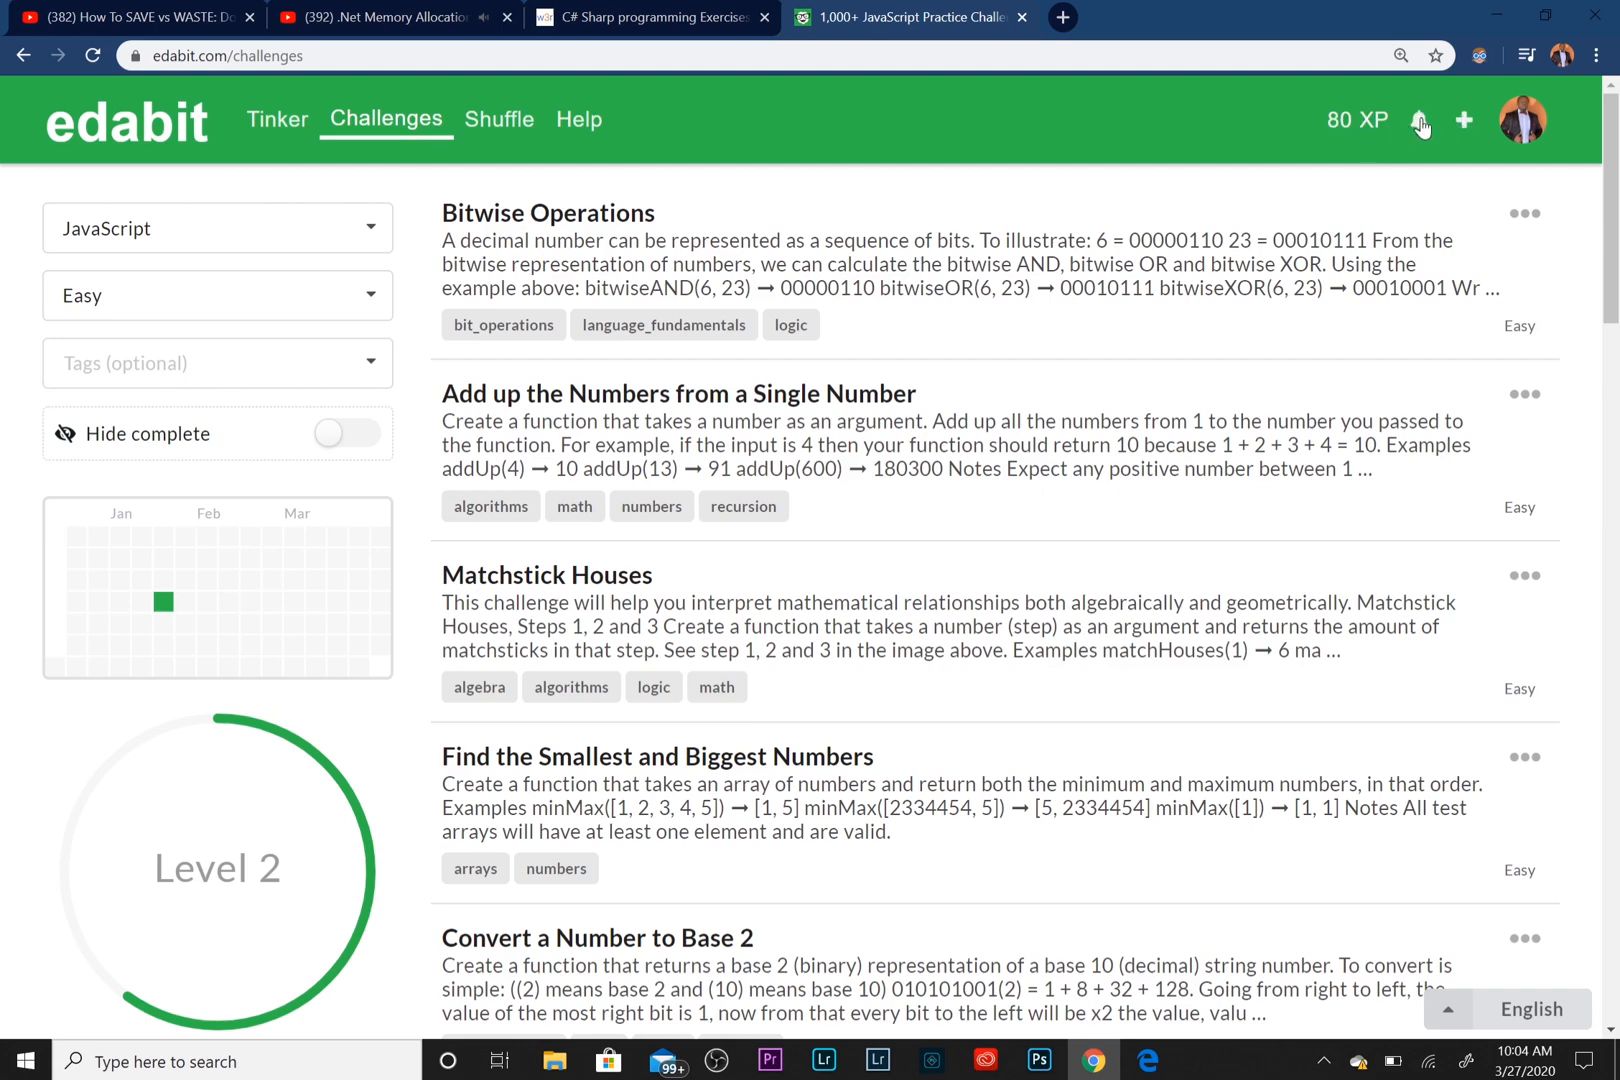
Check the account menu, then go to Edabit's Tinker online compiler
{"action": "left_click", "coordinate": [1520, 119]}
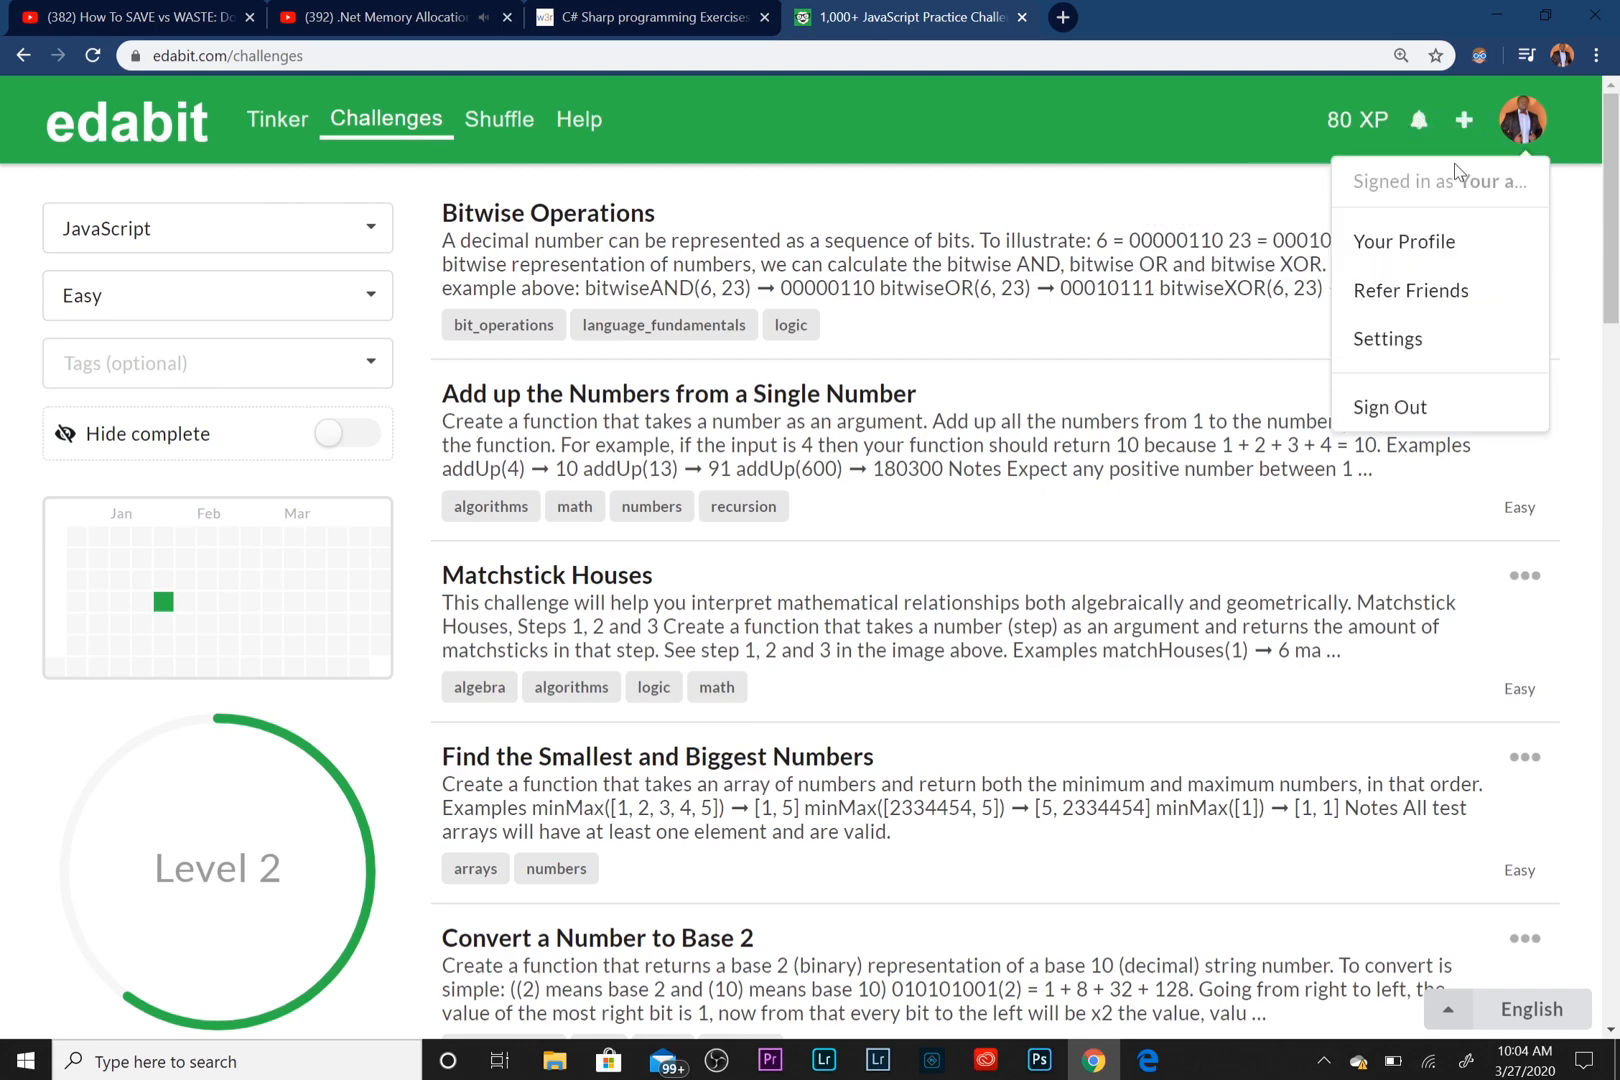
{"action": "mouse_move", "coordinate": [499, 120]}
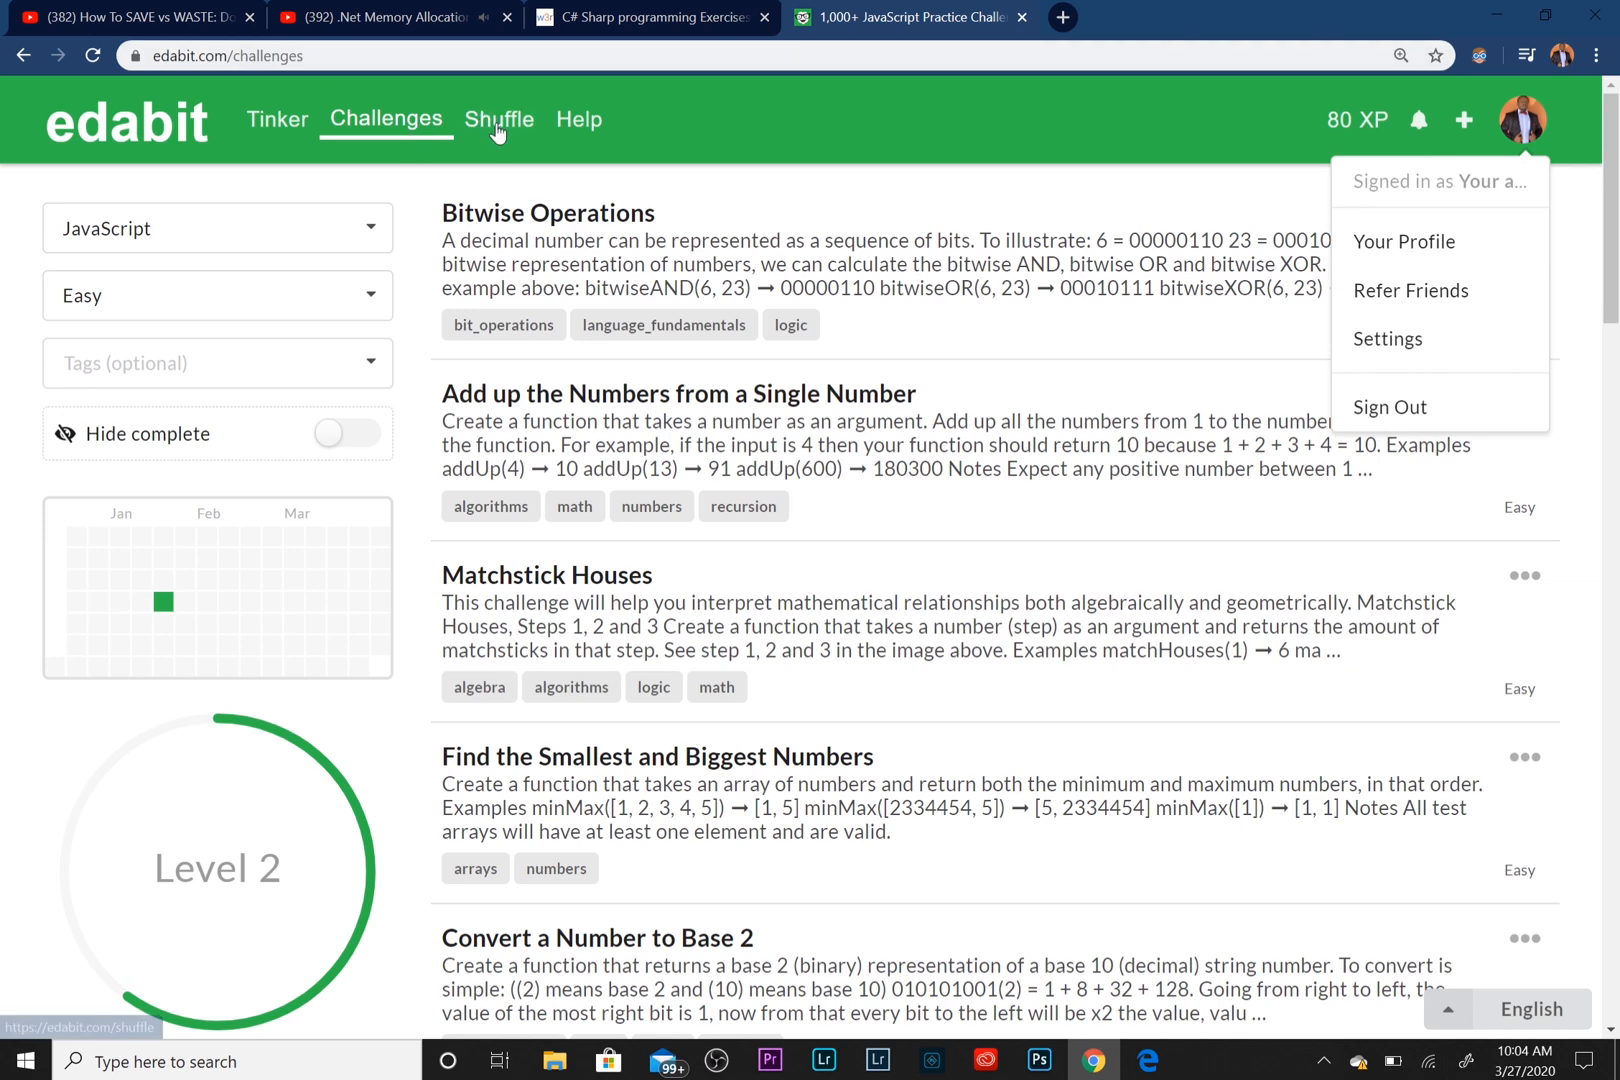
{"action": "left_click", "coordinate": [275, 120]}
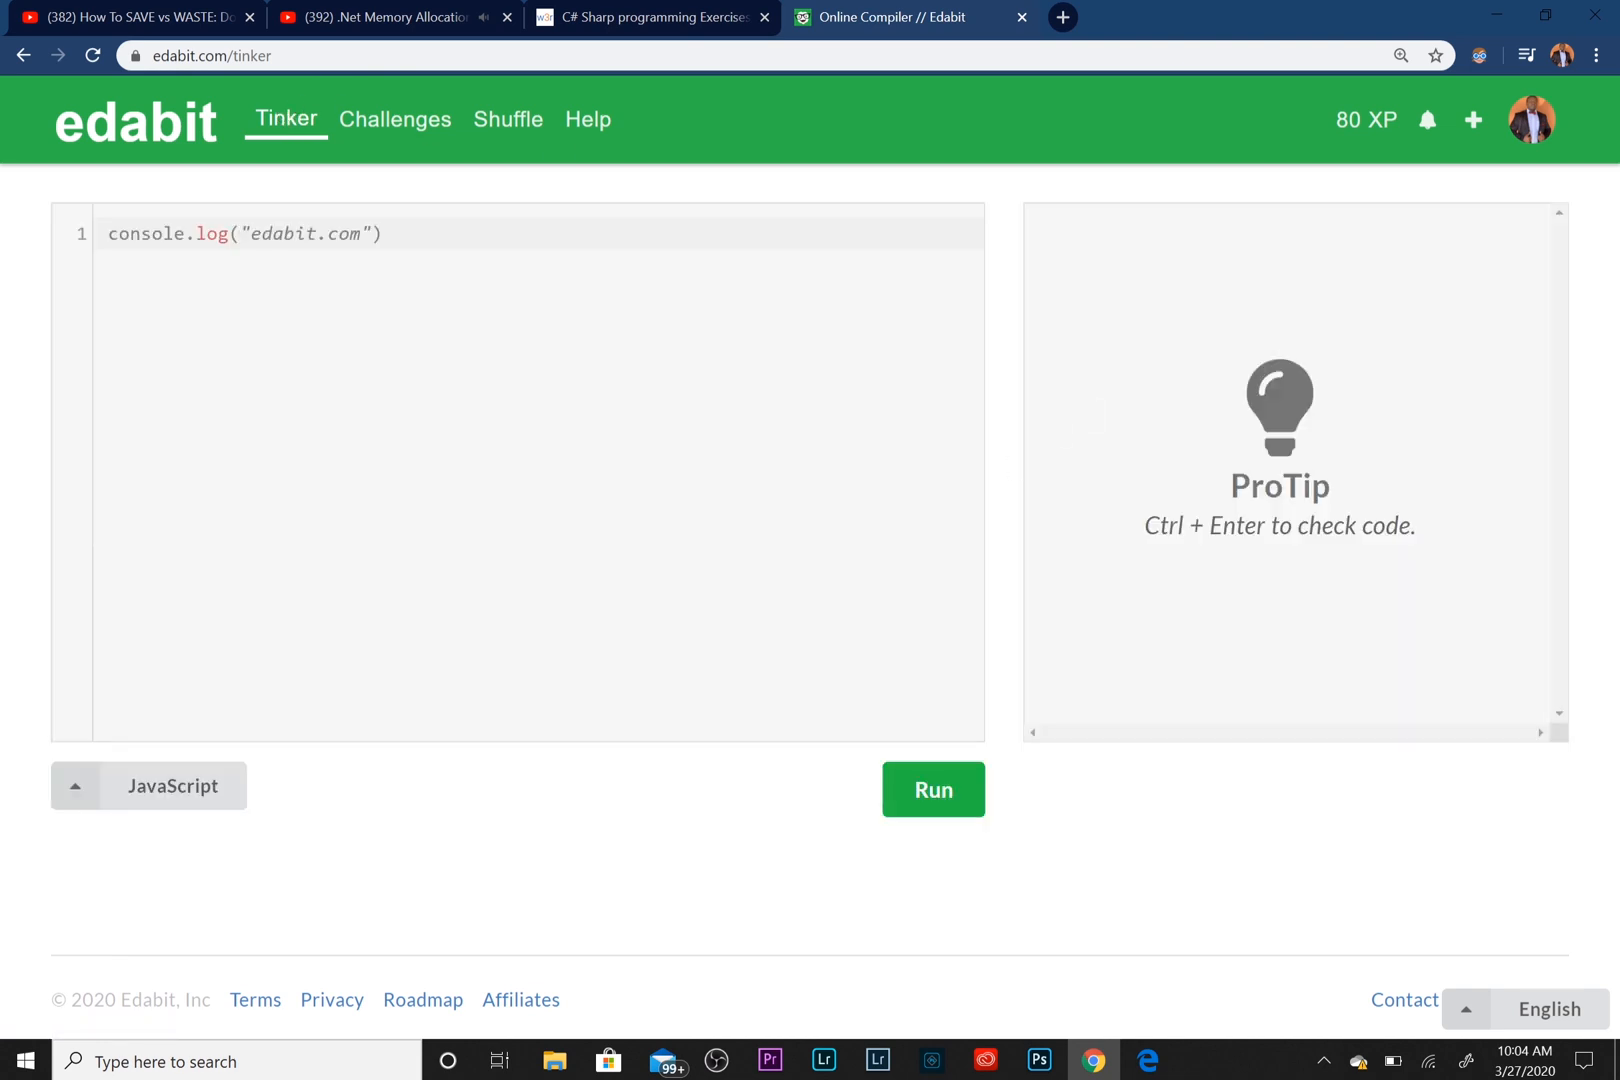
{"action": "mouse_move", "coordinate": [395, 120]}
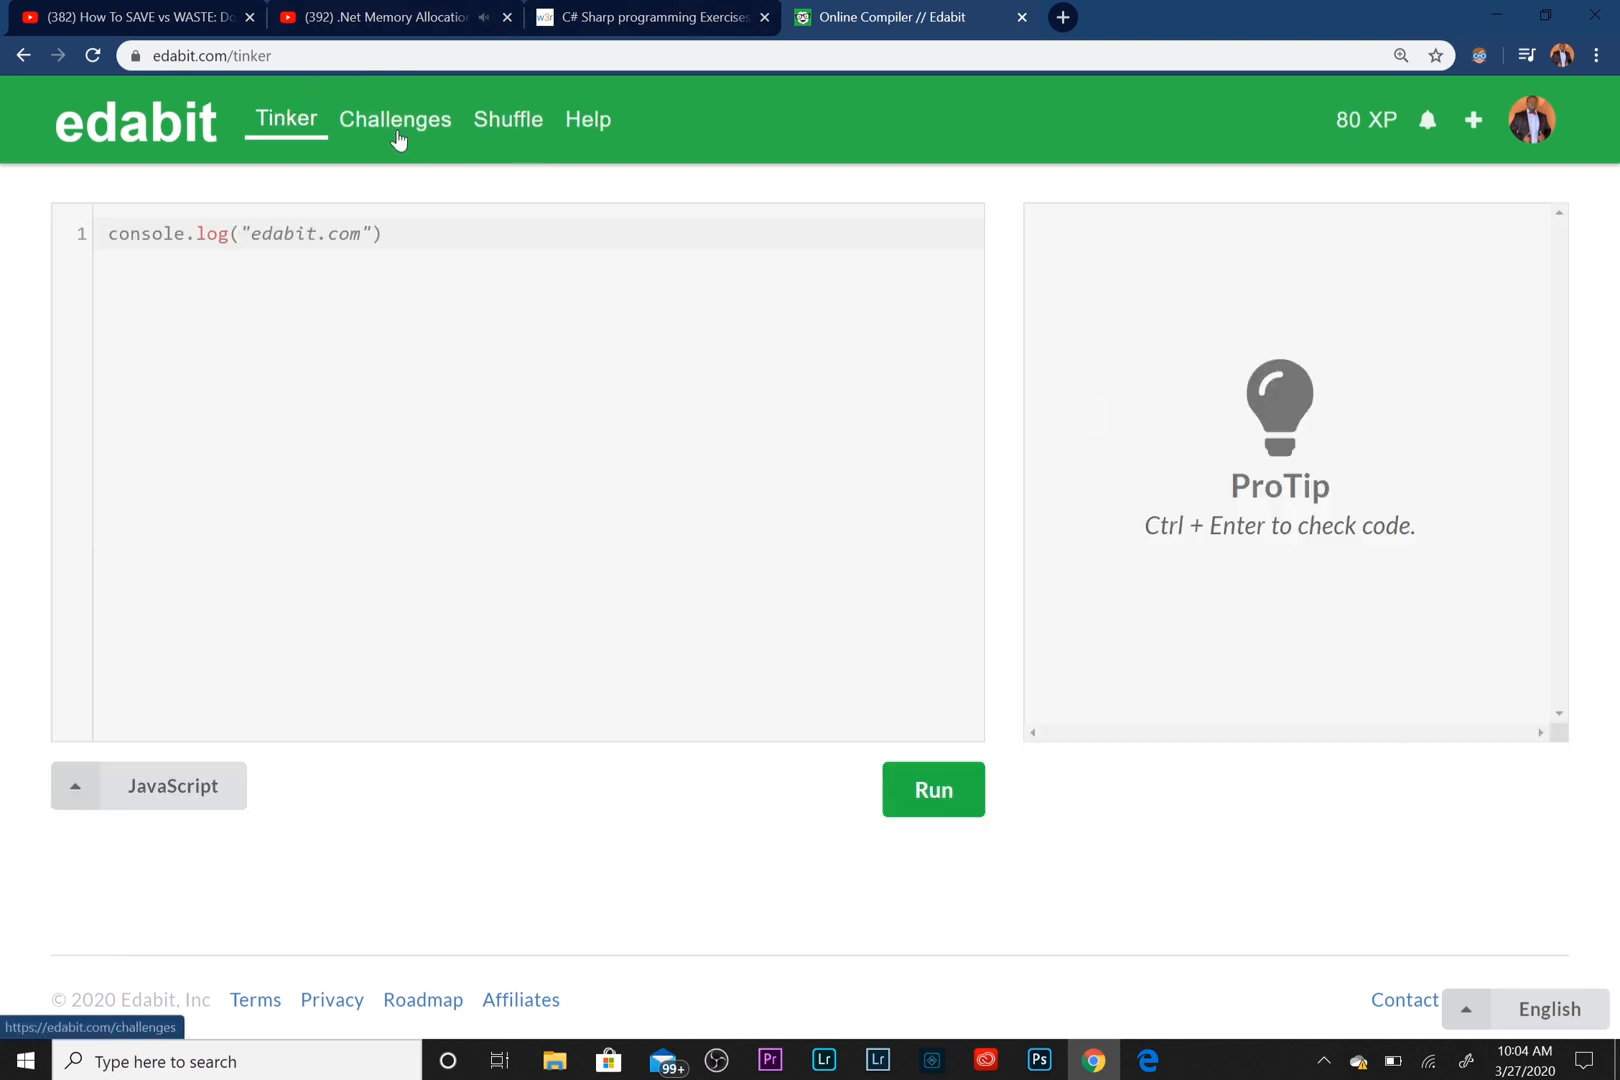
{"action": "mouse_move", "coordinate": [354, 131]}
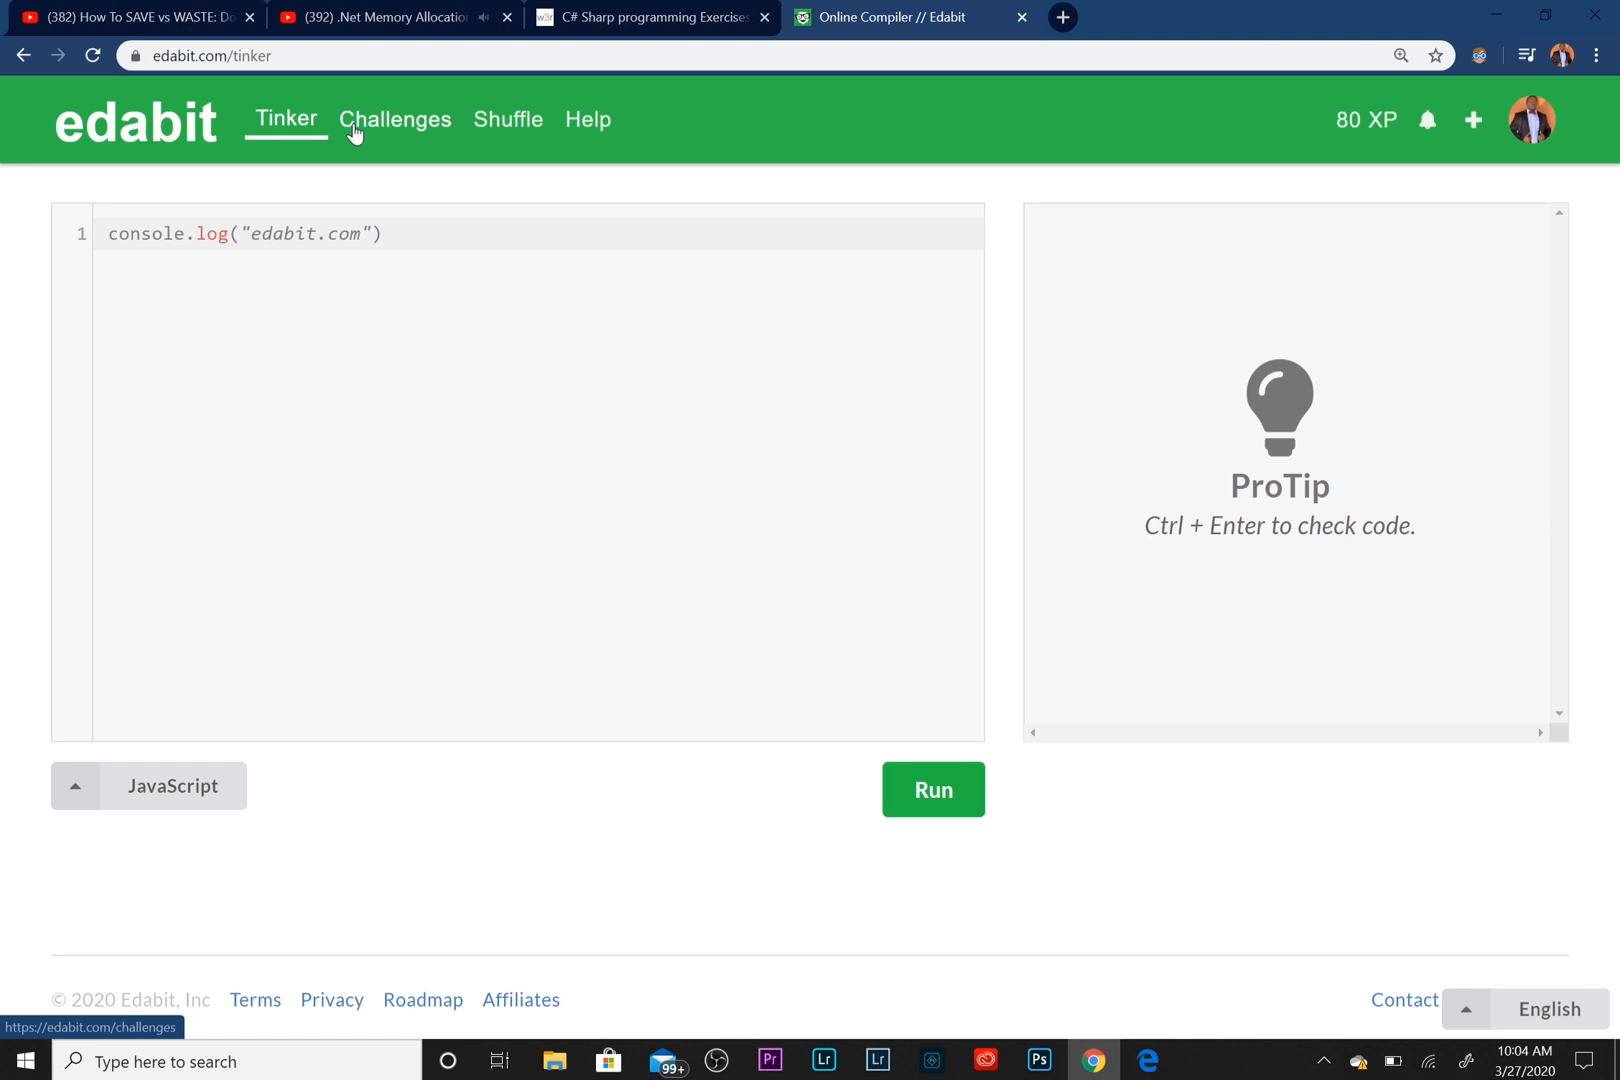
Go back to the Challenges list
{"action": "left_click", "coordinate": [395, 119]}
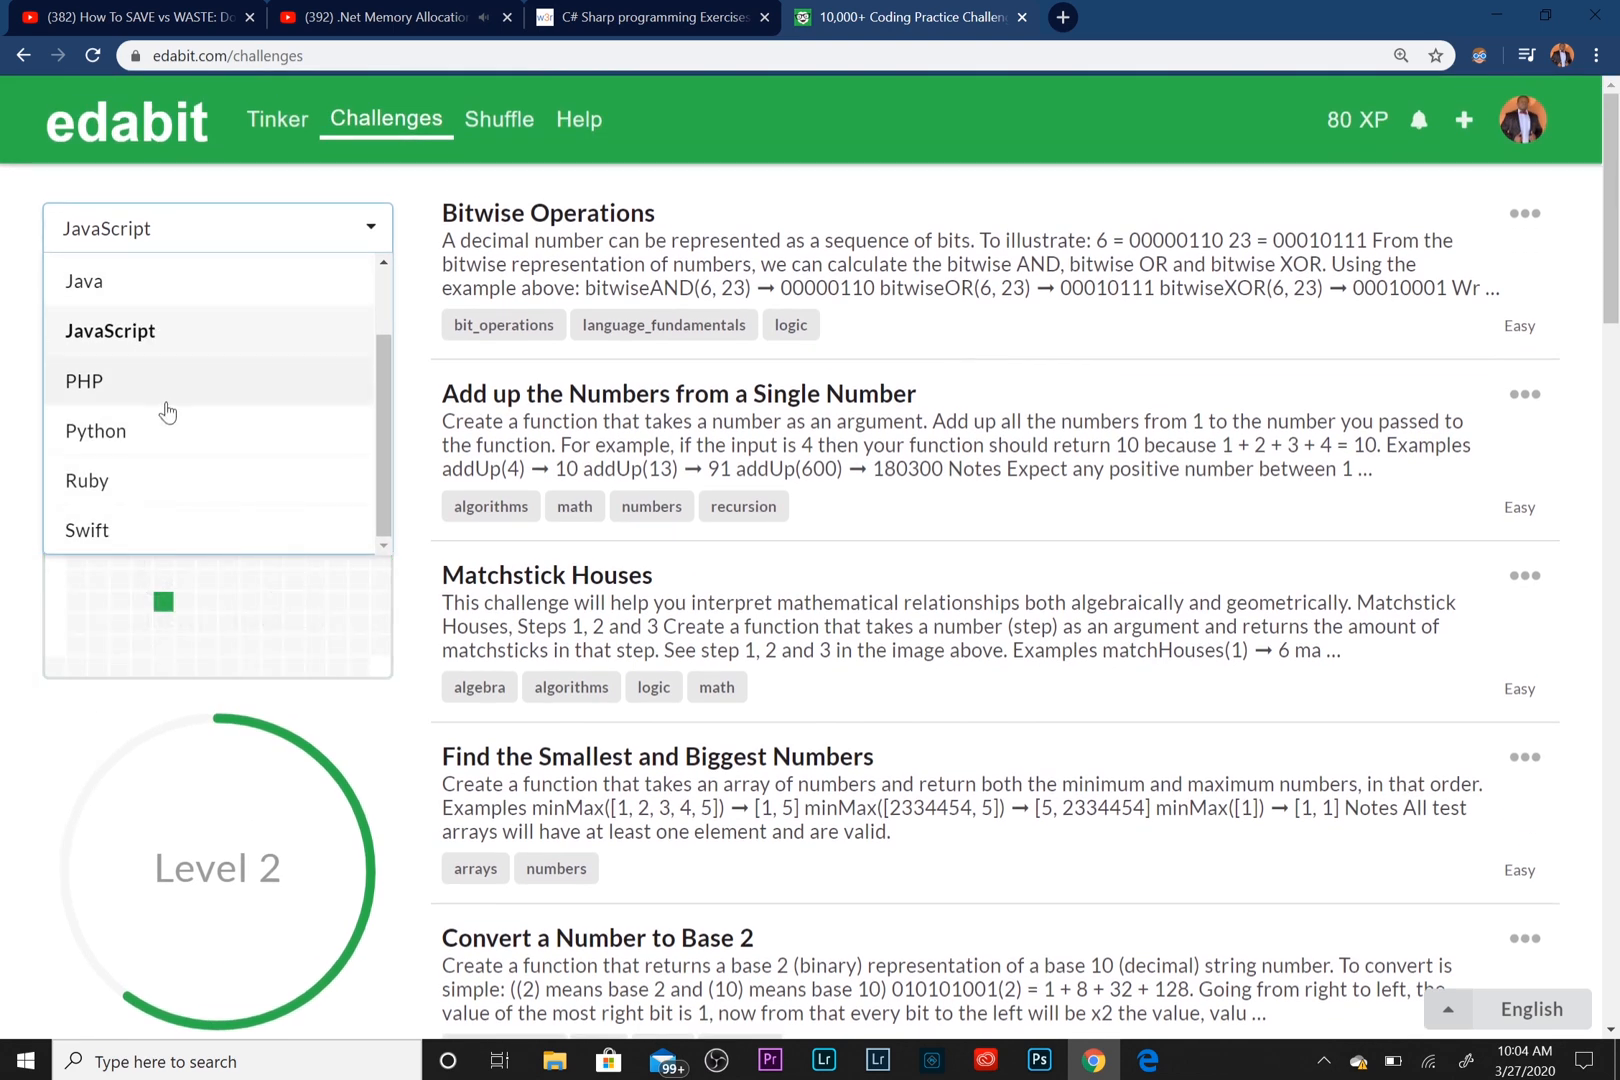
Filter the challenge list to the C# language at Easy difficulty
{"action": "scroll", "scroll_direction": "up", "scroll_amount": 3}
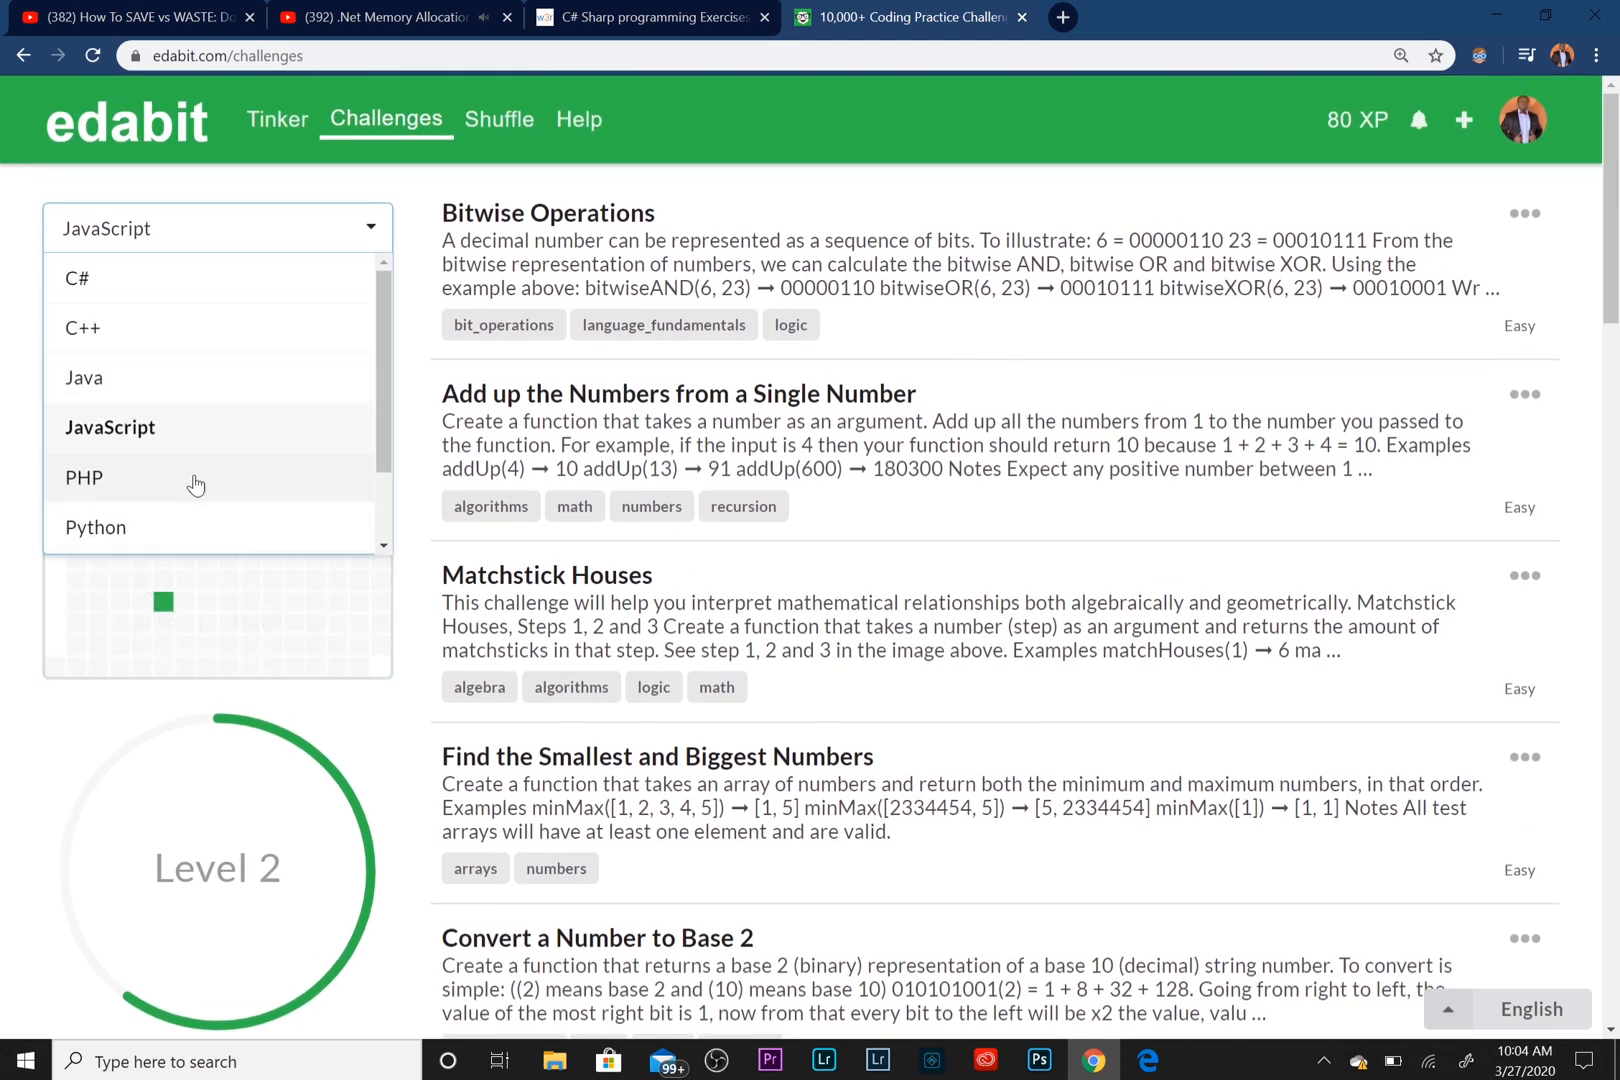
{"action": "mouse_move", "coordinate": [85, 343]}
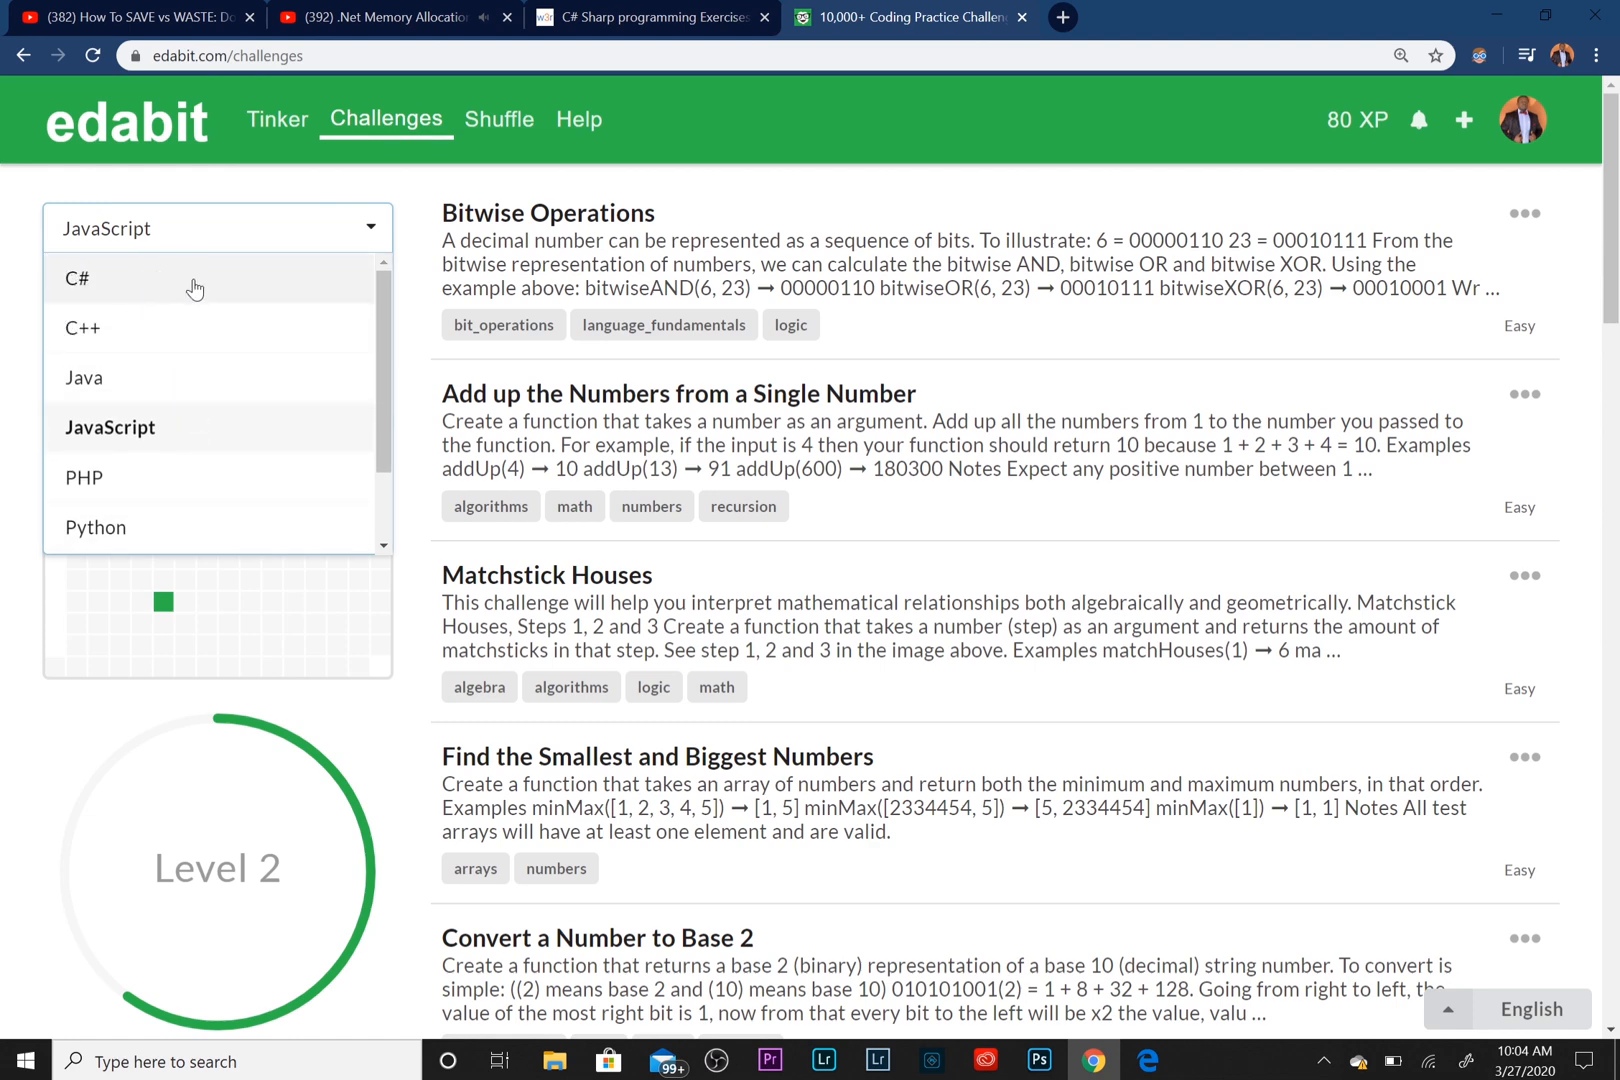
{"action": "left_click", "coordinate": [75, 279]}
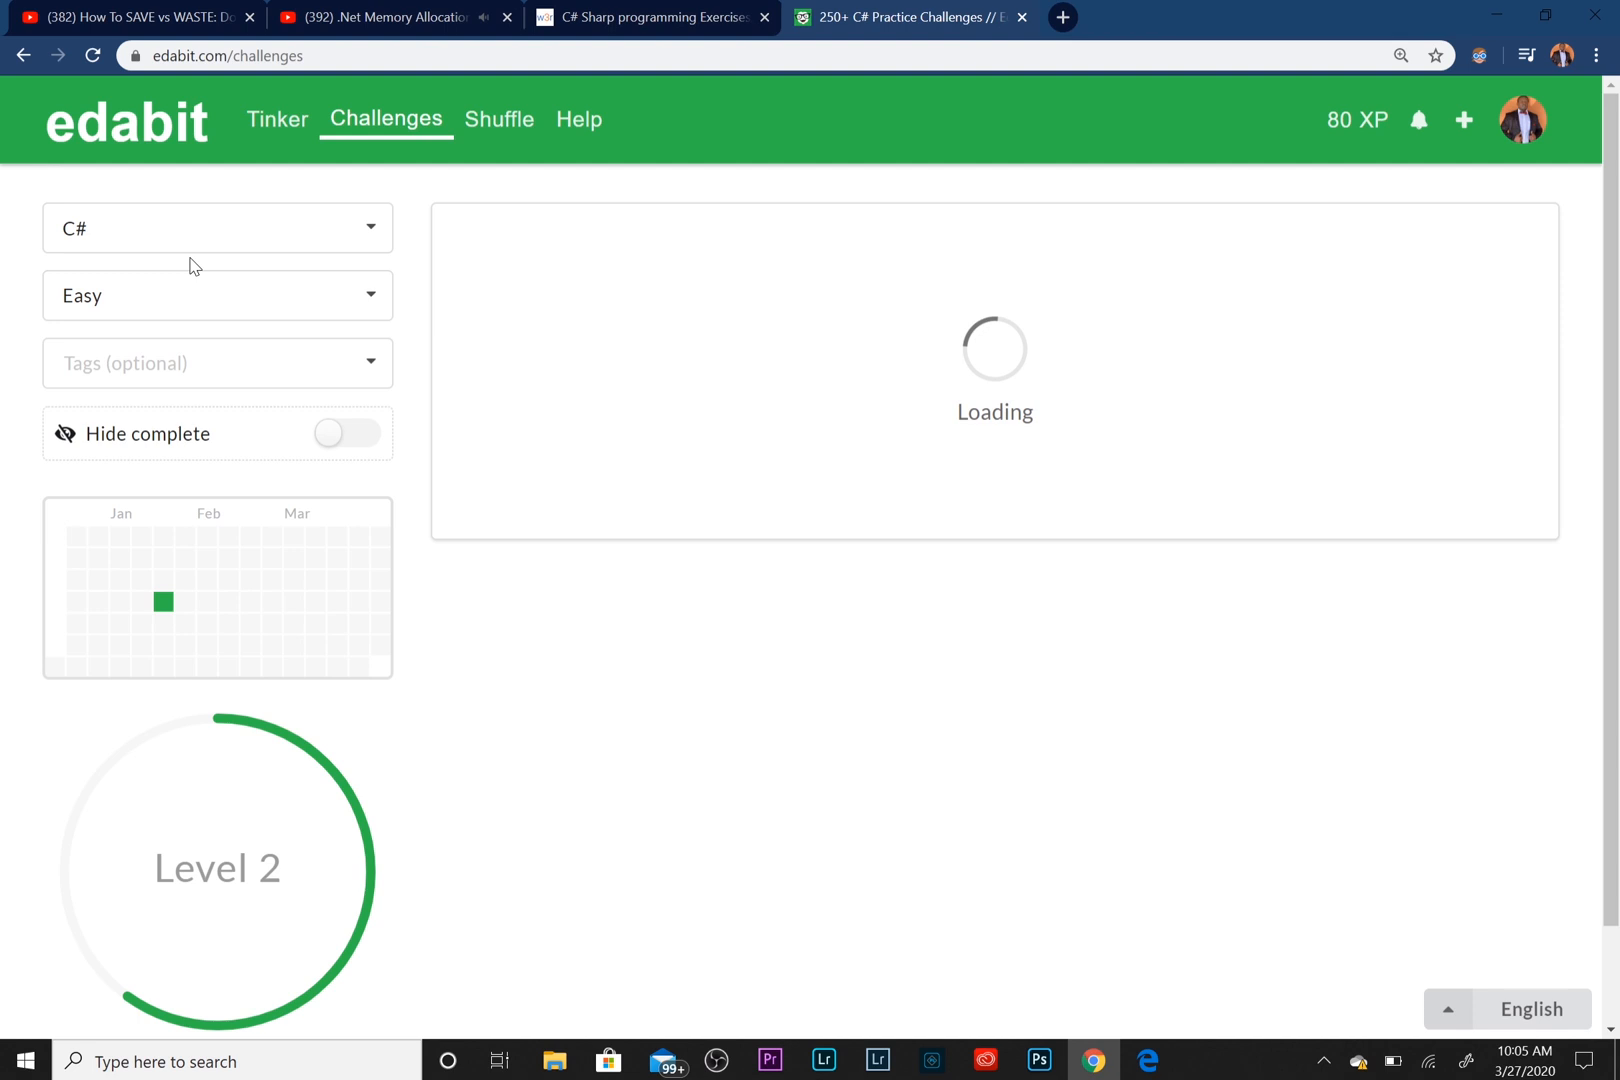
{"action": "left_click", "coordinate": [217, 295]}
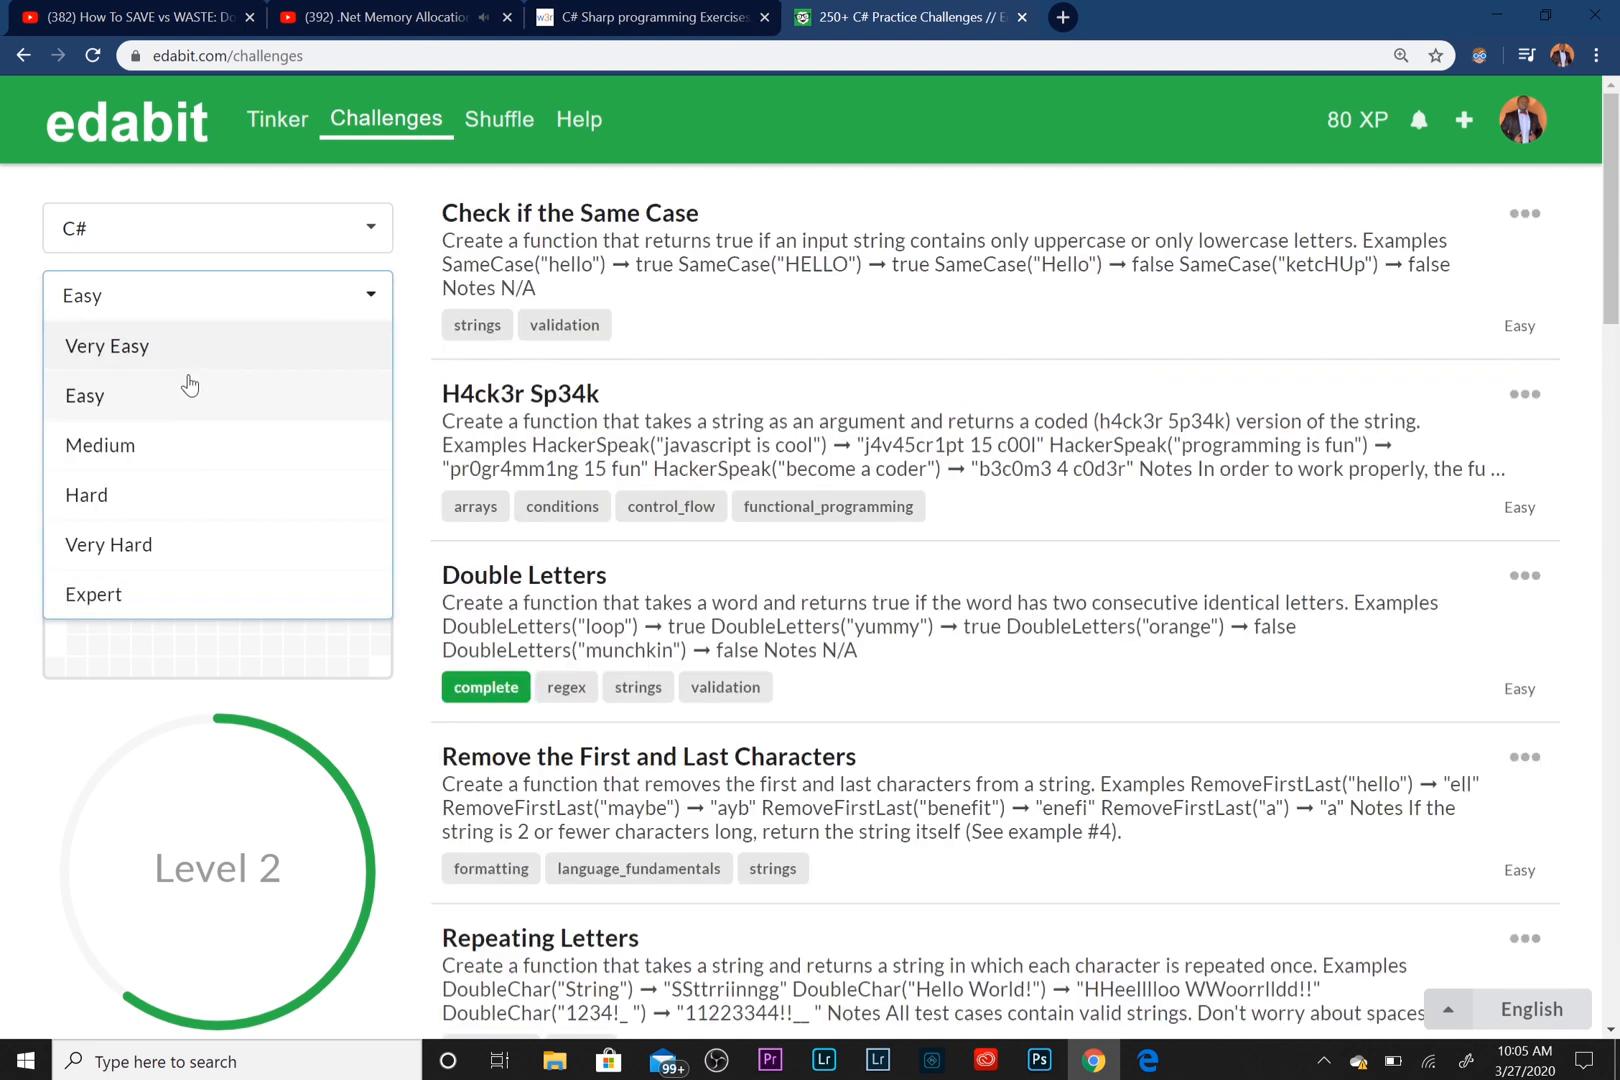
{"action": "mouse_move", "coordinate": [179, 421]}
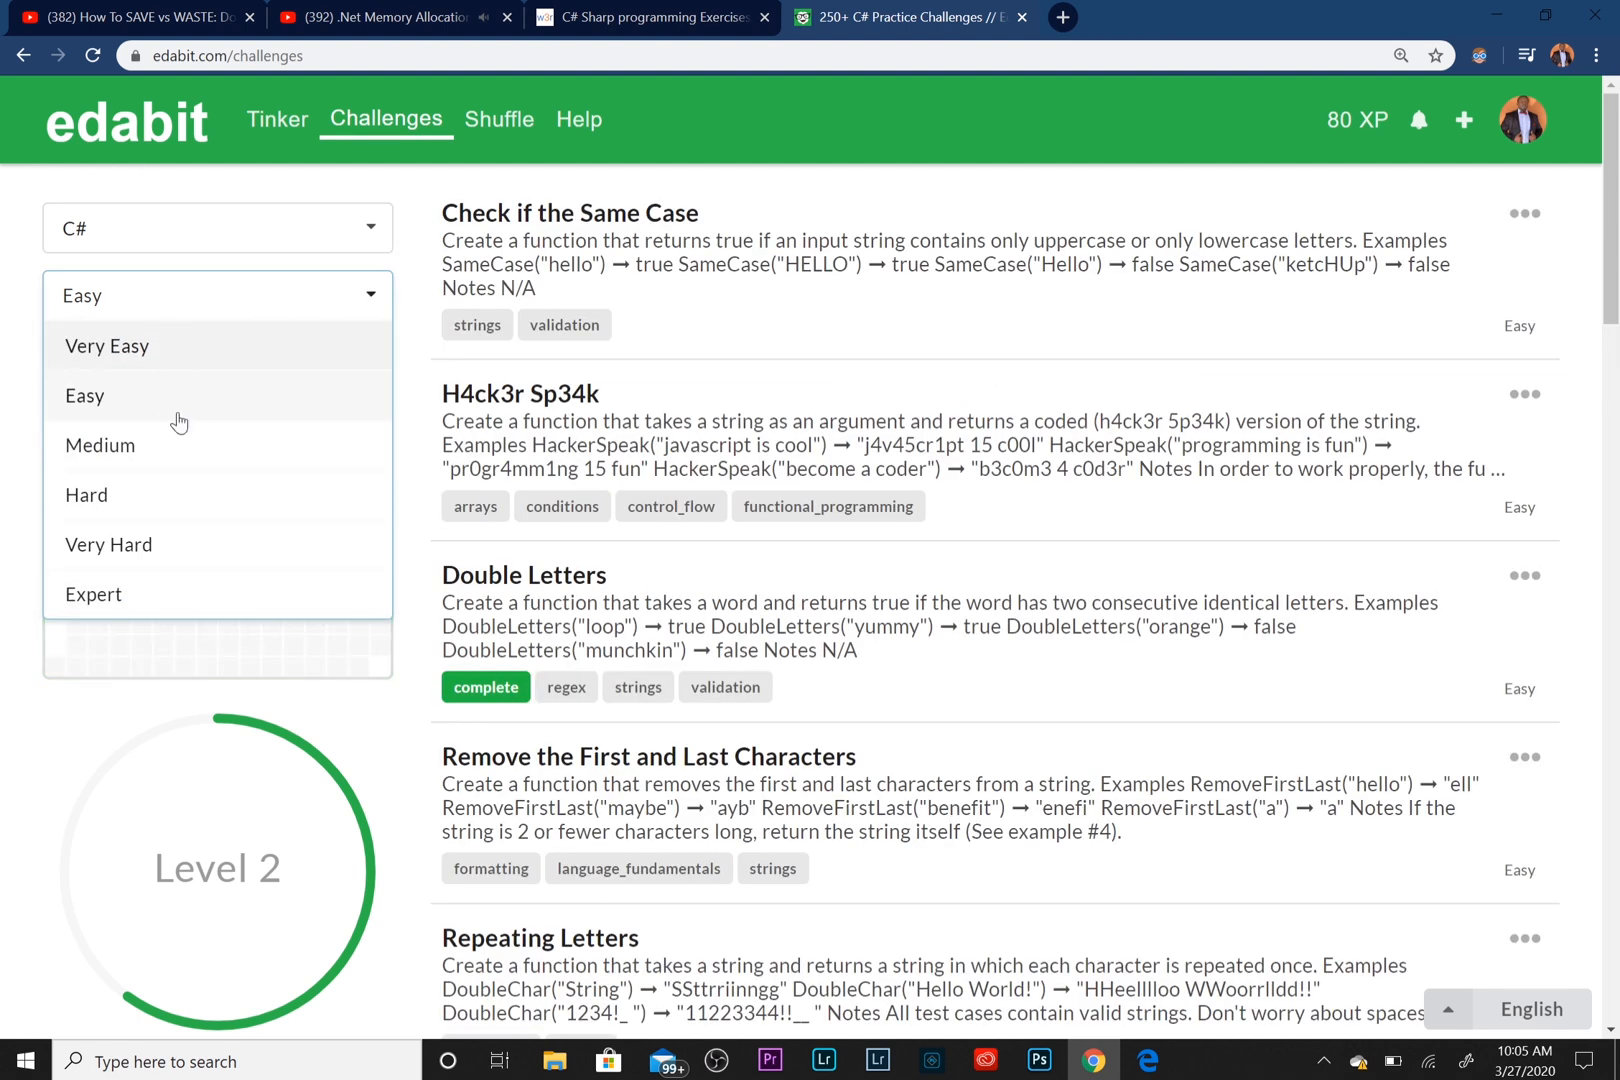
{"action": "mouse_move", "coordinate": [124, 483]}
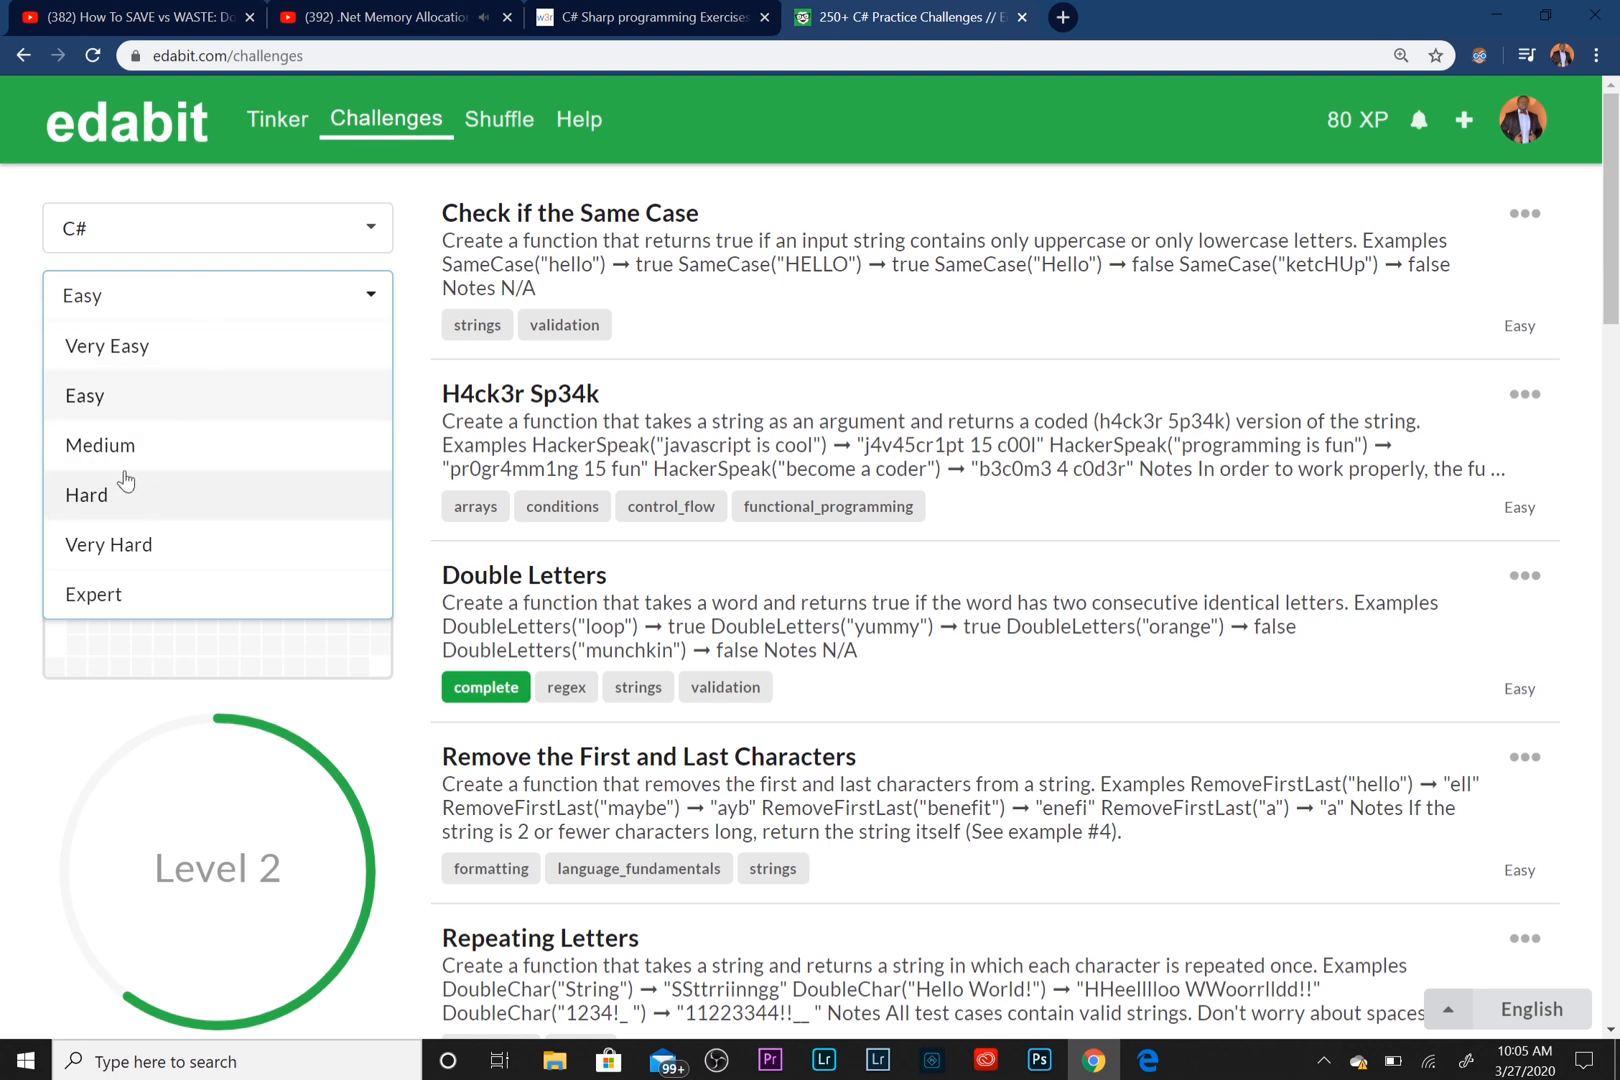
{"action": "mouse_move", "coordinate": [146, 411]}
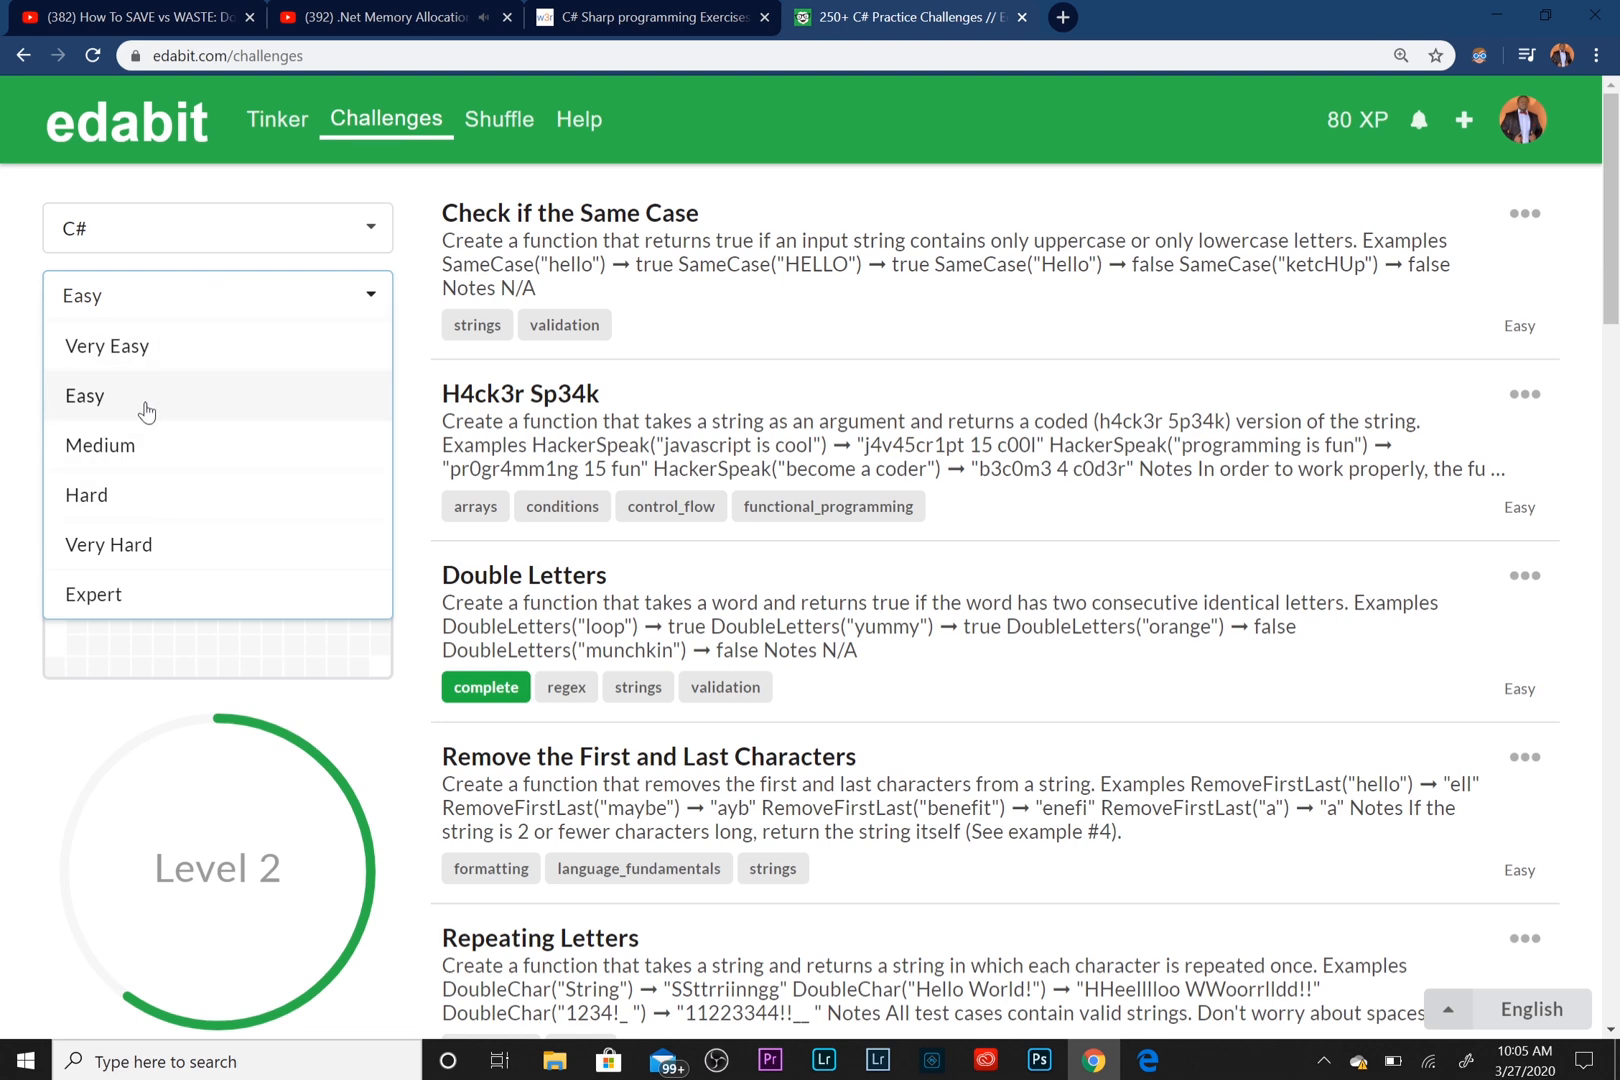
{"action": "left_click", "coordinate": [85, 396]}
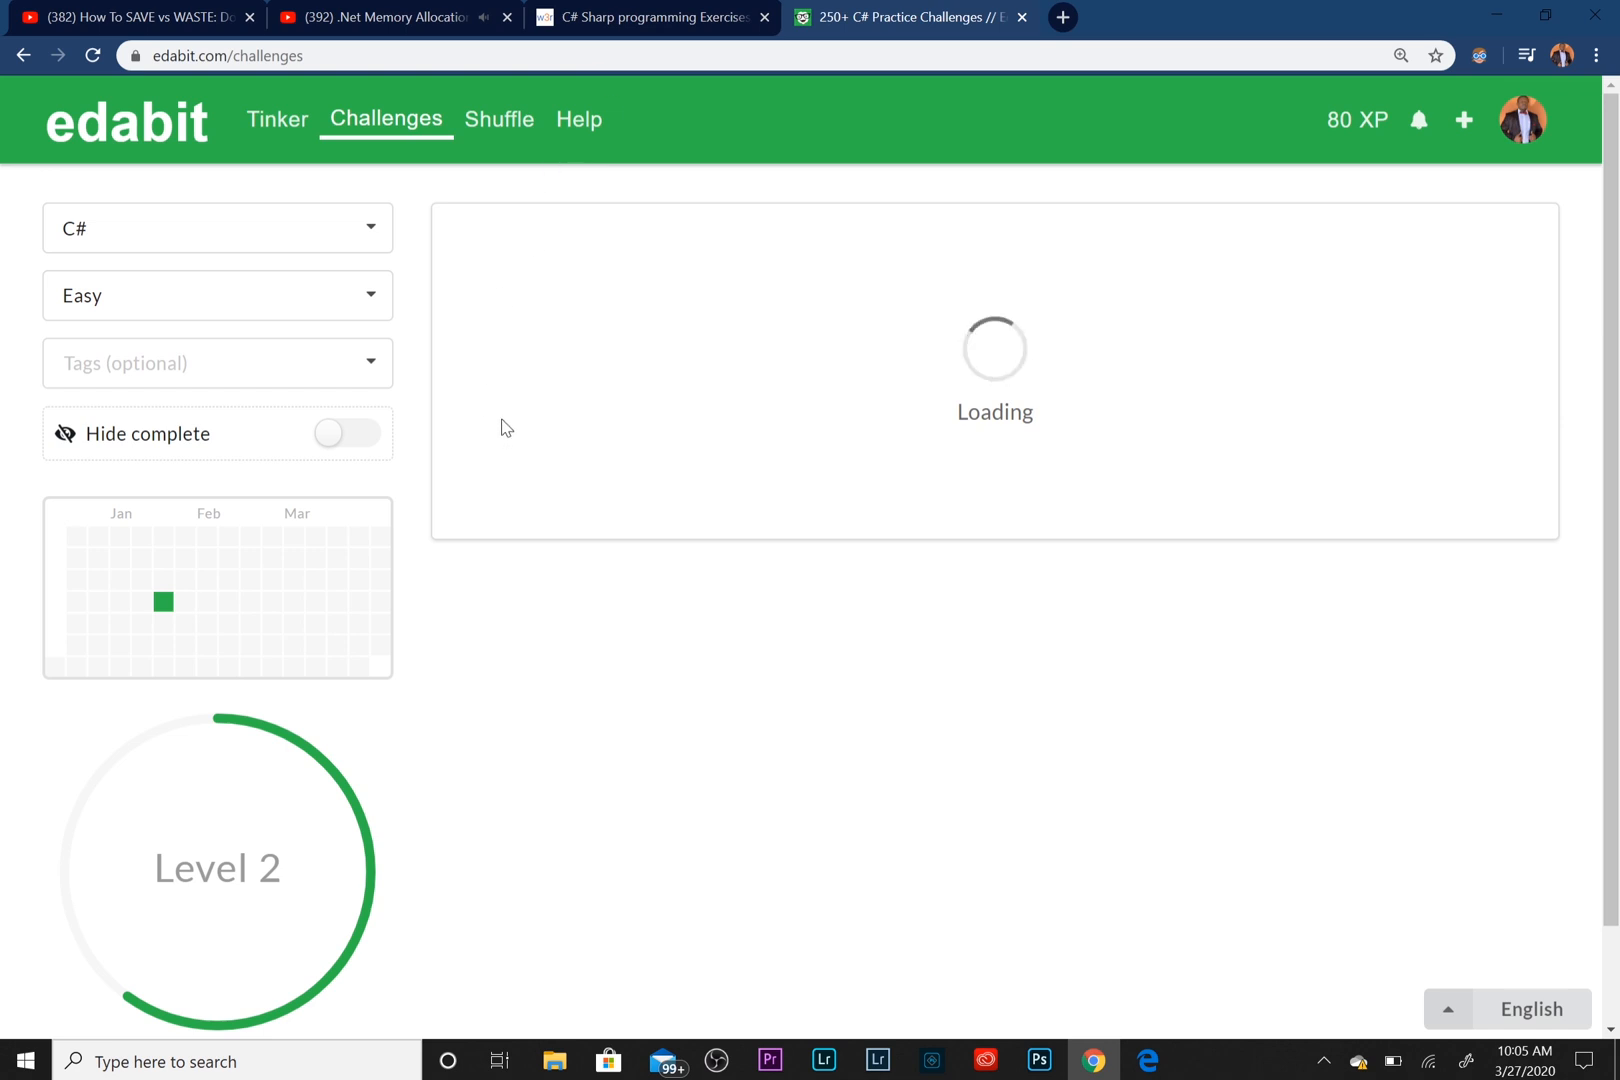
{"action": "mouse_move", "coordinate": [877, 464]}
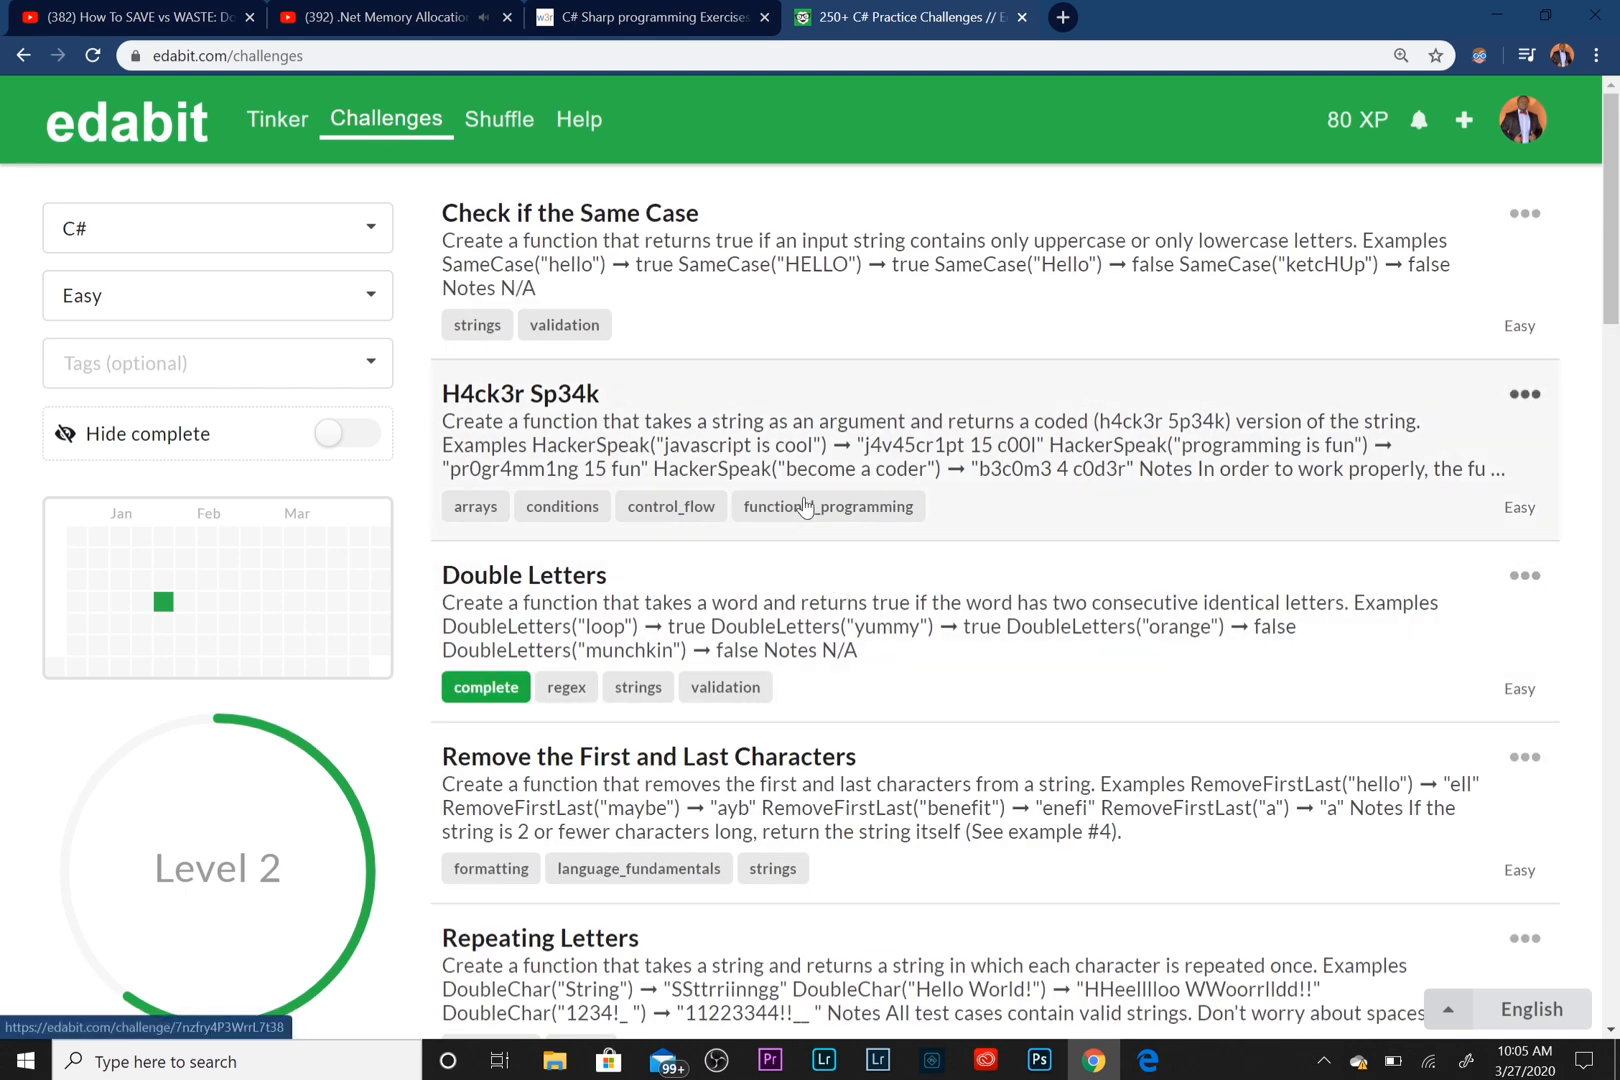
Scroll the Easy C# challenges past Palindrome? and Valid Zip Code, then back to the top
{"action": "scroll", "scroll_direction": "down", "scroll_amount": 3}
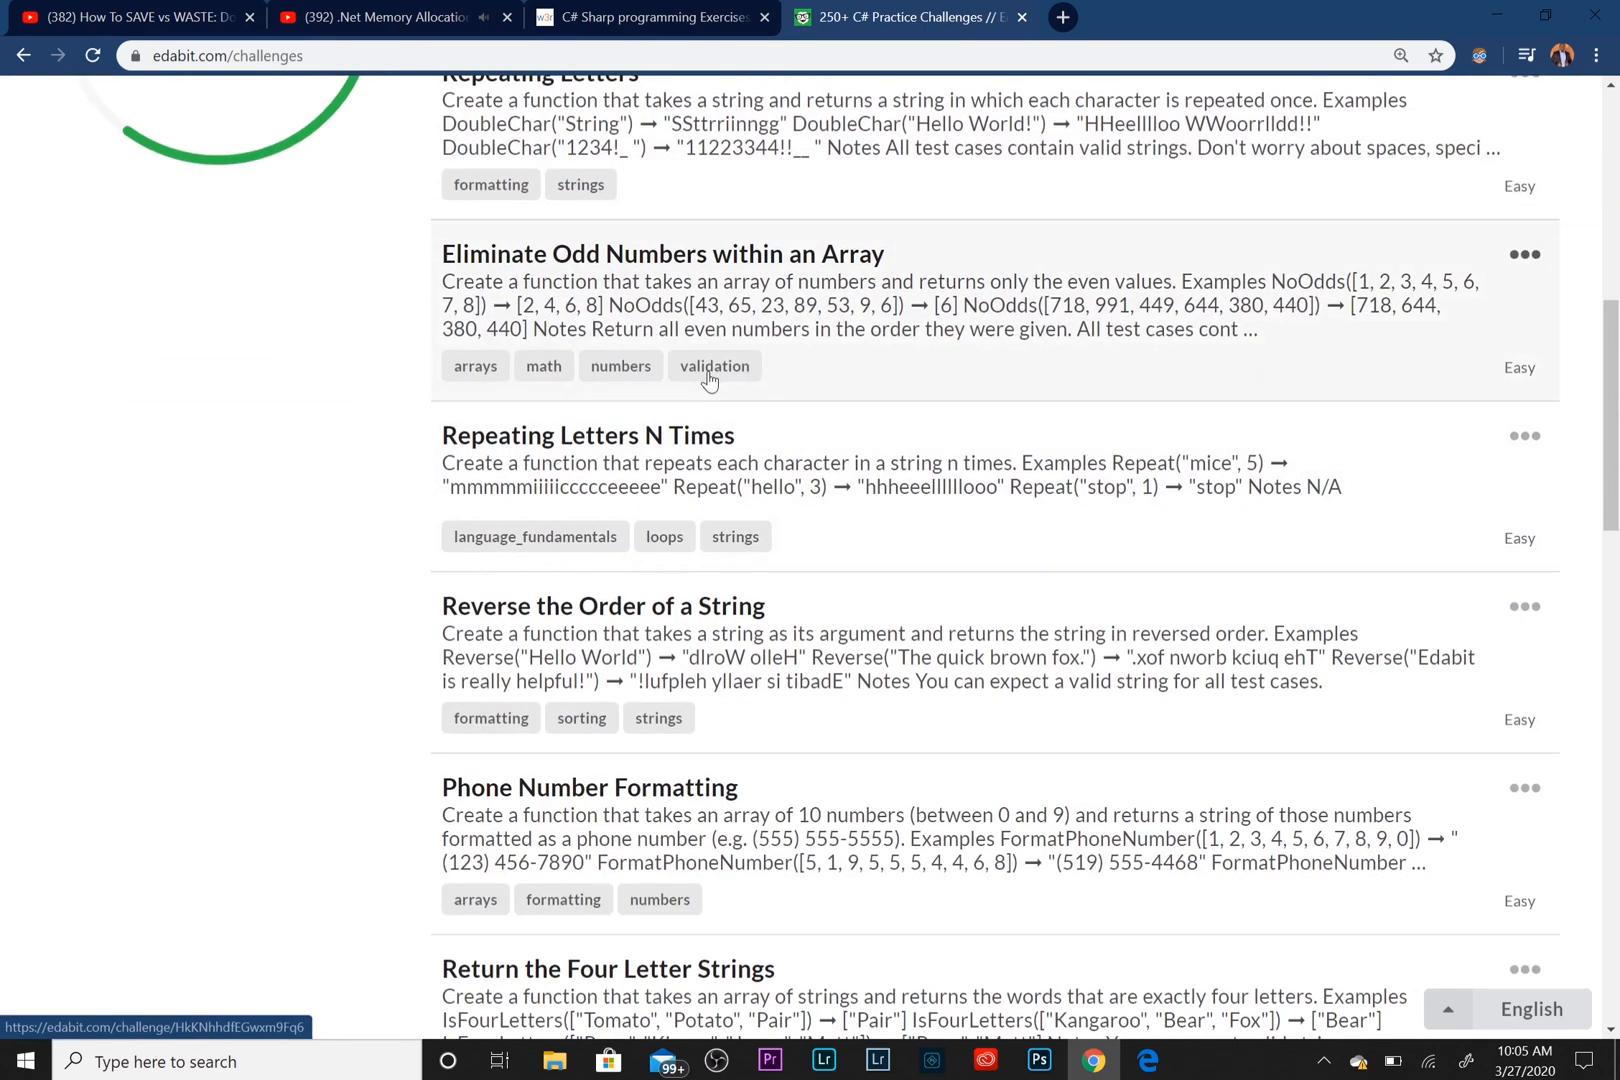
{"action": "scroll", "scroll_direction": "down", "scroll_amount": 3}
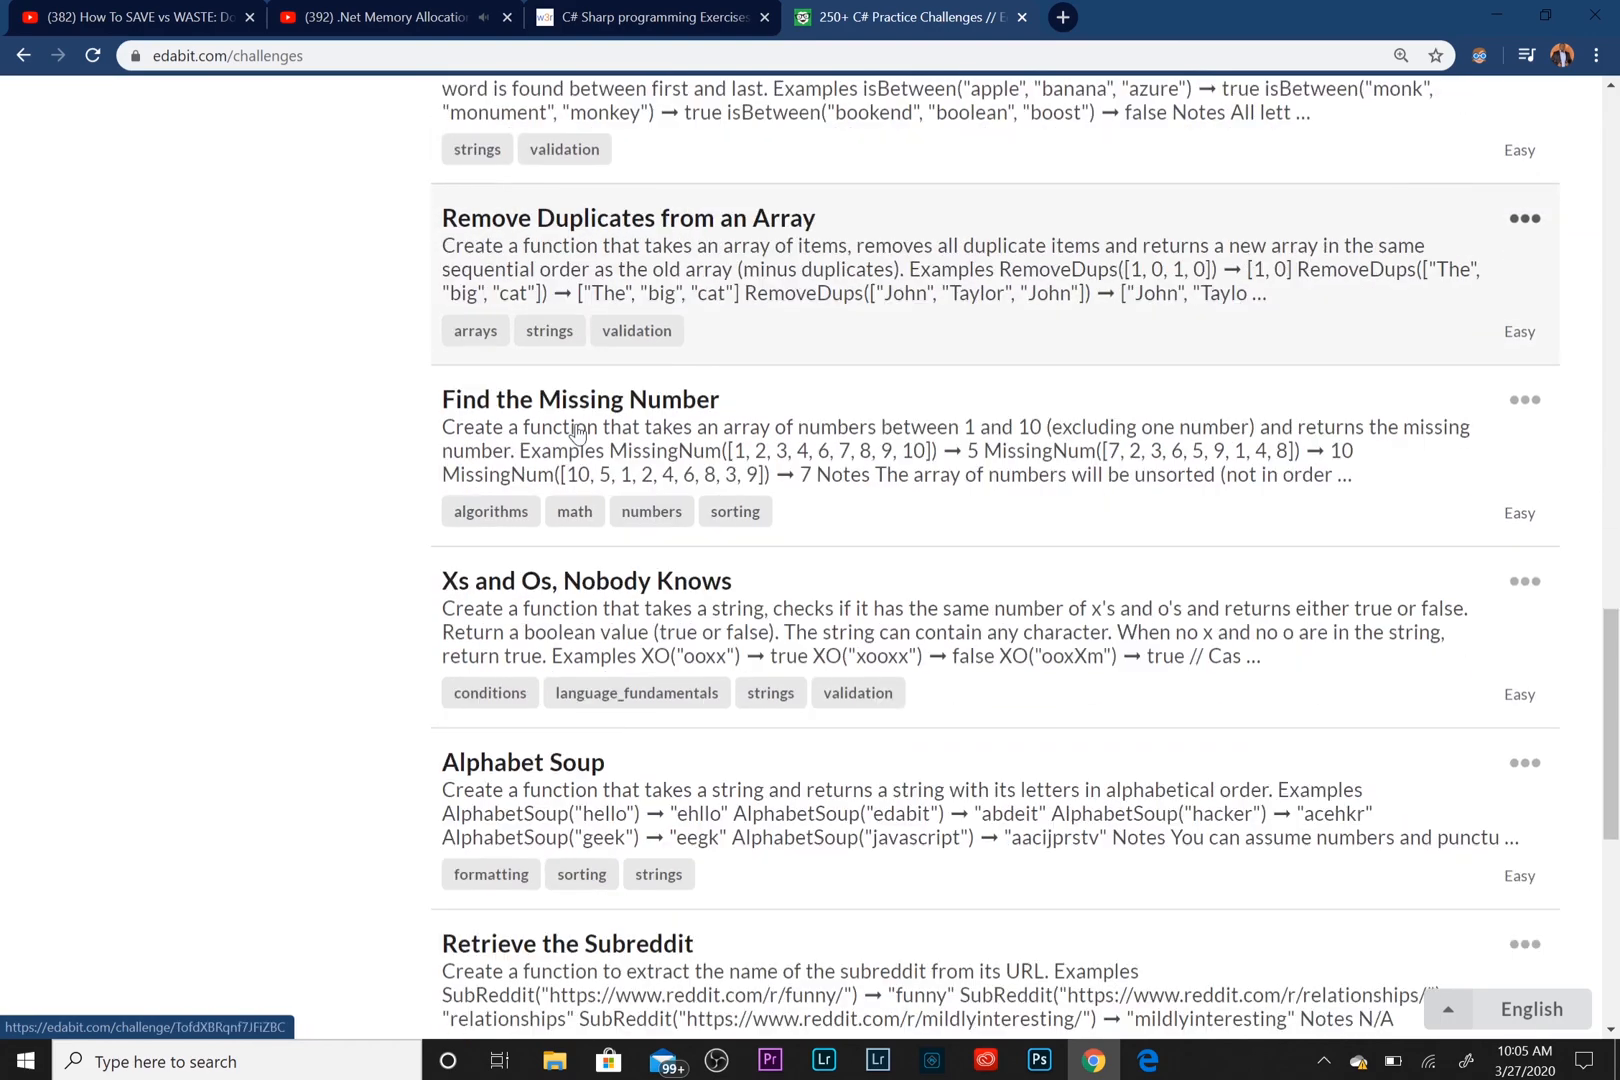
{"action": "scroll", "scroll_direction": "down", "scroll_amount": 3}
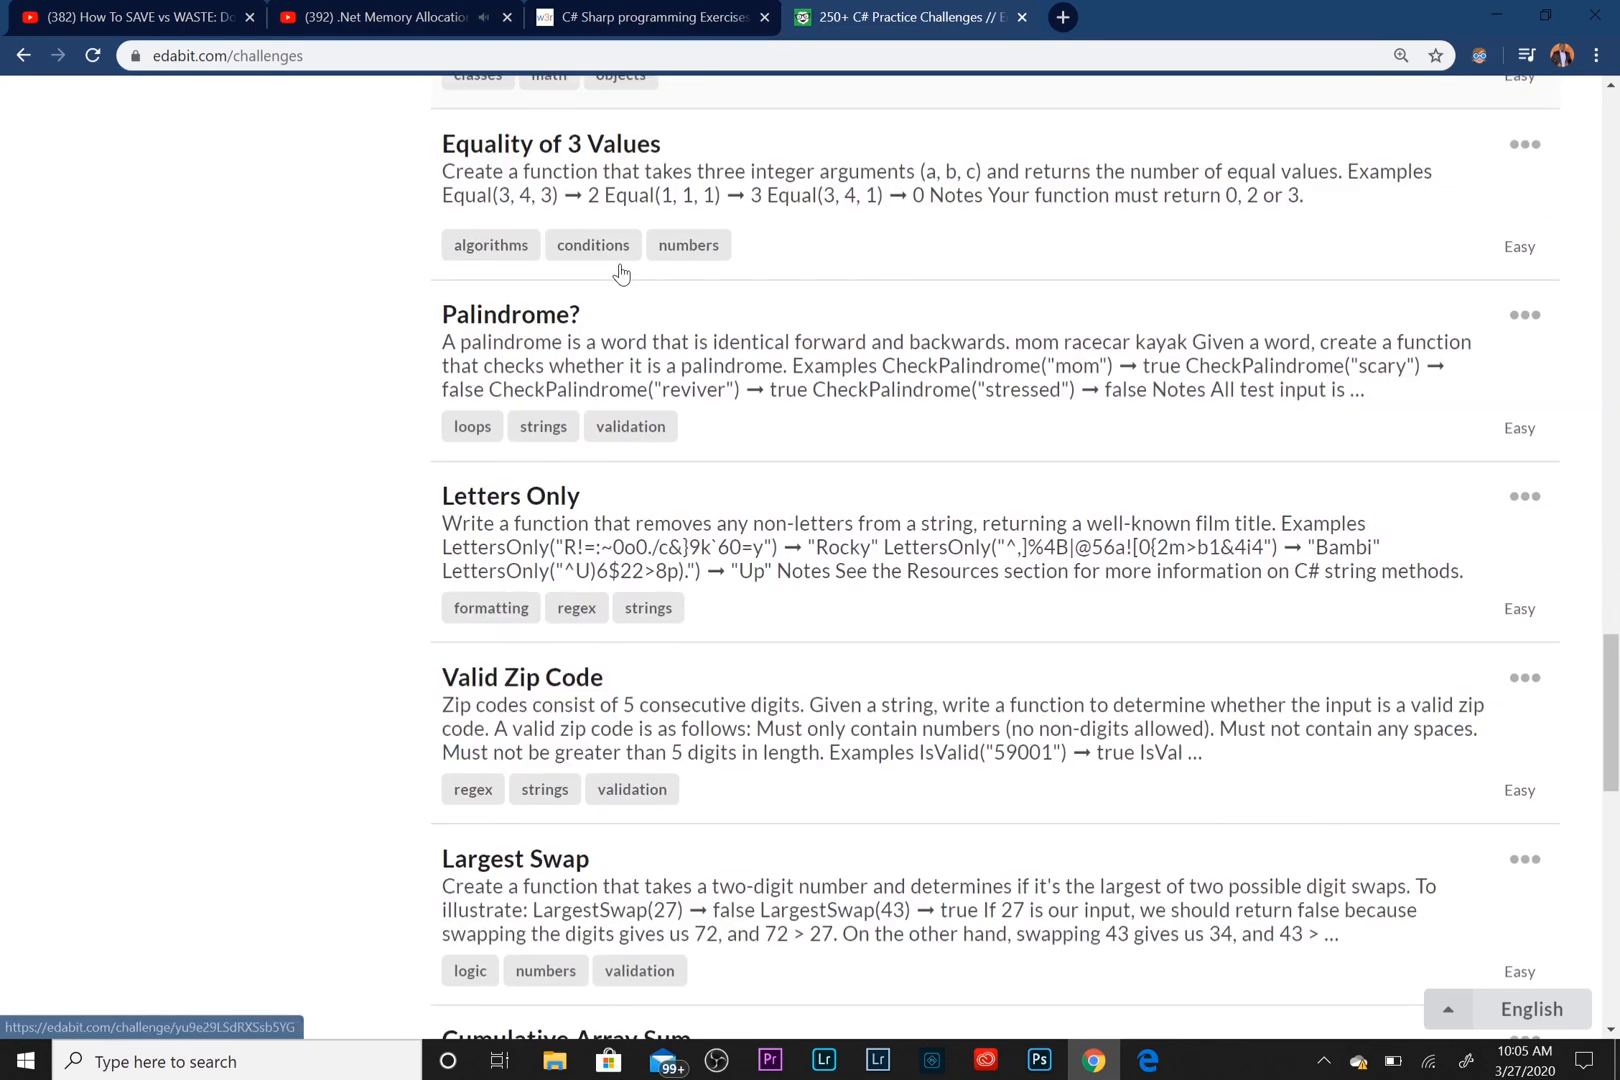
{"action": "scroll", "scroll_direction": "up", "scroll_amount": 3}
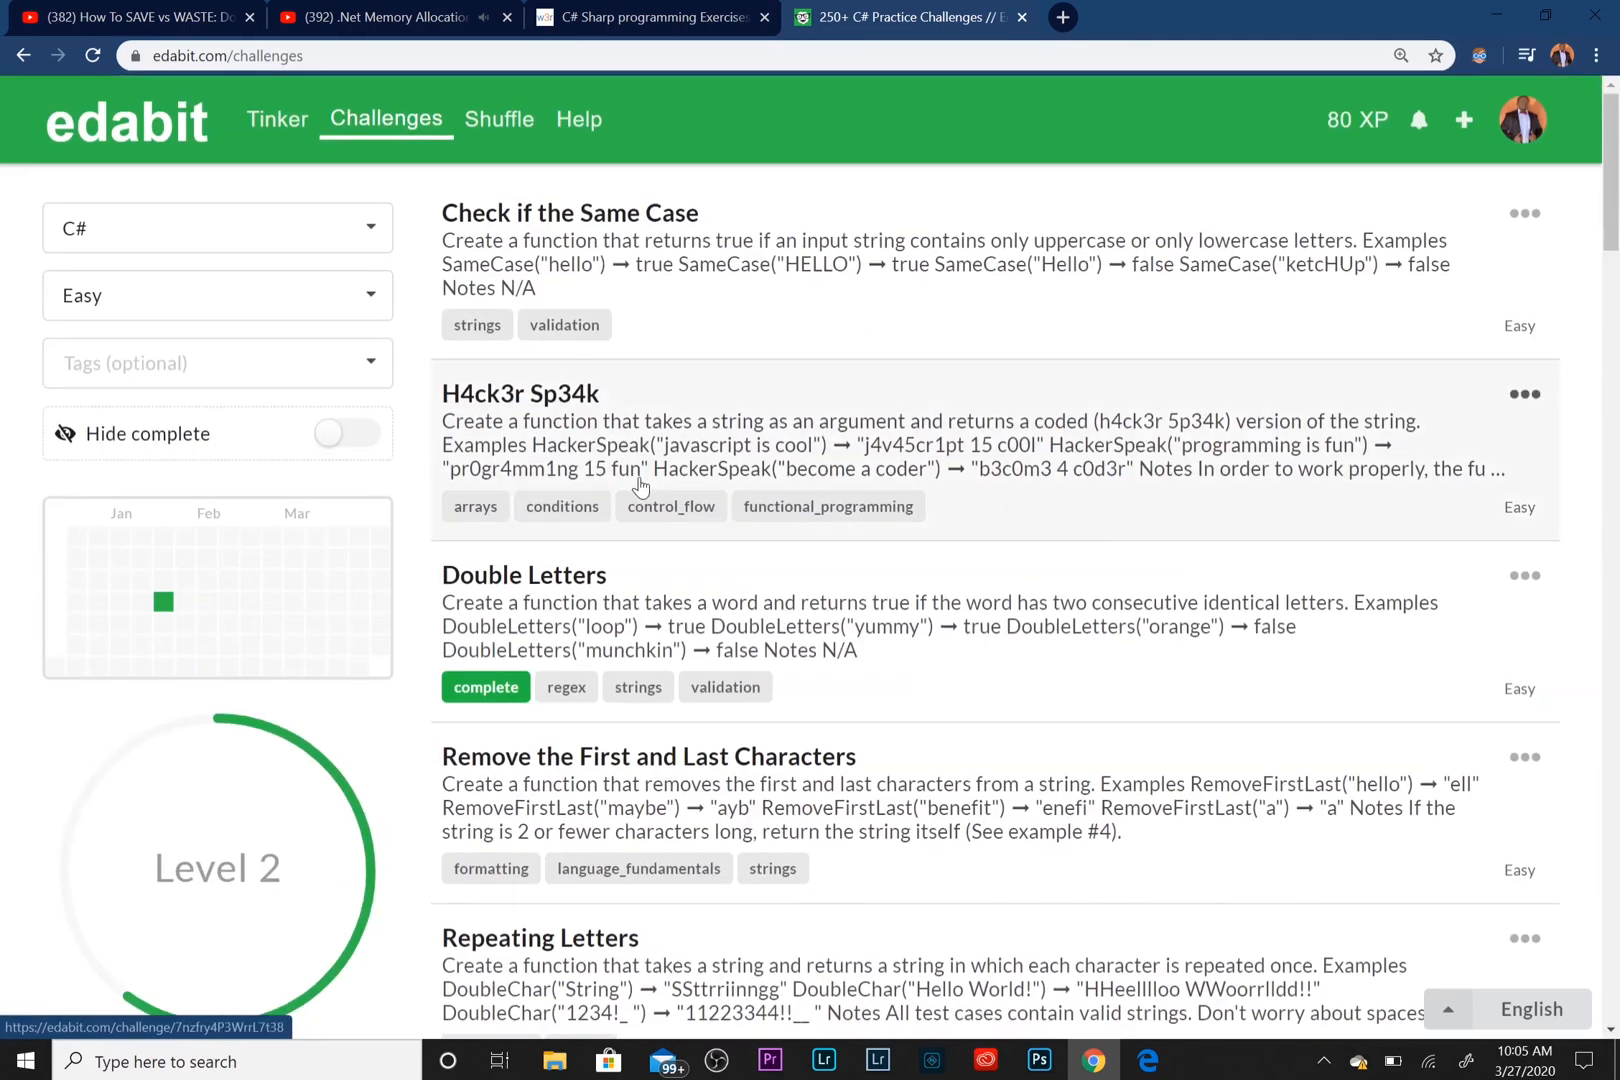
{"action": "mouse_move", "coordinate": [677, 222]}
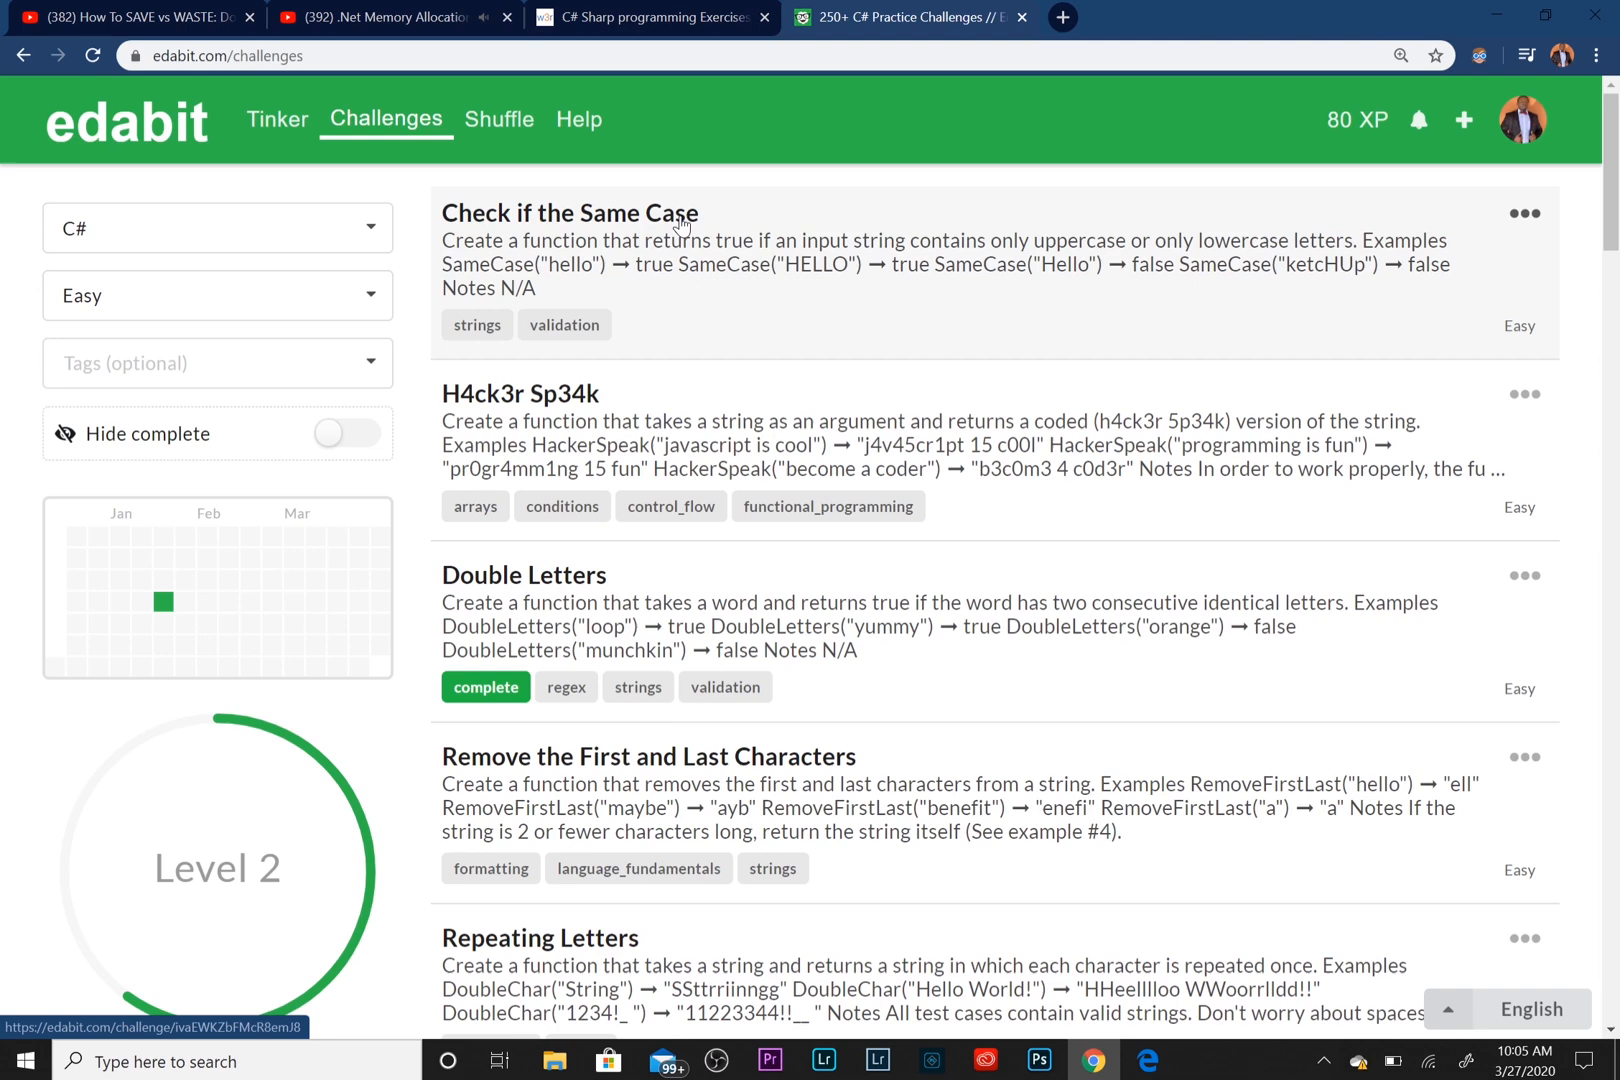
Open 'Check if the Same Case', review its instructions, and view the starter SameCase code
{"action": "left_click", "coordinate": [569, 213]}
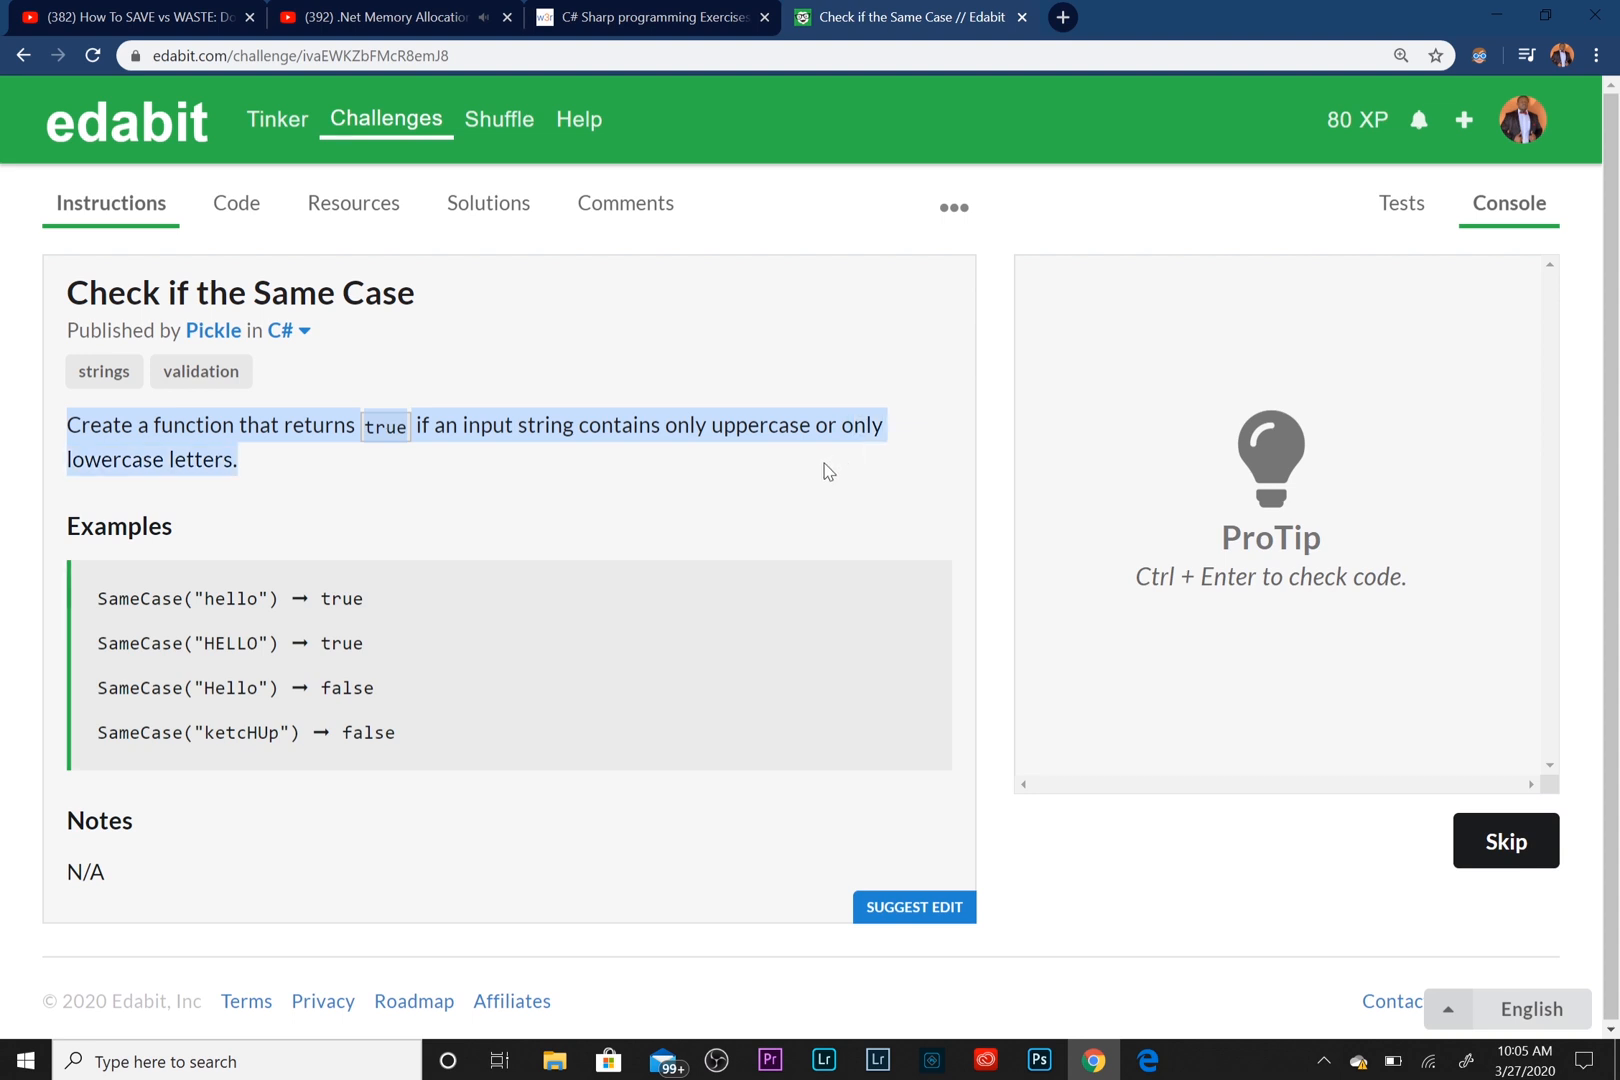
{"action": "mouse_move", "coordinate": [100, 608]}
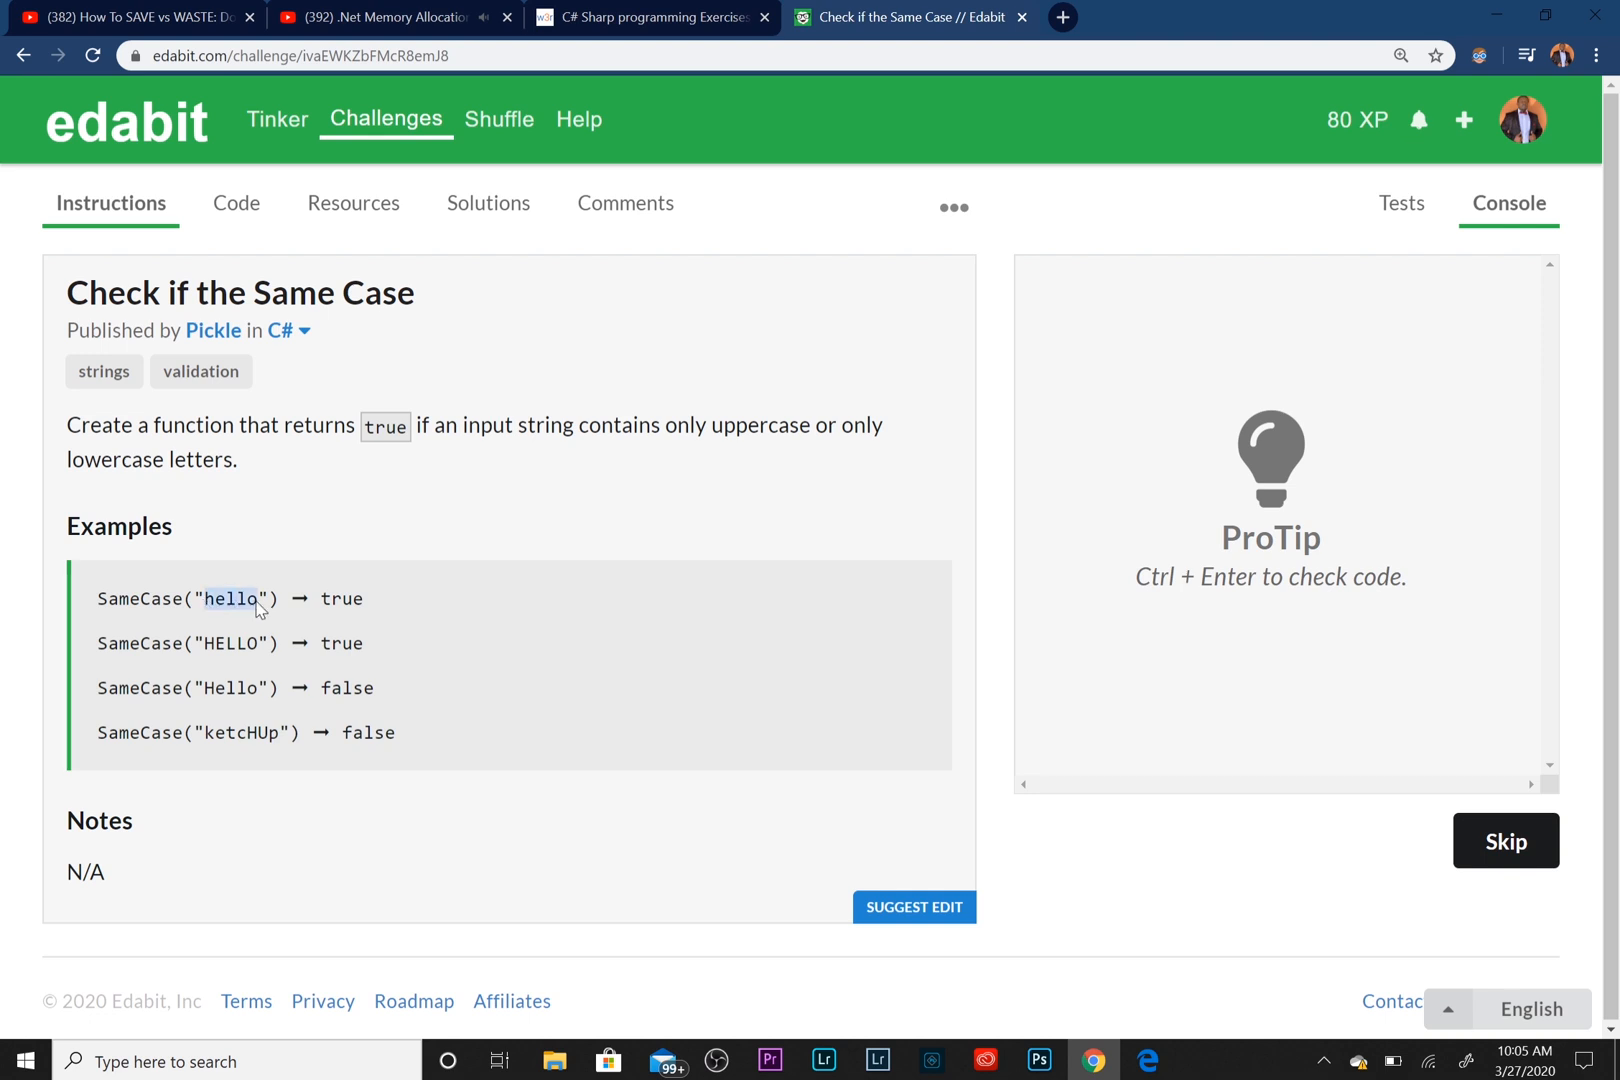
{"action": "mouse_move", "coordinate": [198, 613]}
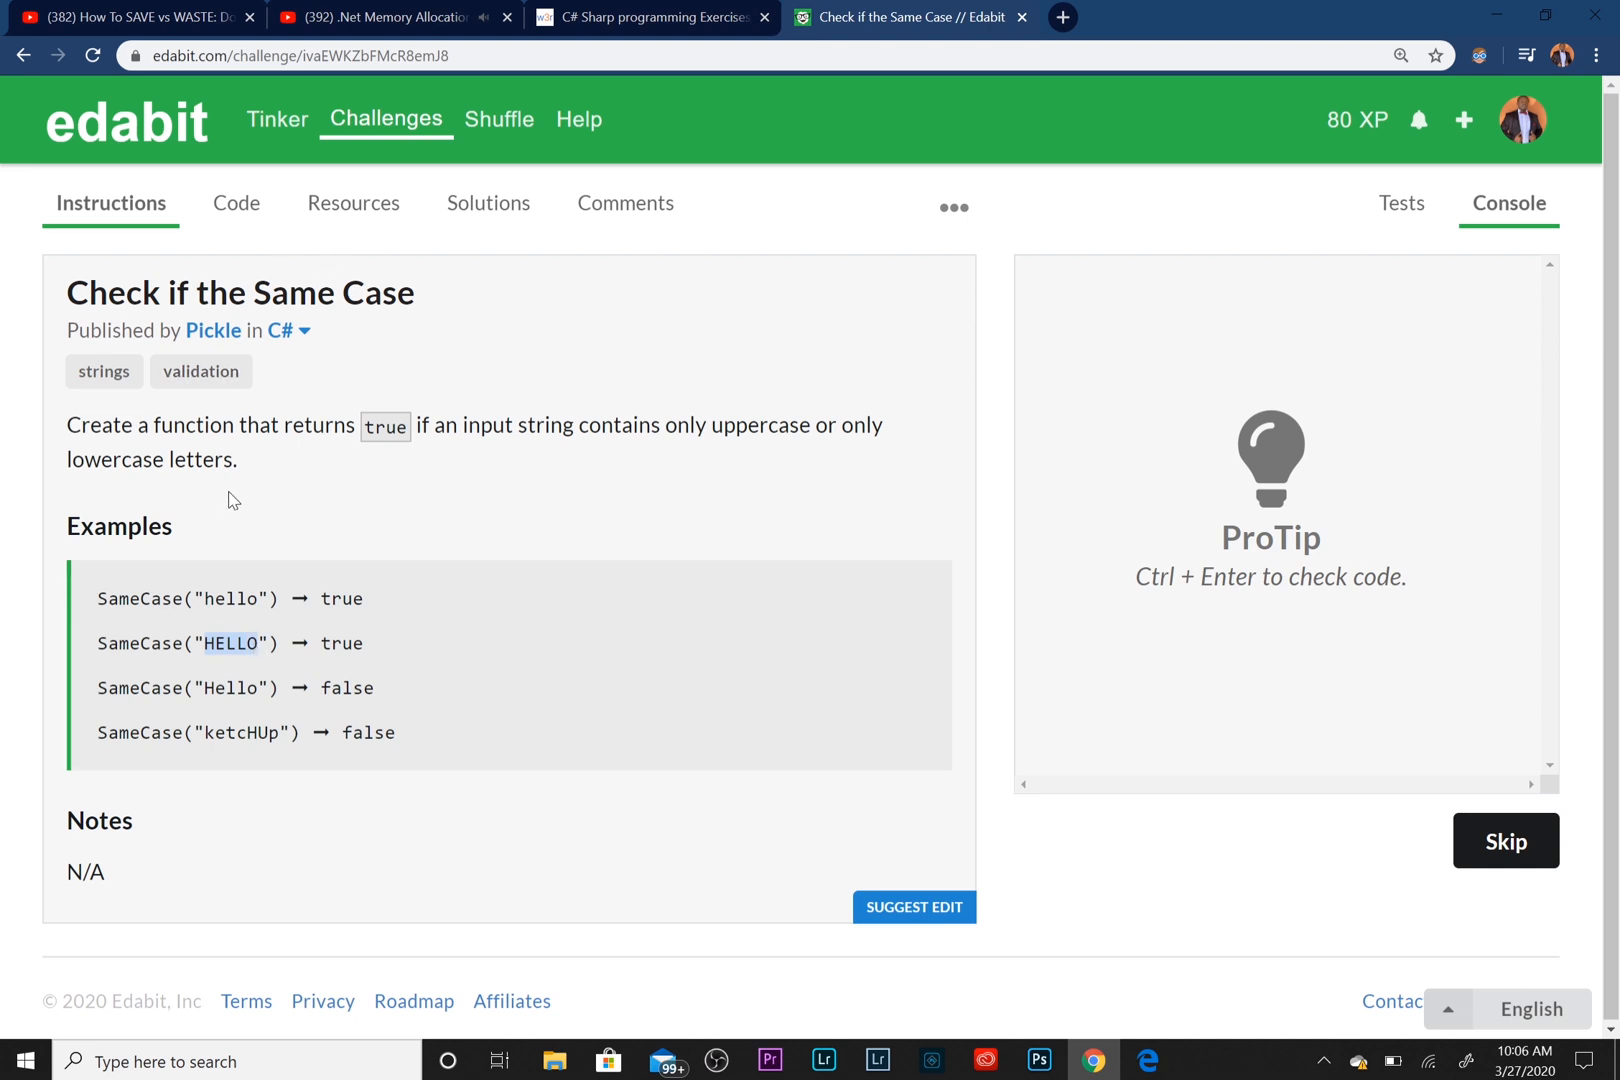
{"action": "mouse_move", "coordinate": [126, 228]}
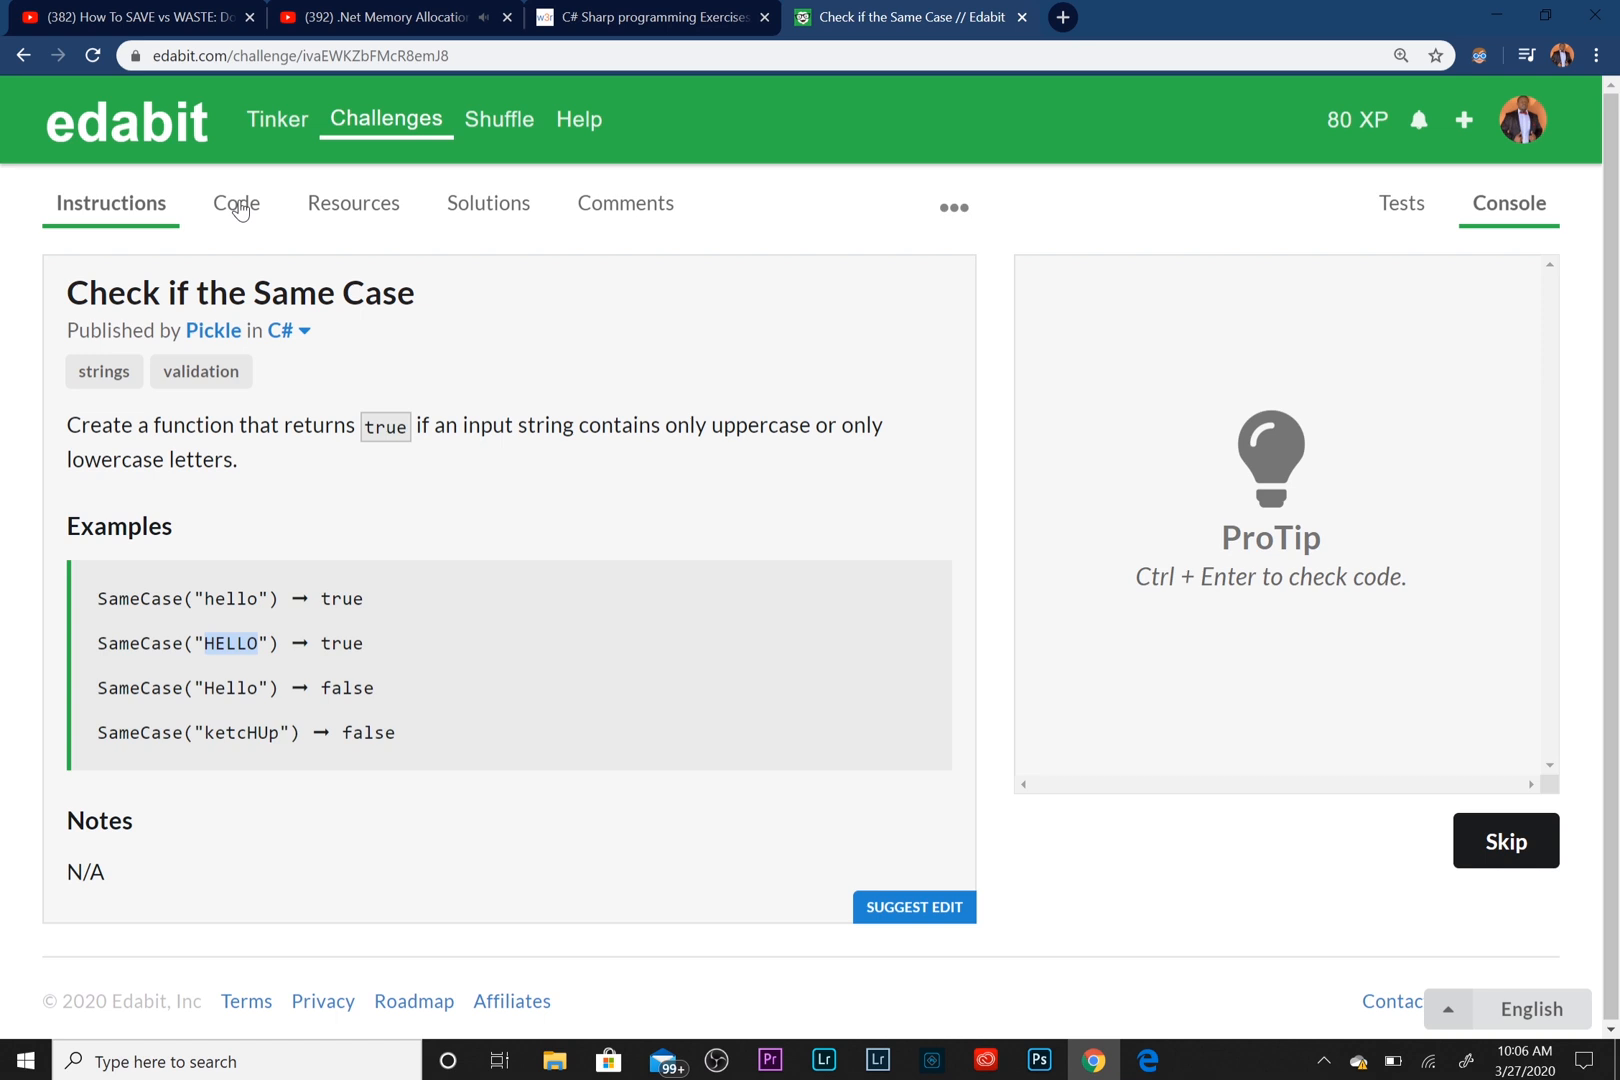
{"action": "left_click", "coordinate": [243, 203]}
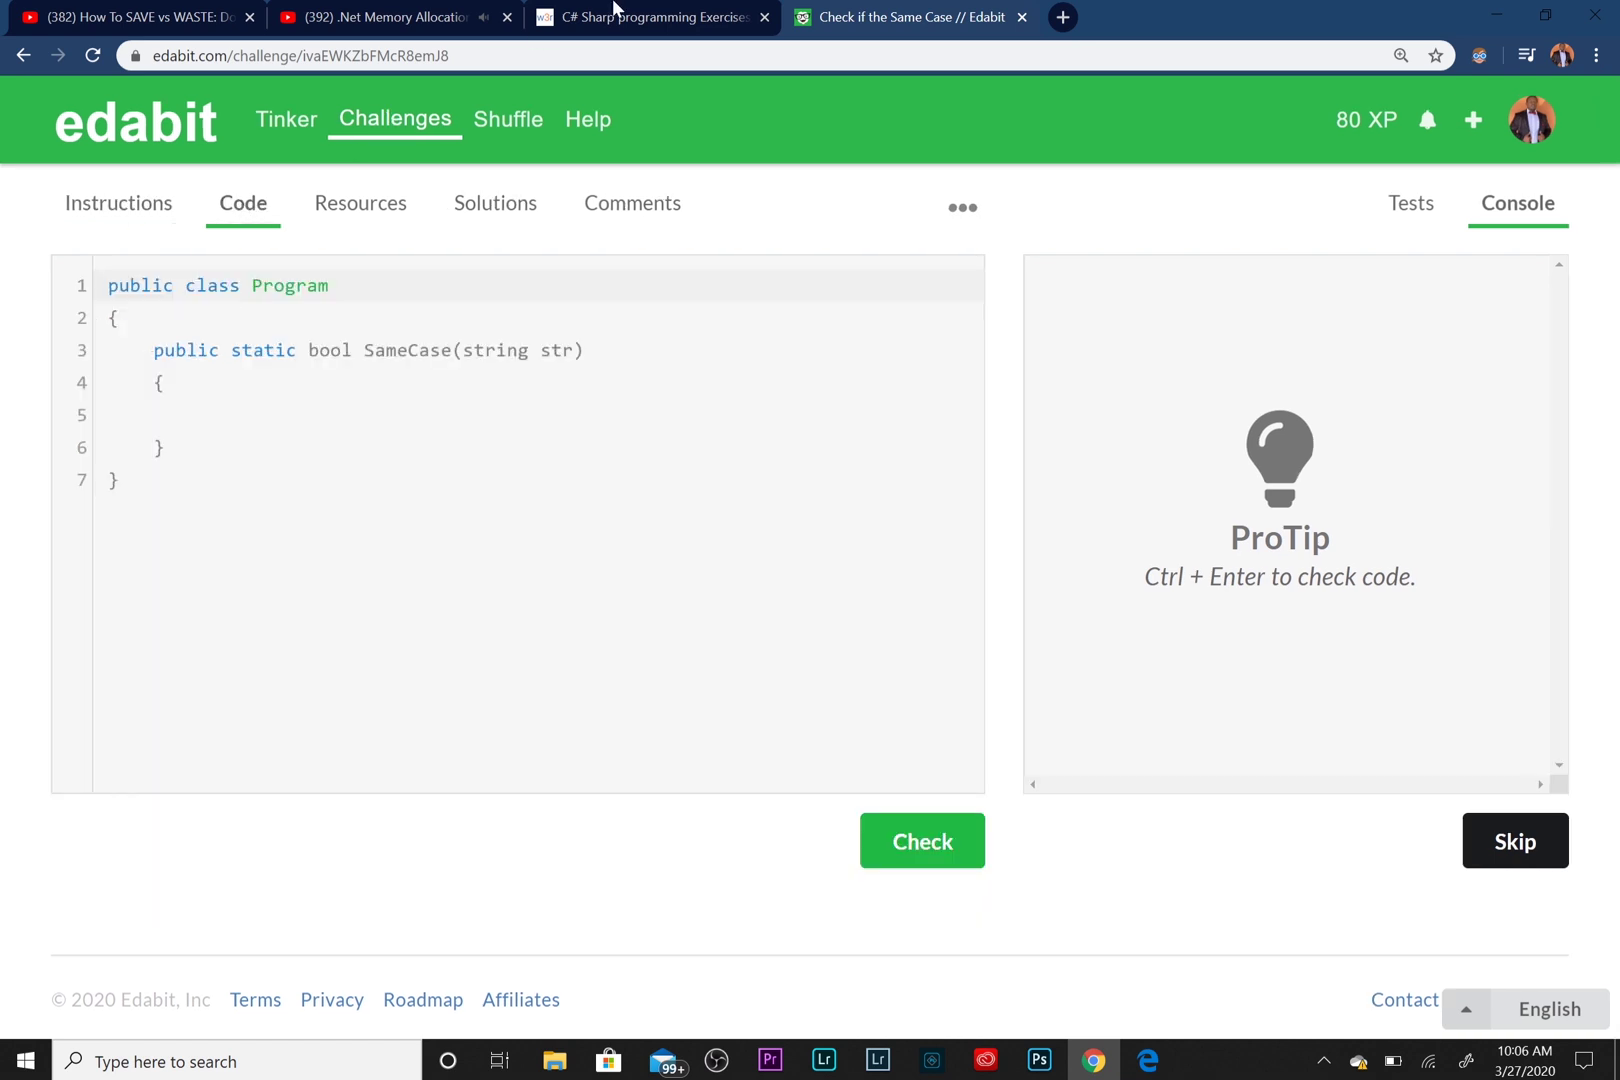
Write an if condition comparing str to str.ToUpper() and str.ToLower()
{"action": "left_click", "coordinate": [310, 414]}
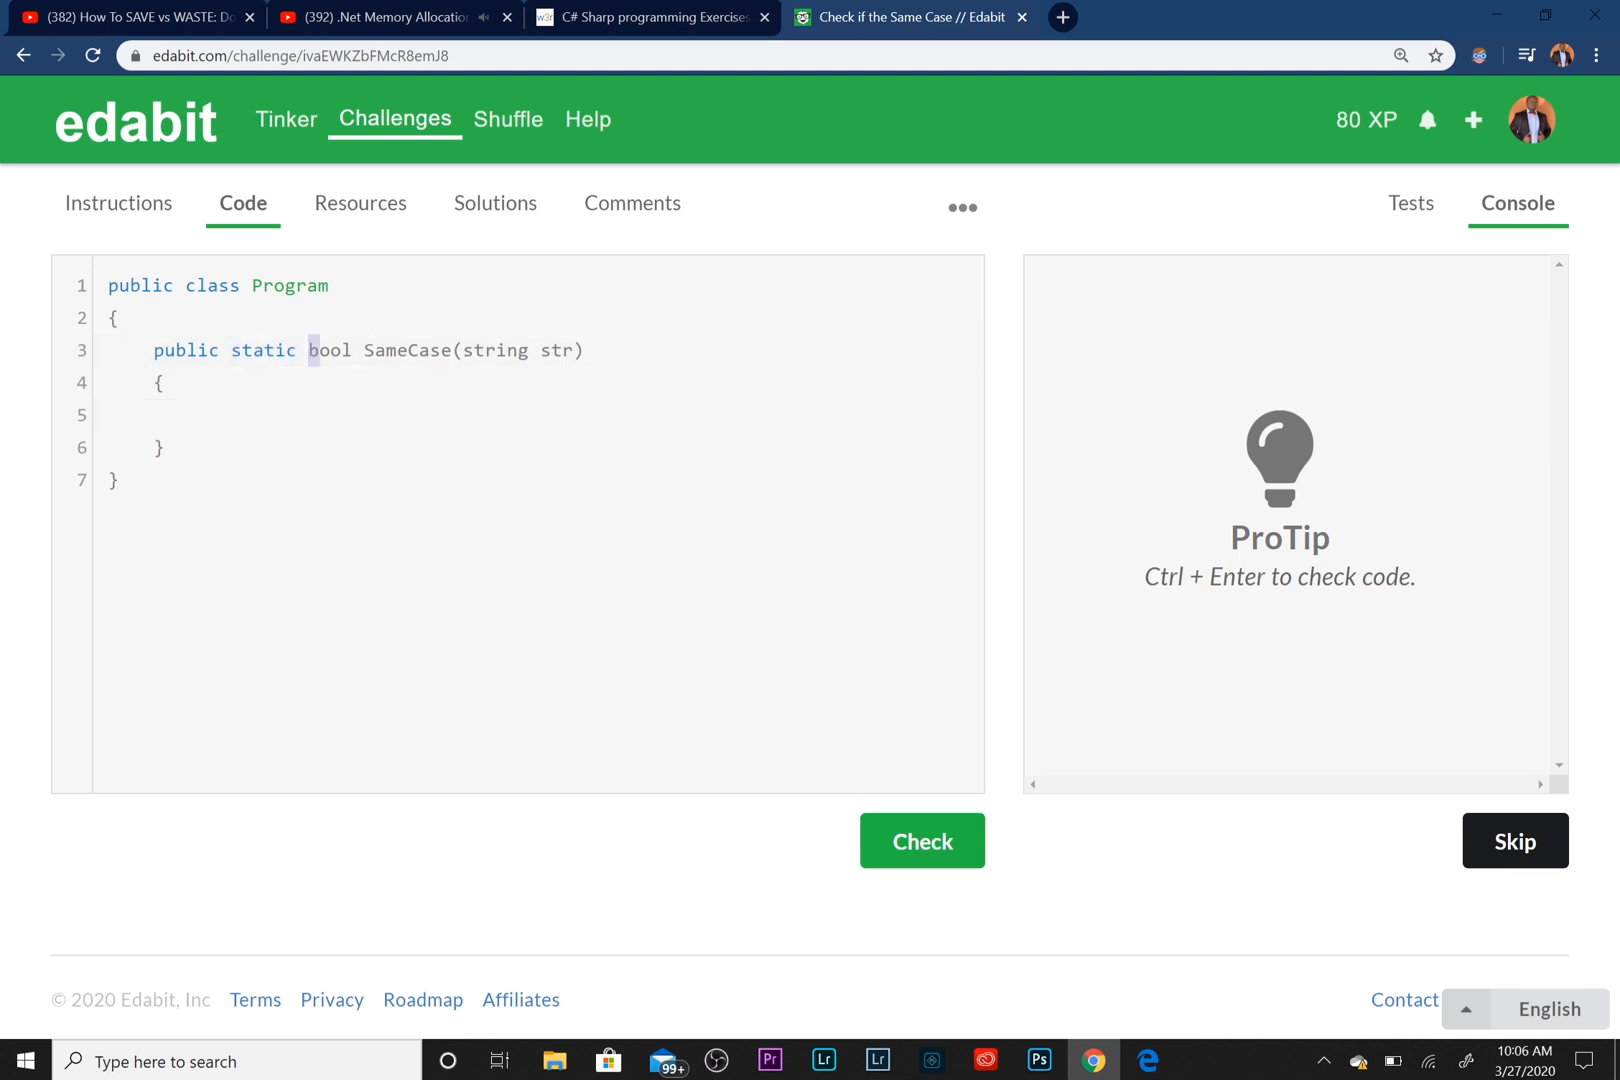
{"action": "double_click", "coordinate": [323, 350]}
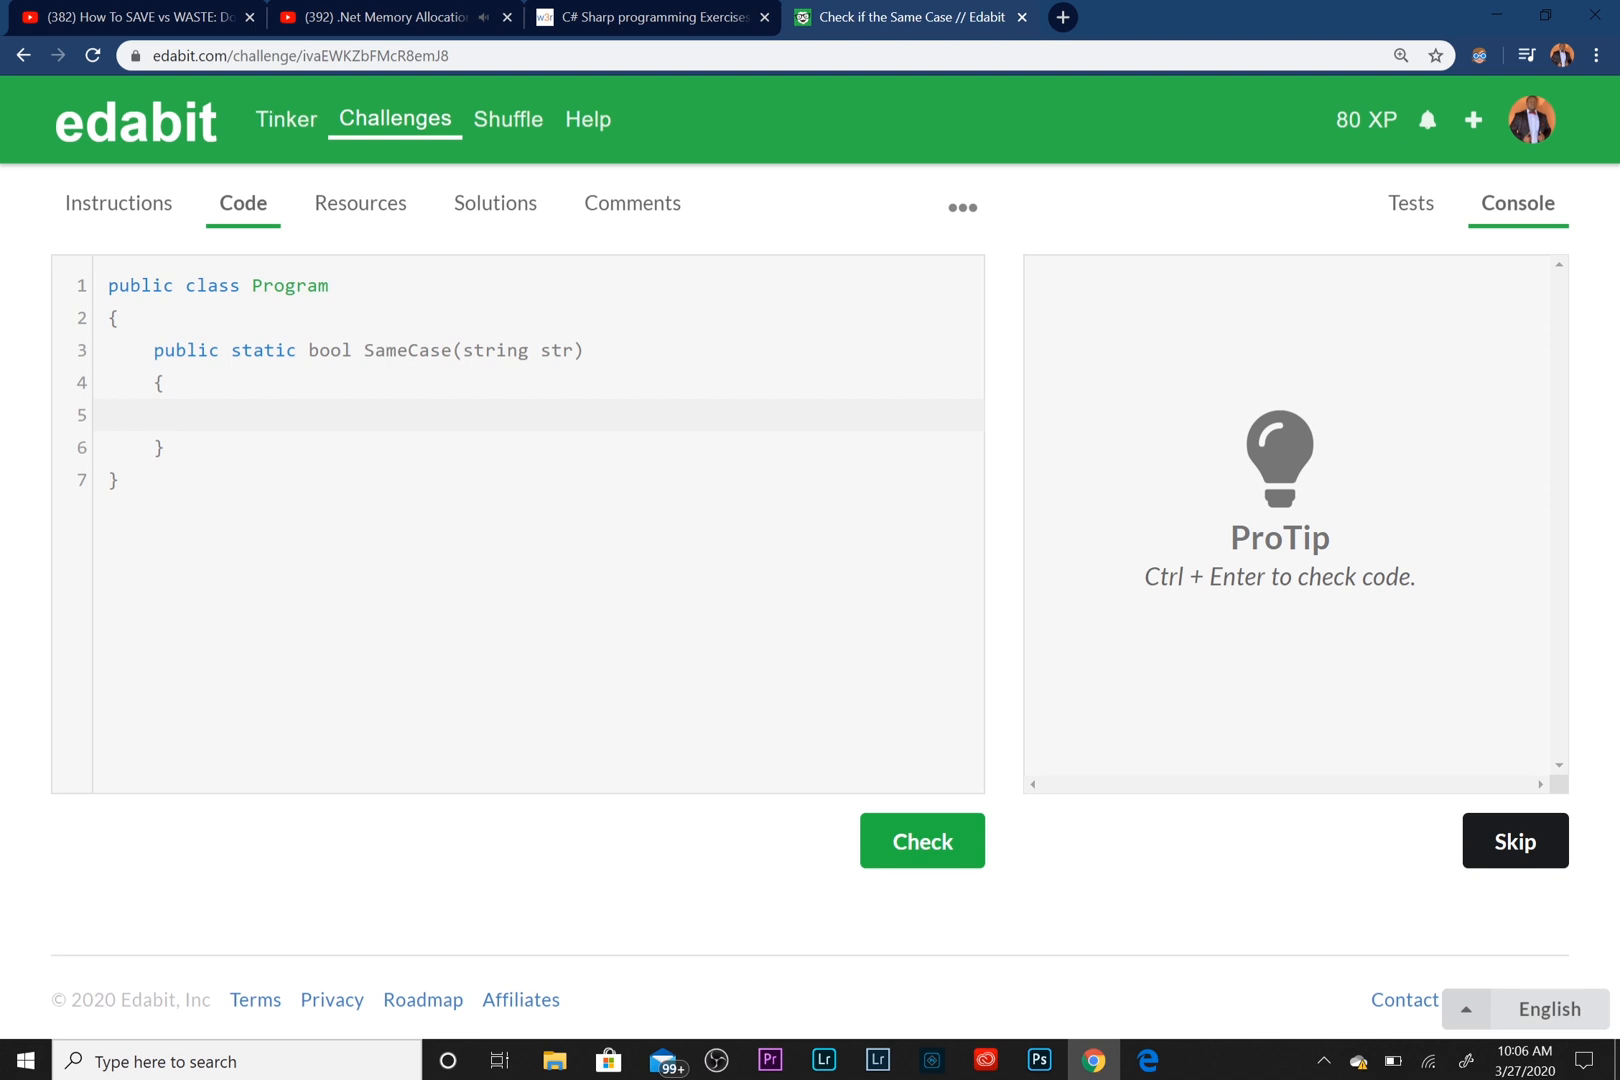
{"action": "type", "text": "if("}
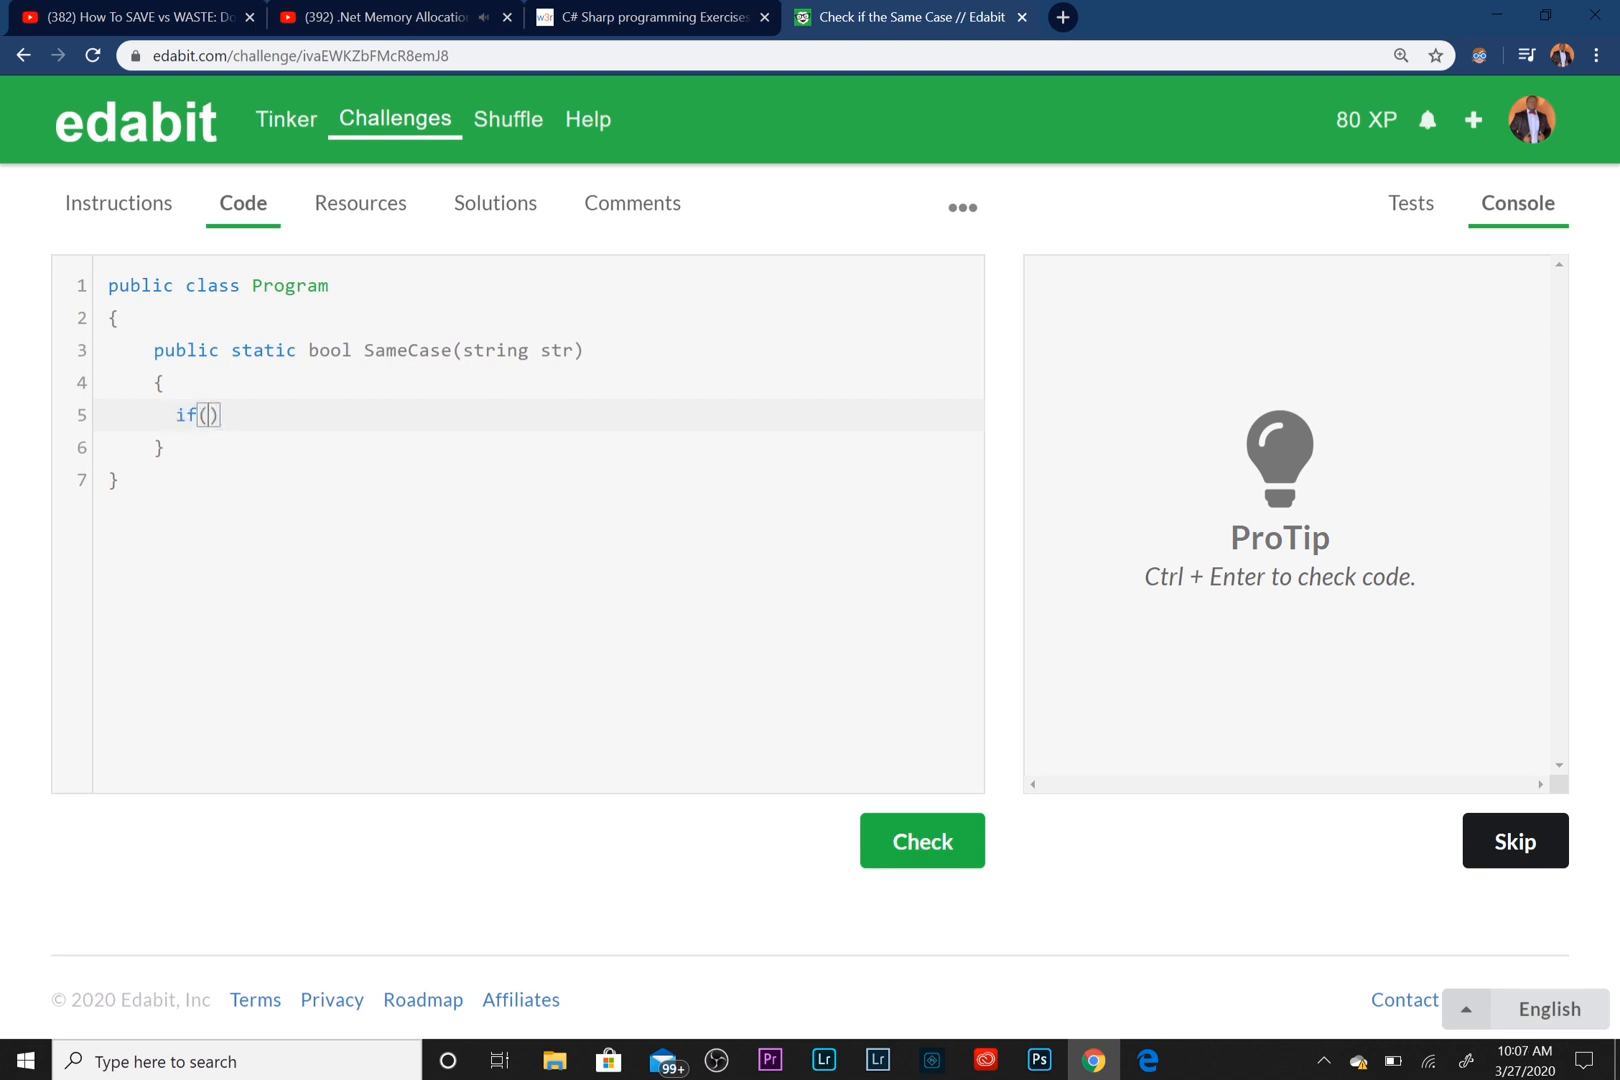
{"action": "type", "text": "str"}
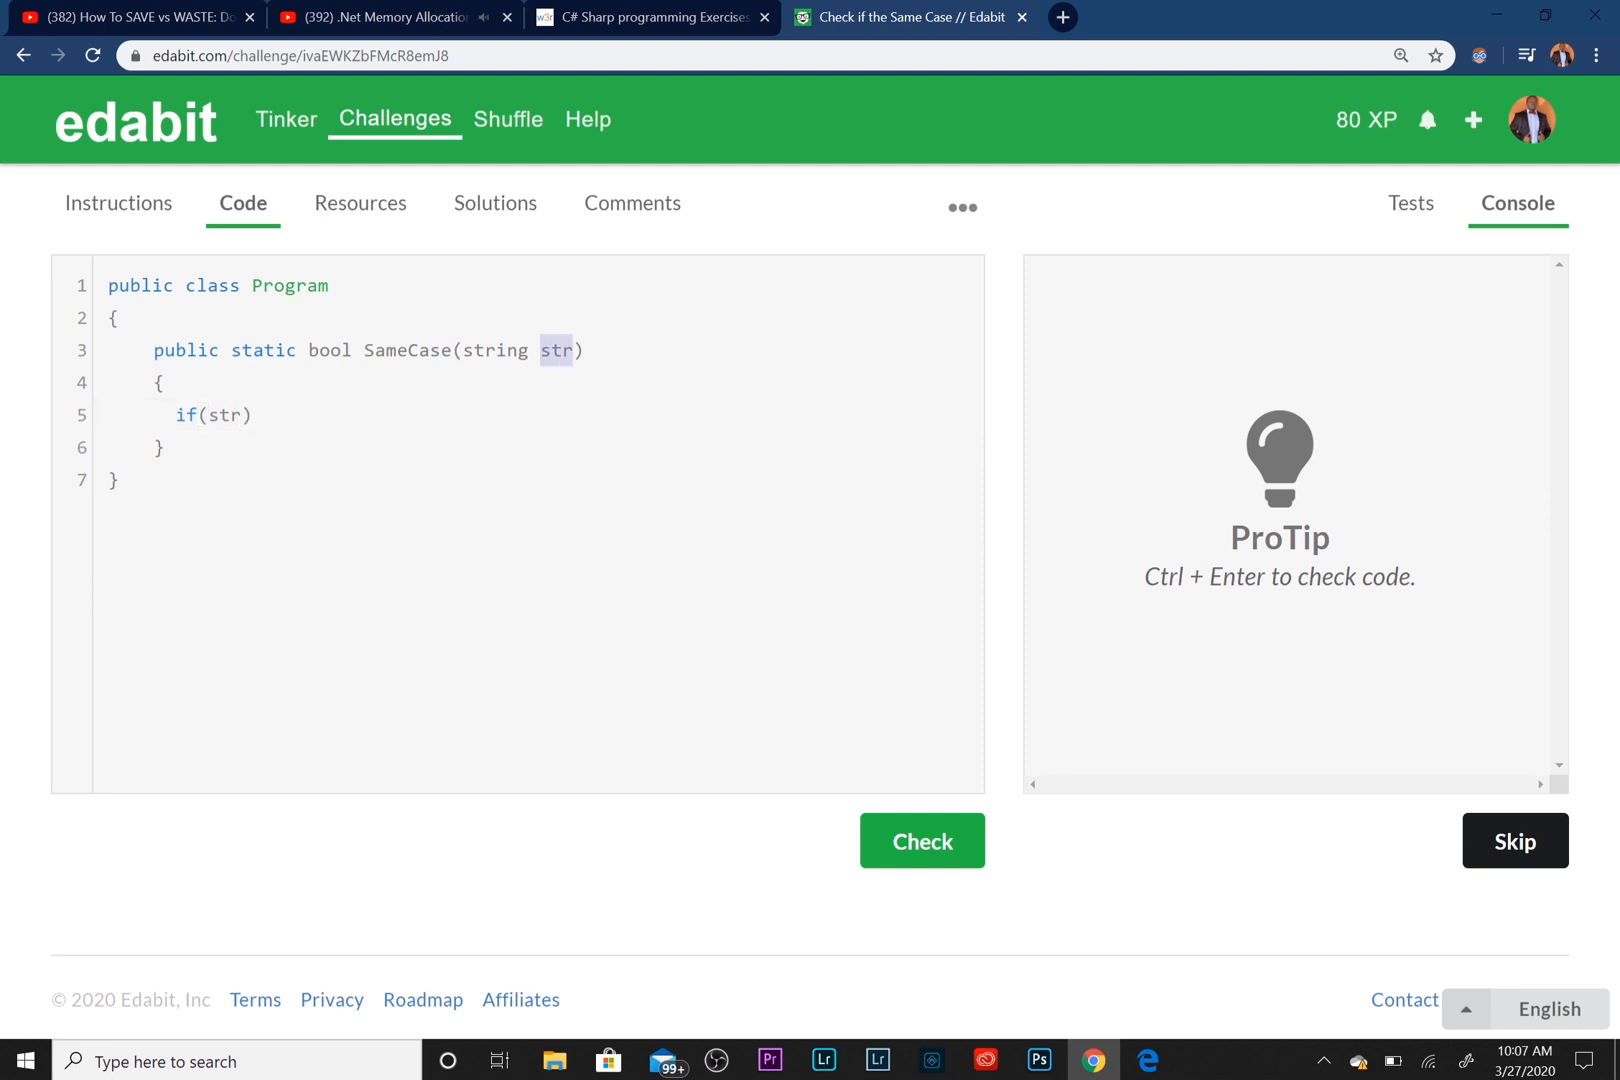
{"action": "left_click", "coordinate": [229, 414]}
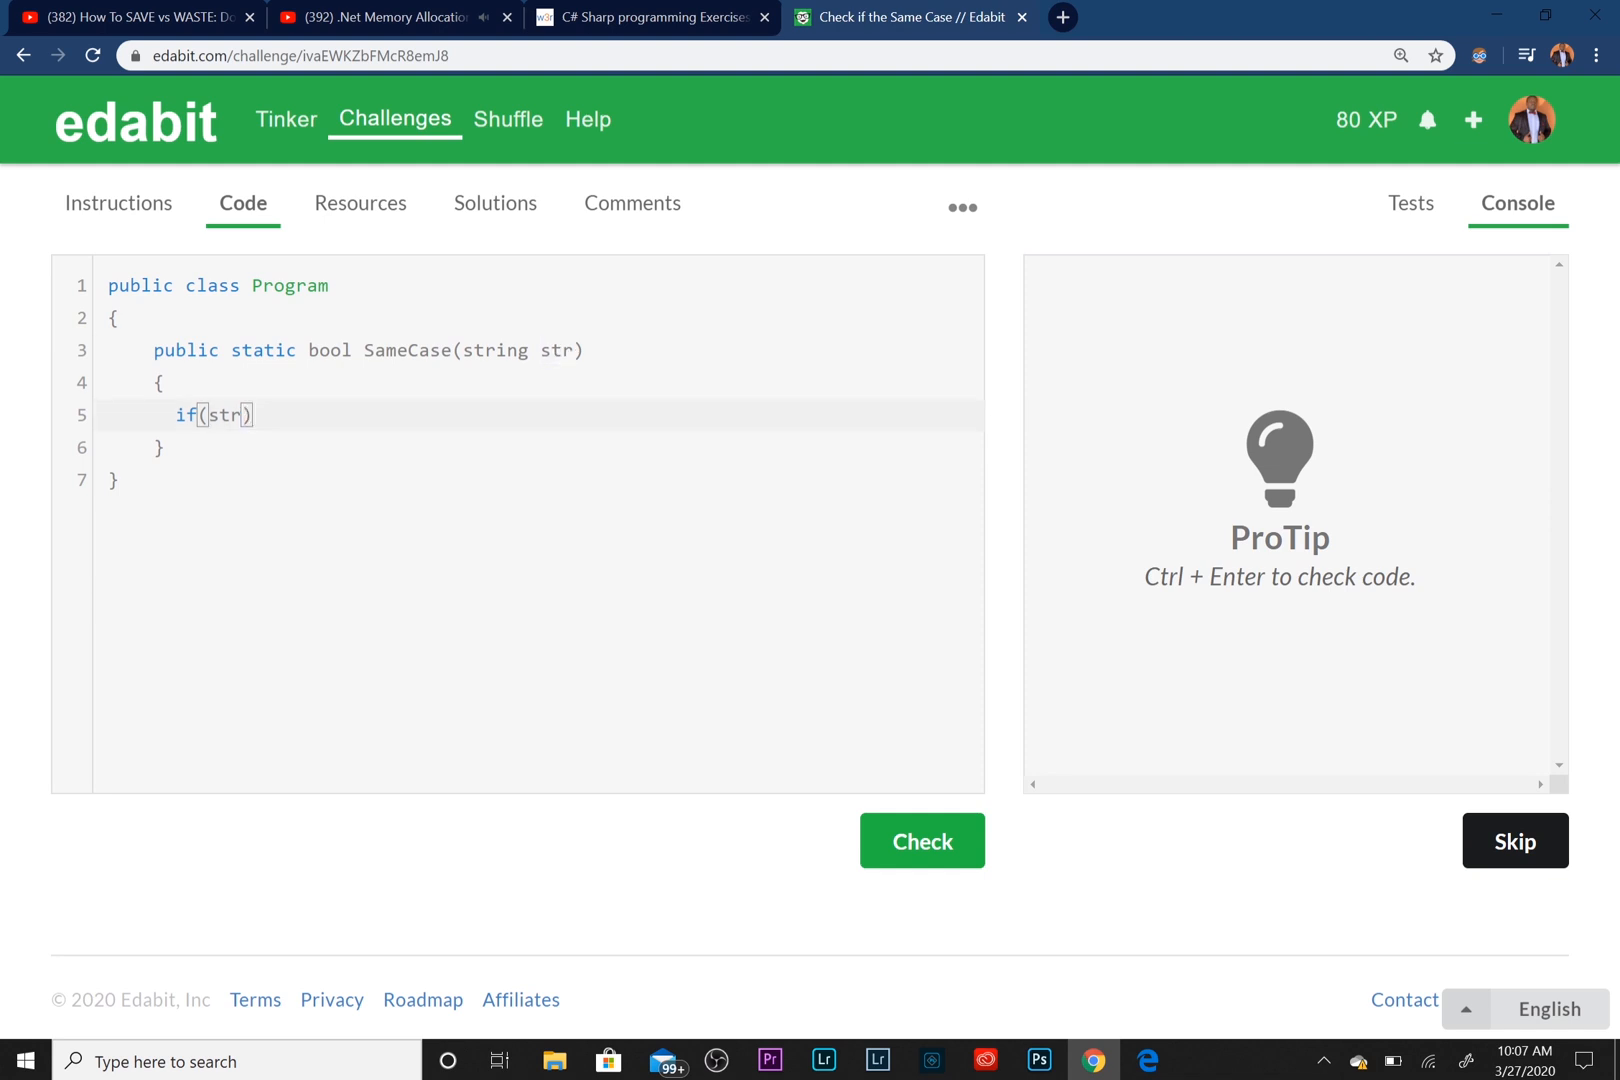
{"action": "type", "text": "= s"}
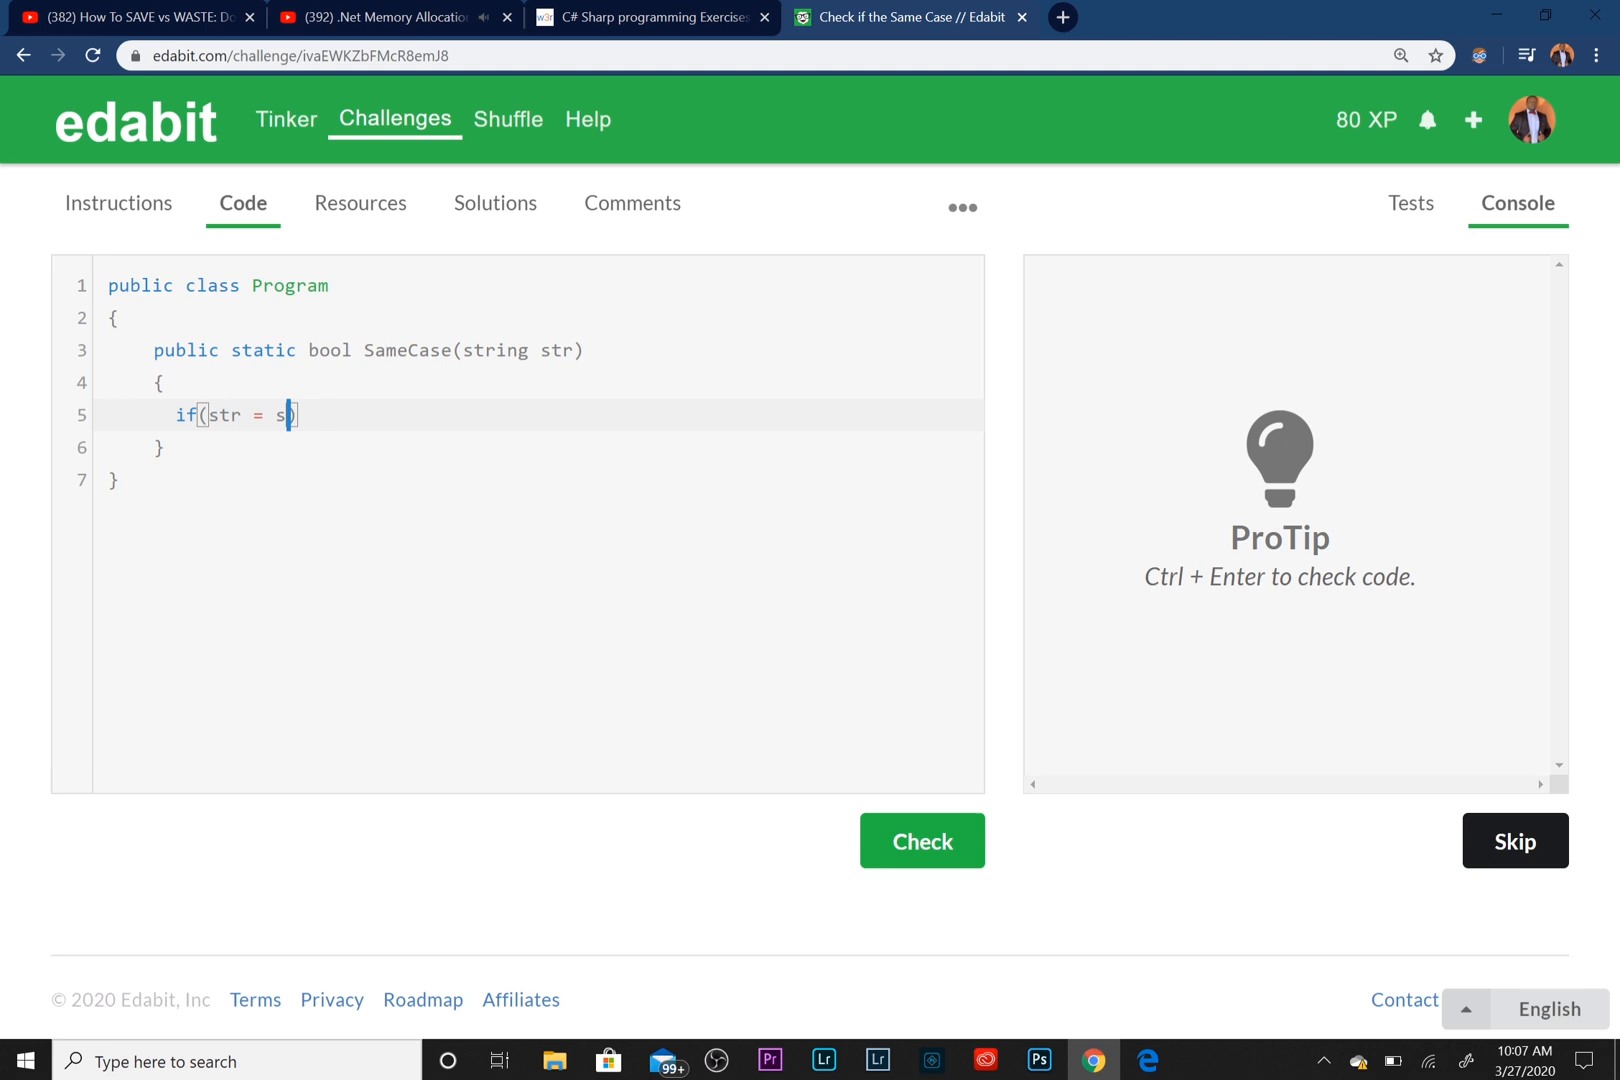
{"action": "type", "text": "tr.To"}
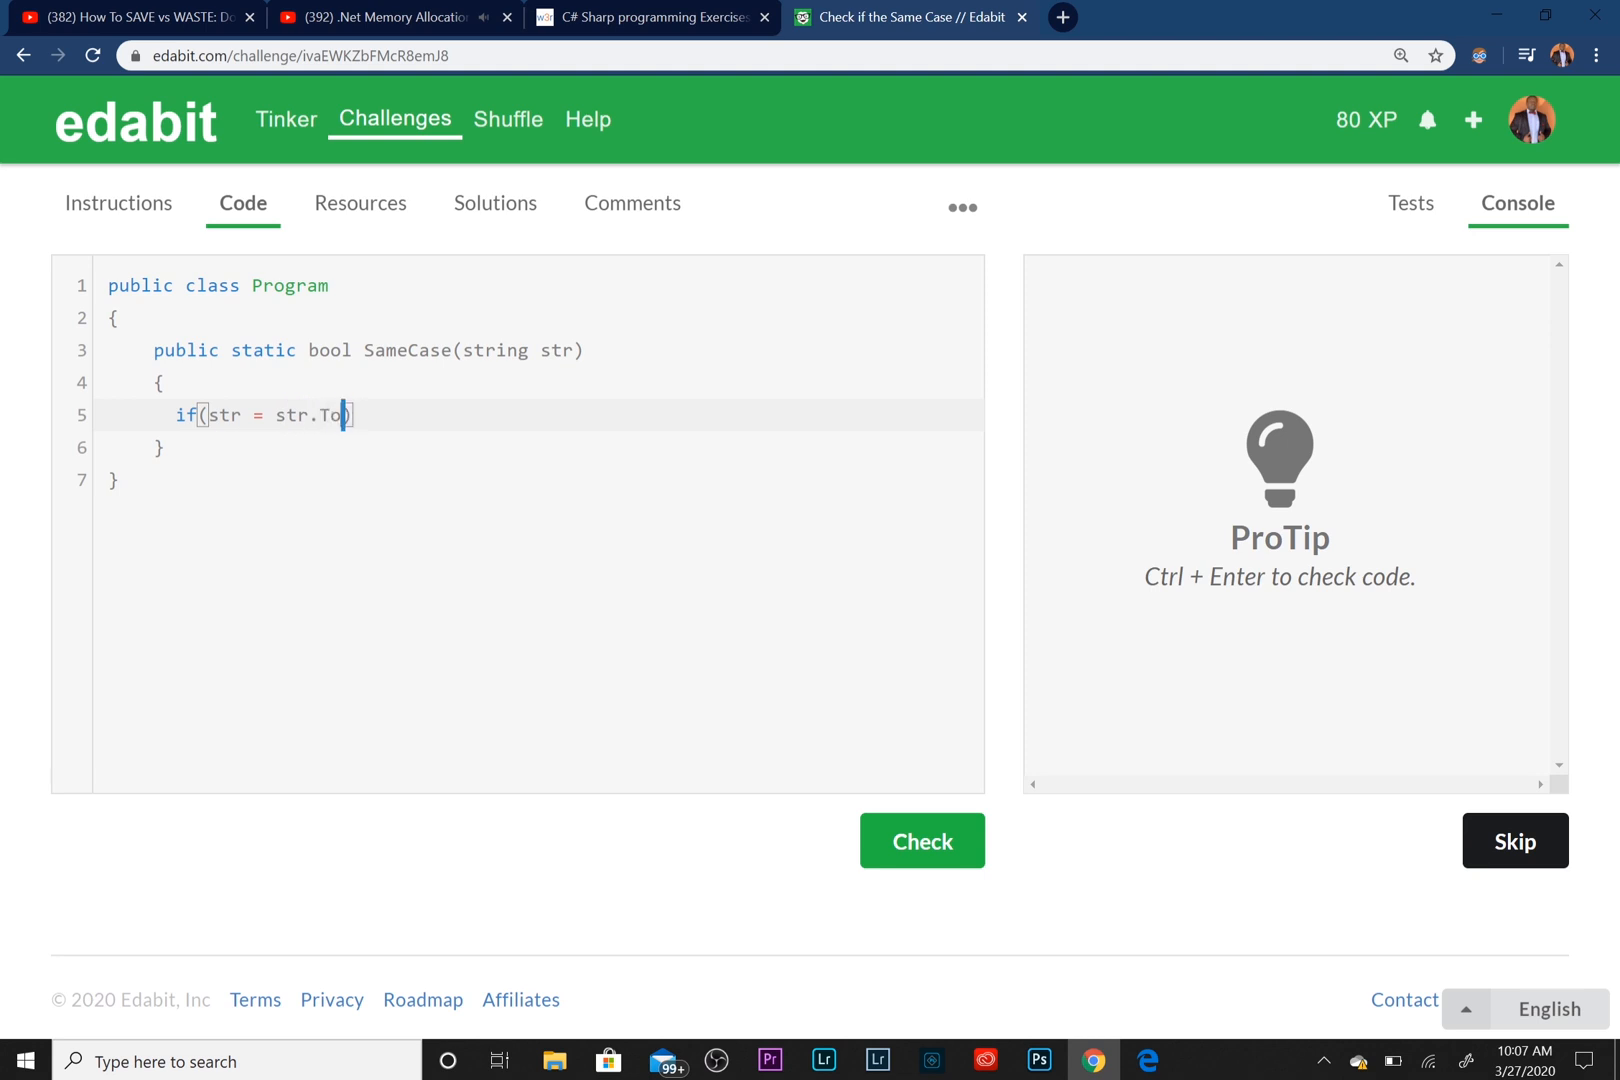
{"action": "type", "text": "pper()"}
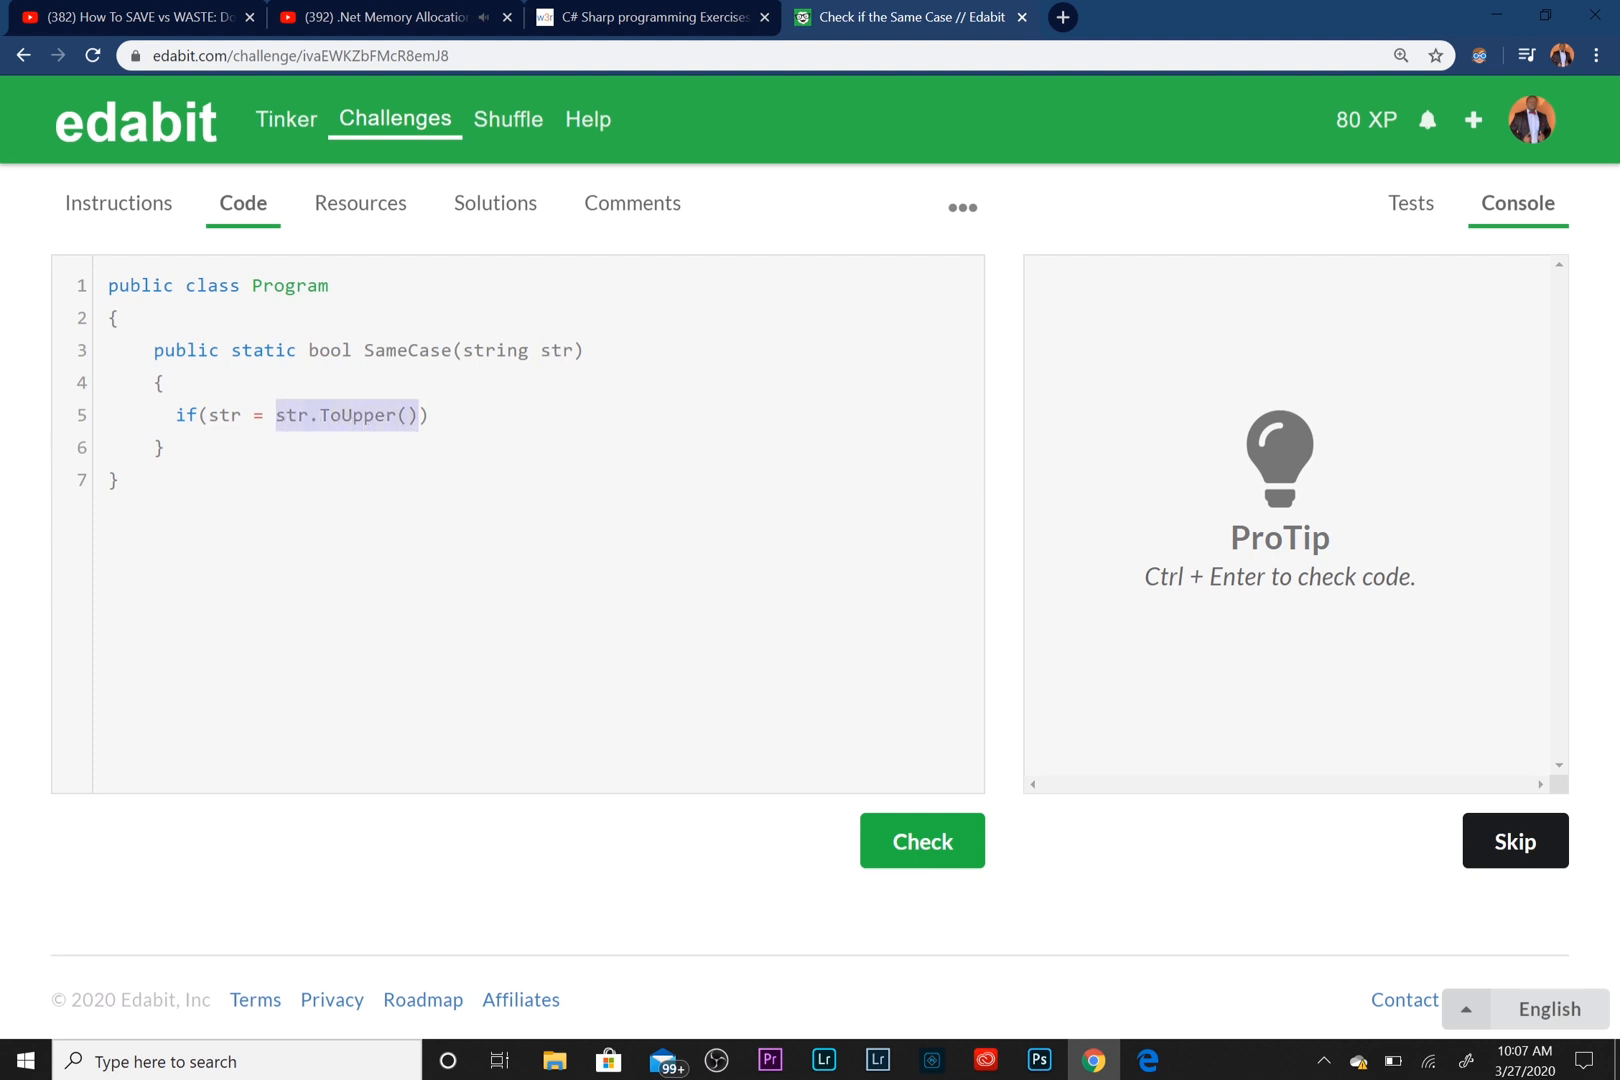
{"action": "left_click", "coordinate": [411, 414]}
{"action": "type", "text": " || "}
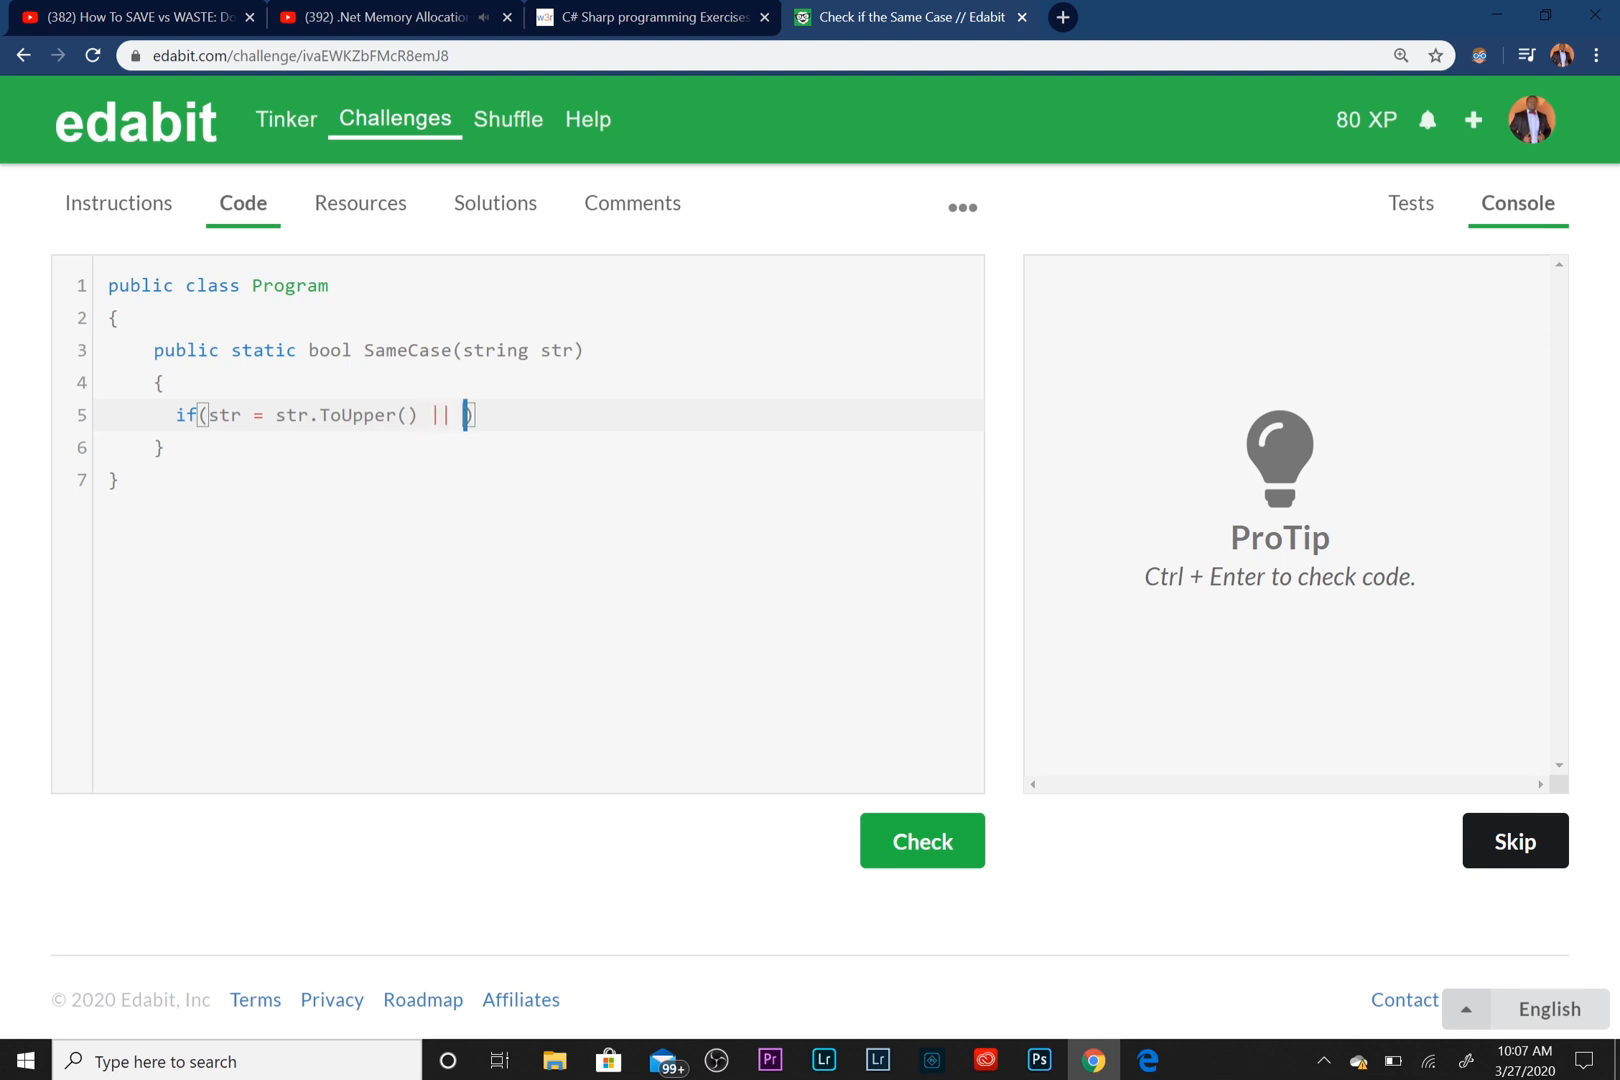
{"action": "type", "text": "str"}
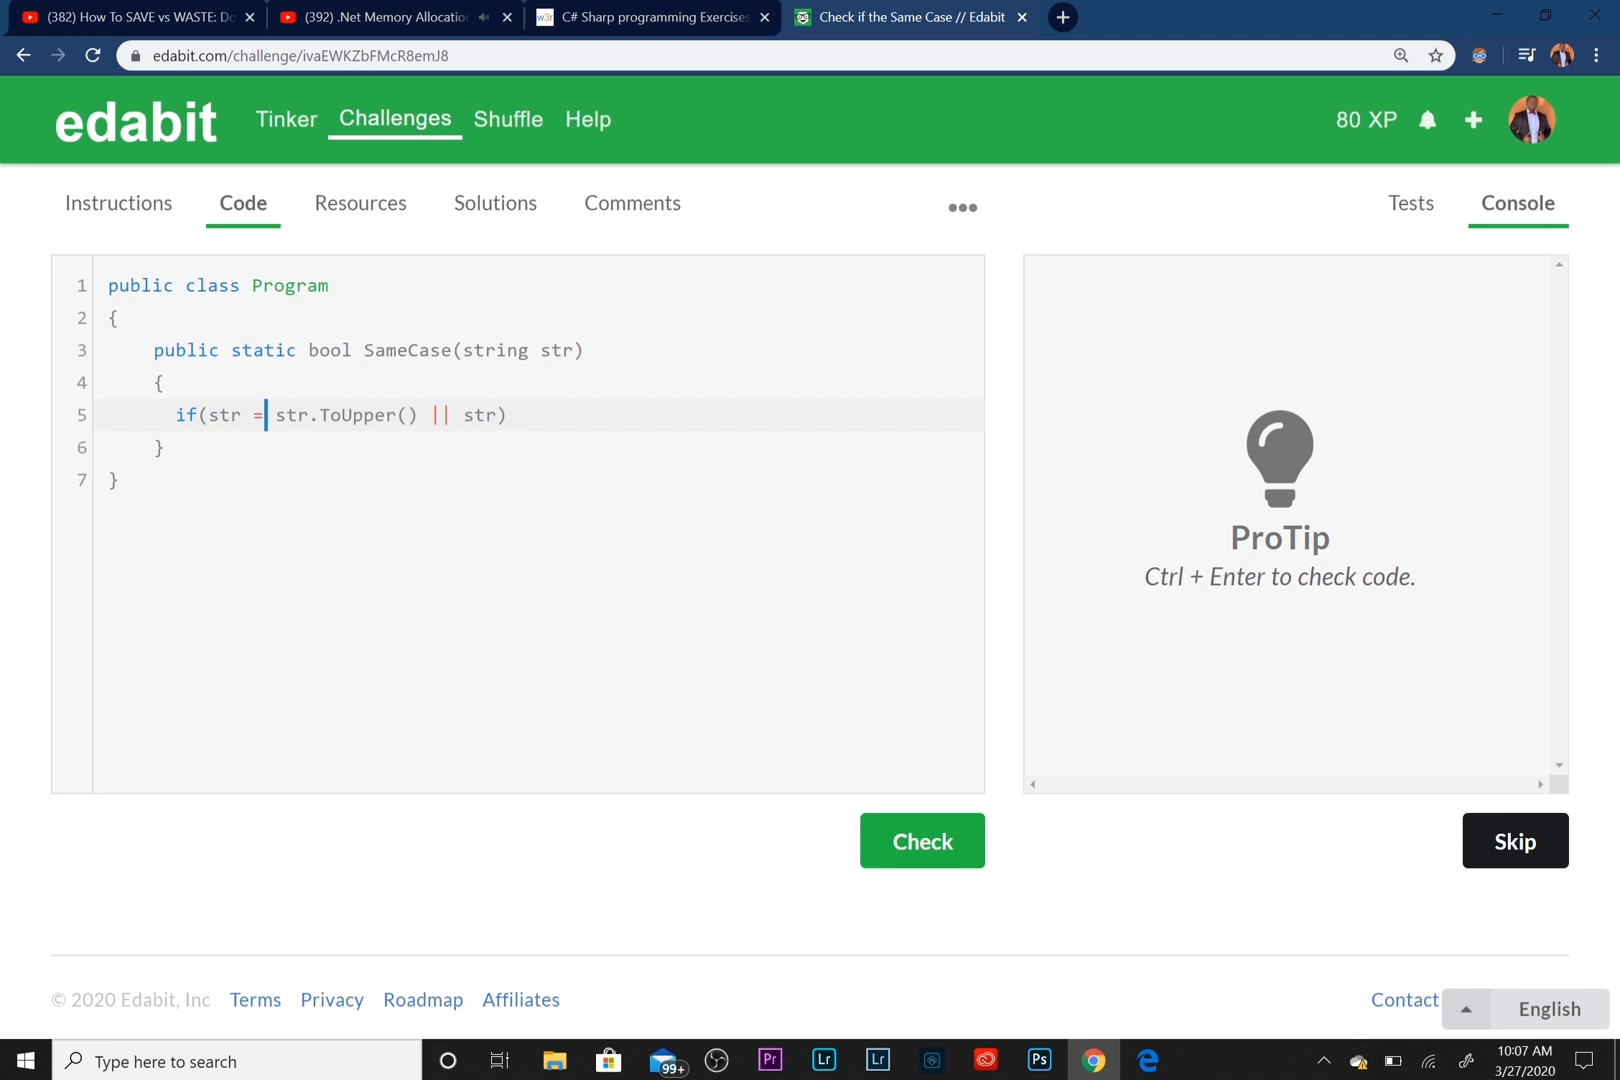
{"action": "type", "text": "="}
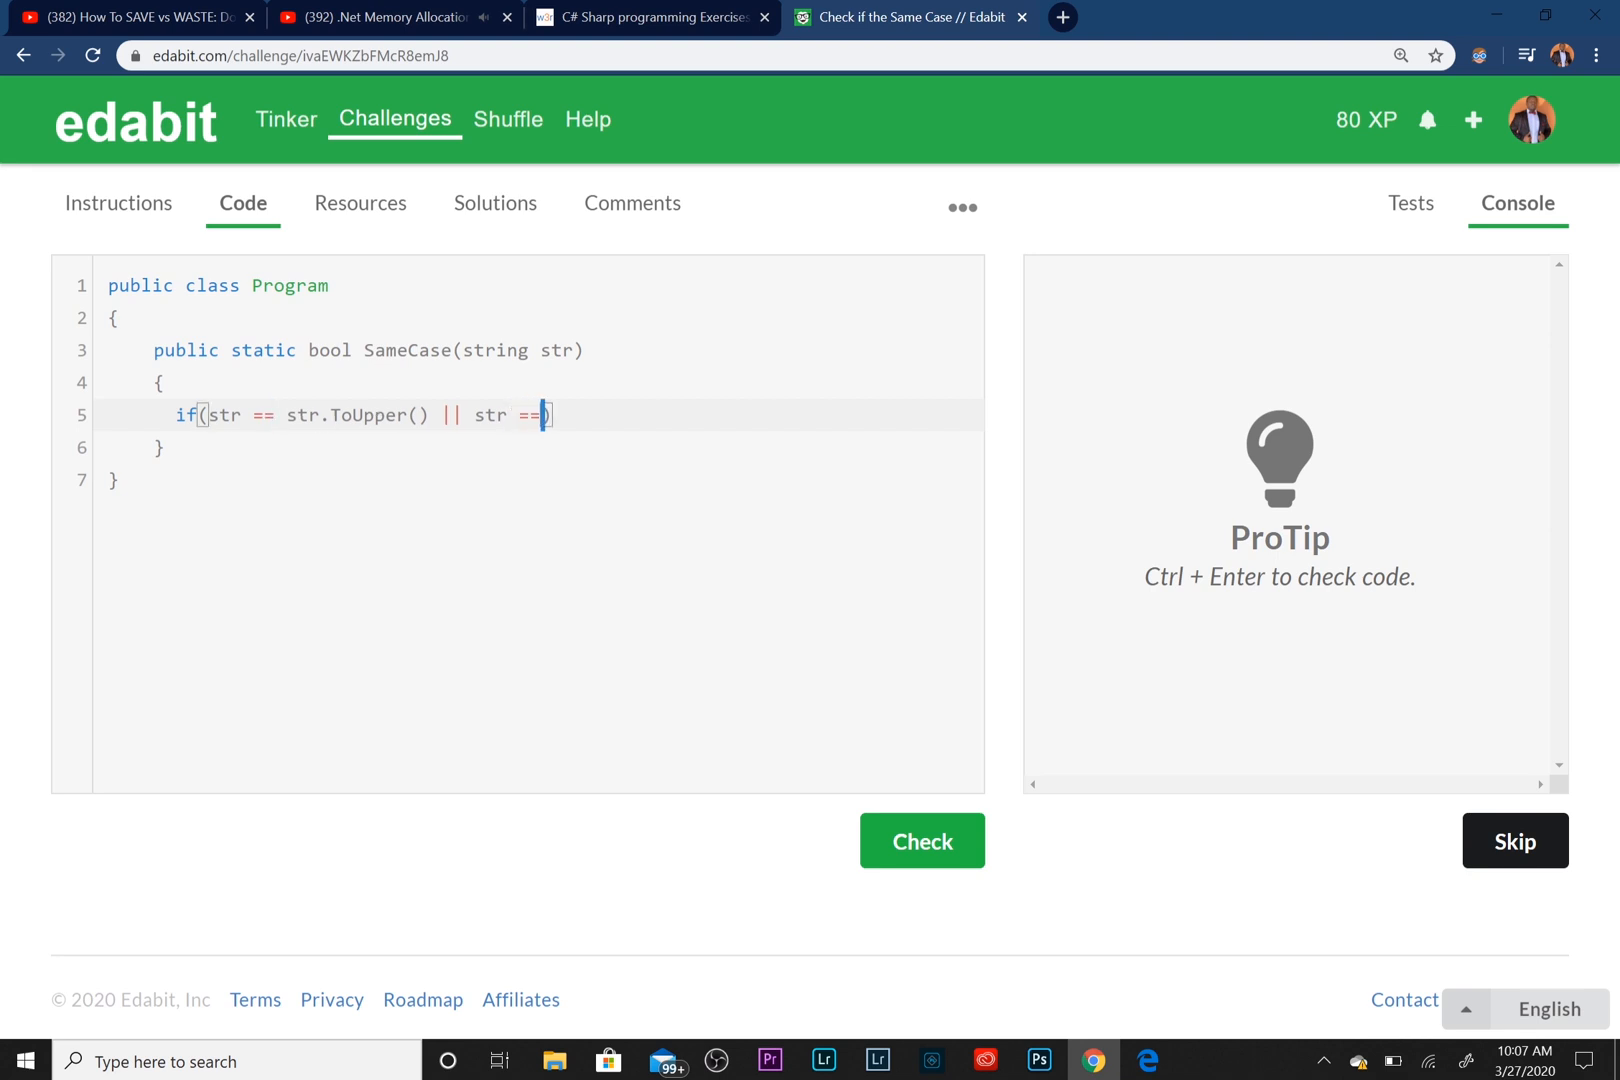
{"action": "type", "text": "str.ToL"}
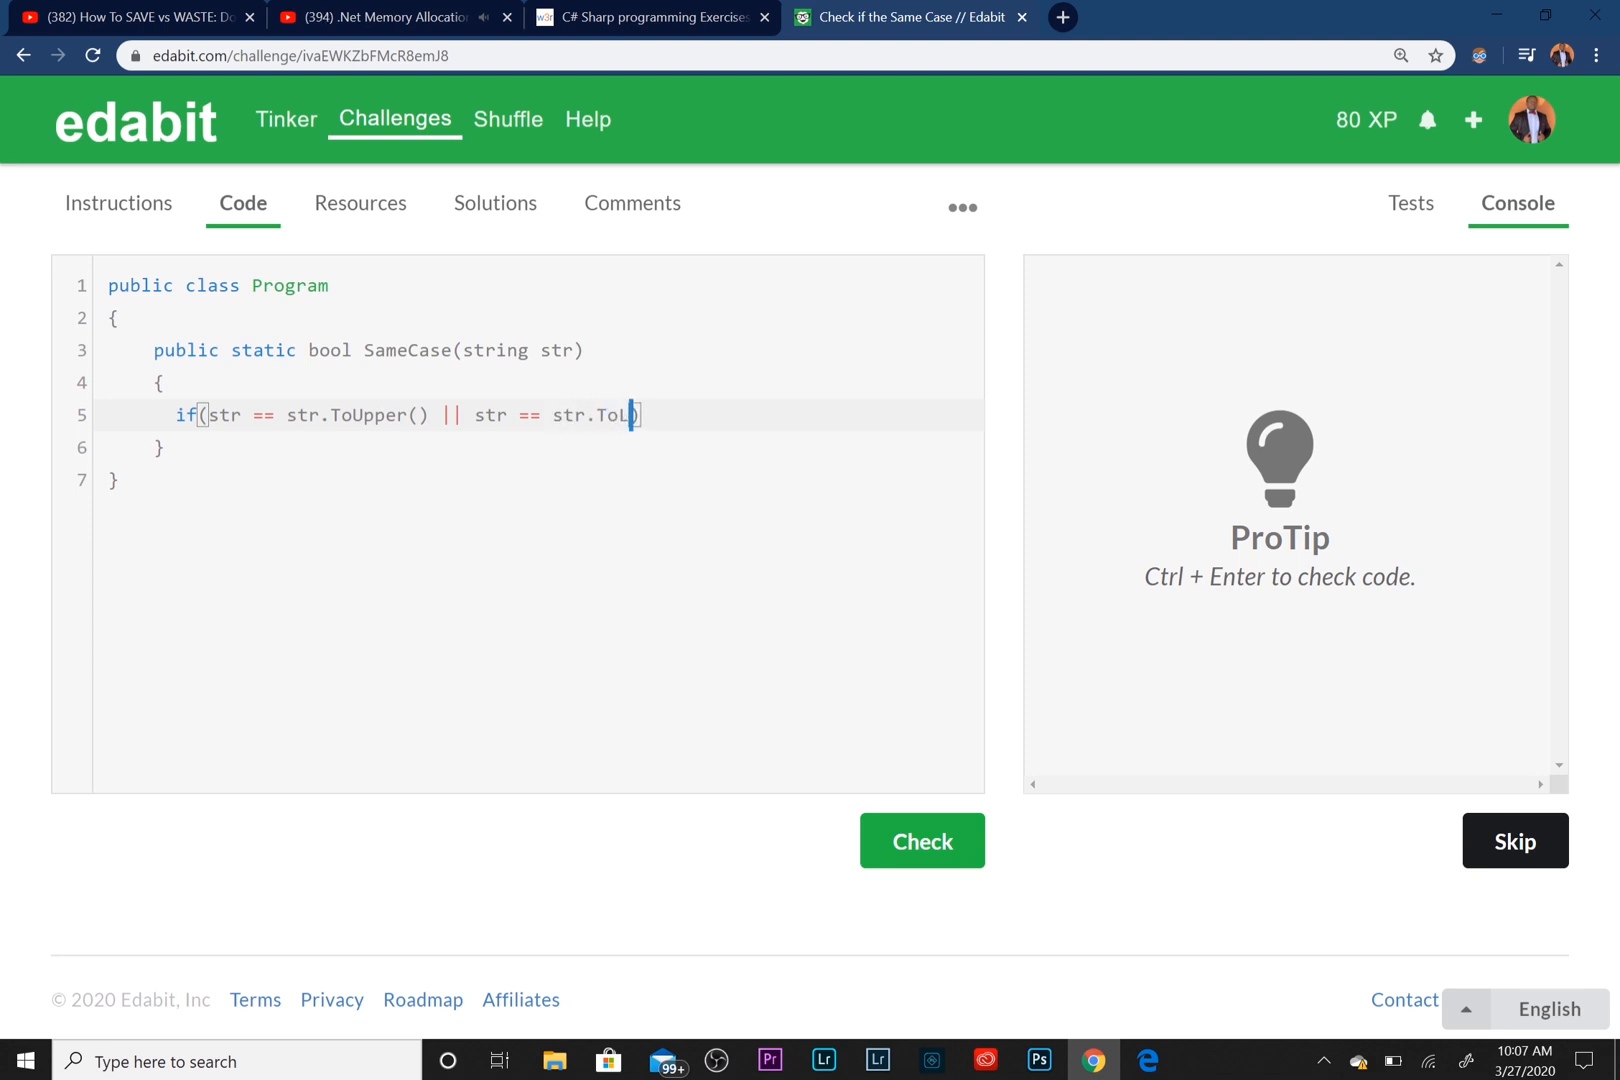
{"action": "type", "text": "wer()"}
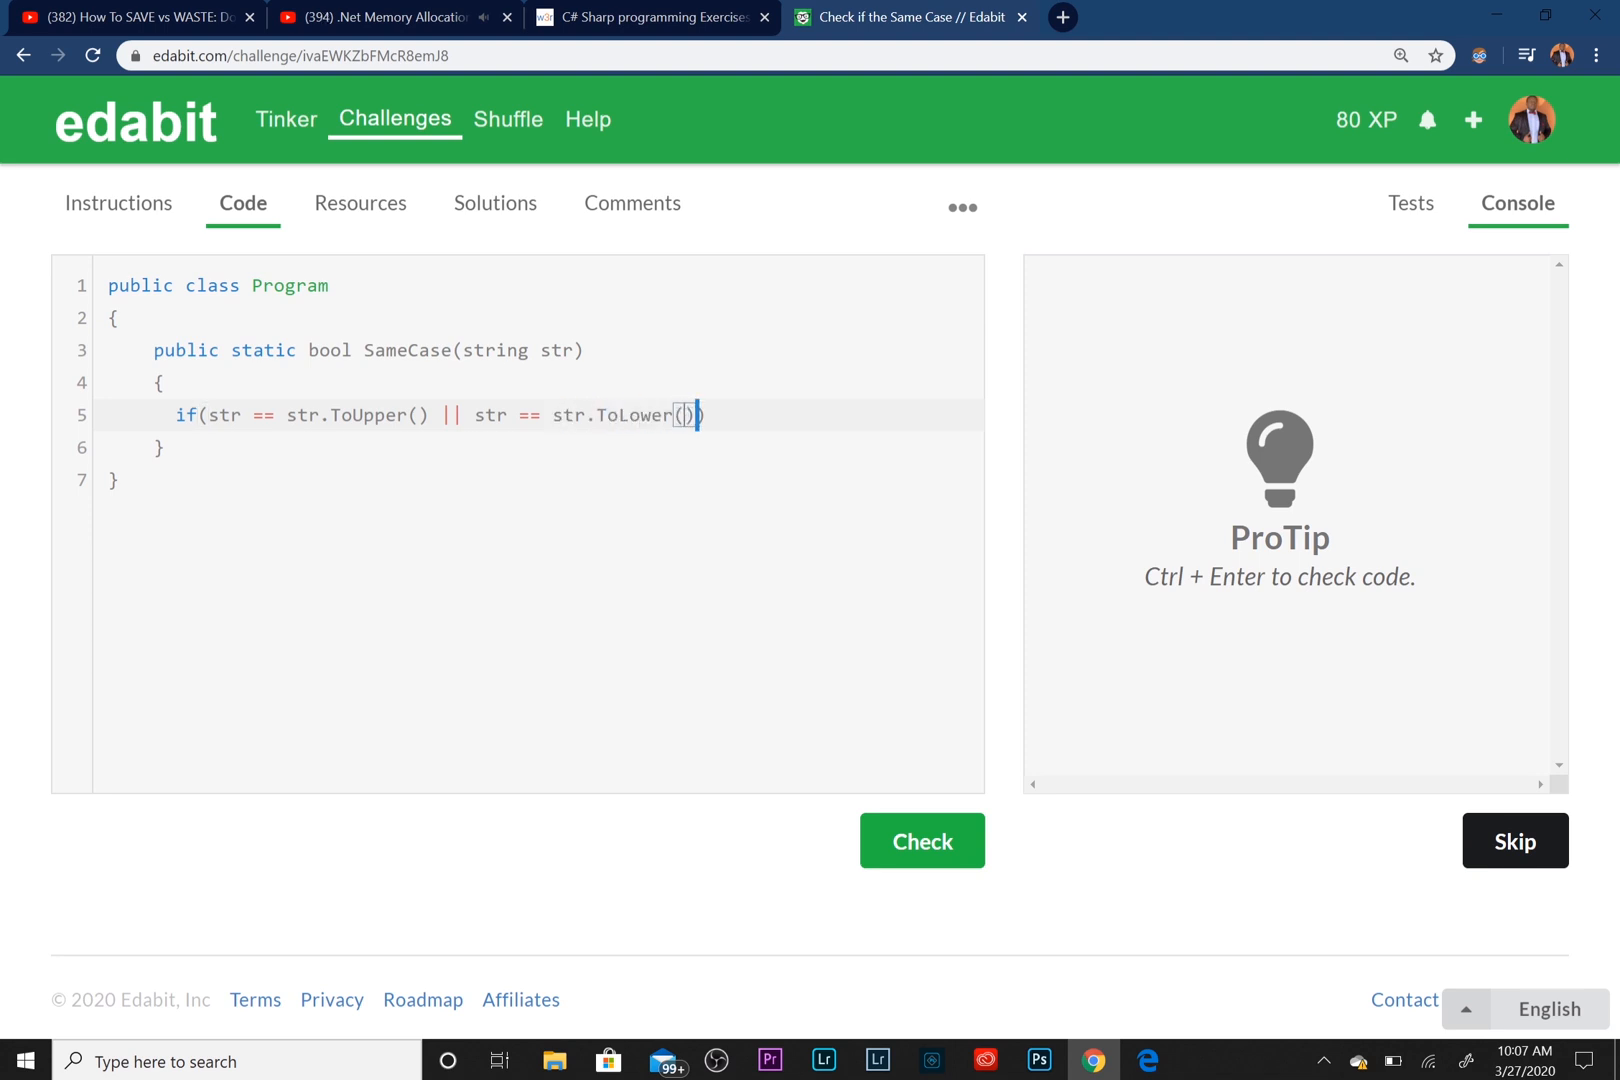
Add 'return true;' under the if and an else branch with 'return false;'
{"action": "key", "text": "Enter"}
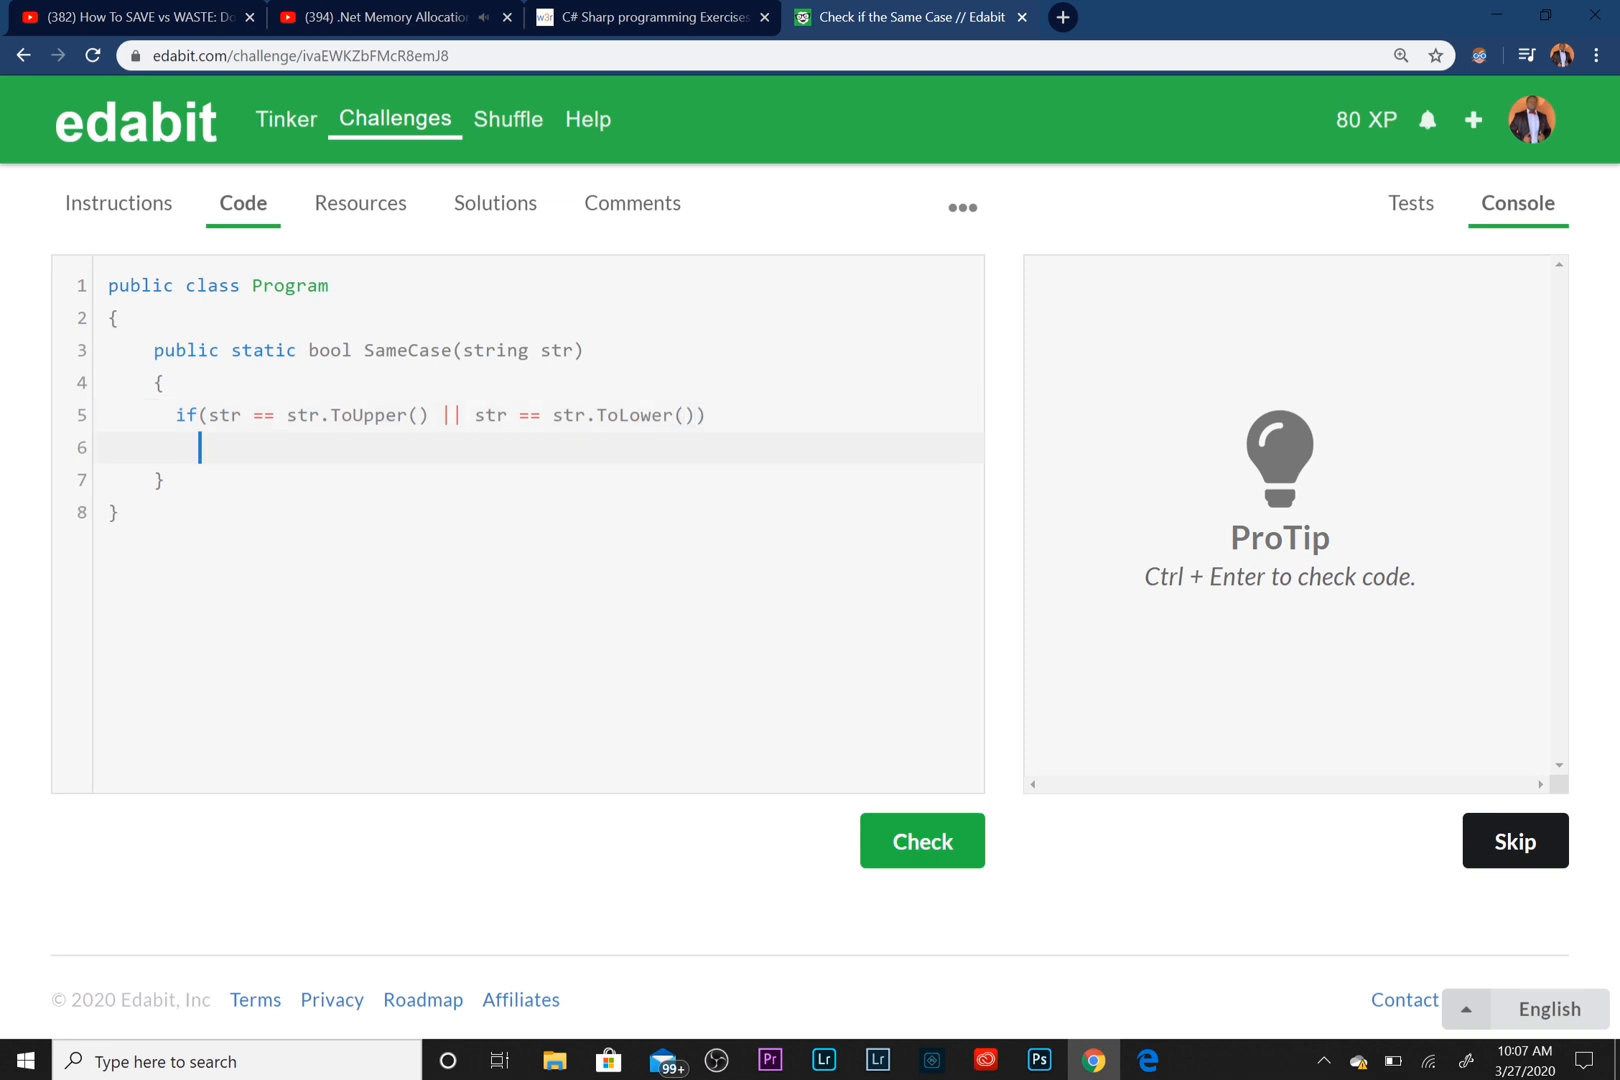
{"action": "type", "text": "{"}
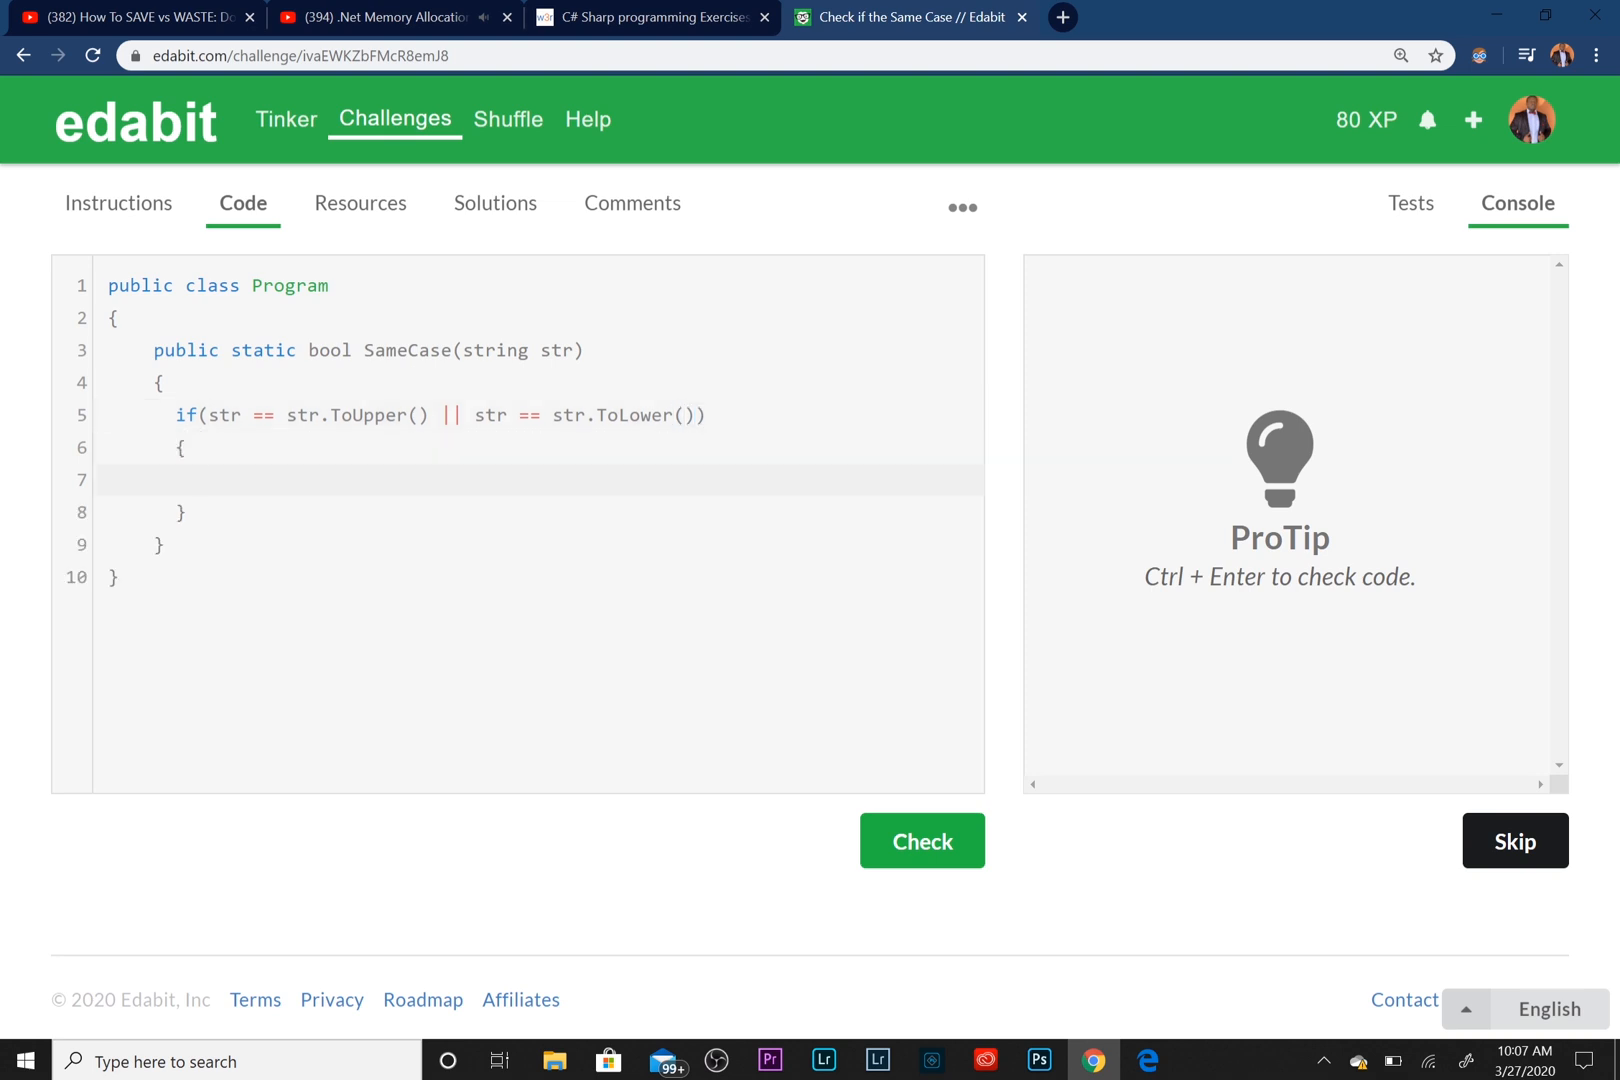
{"action": "type", "text": "return true"}
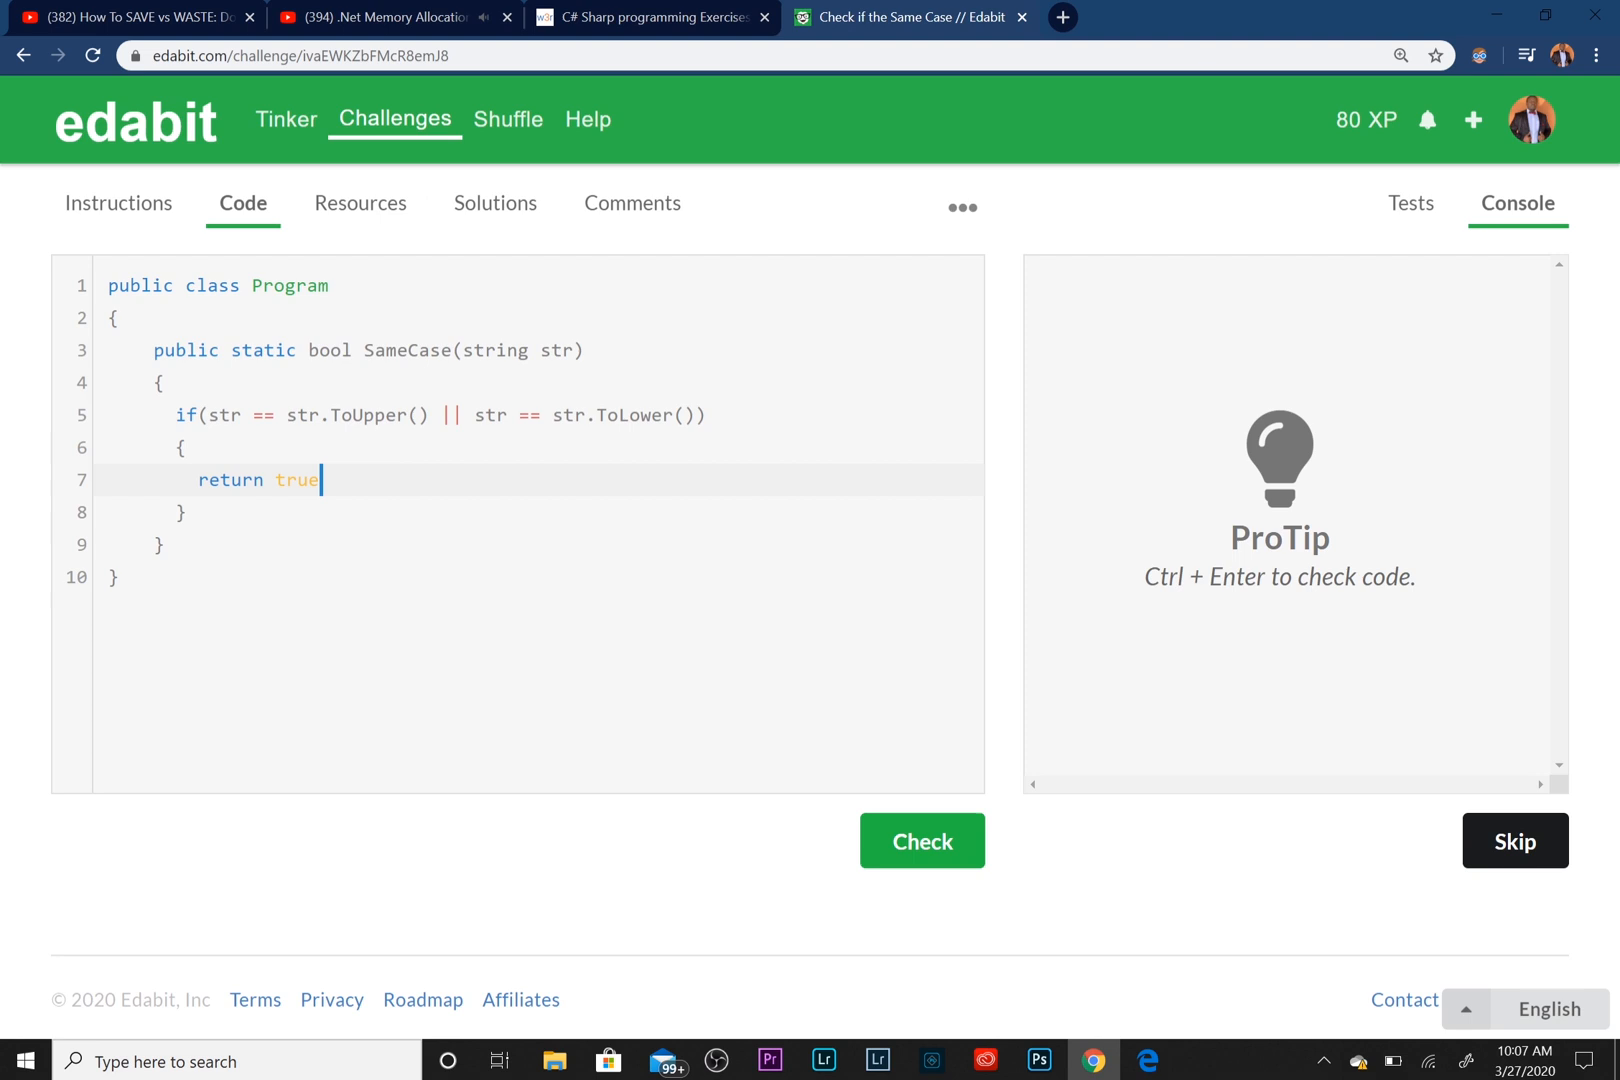
{"action": "type", "text": ";"}
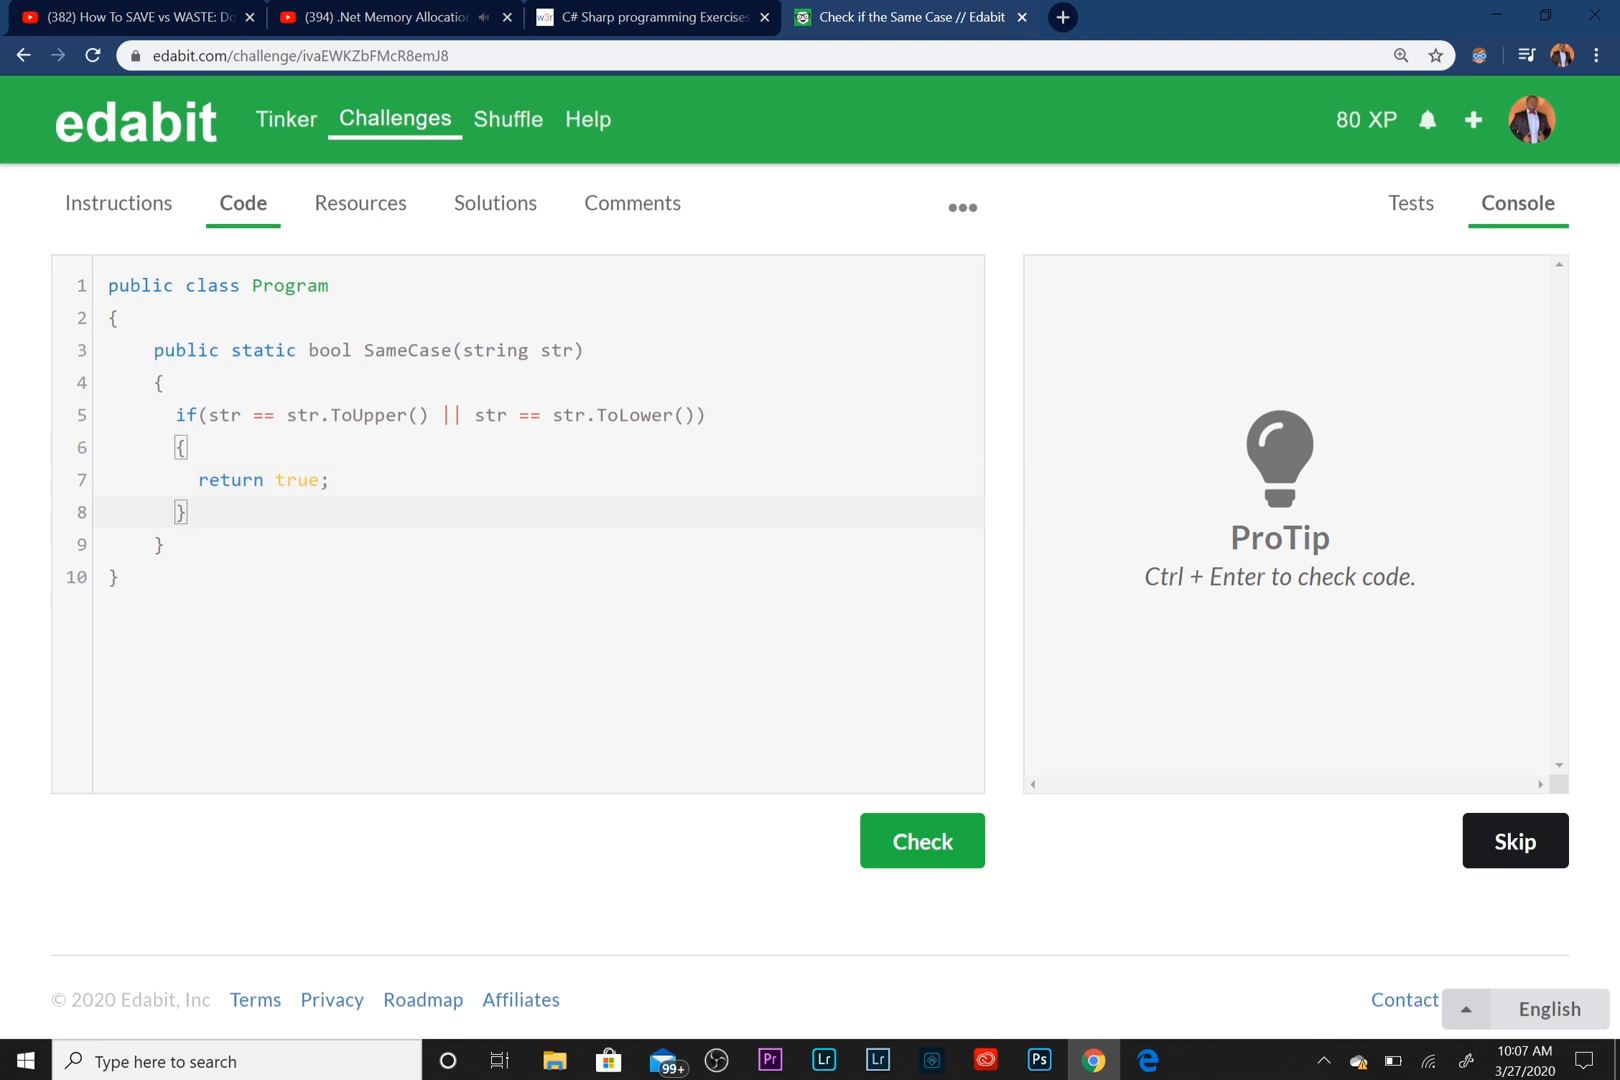
{"action": "type", "text": "else"}
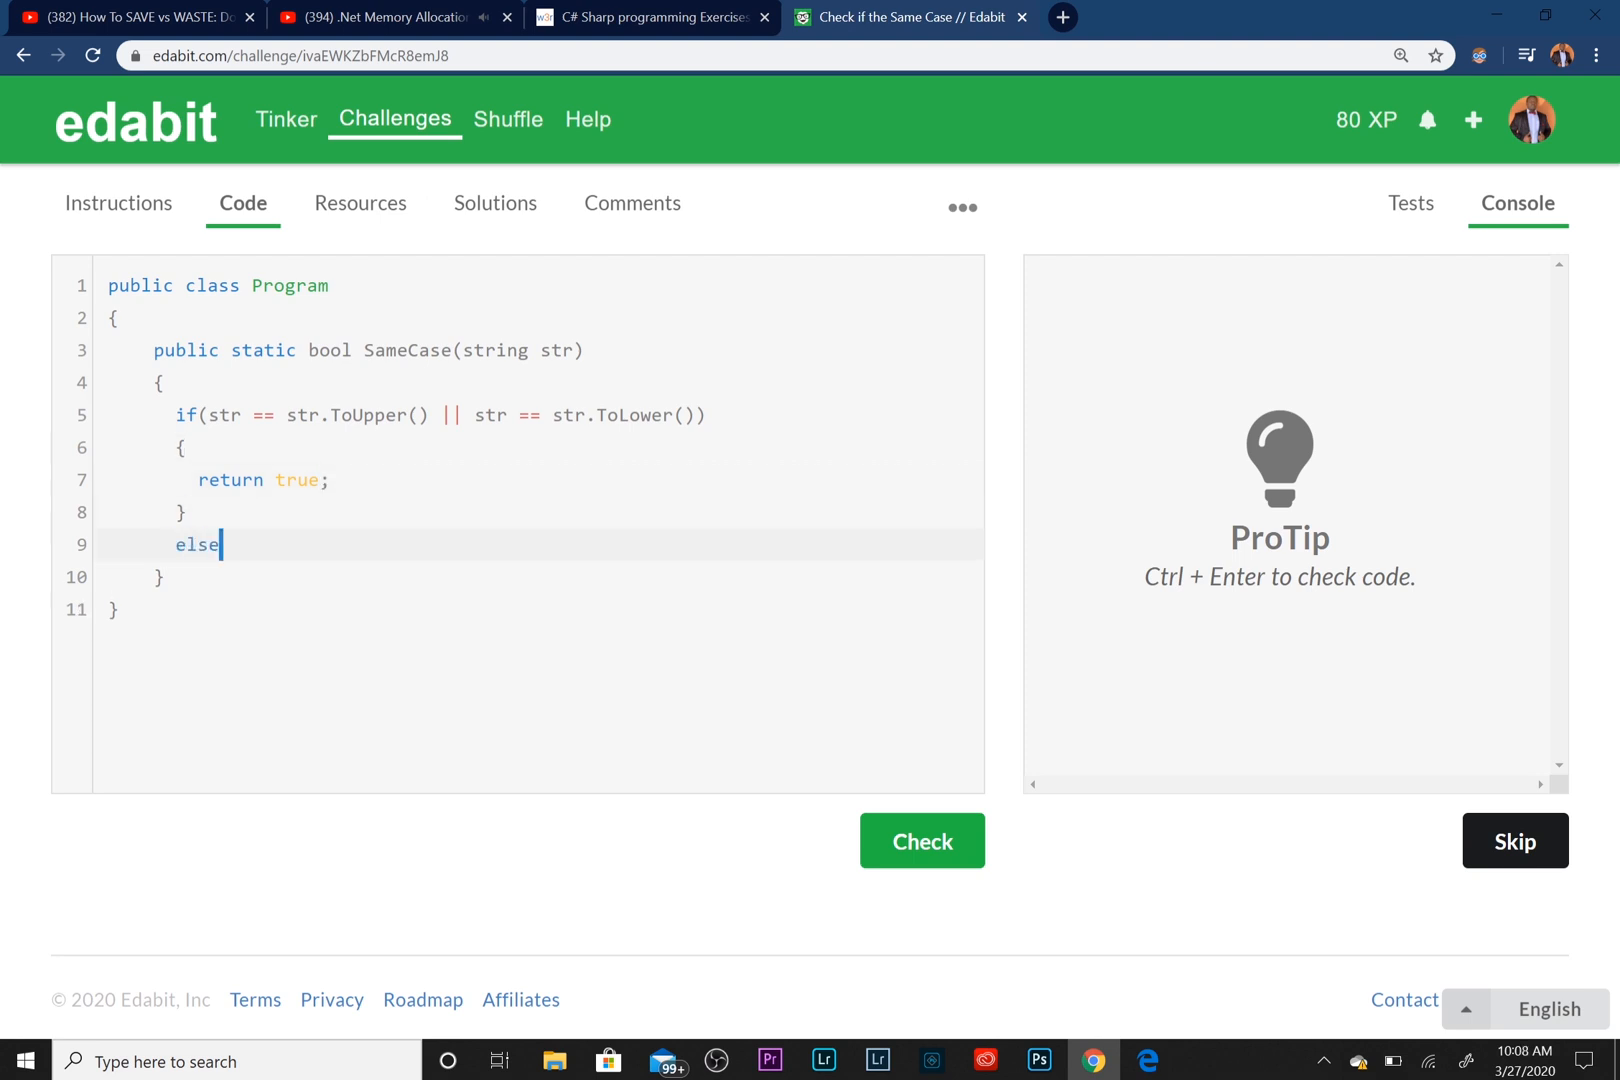
{"action": "key", "text": "enter"}
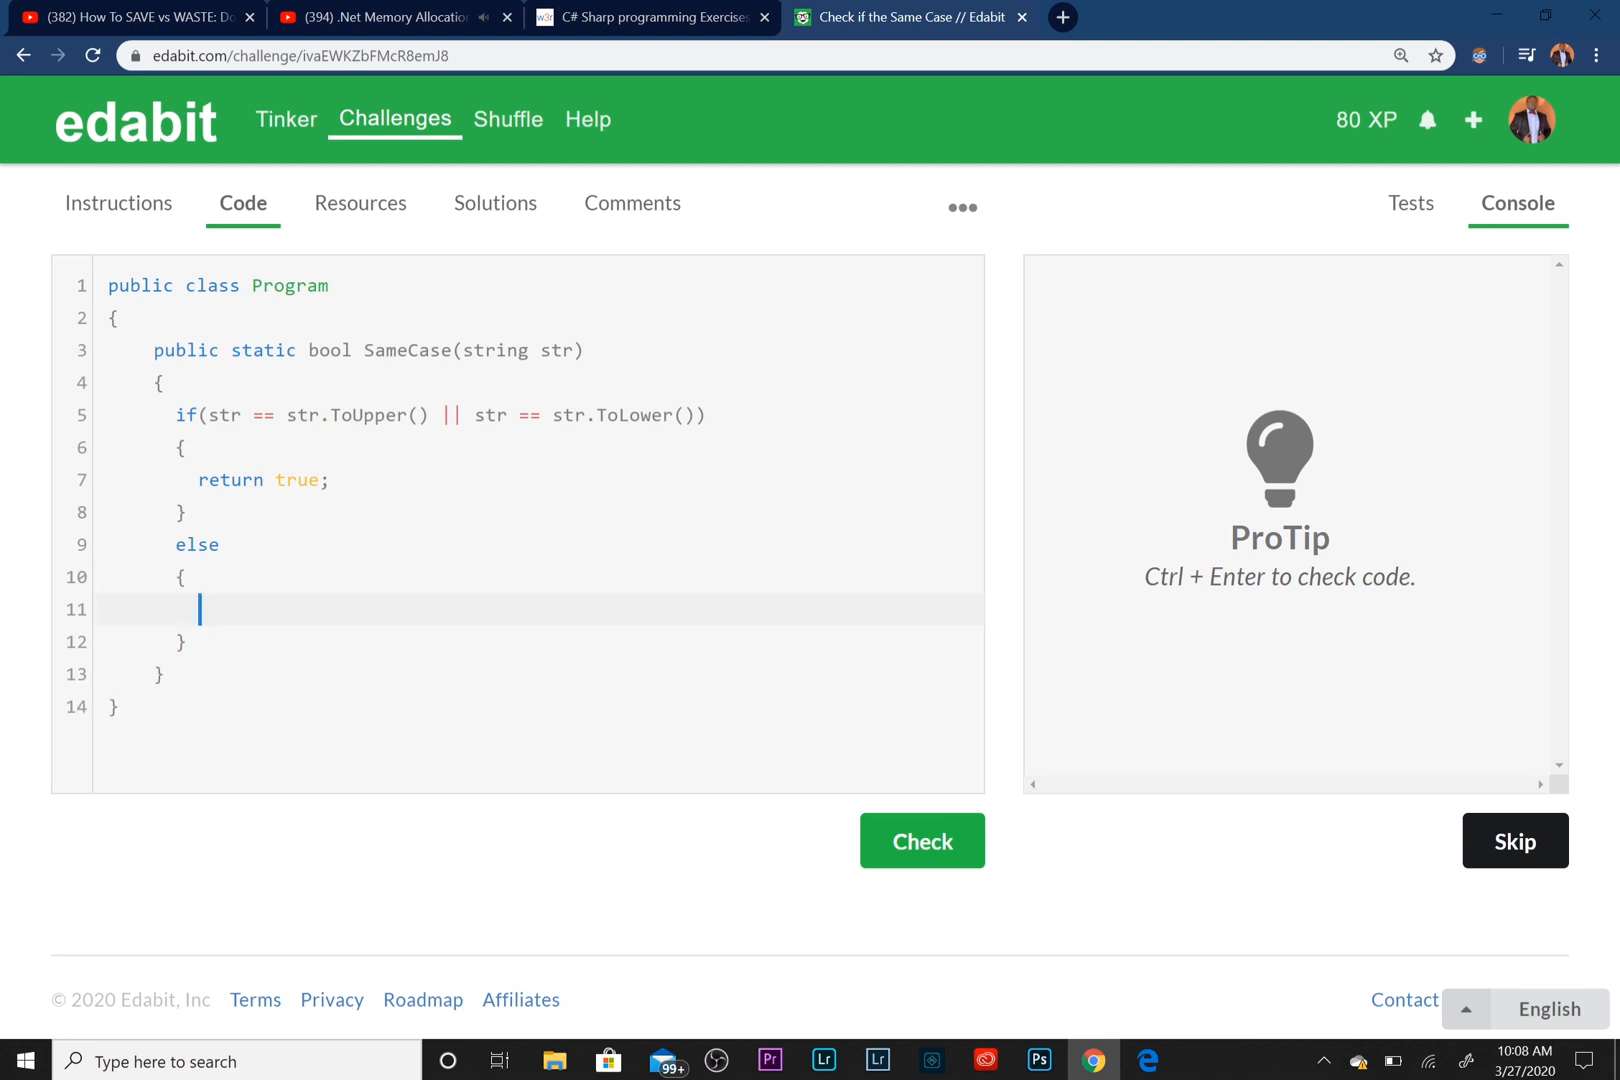
{"action": "type", "text": "return fals"}
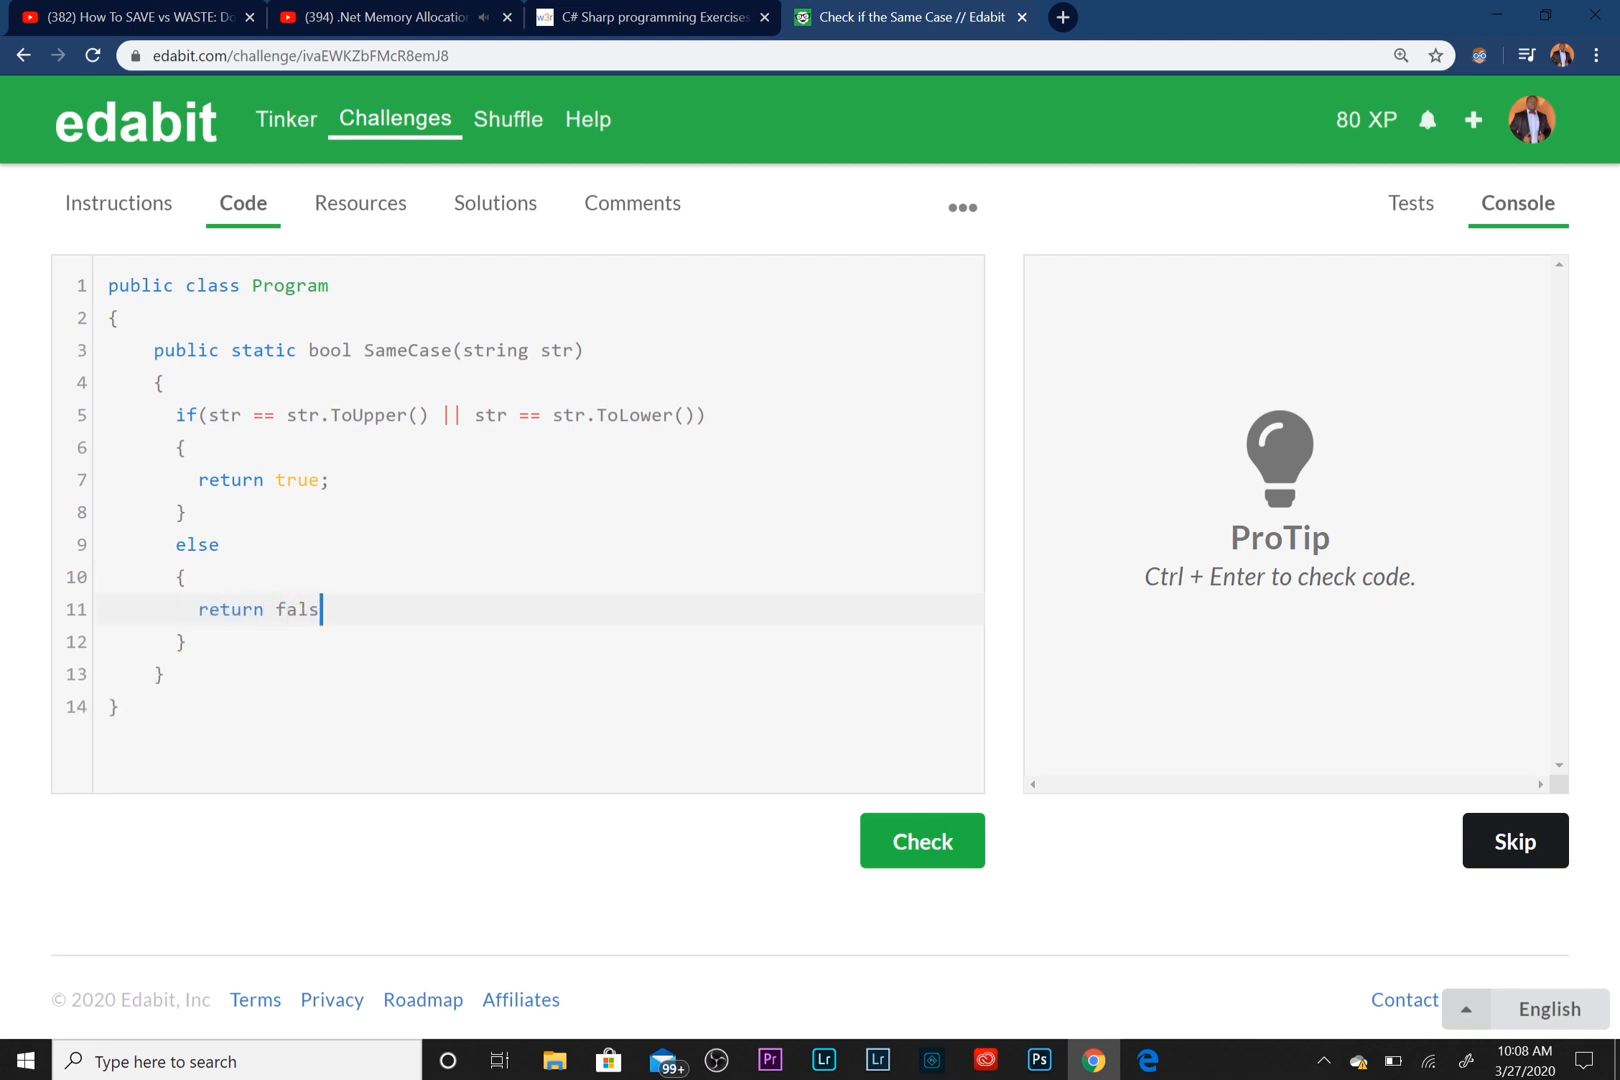
{"action": "type", "text": "e;"}
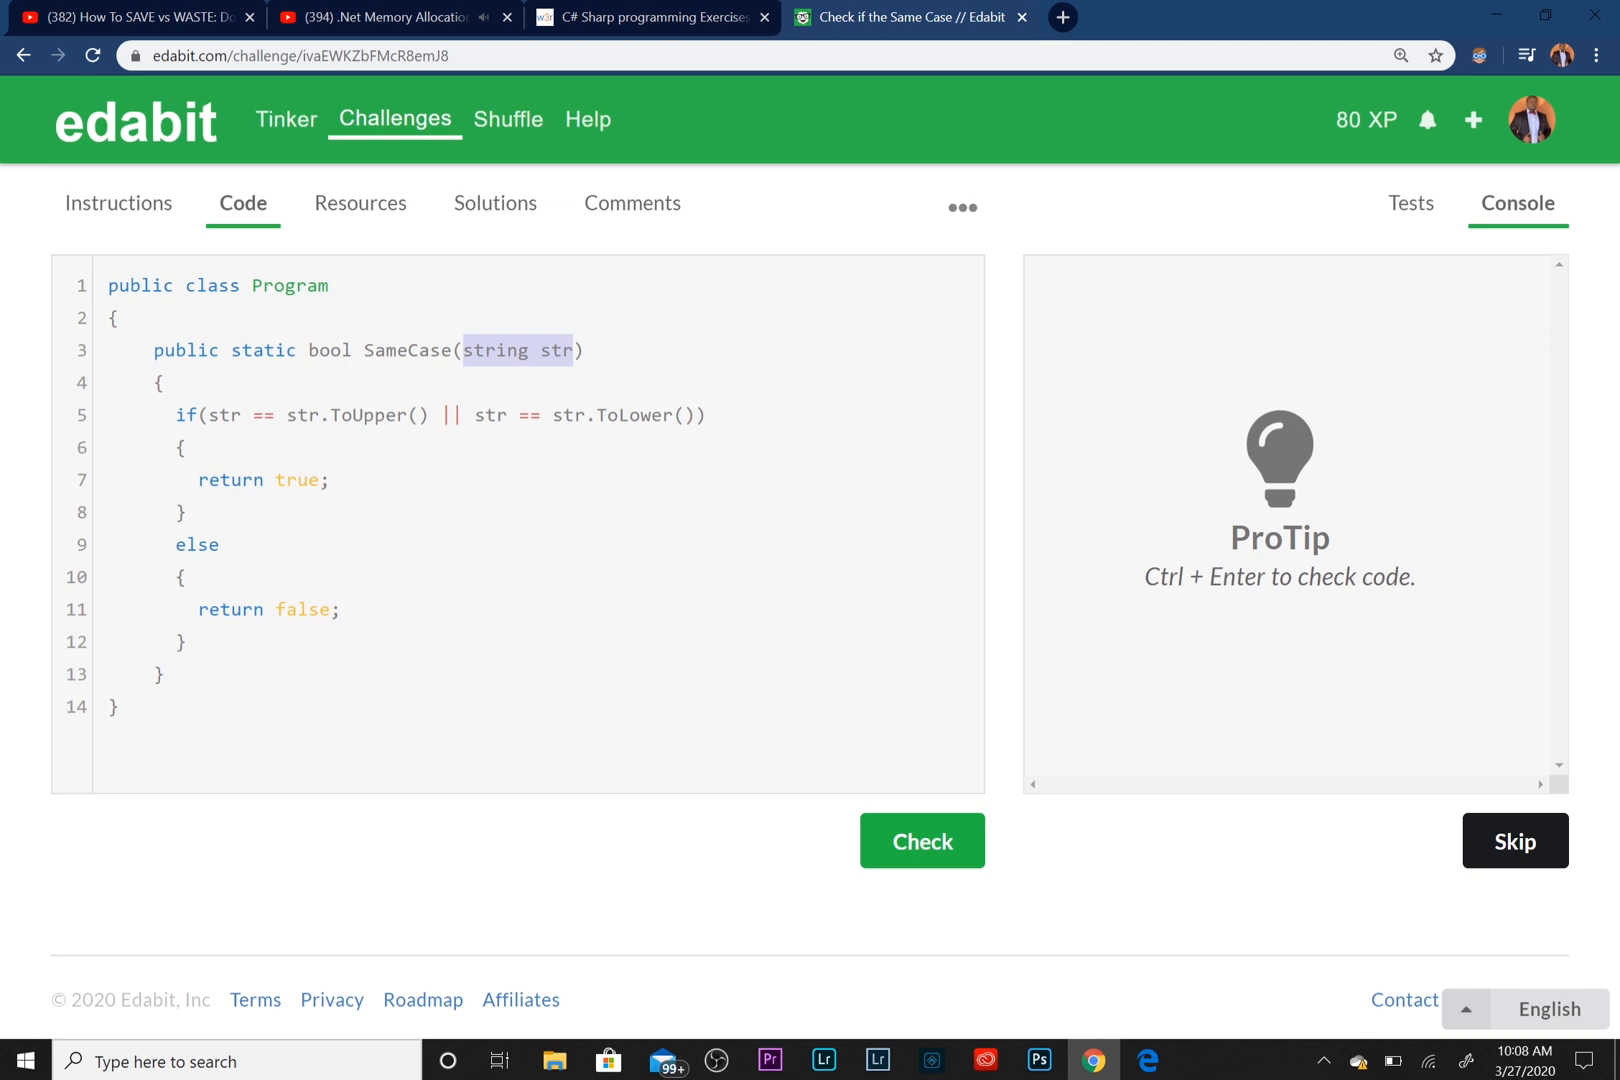
Highlight the str parameter, ToUpper comparison and return true, then run Check
{"action": "left_click", "coordinate": [210, 415]}
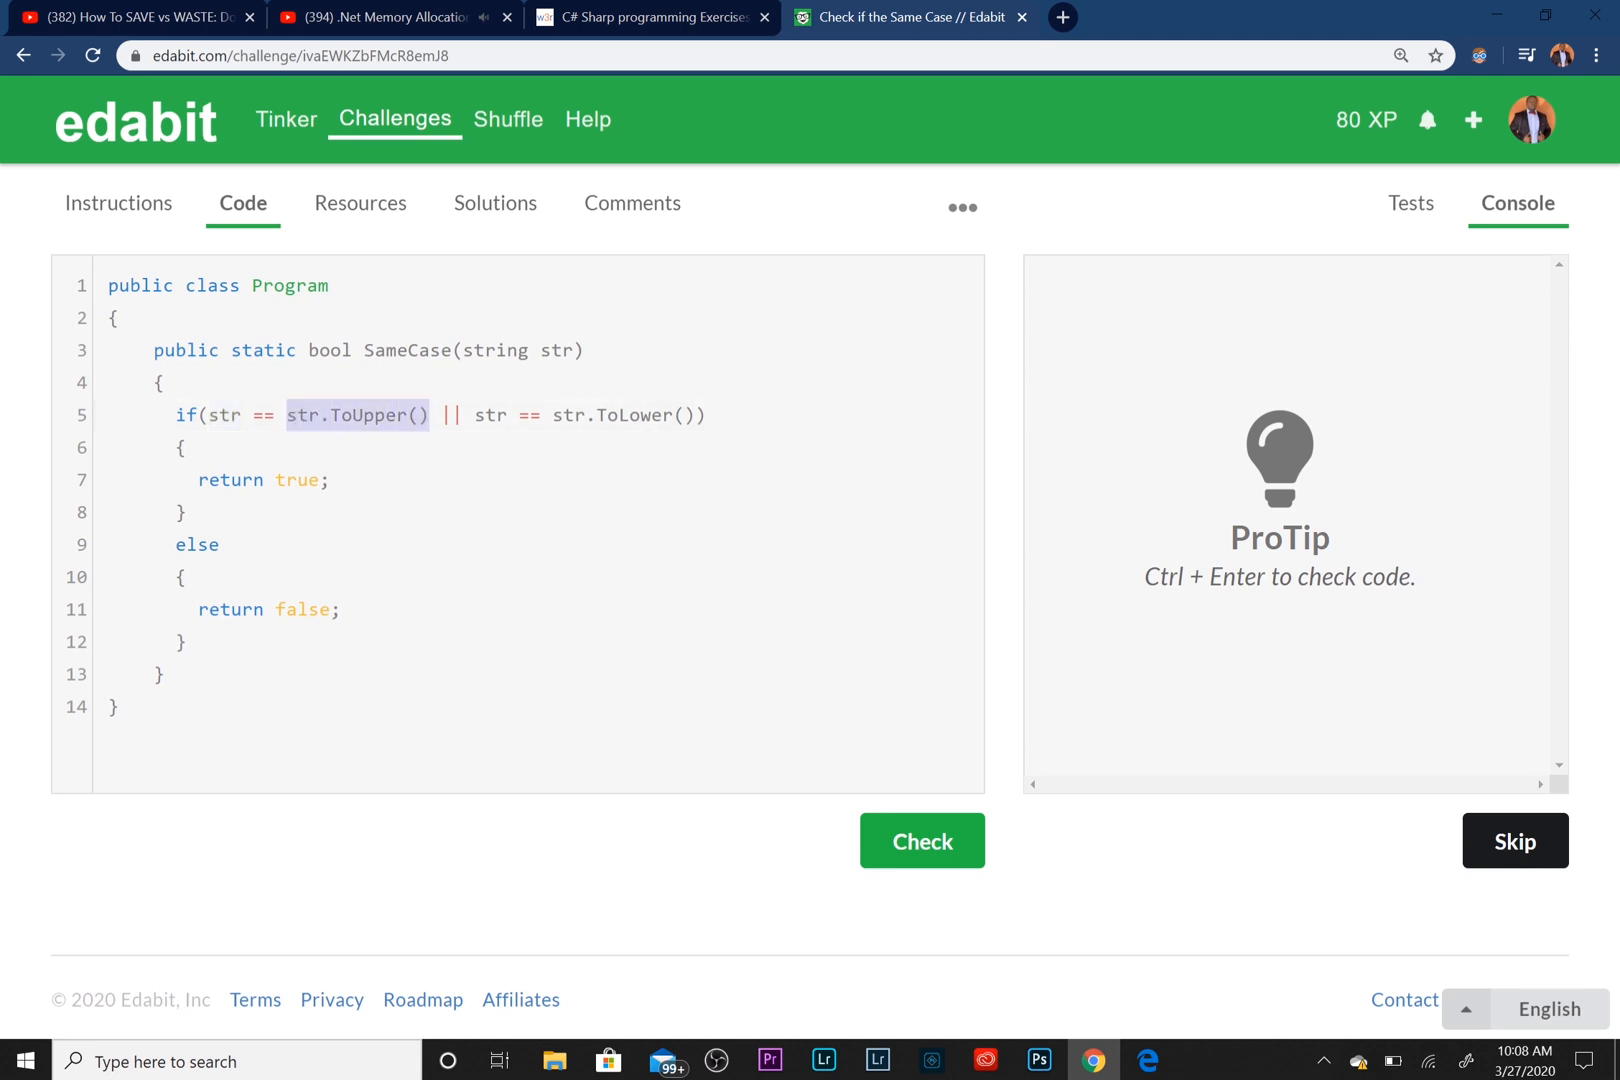
{"action": "left_click", "coordinate": [449, 414]}
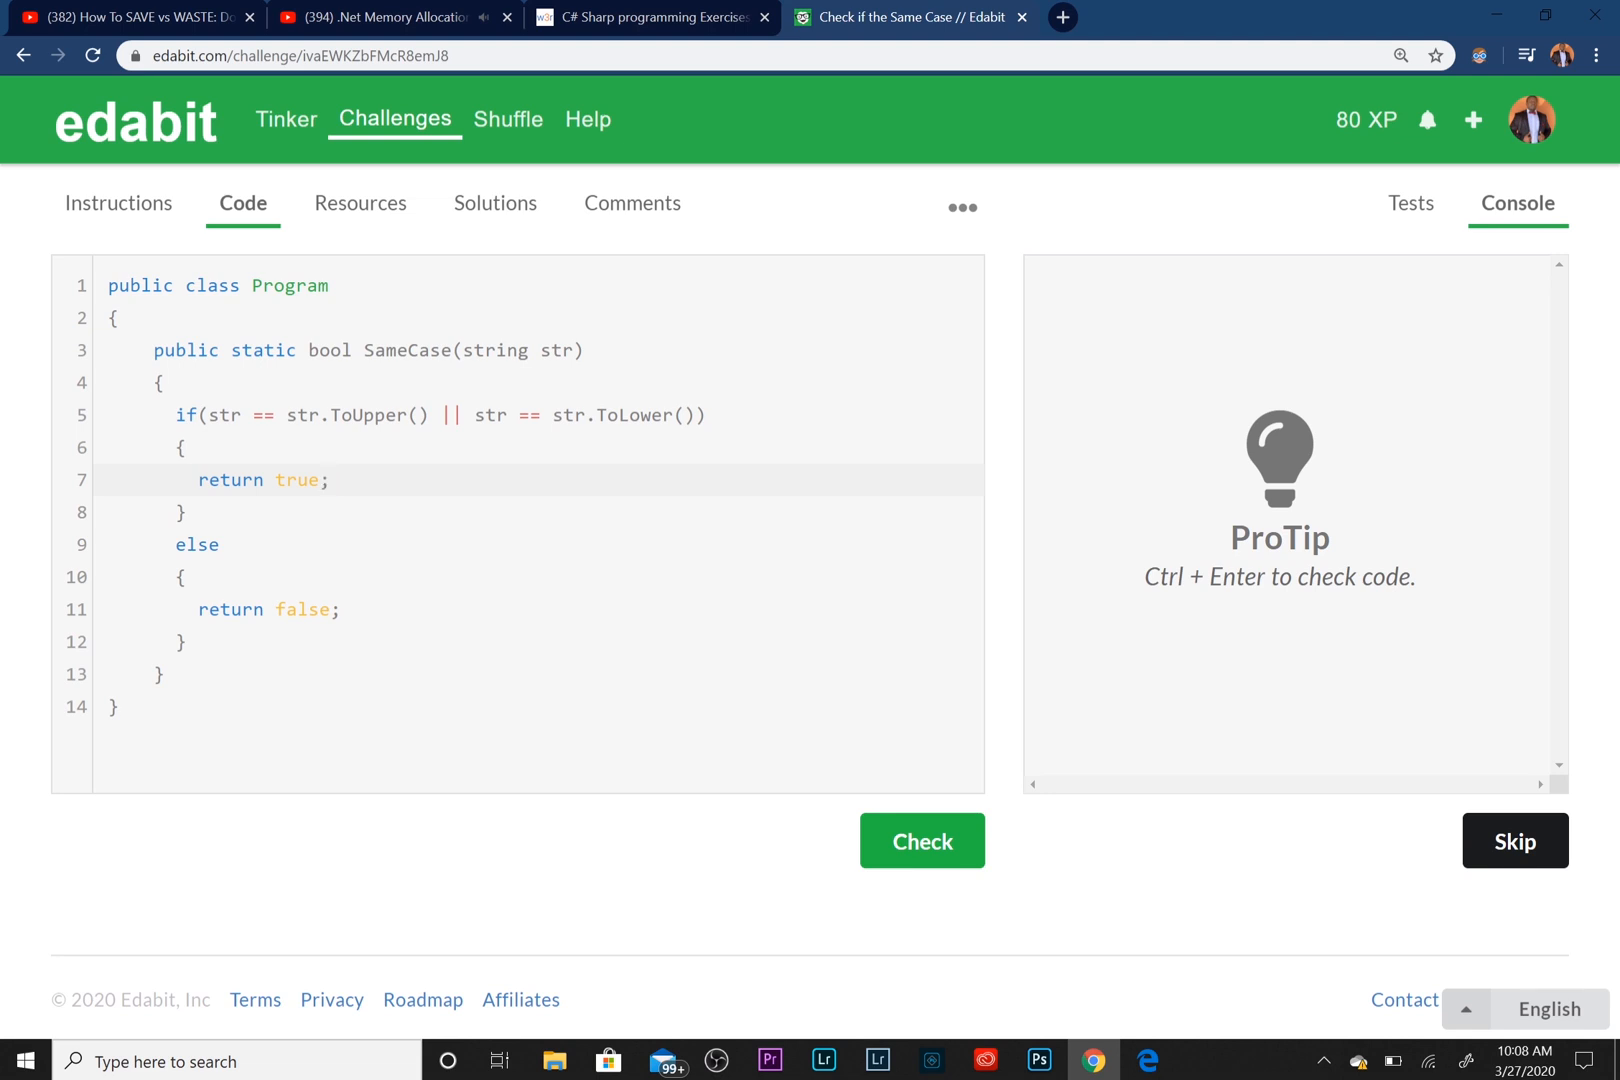
{"action": "double_click", "coordinate": [227, 479]}
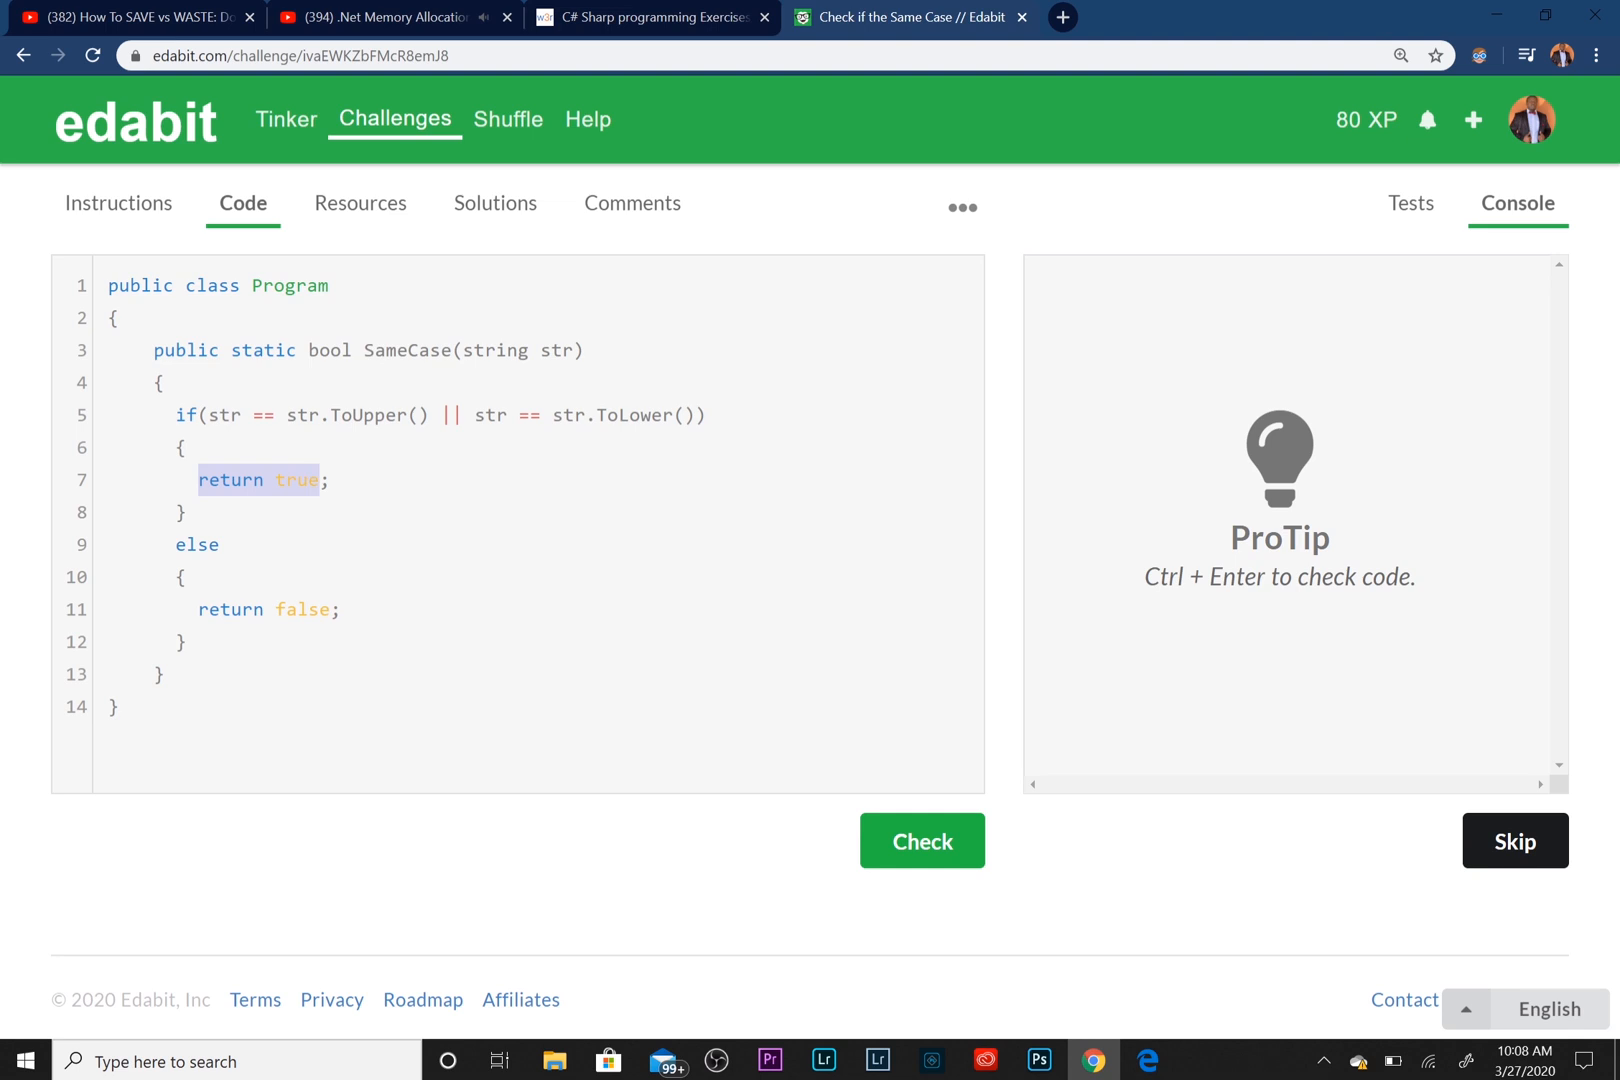
{"action": "left_click", "coordinate": [921, 840]}
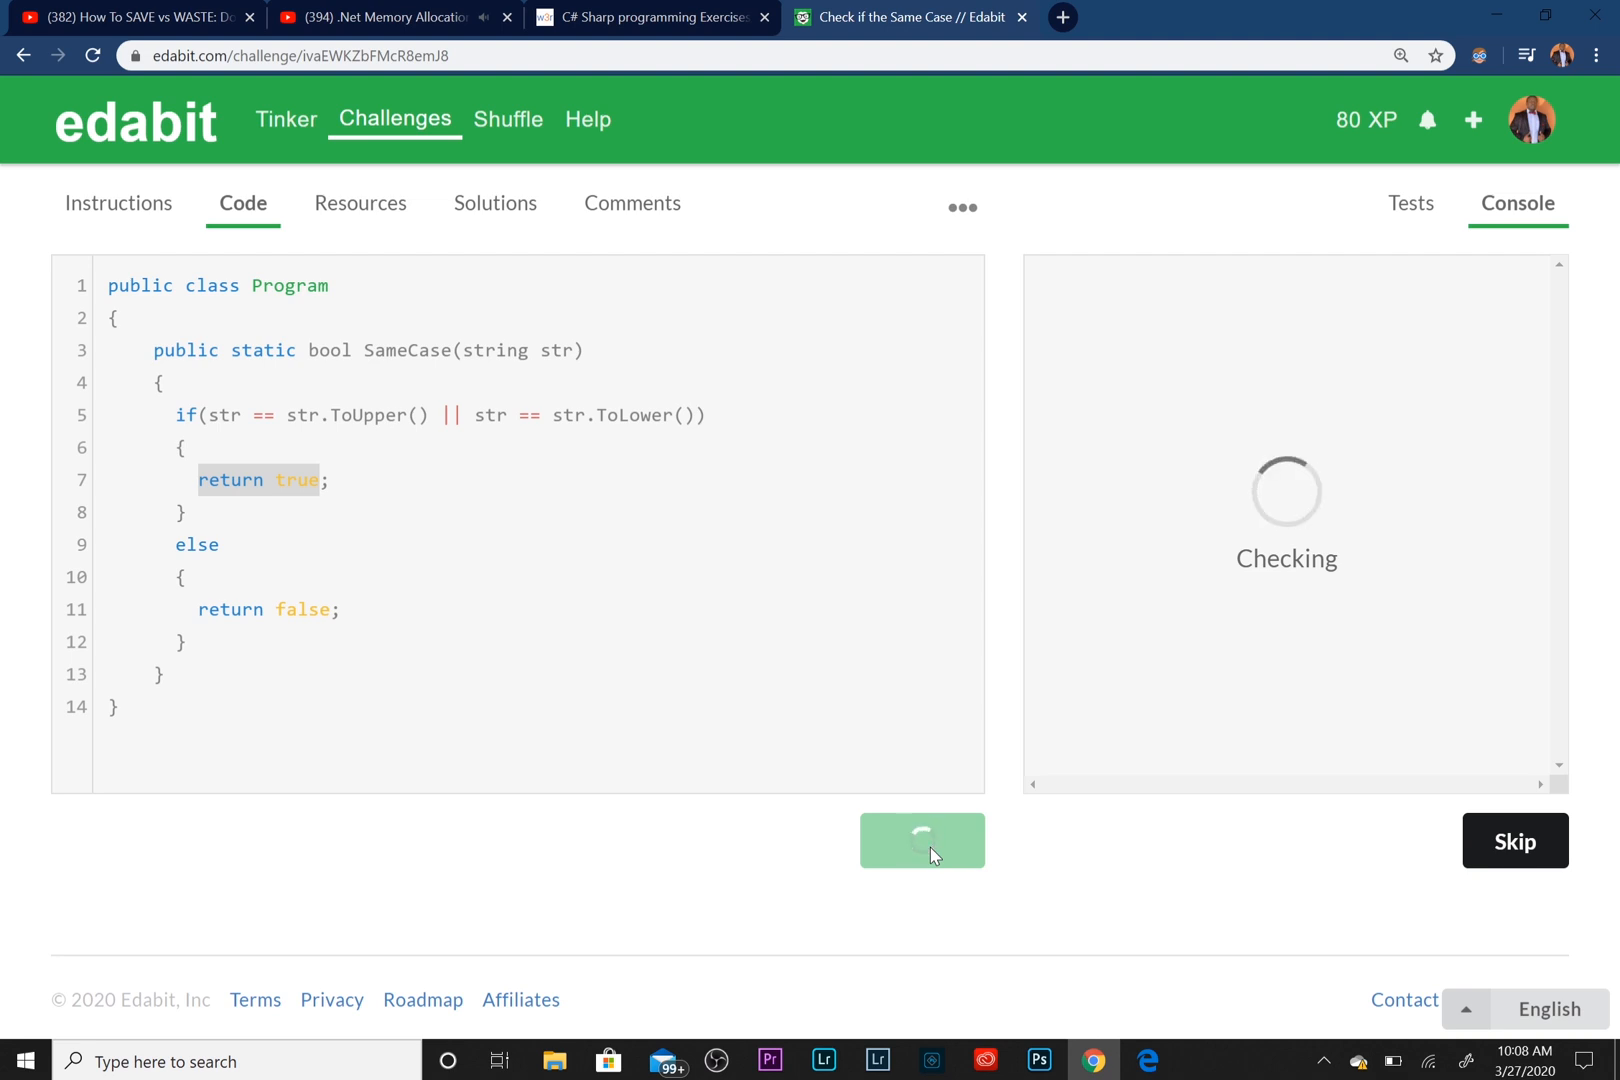
Rerun the tests, scroll the passing Console results, and submit the solution as final
{"action": "left_click", "coordinate": [921, 838]}
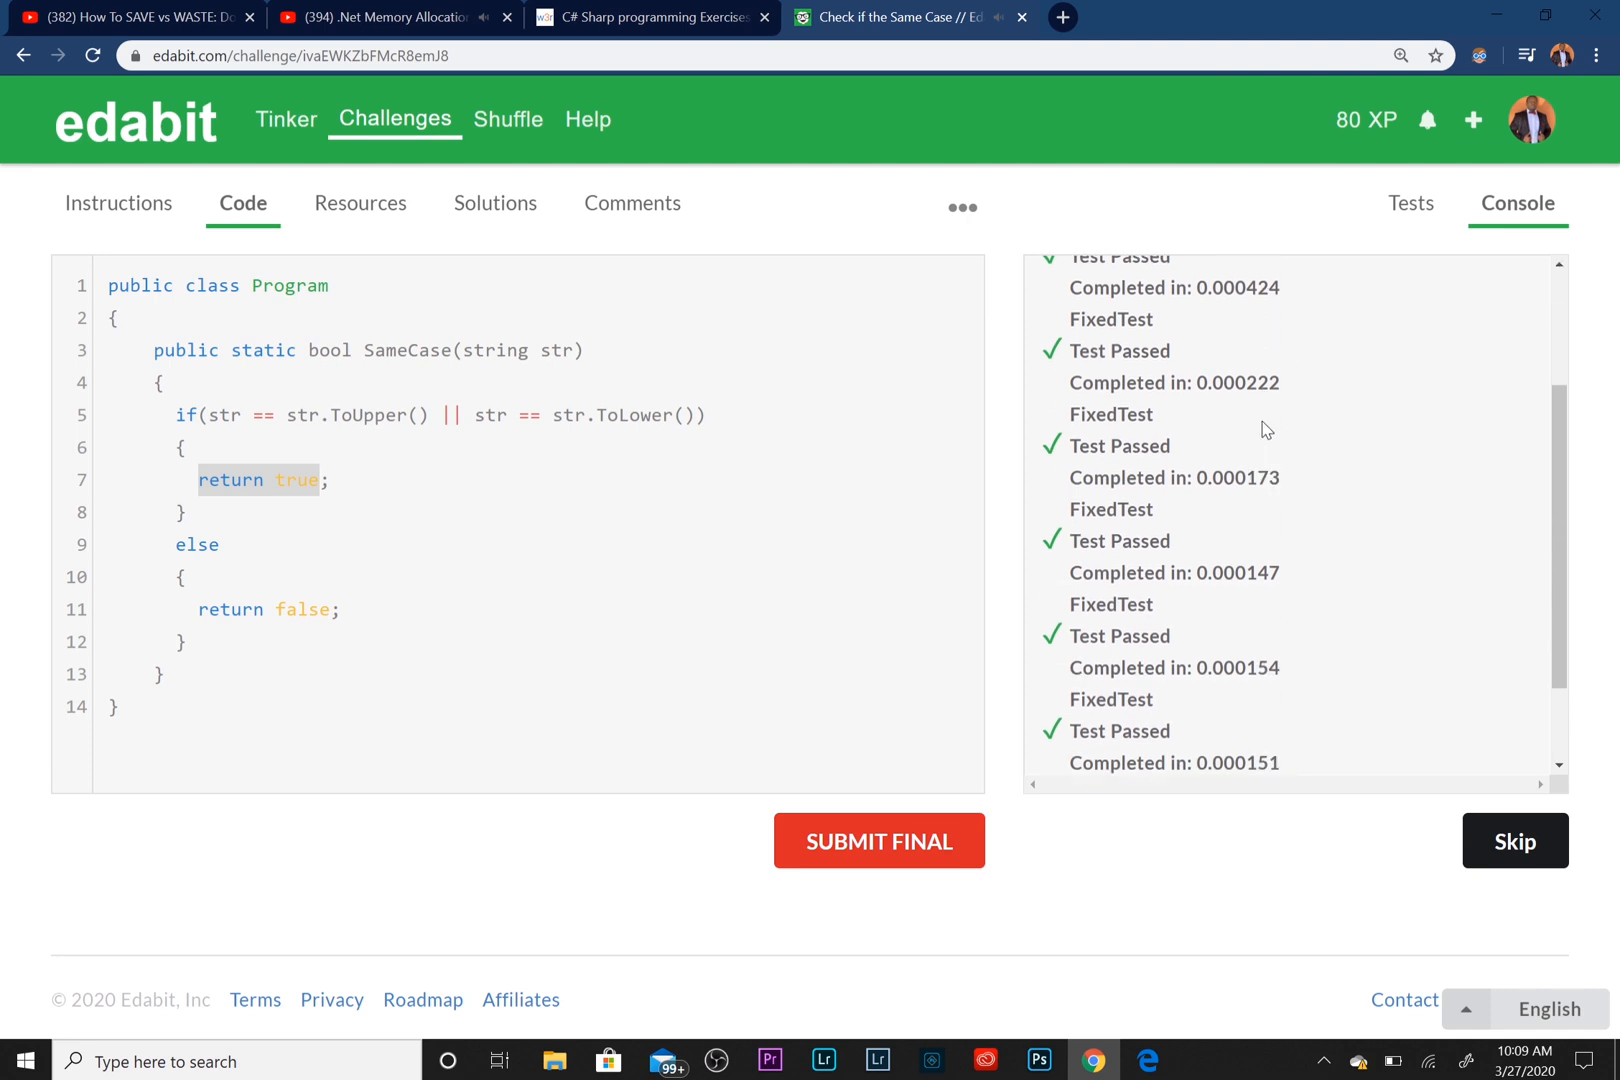
{"action": "scroll", "scroll_direction": "up", "scroll_amount": 3}
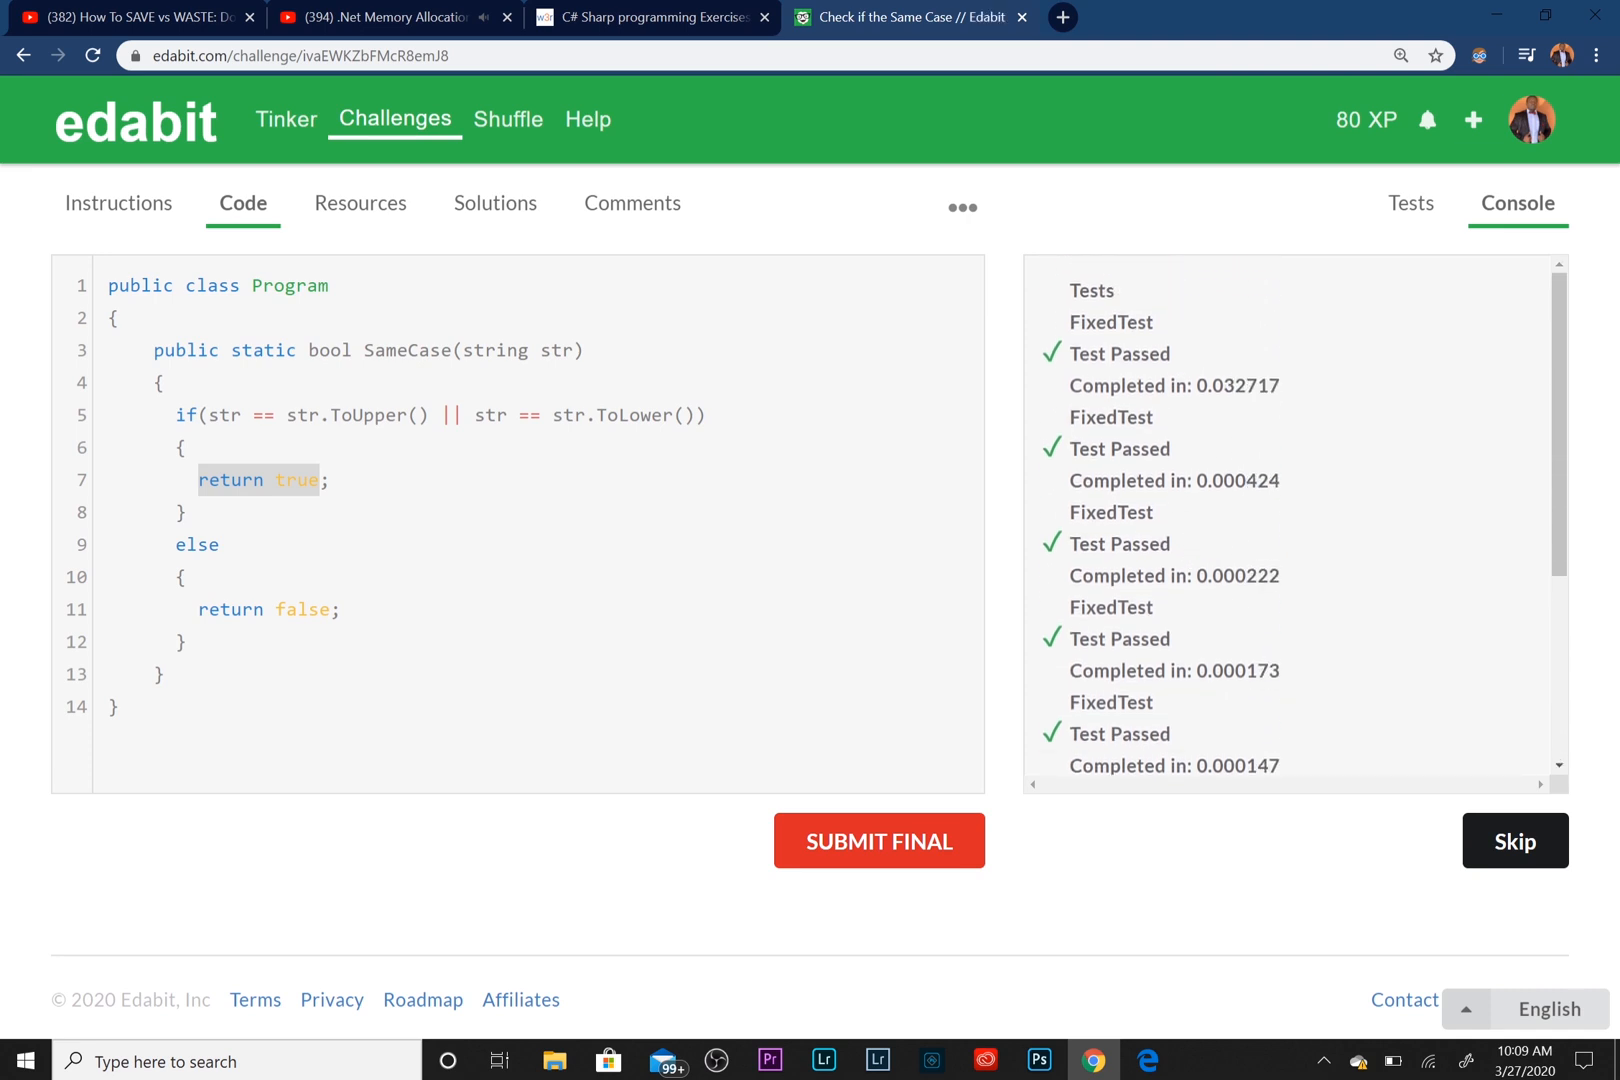
{"action": "scroll", "scroll_direction": "down", "scroll_amount": 3}
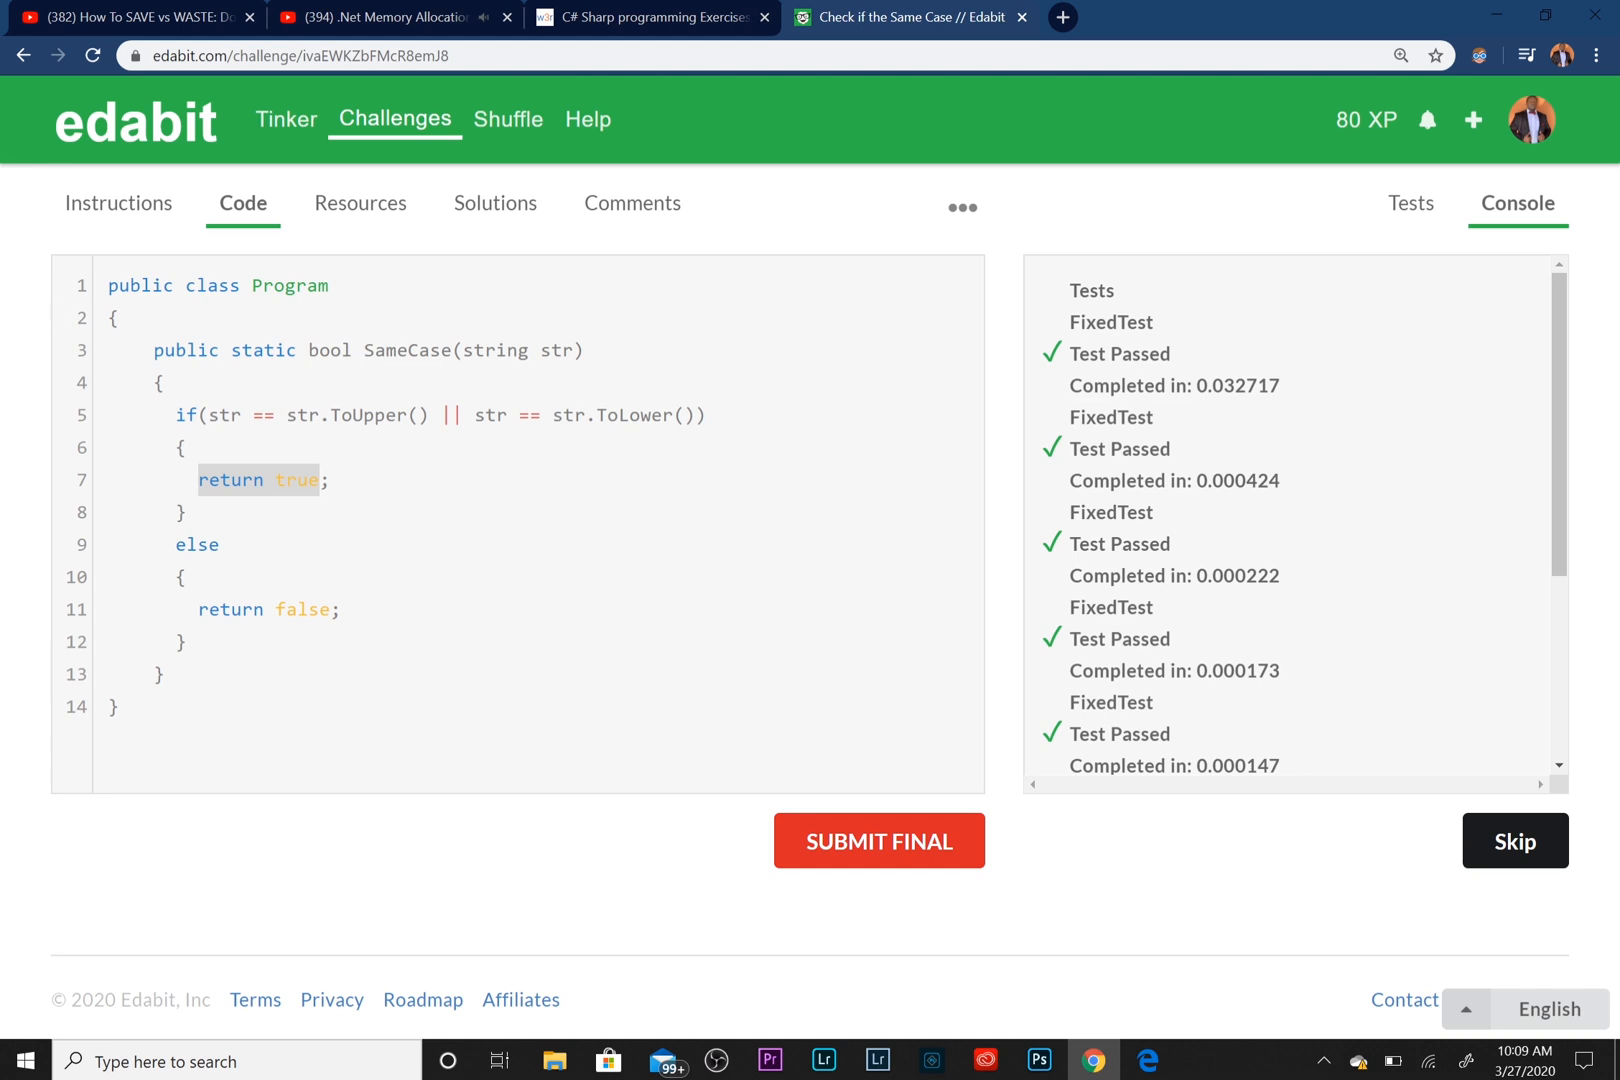
{"action": "left_click", "coordinate": [879, 840]}
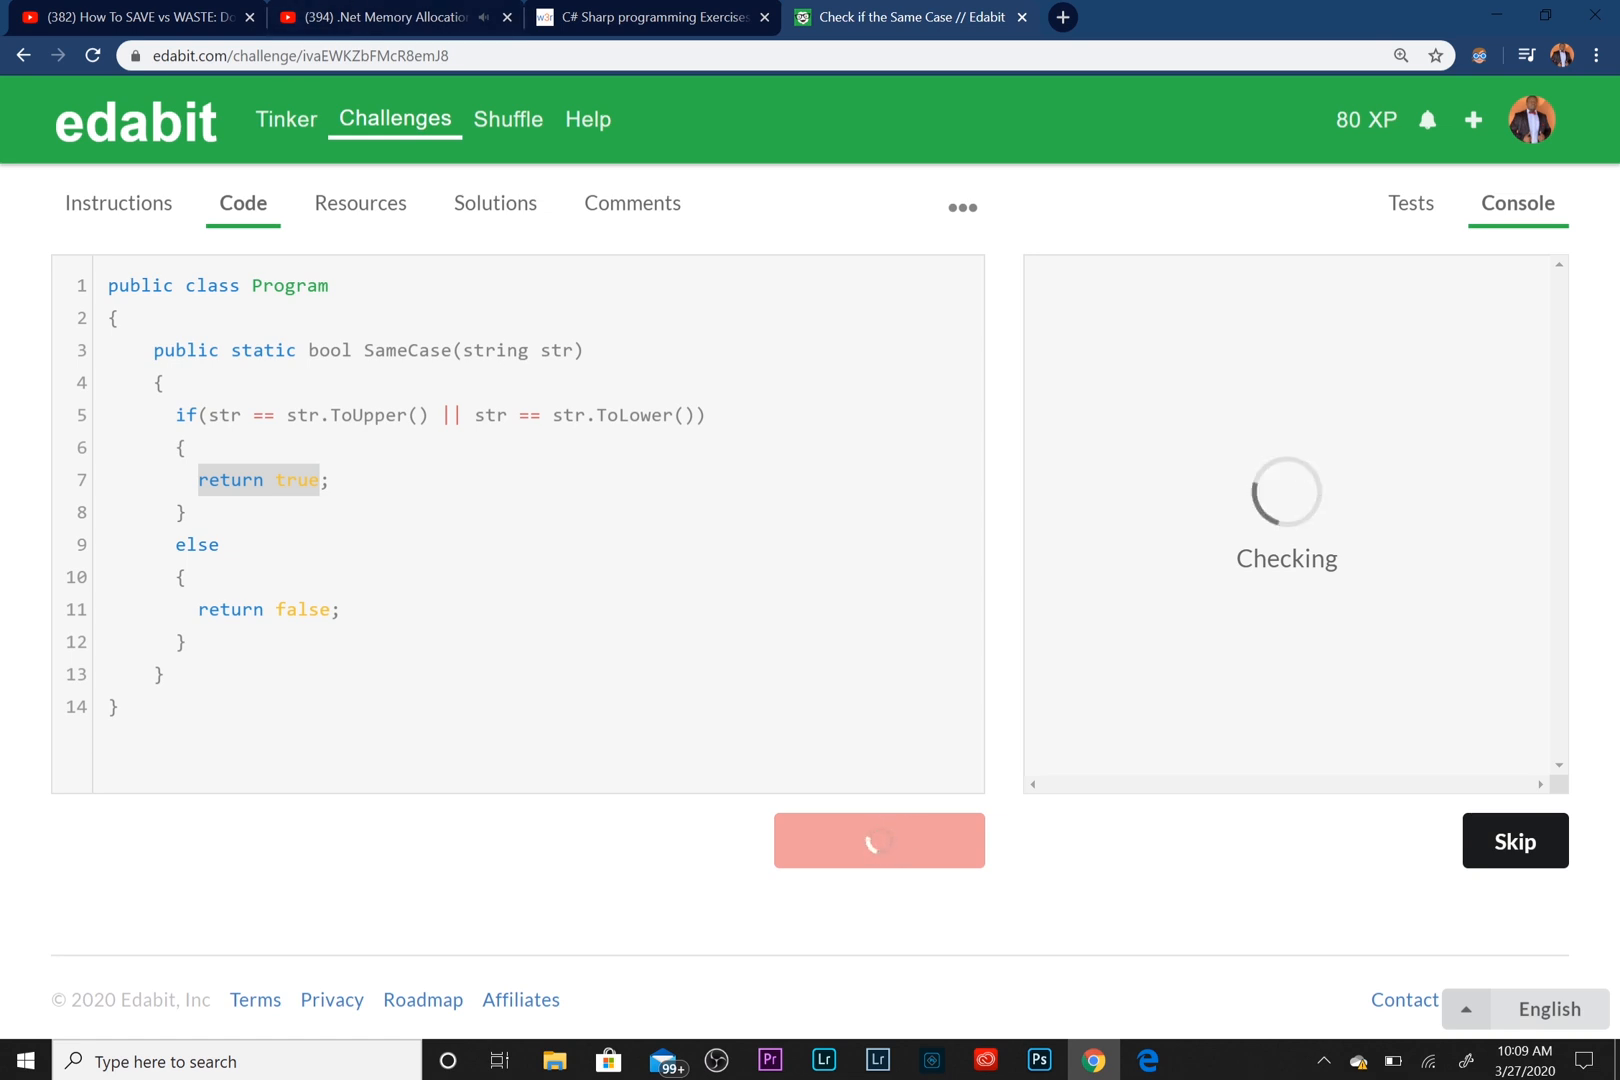
{"action": "mouse_move", "coordinate": [1053, 275]}
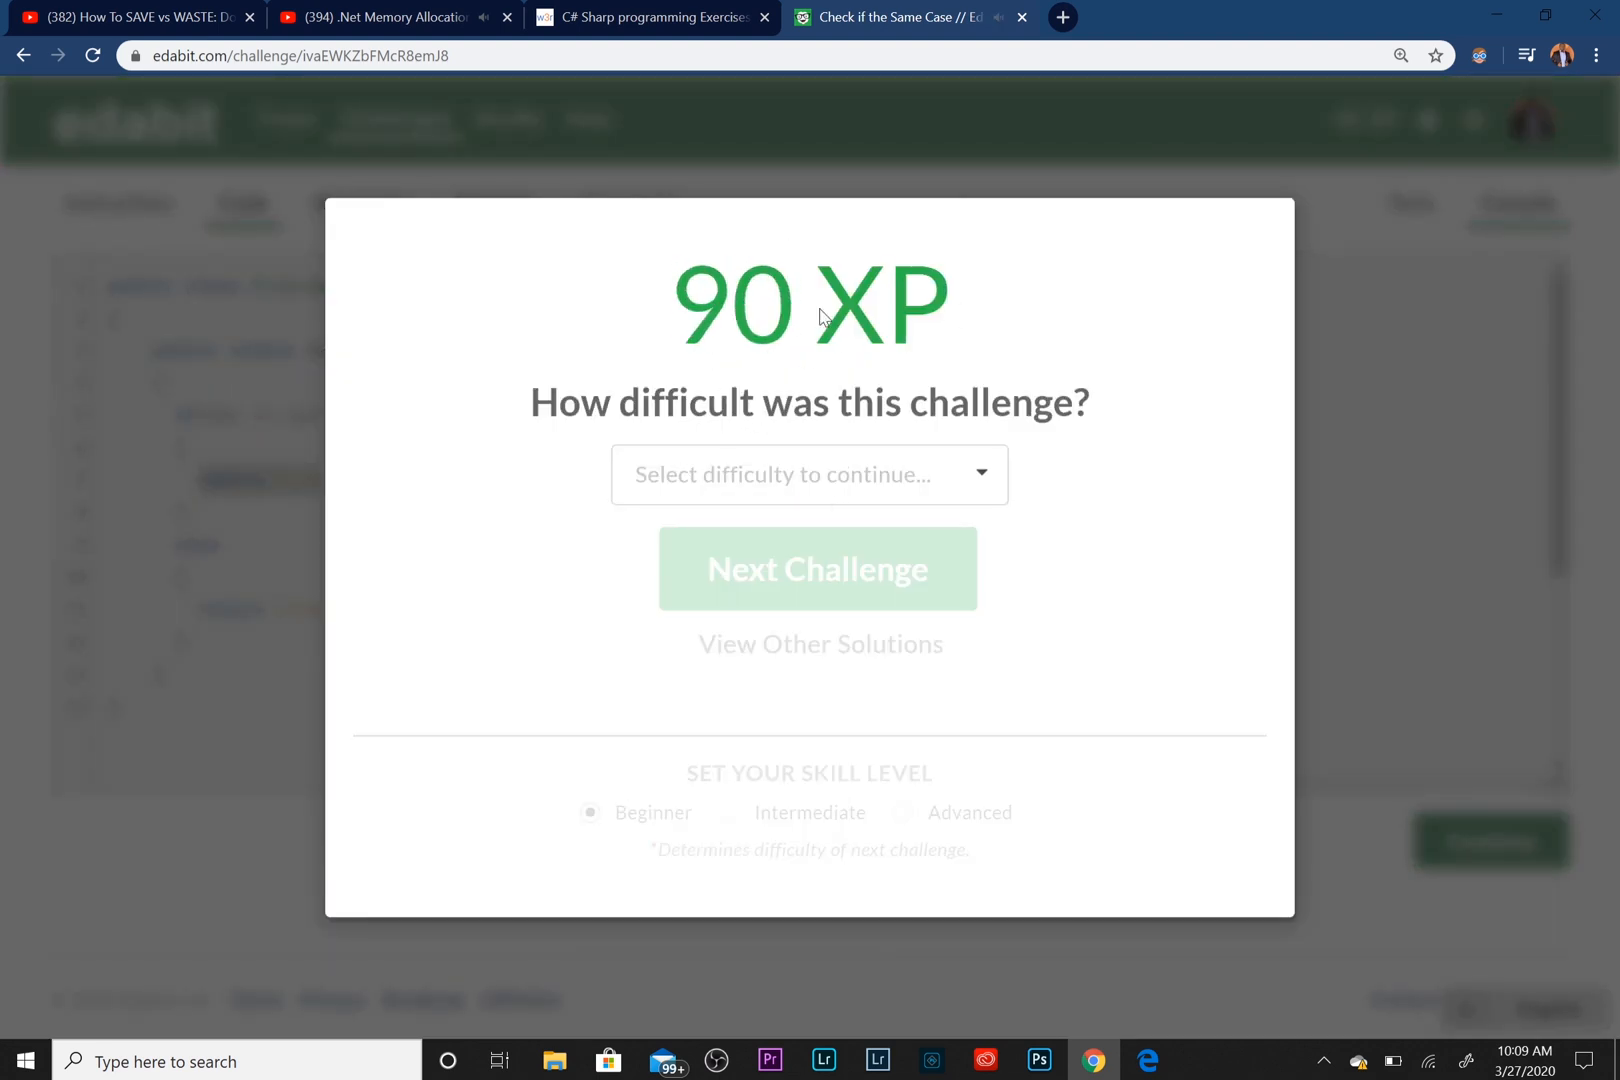
Choose Easy as the challenge's difficulty rating in the 90 XP dialog
{"action": "left_click", "coordinate": [809, 473]}
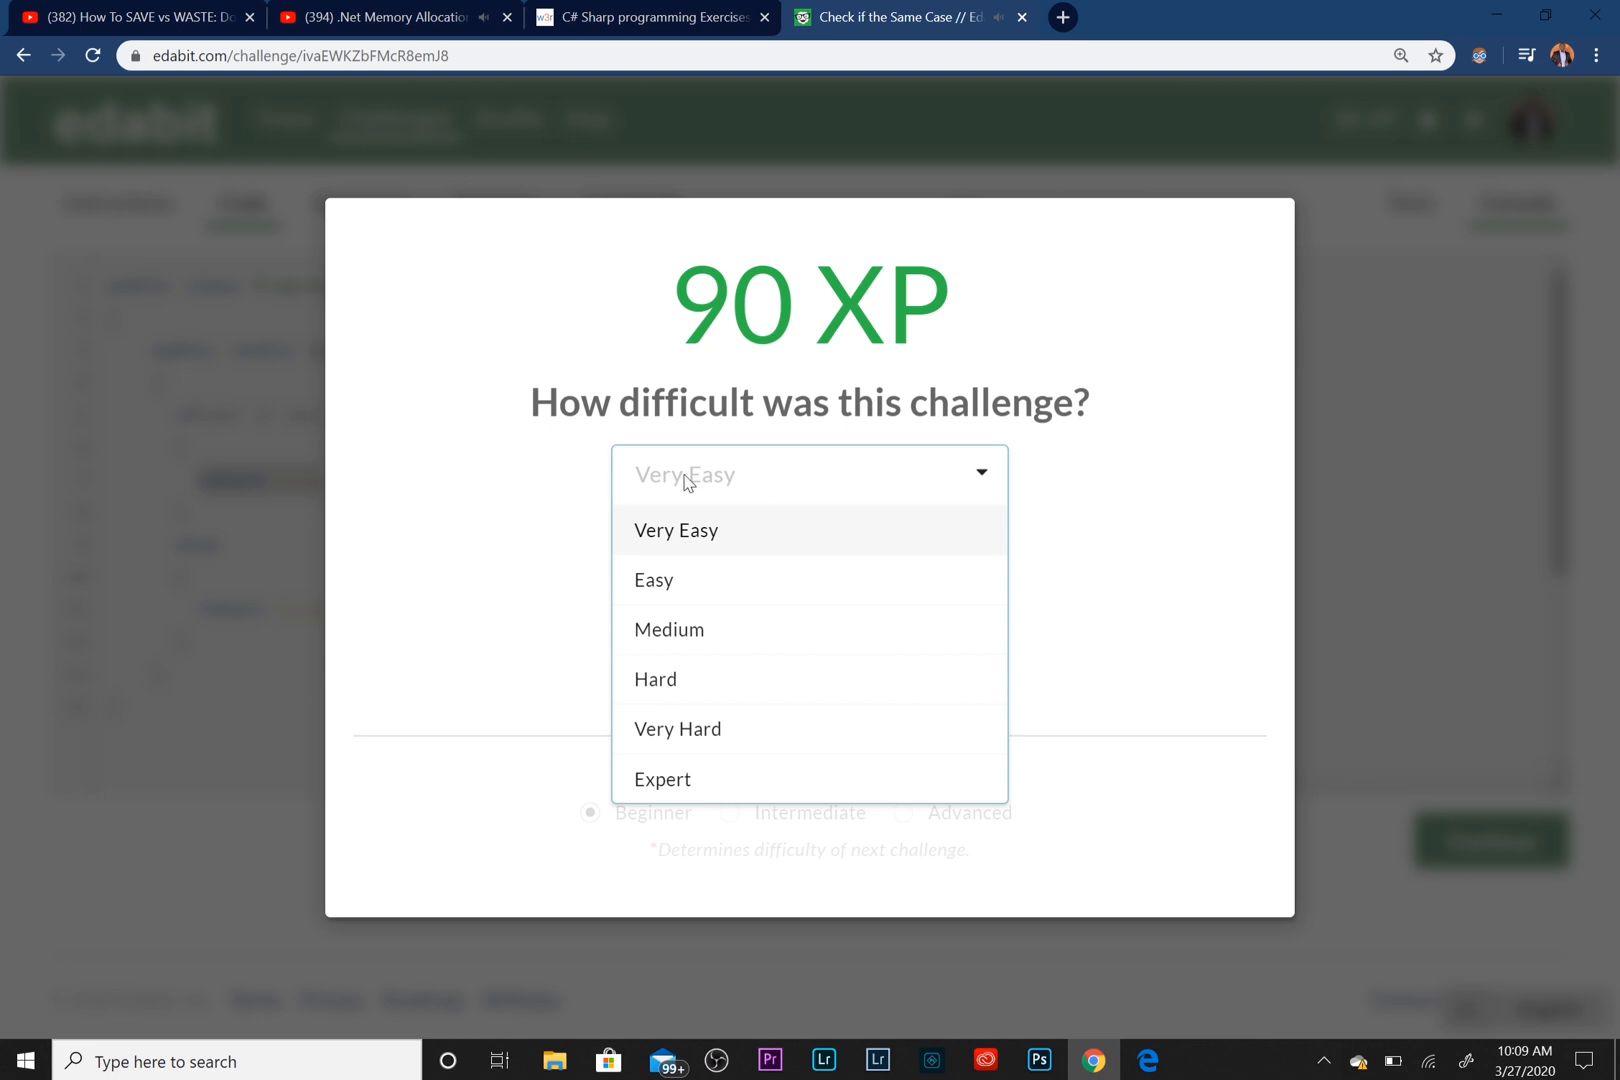
{"action": "left_click", "coordinate": [653, 580]}
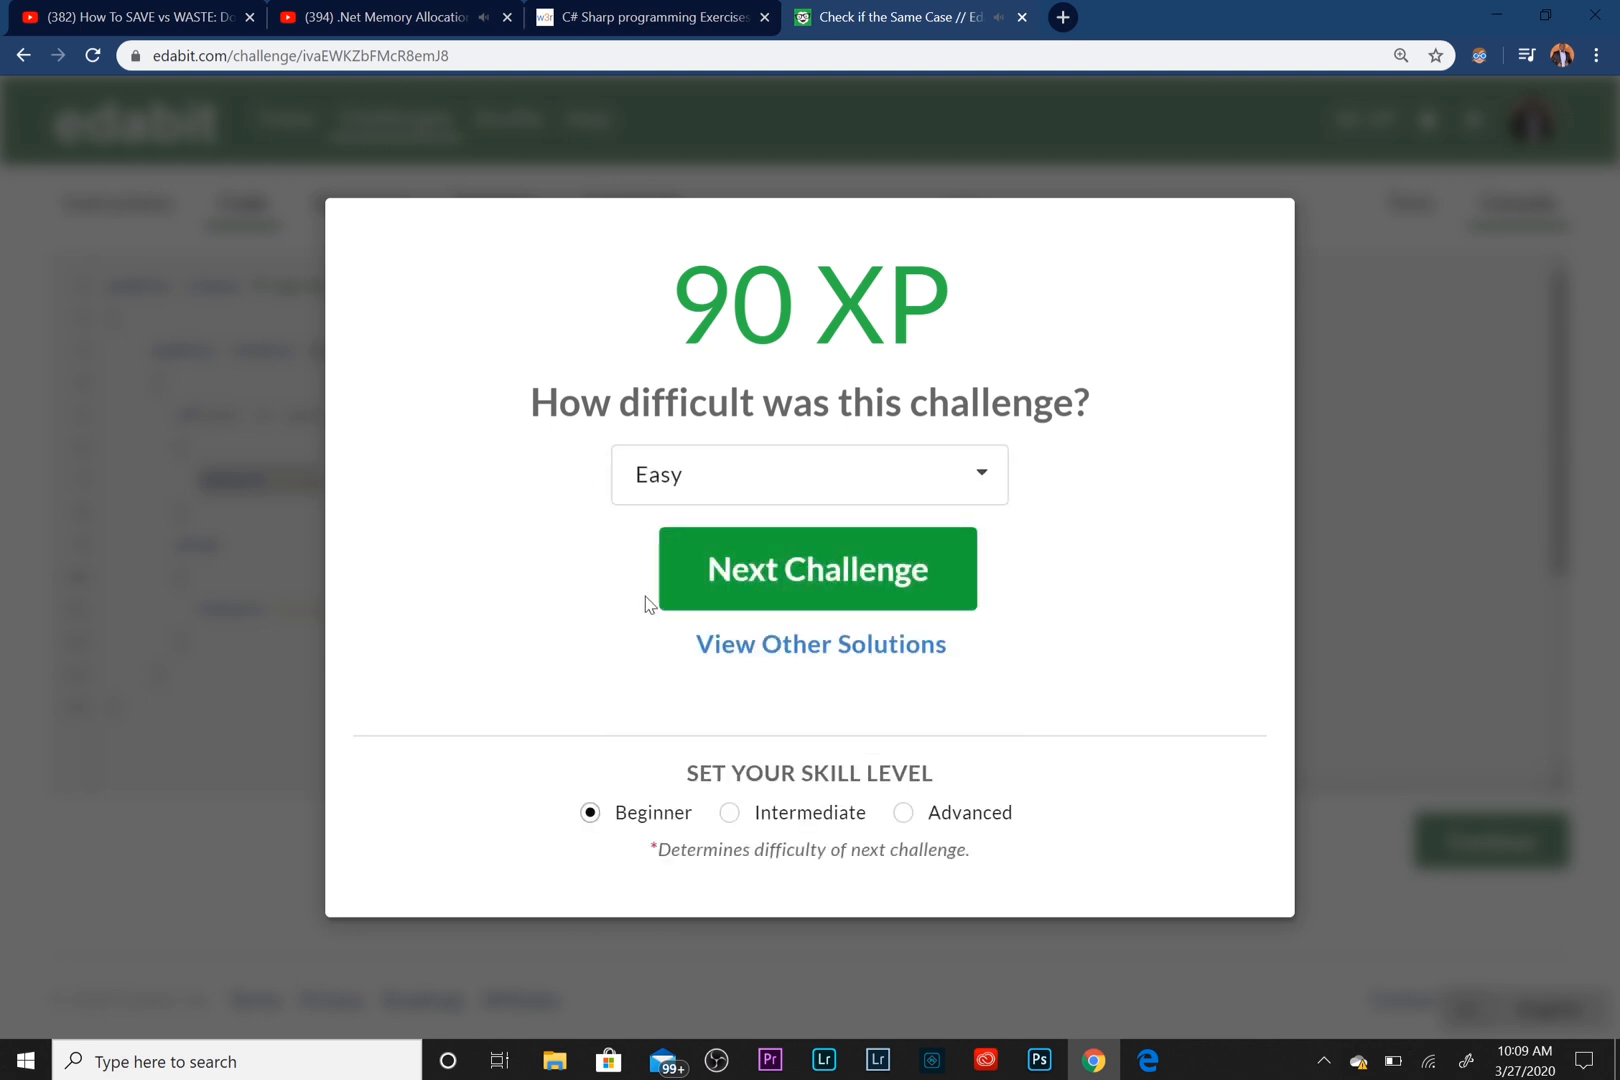
{"action": "mouse_move", "coordinate": [820, 651]}
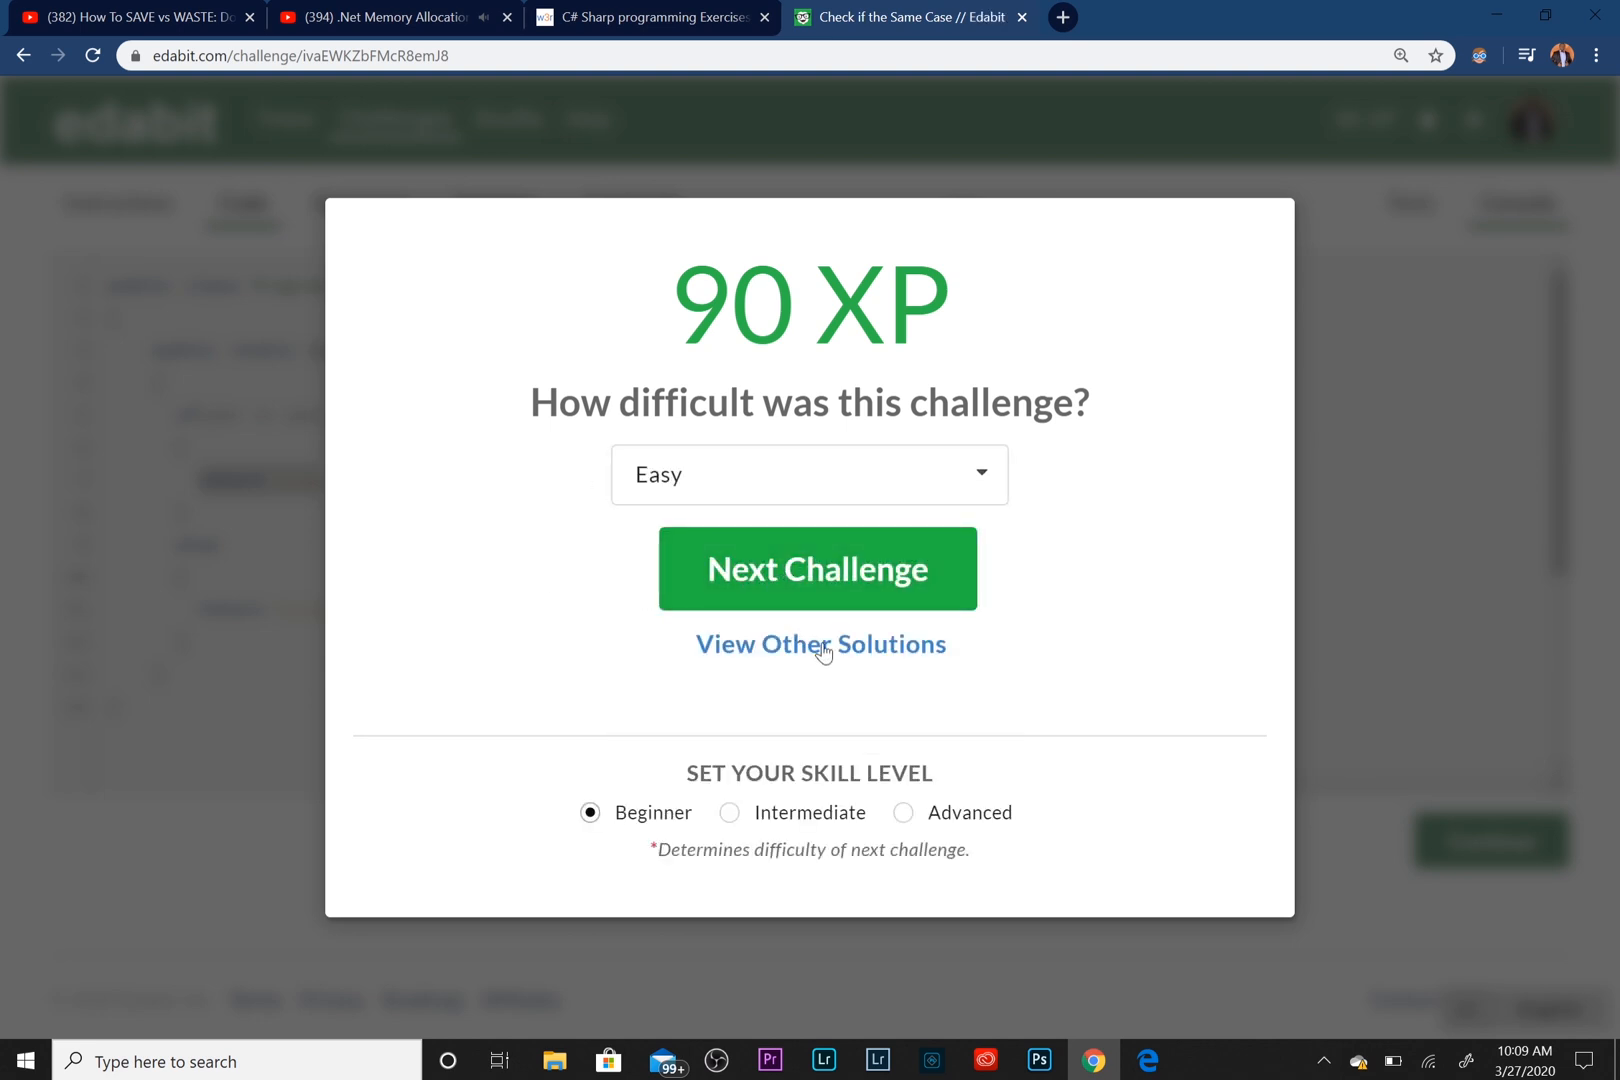
Open the other users' solutions to Check if the Same Case
{"action": "left_click", "coordinate": [820, 643]}
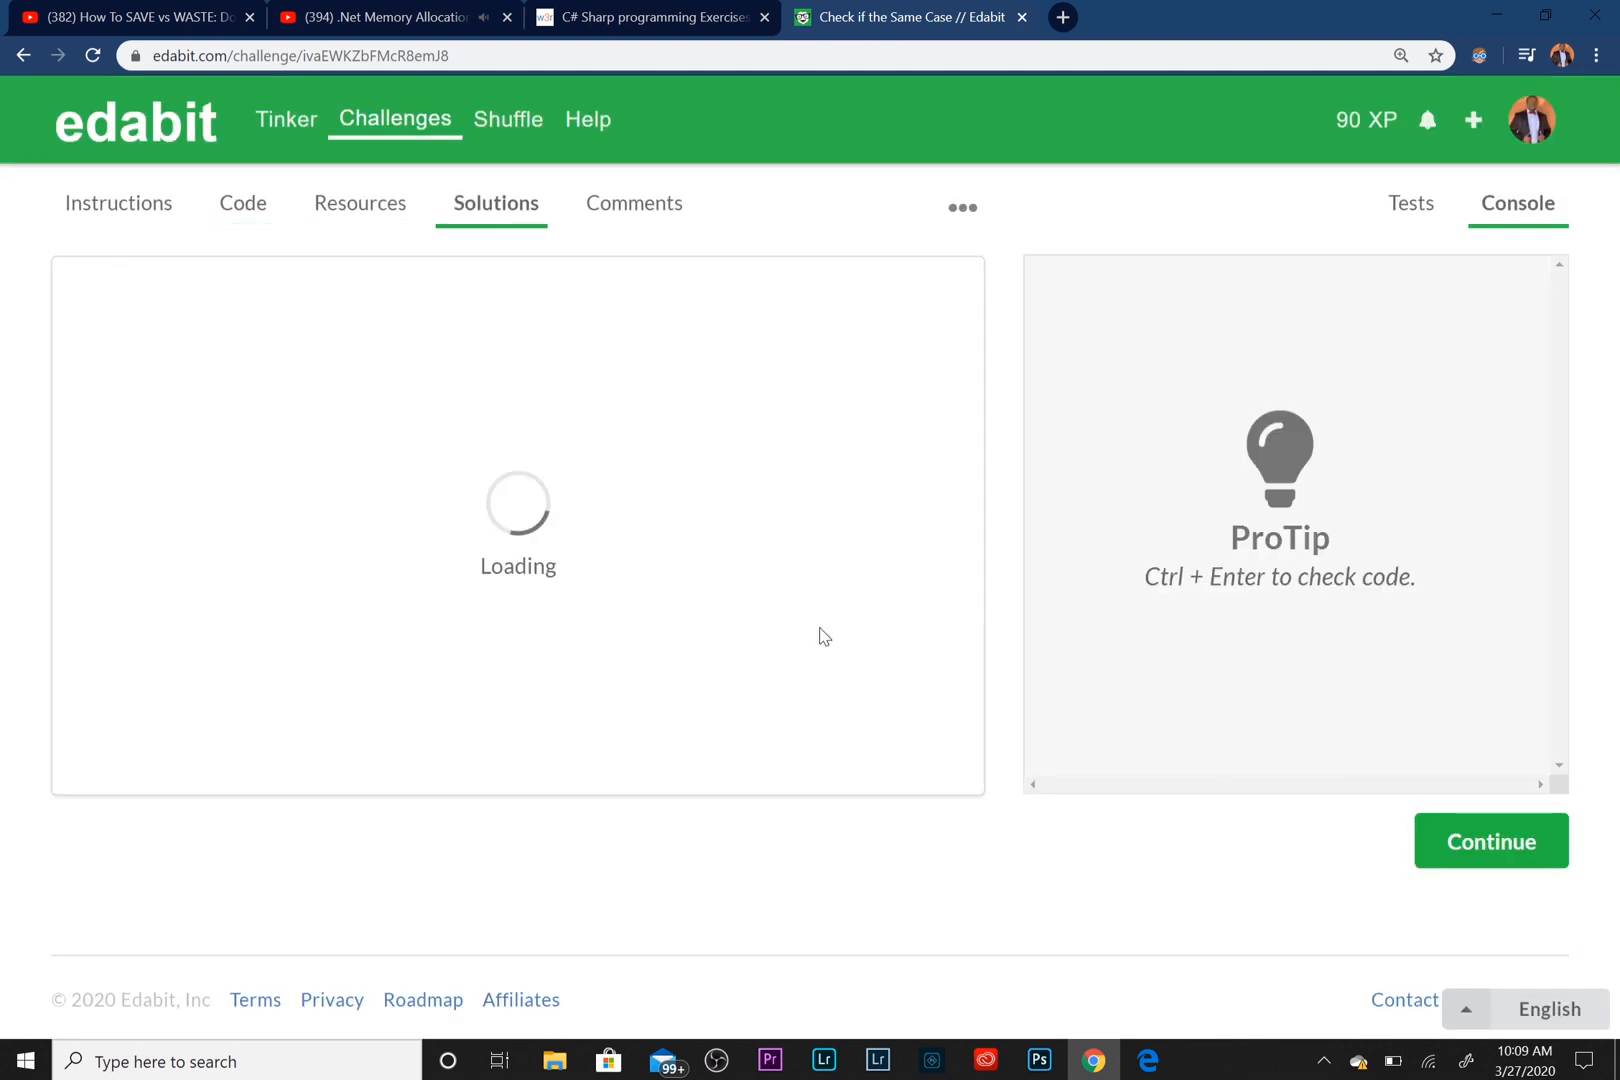
{"action": "mouse_move", "coordinate": [405, 459]}
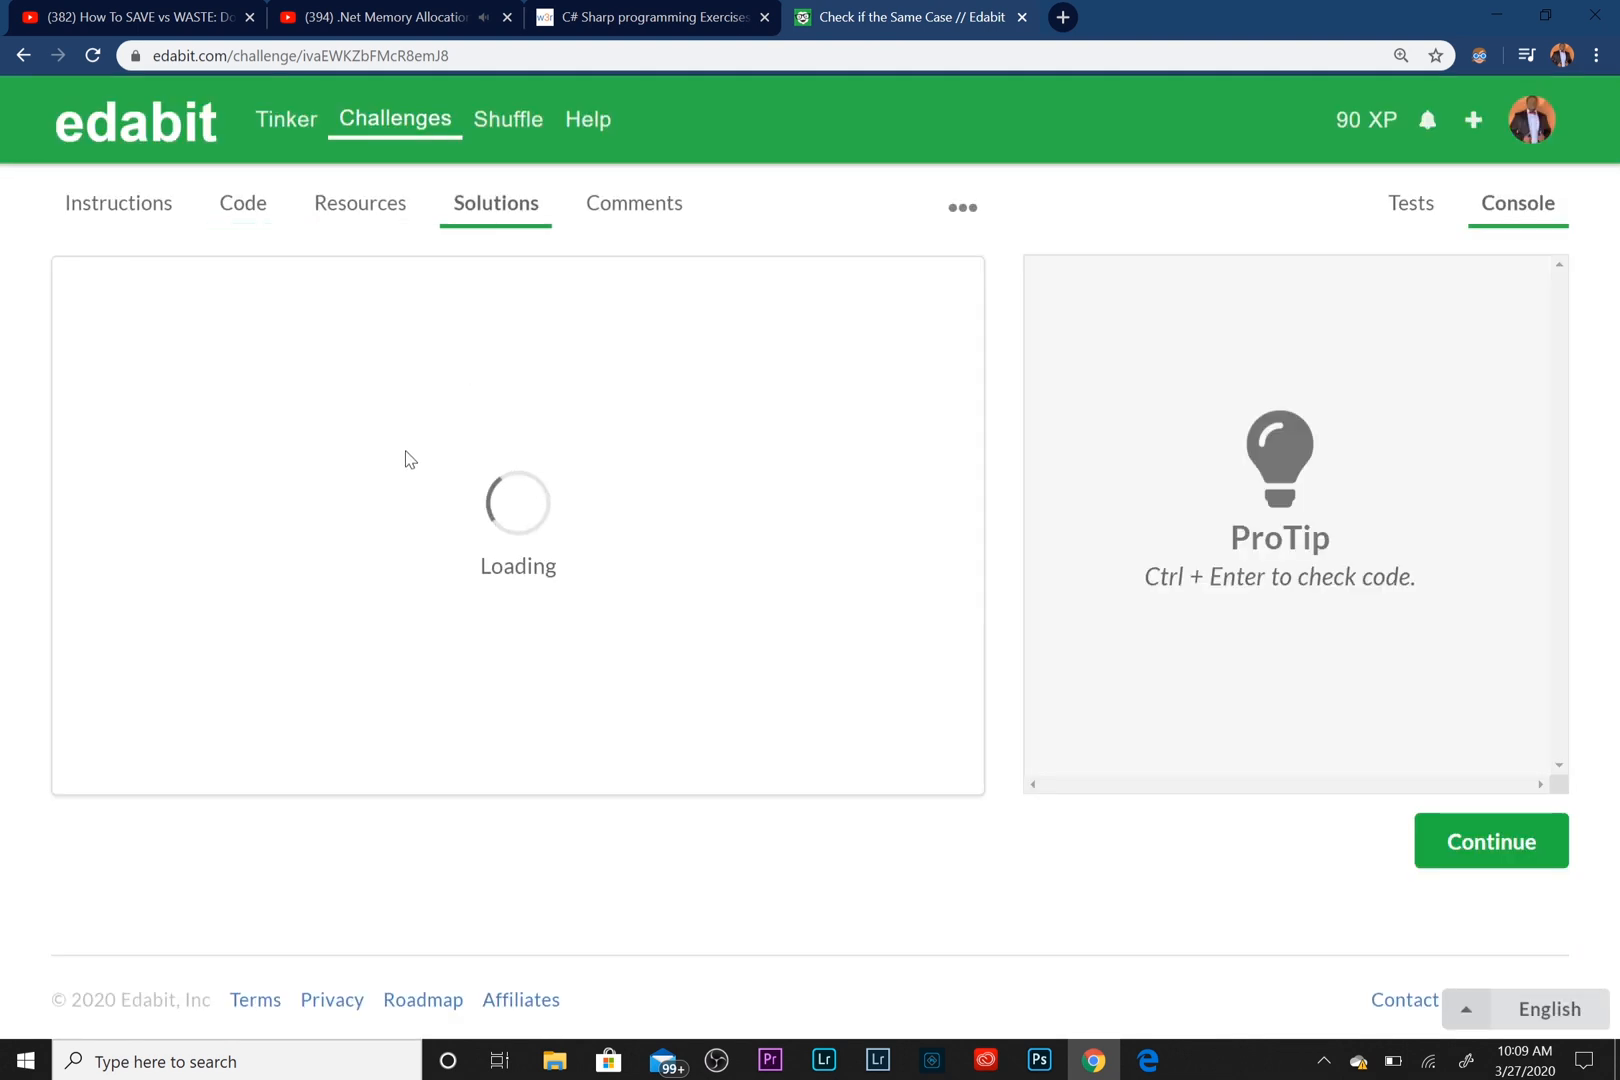
{"action": "mouse_move", "coordinate": [547, 287]}
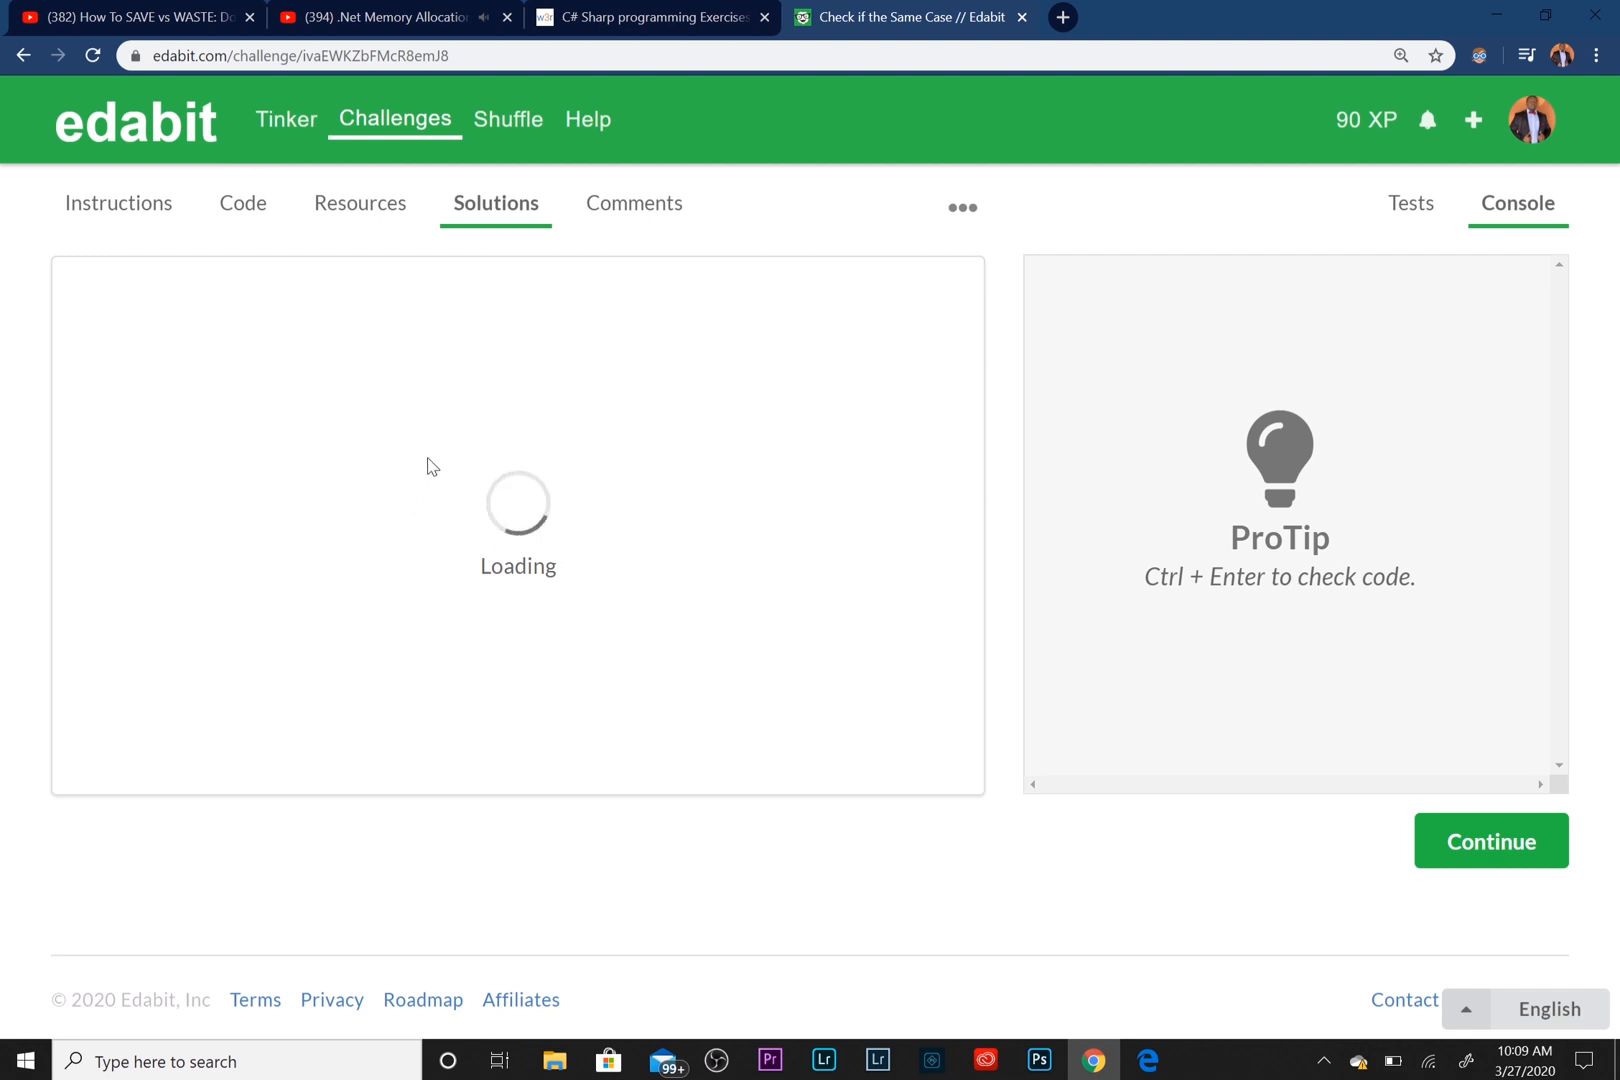
{"action": "mouse_move", "coordinate": [241, 480]}
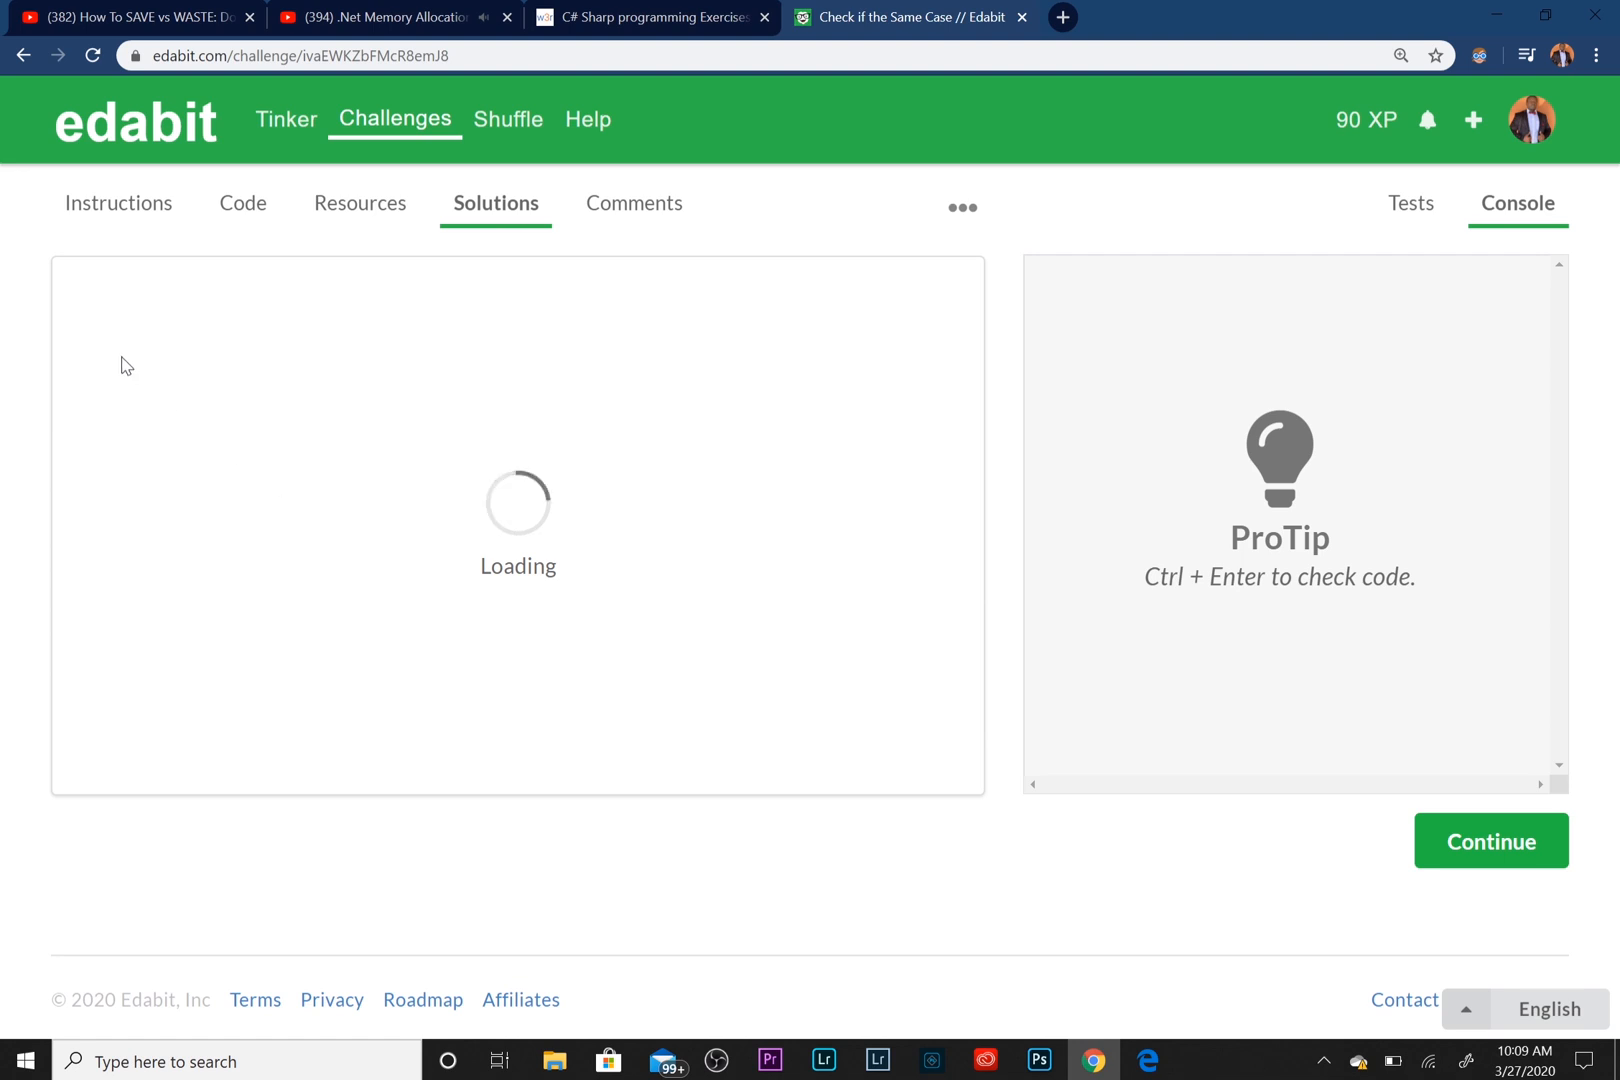
{"action": "mouse_move", "coordinate": [574, 402]}
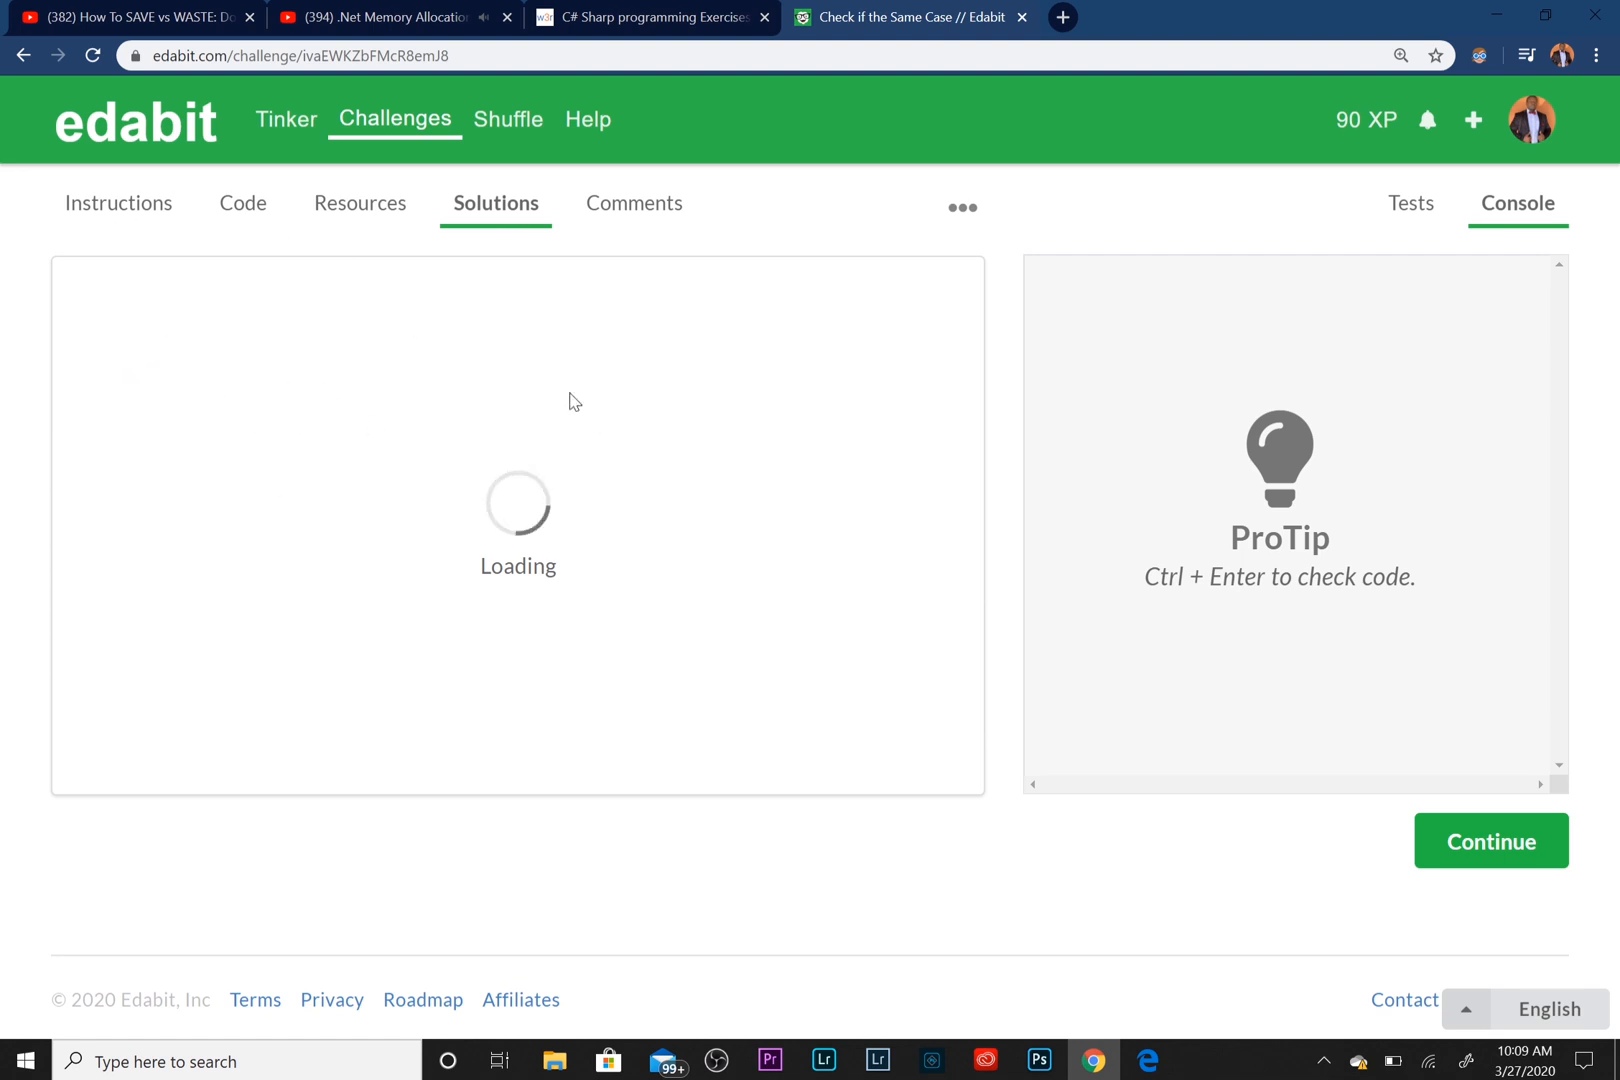
{"action": "mouse_move", "coordinate": [1467, 234]}
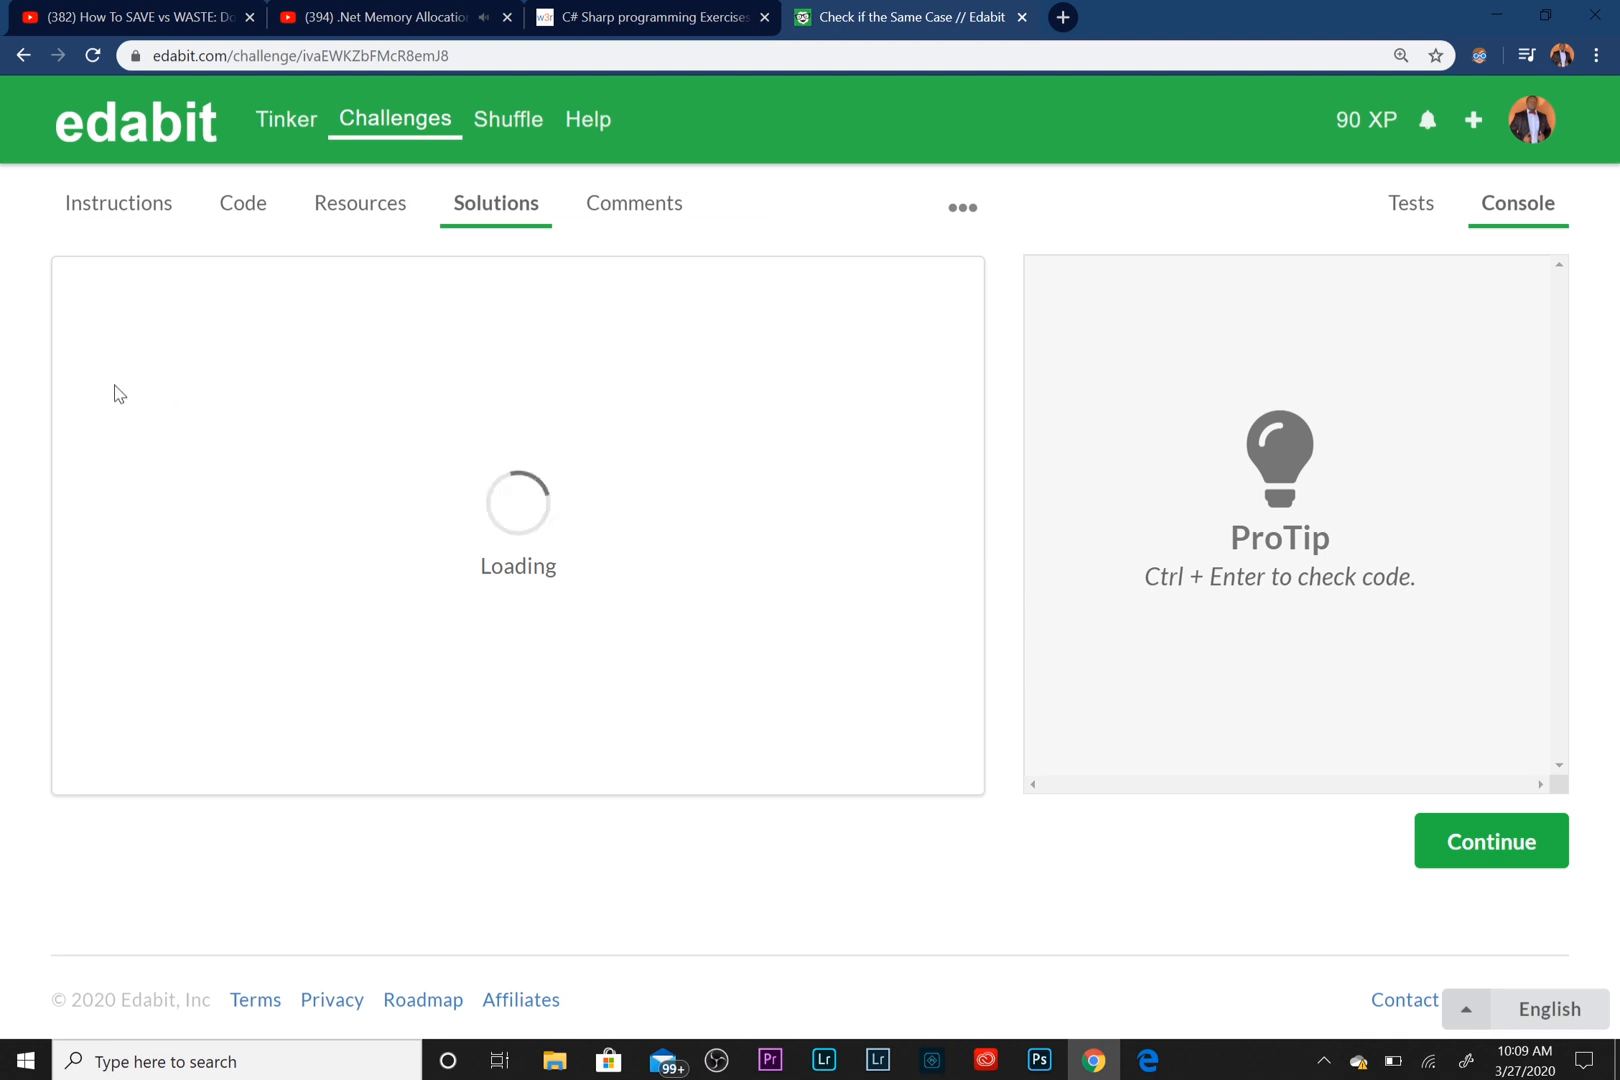
{"action": "mouse_move", "coordinate": [160, 419]}
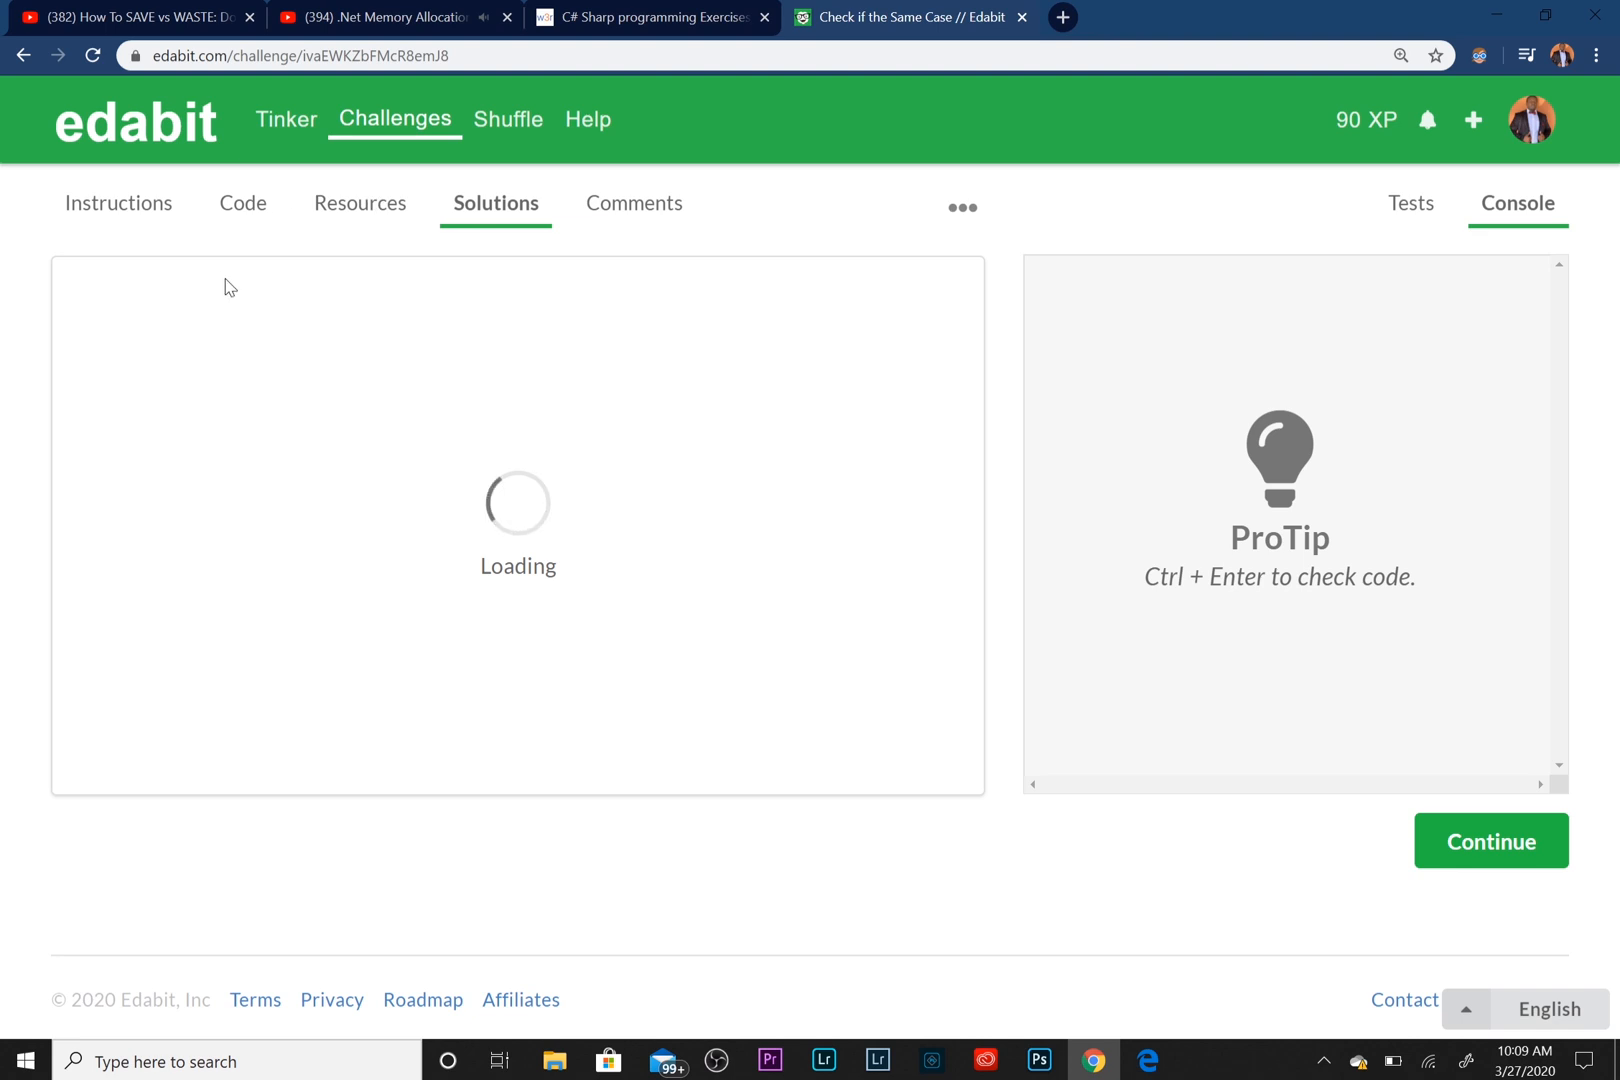
{"action": "mouse_move", "coordinate": [352, 187]}
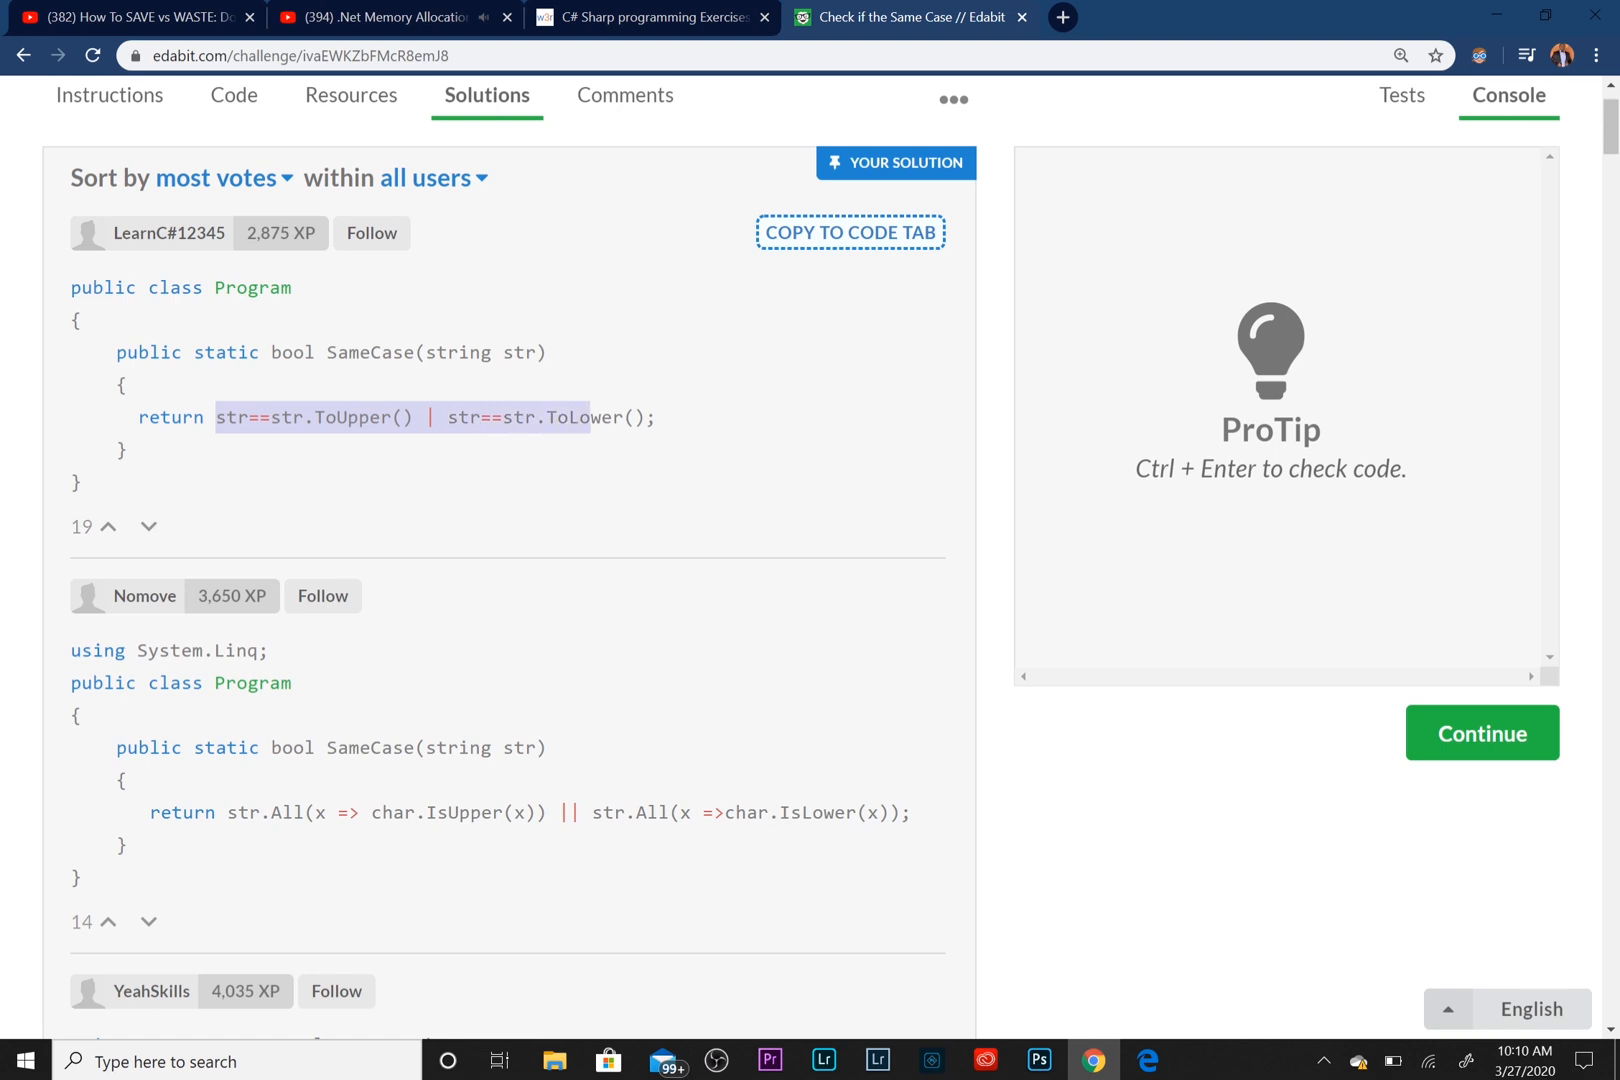
{"action": "left_click", "coordinate": [225, 416]}
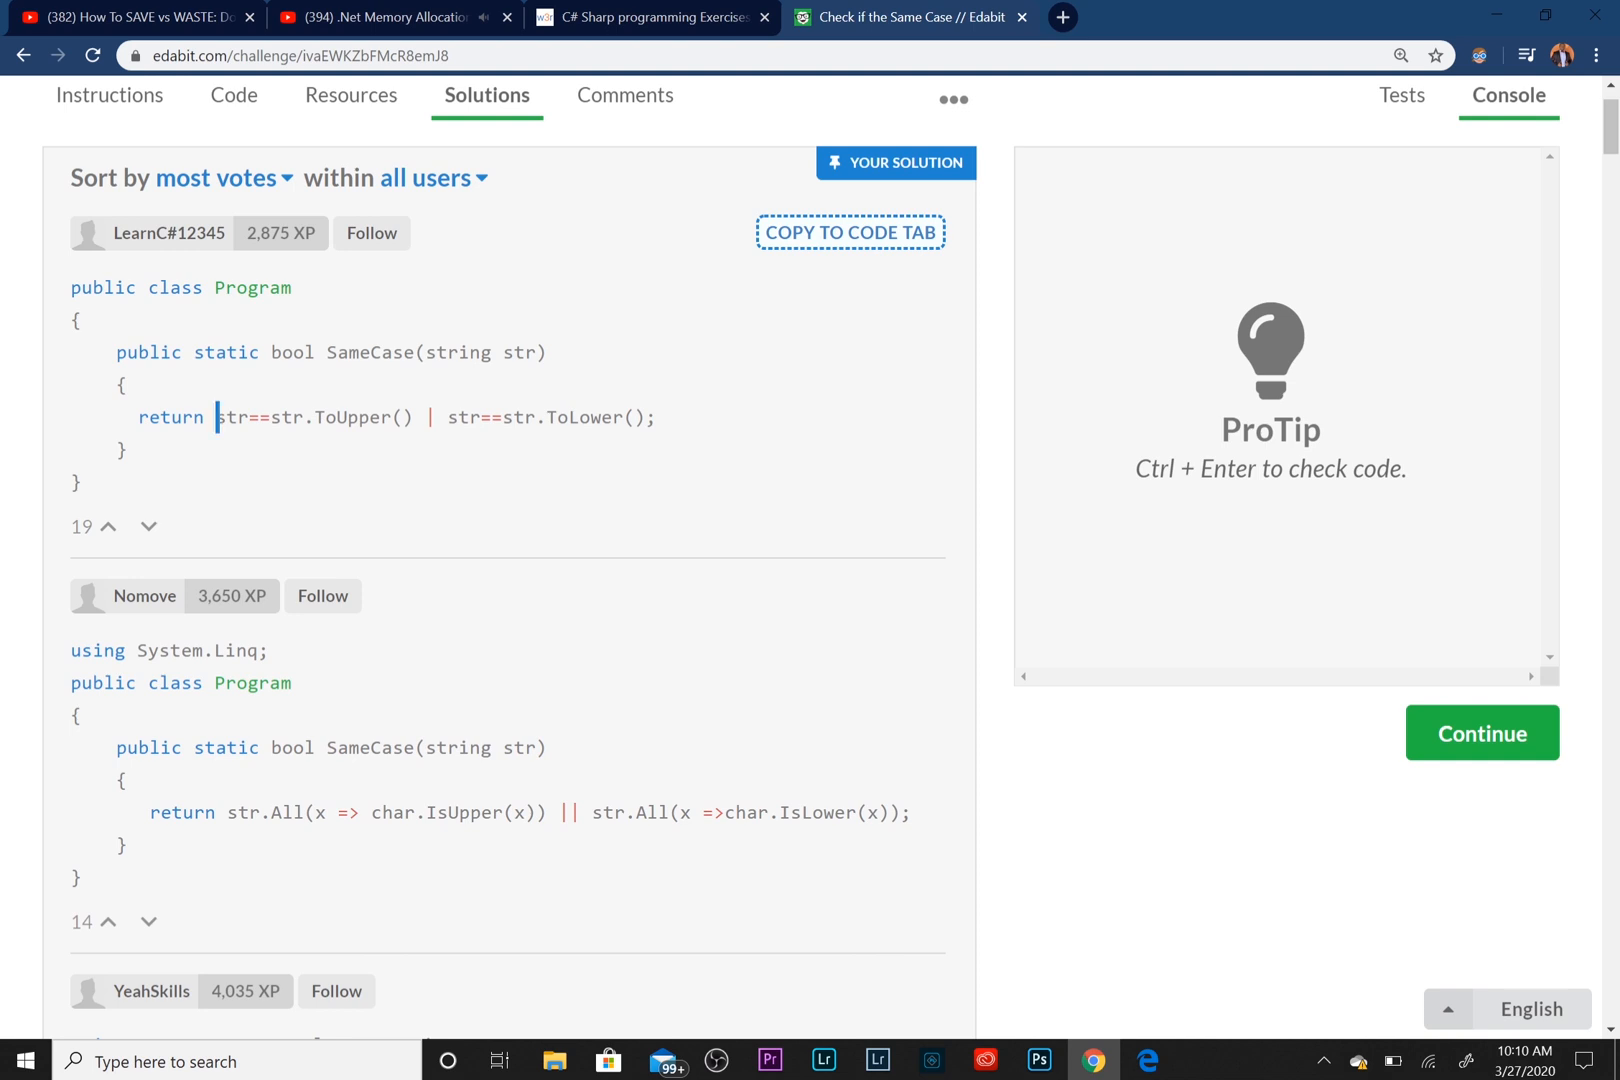
{"action": "scroll", "scroll_direction": "down", "scroll_amount": 3}
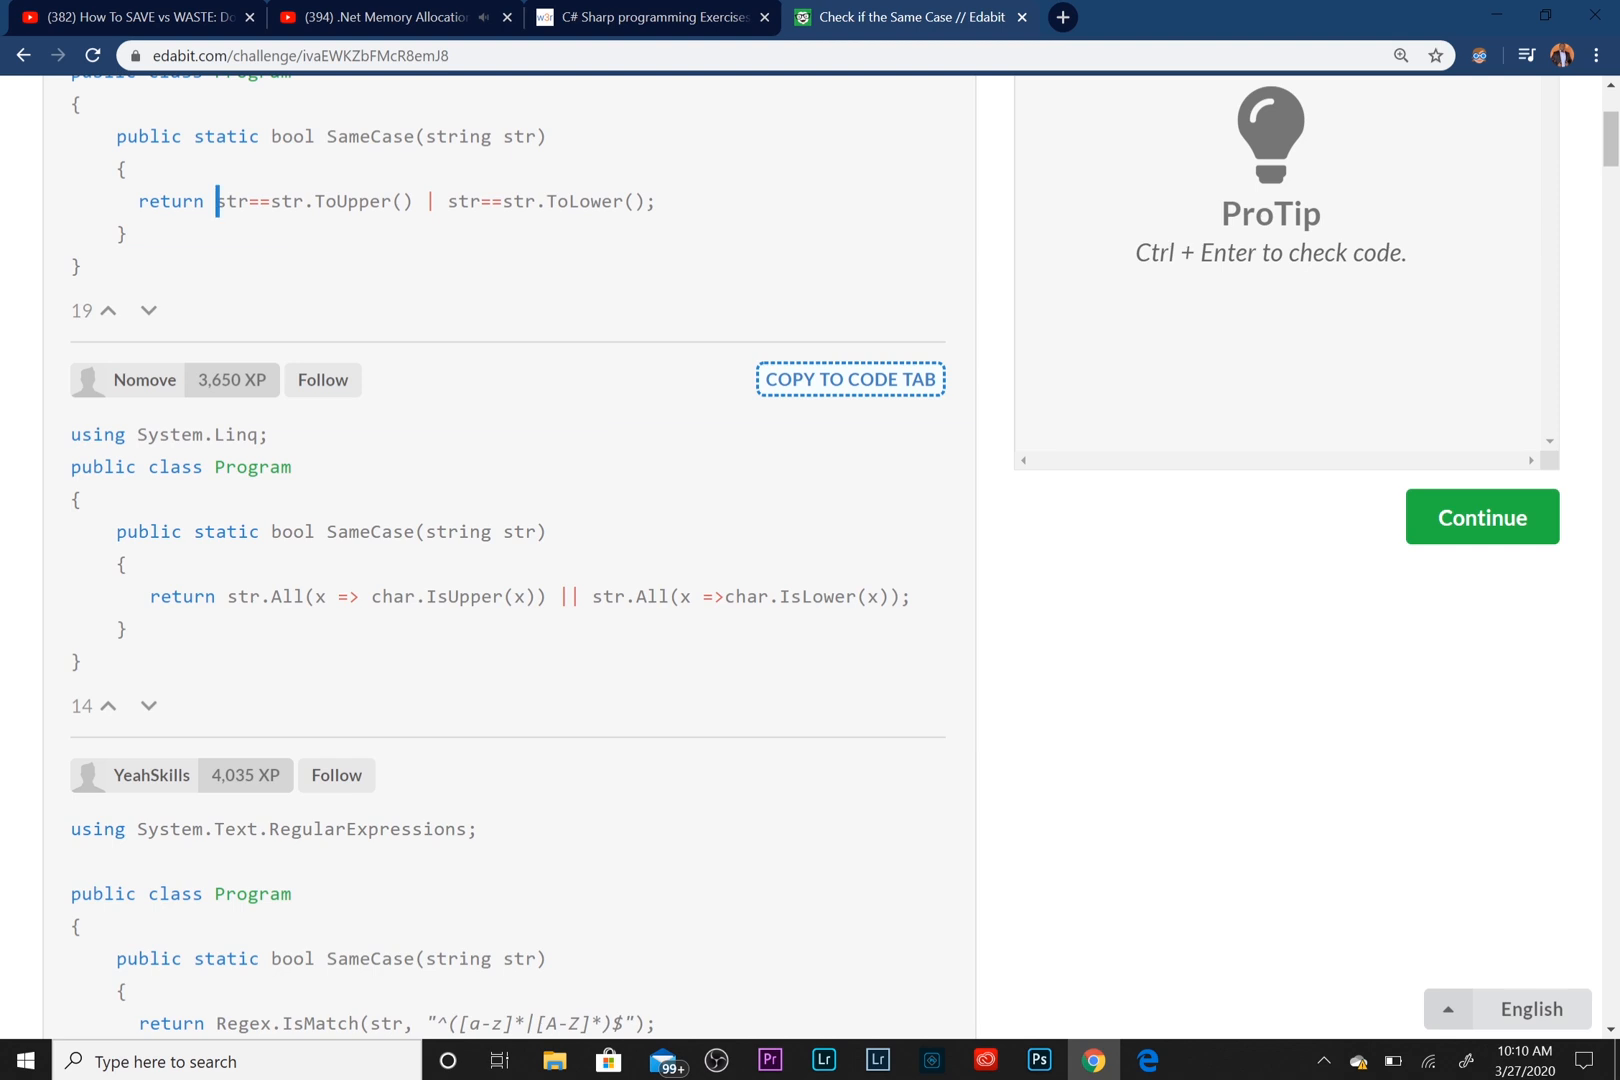
{"action": "scroll", "scroll_direction": "down", "scroll_amount": 3}
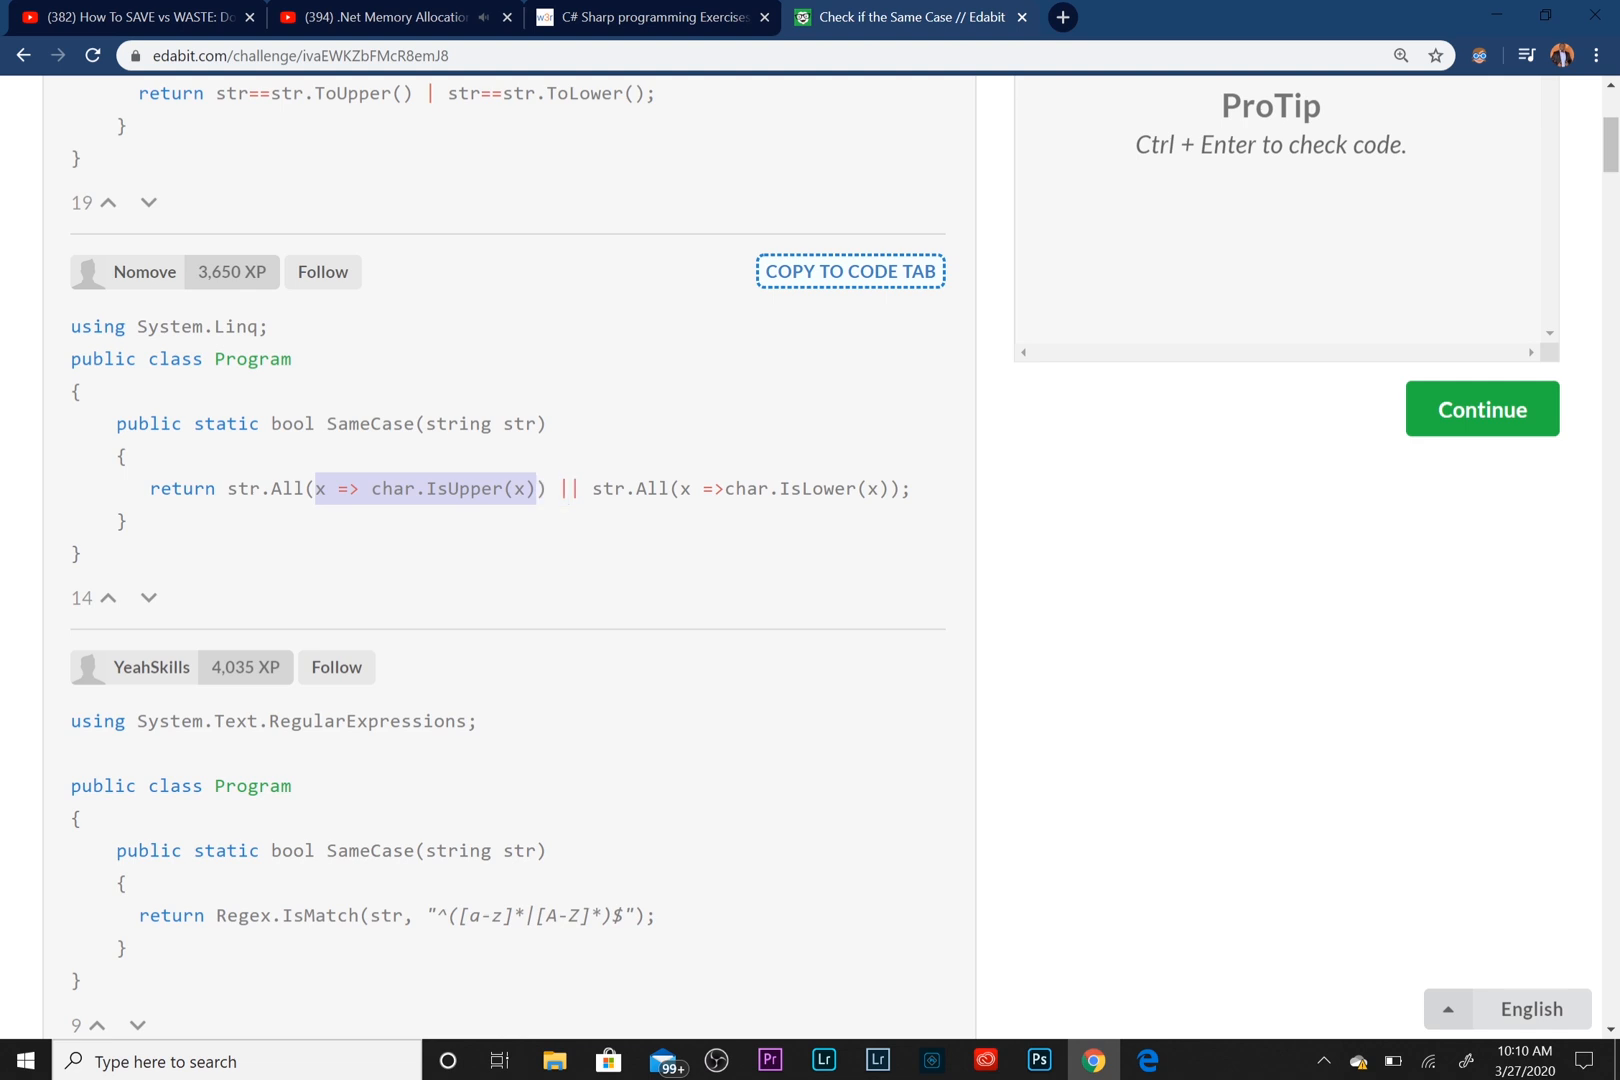
{"action": "scroll", "scroll_direction": "down", "scroll_amount": 3}
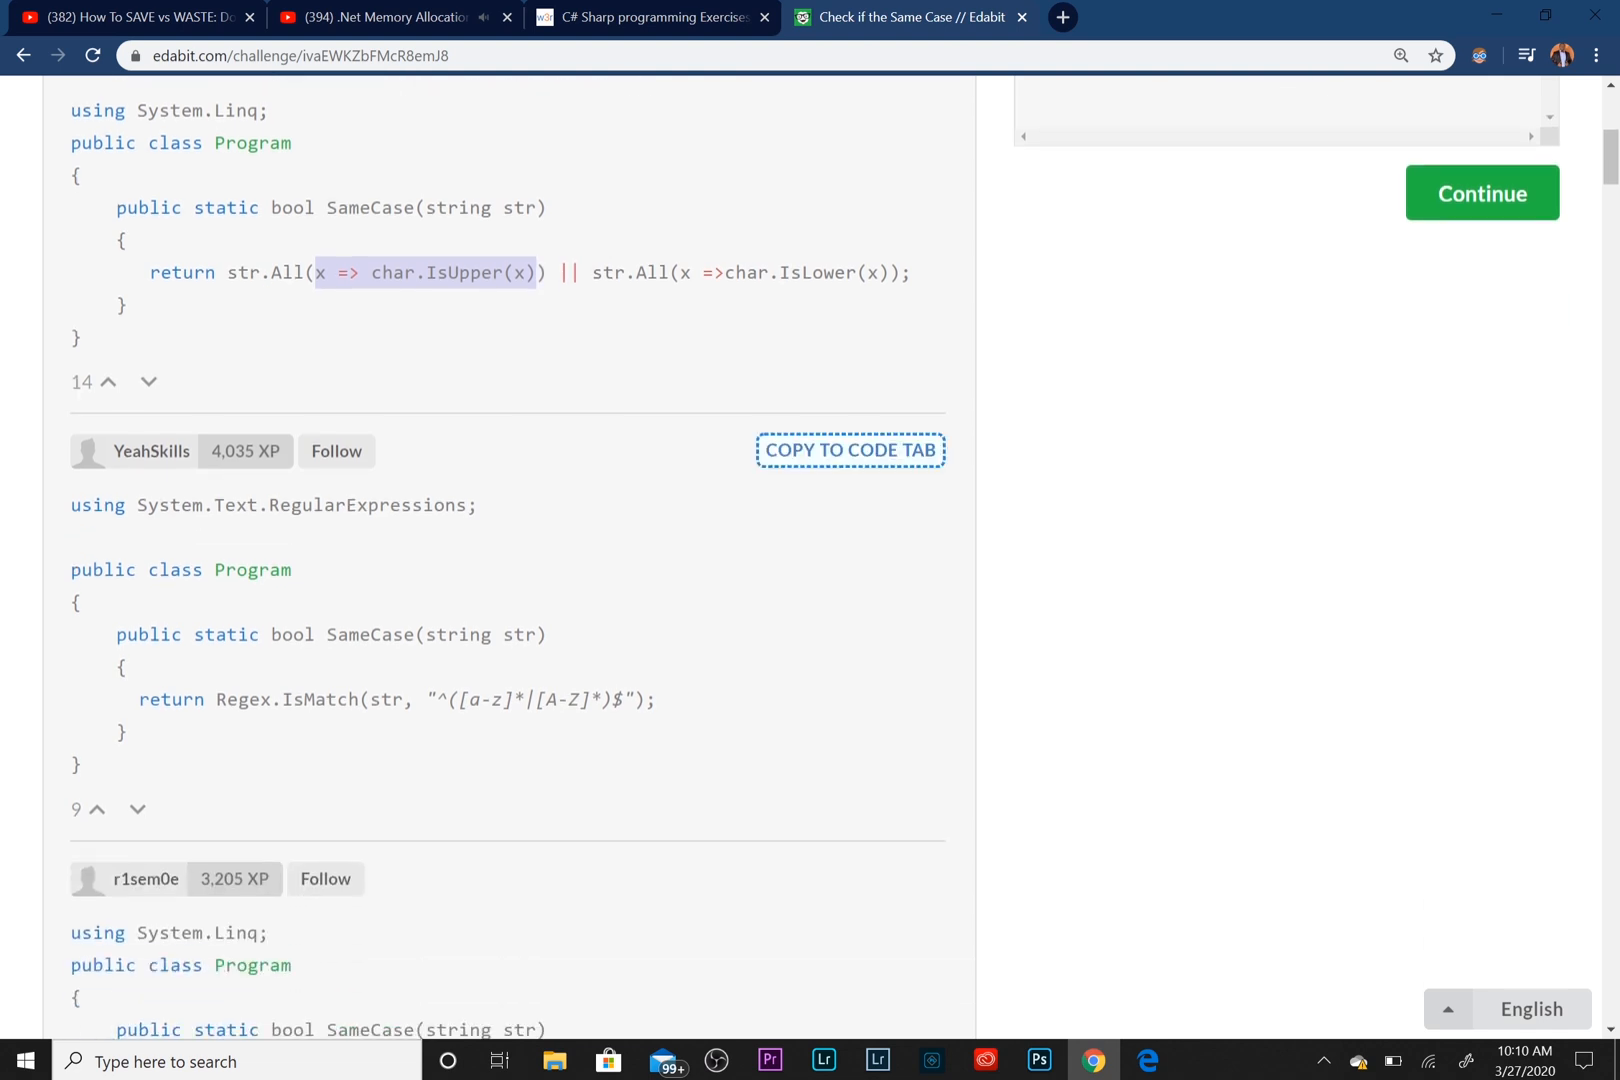
{"action": "scroll", "scroll_direction": "down", "scroll_amount": 3}
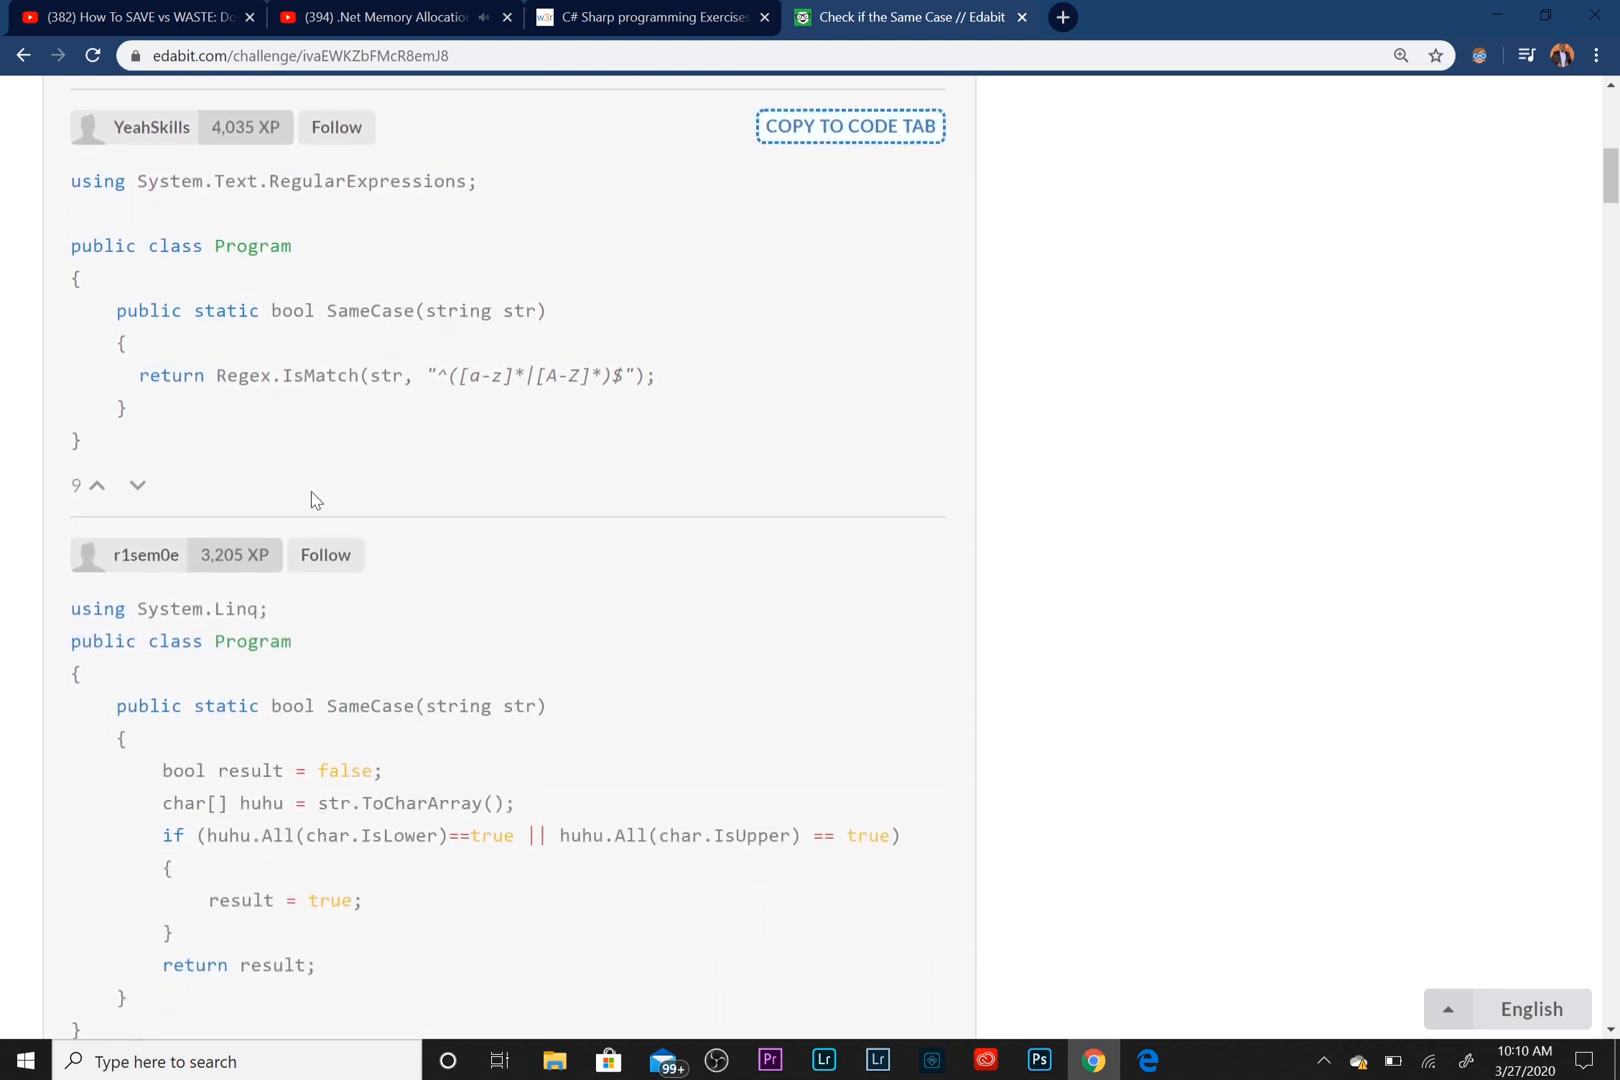
{"action": "scroll", "scroll_direction": "up", "scroll_amount": 3}
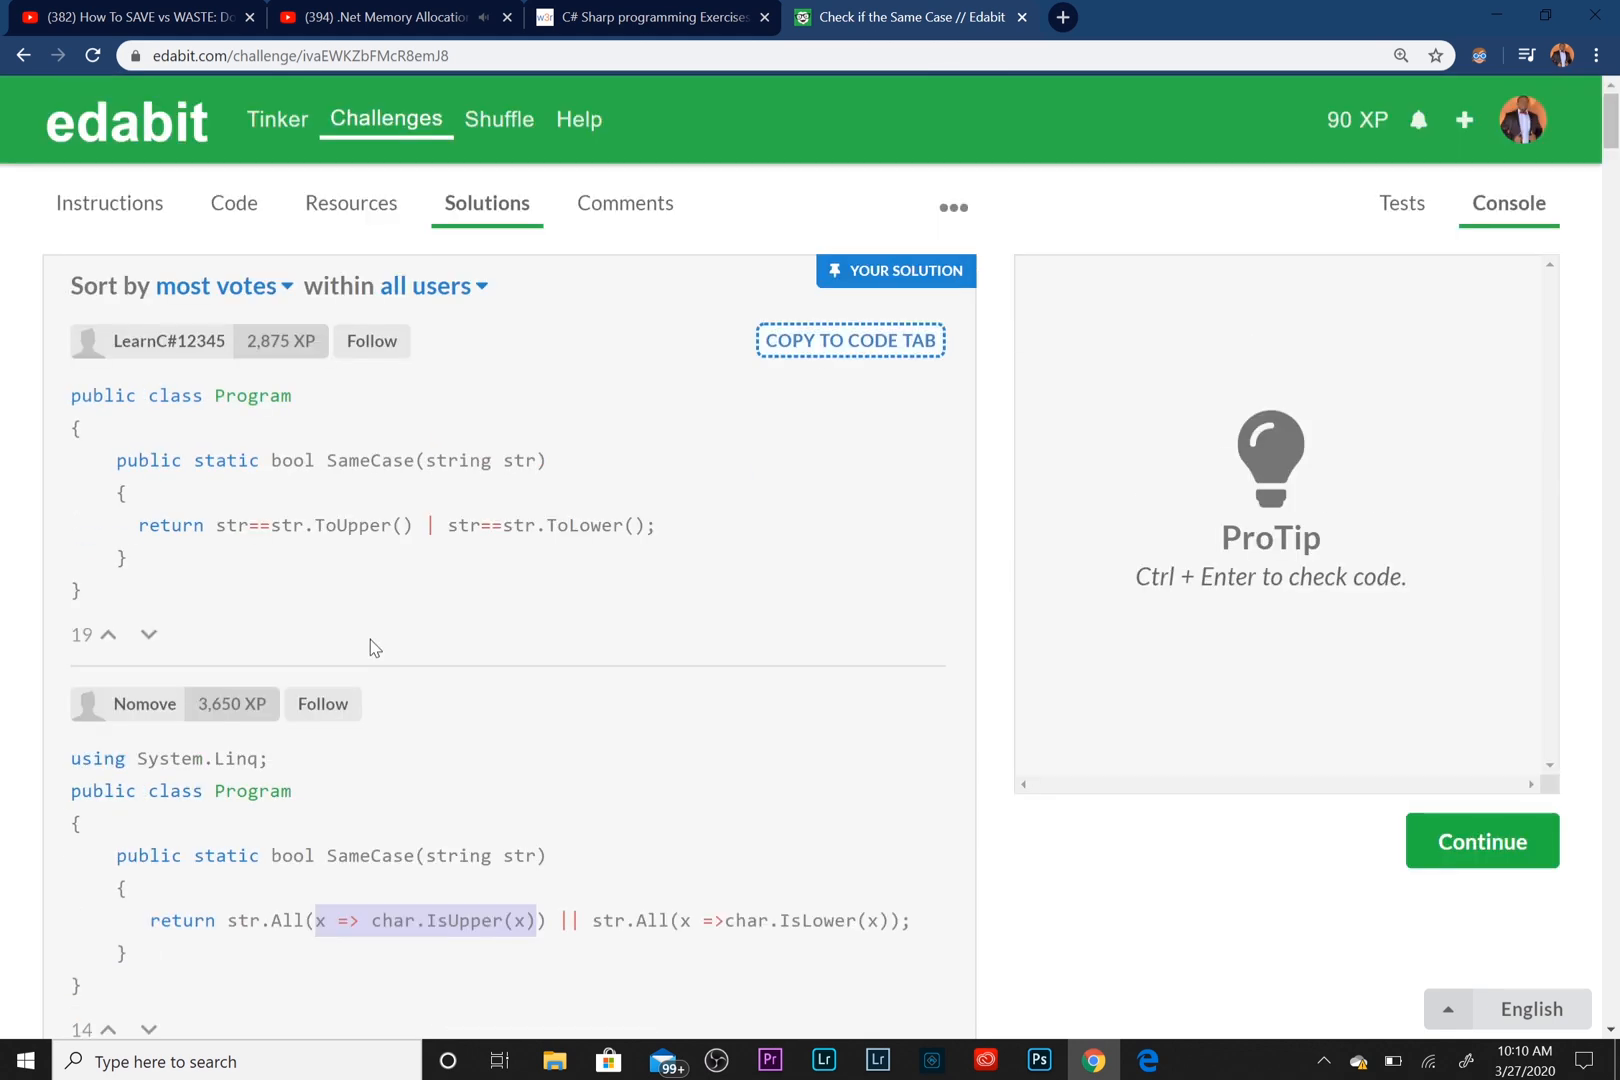
{"action": "mouse_move", "coordinate": [246, 354]}
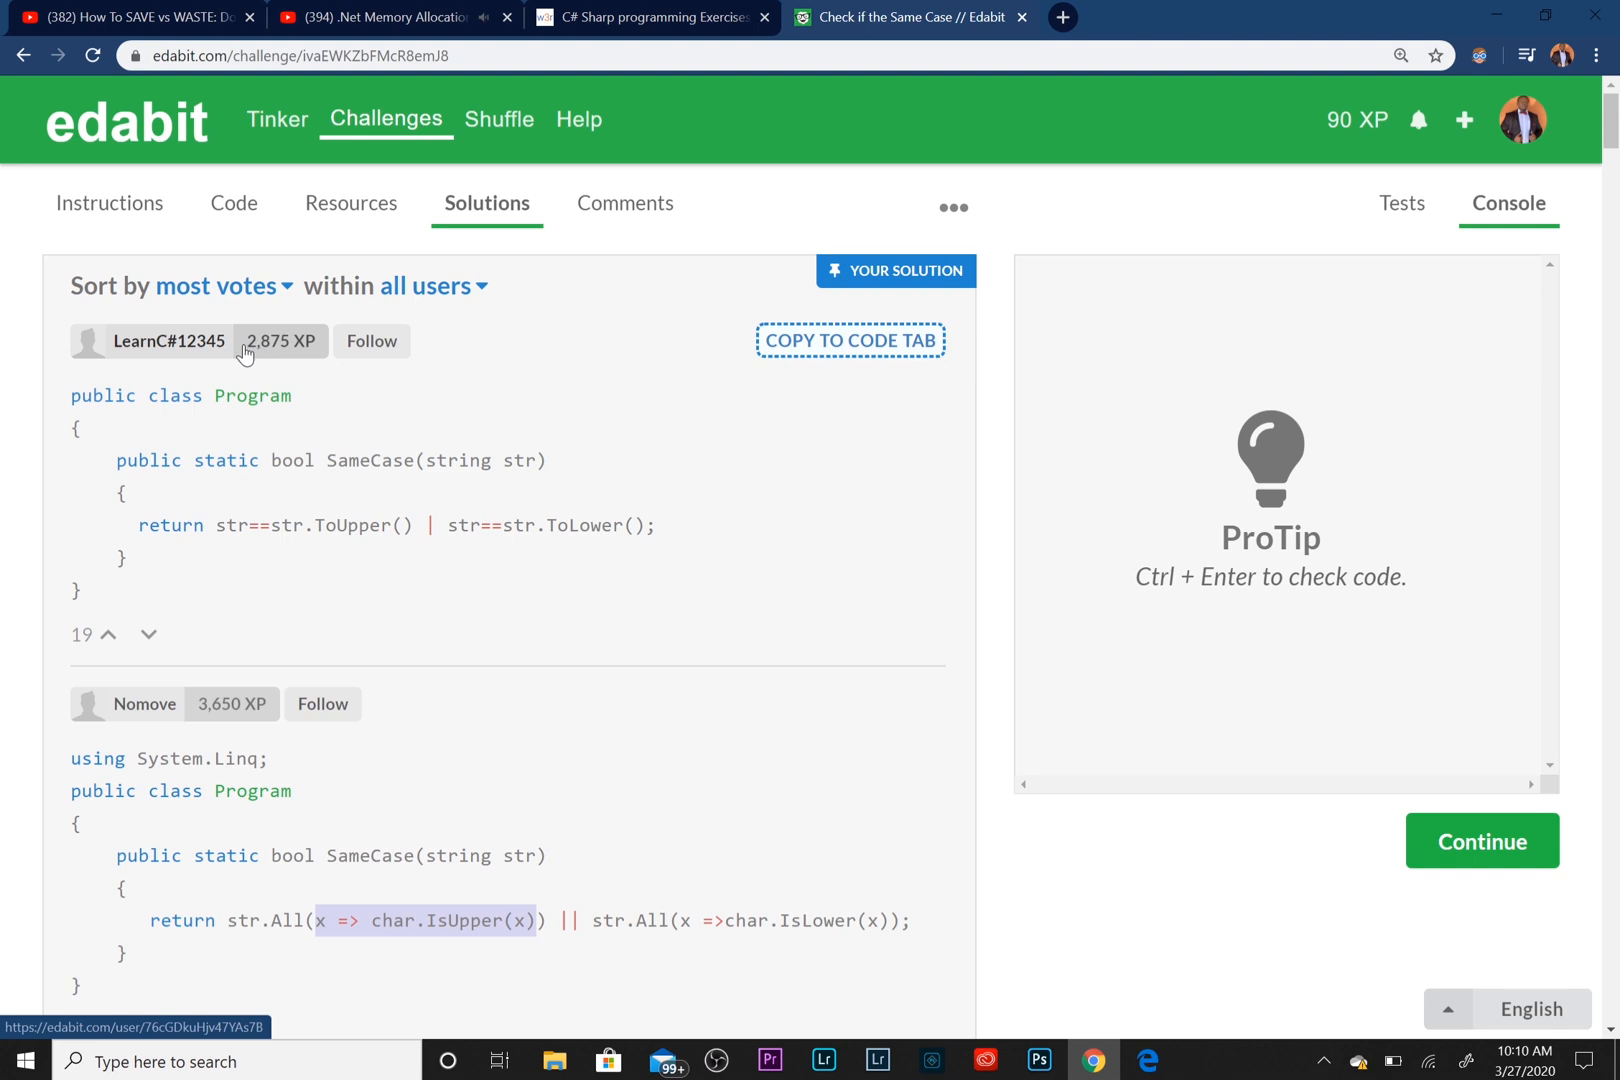
{"action": "mouse_move", "coordinate": [263, 344]}
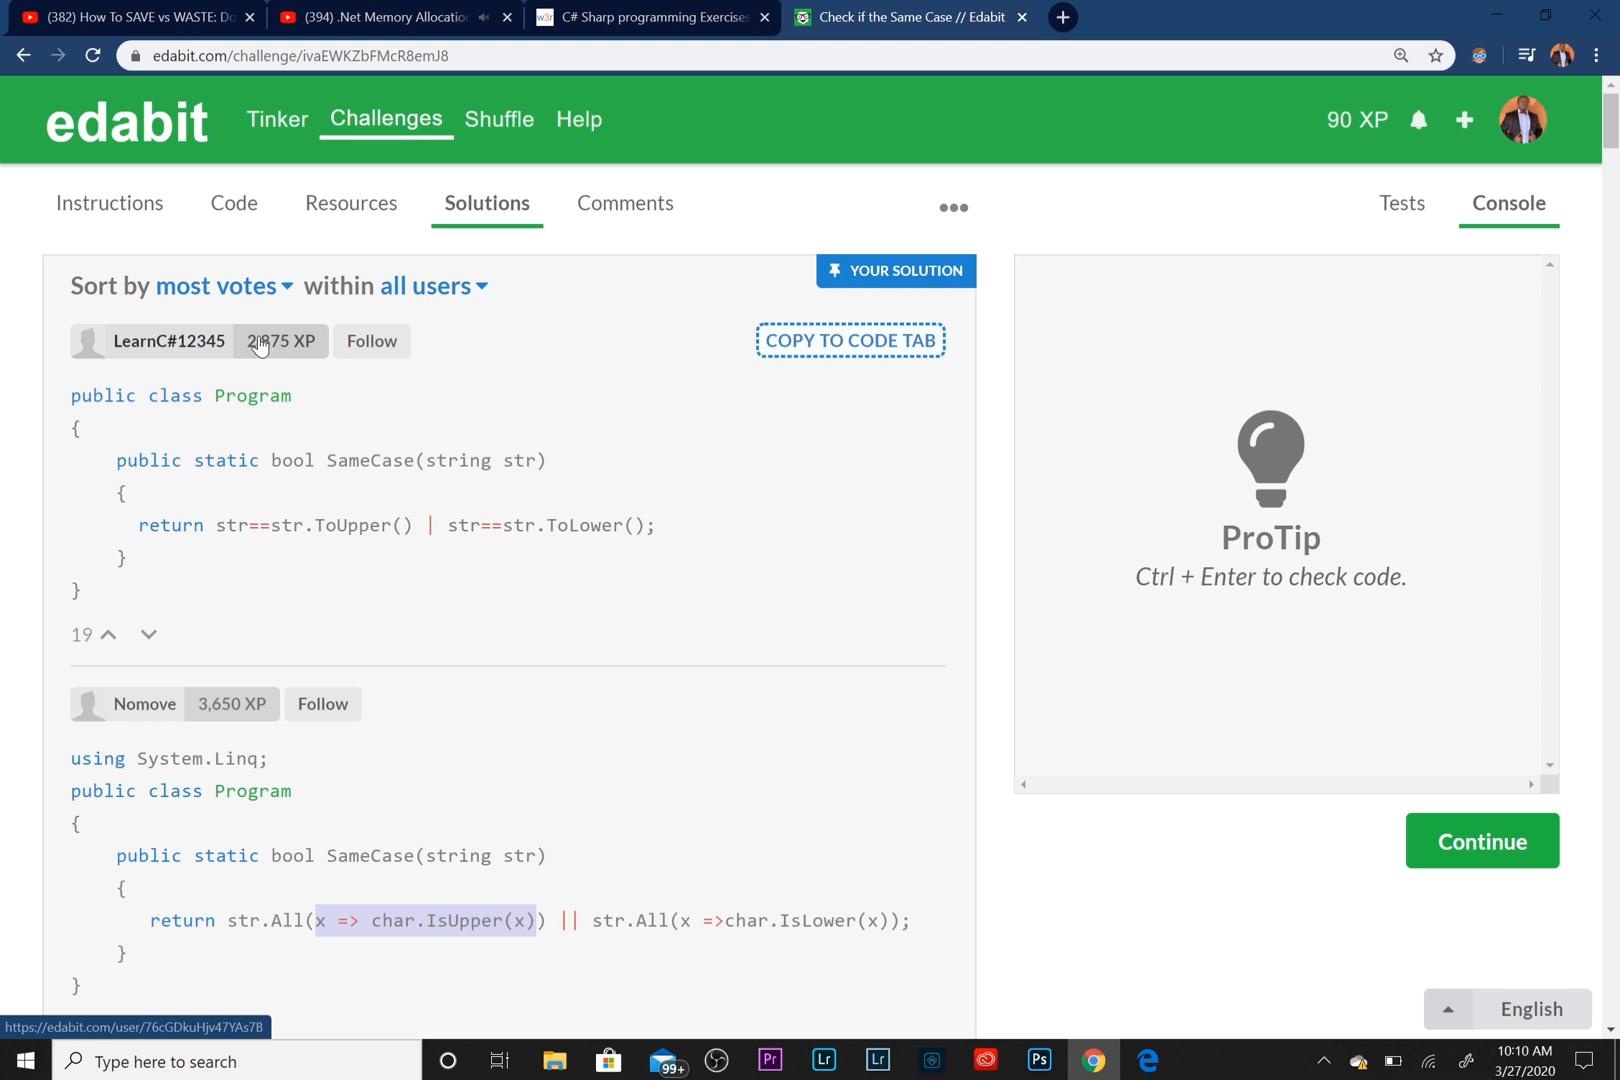
{"action": "mouse_move", "coordinate": [192, 716]}
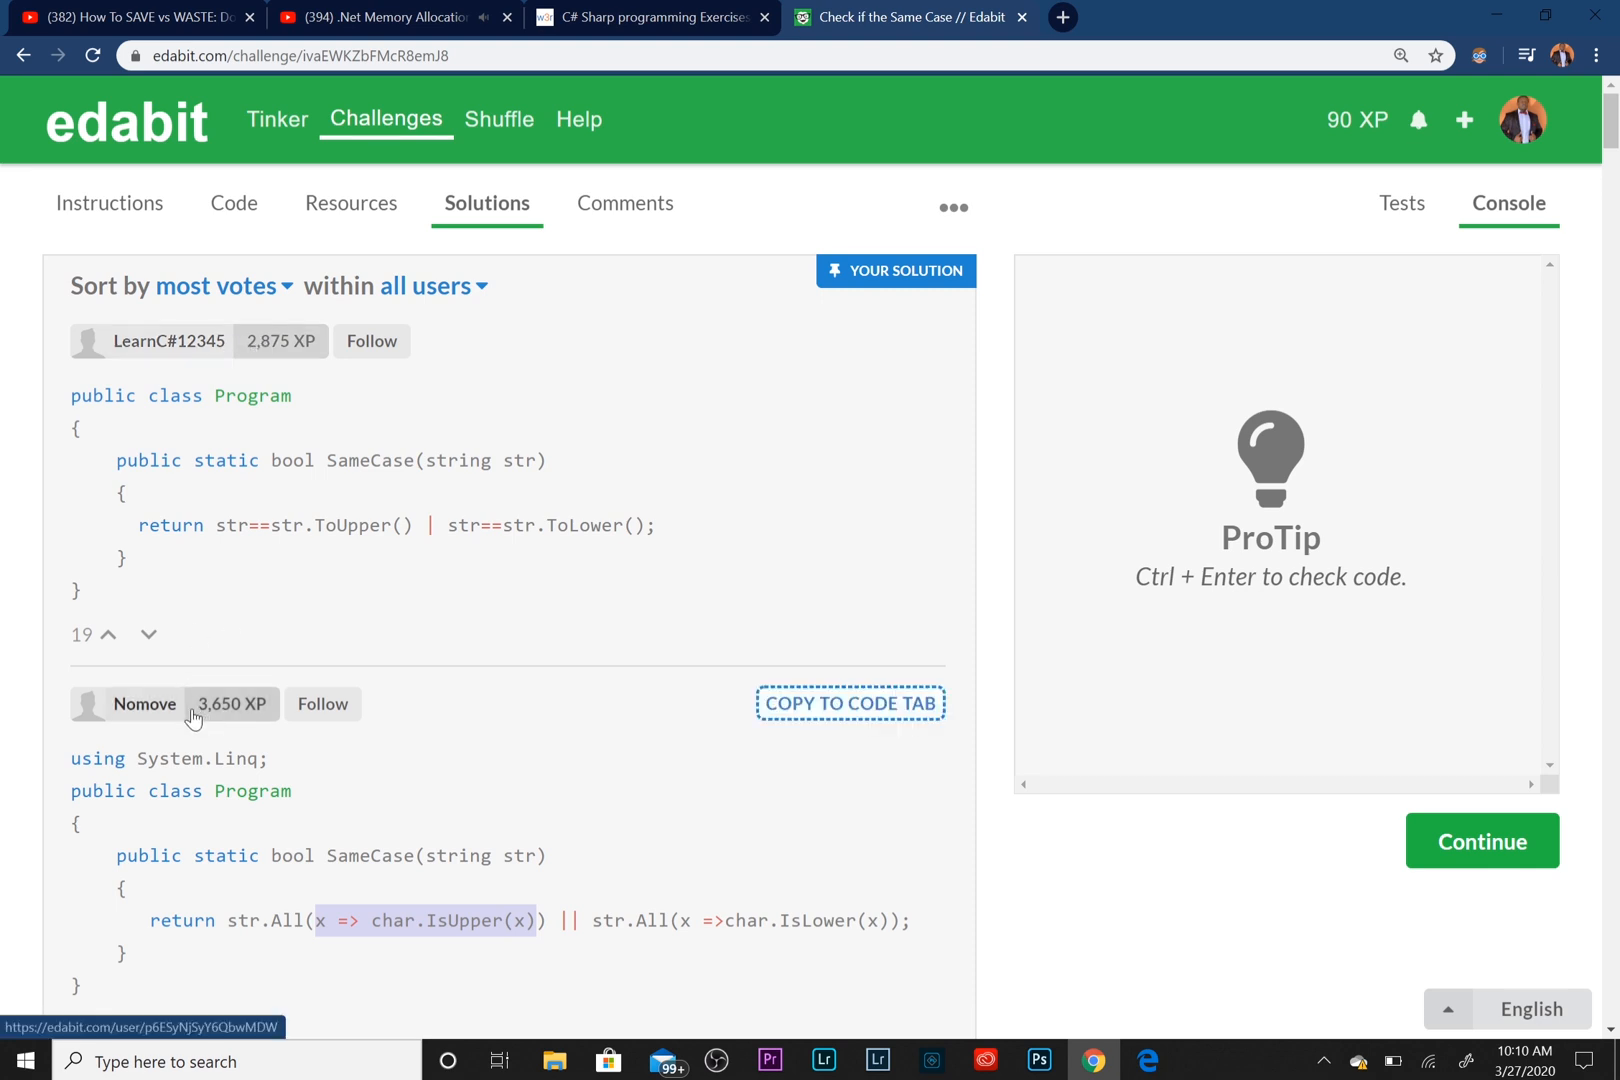
{"action": "scroll", "scroll_direction": "down", "scroll_amount": 3}
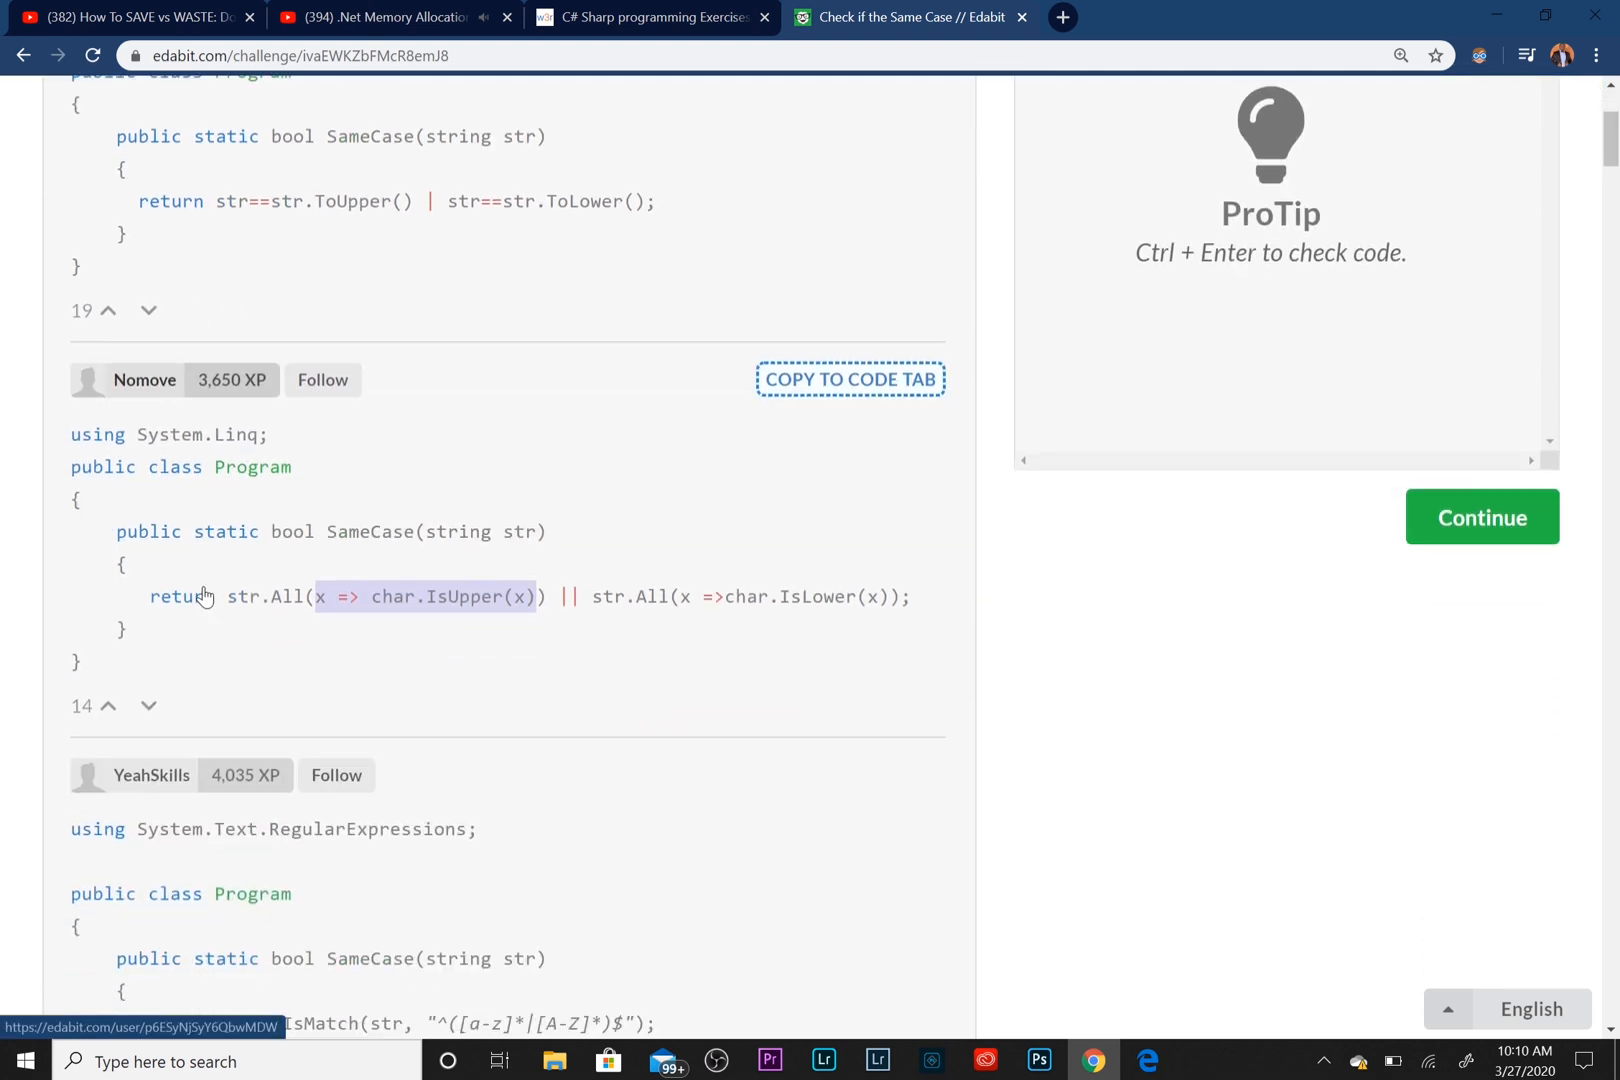
{"action": "scroll", "scroll_direction": "down", "scroll_amount": 3}
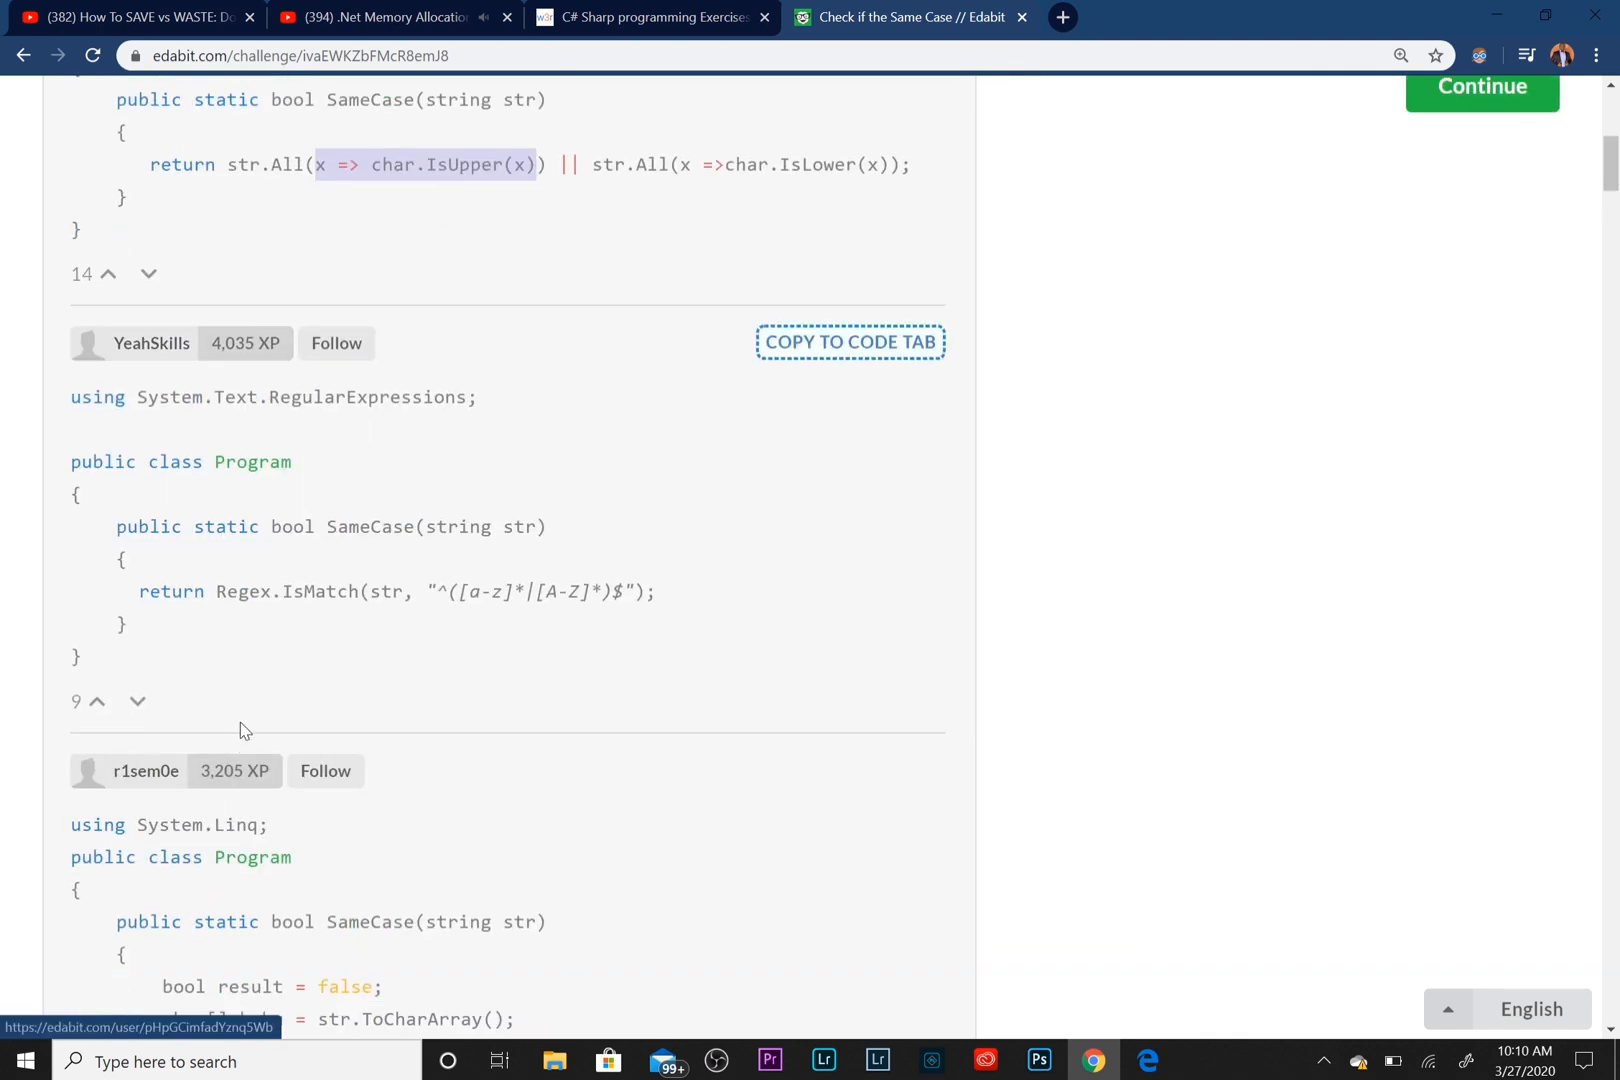
{"action": "scroll", "scroll_direction": "up", "scroll_amount": 3}
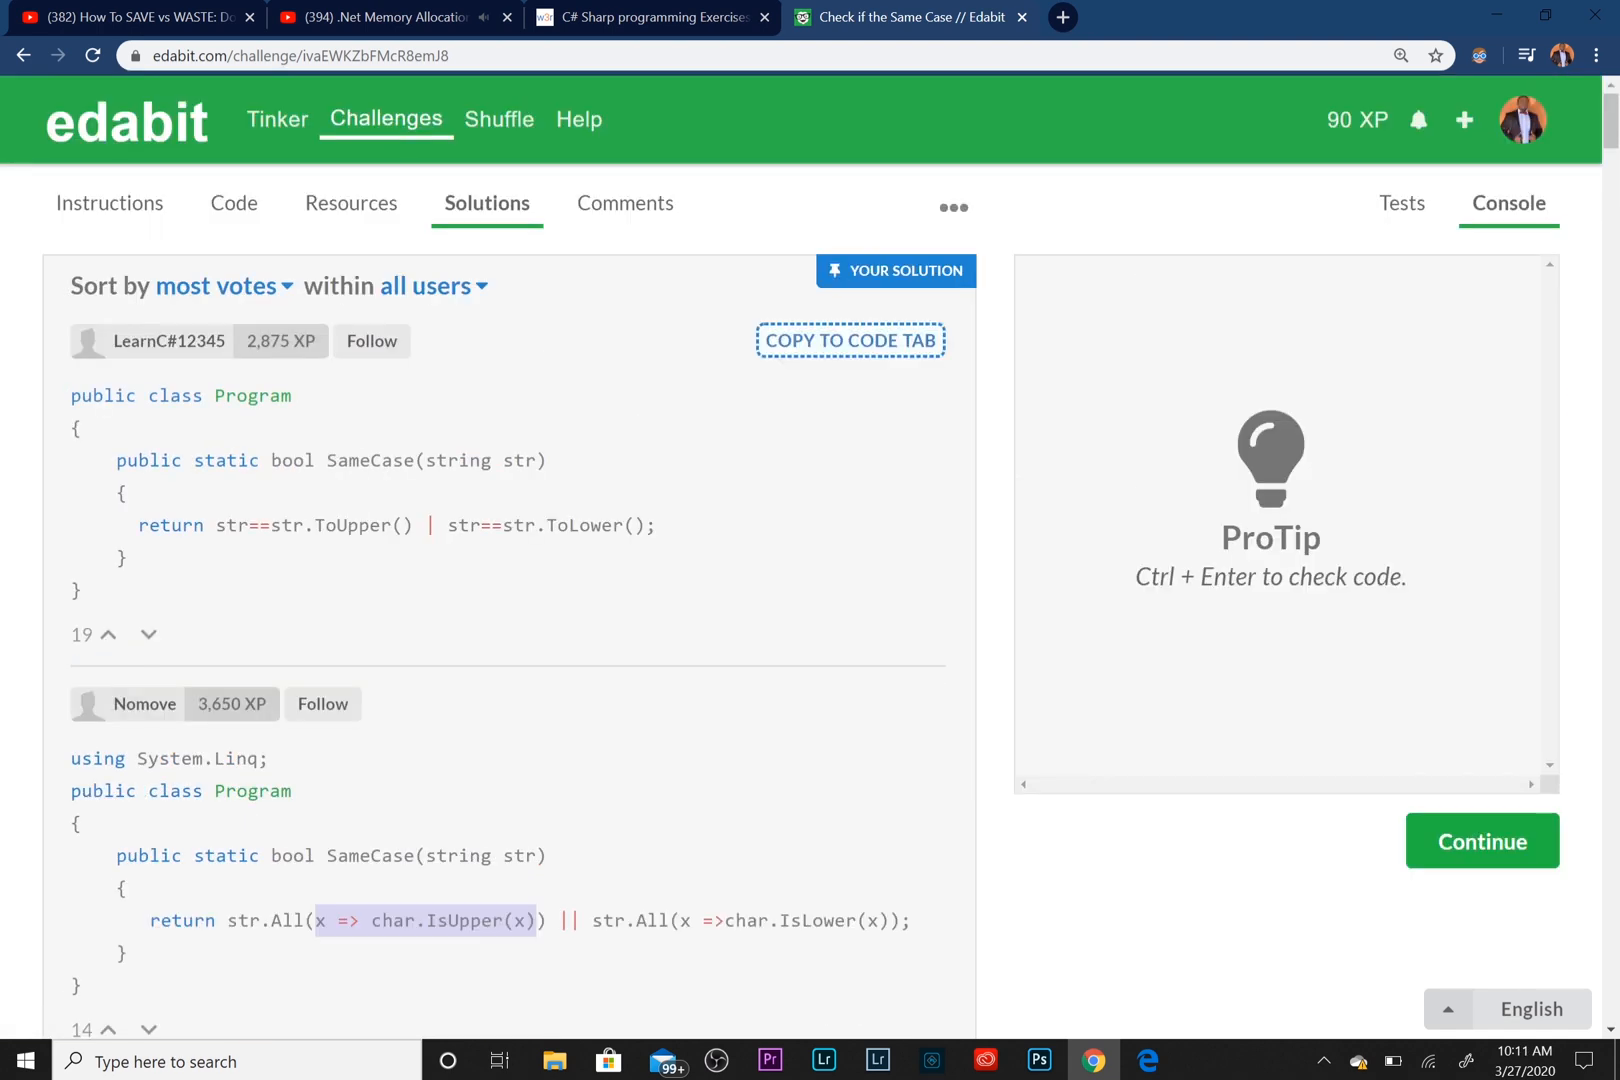
Check the challenge's empty Comments tab, then open the Tinker online compiler
{"action": "left_click", "coordinate": [624, 203]}
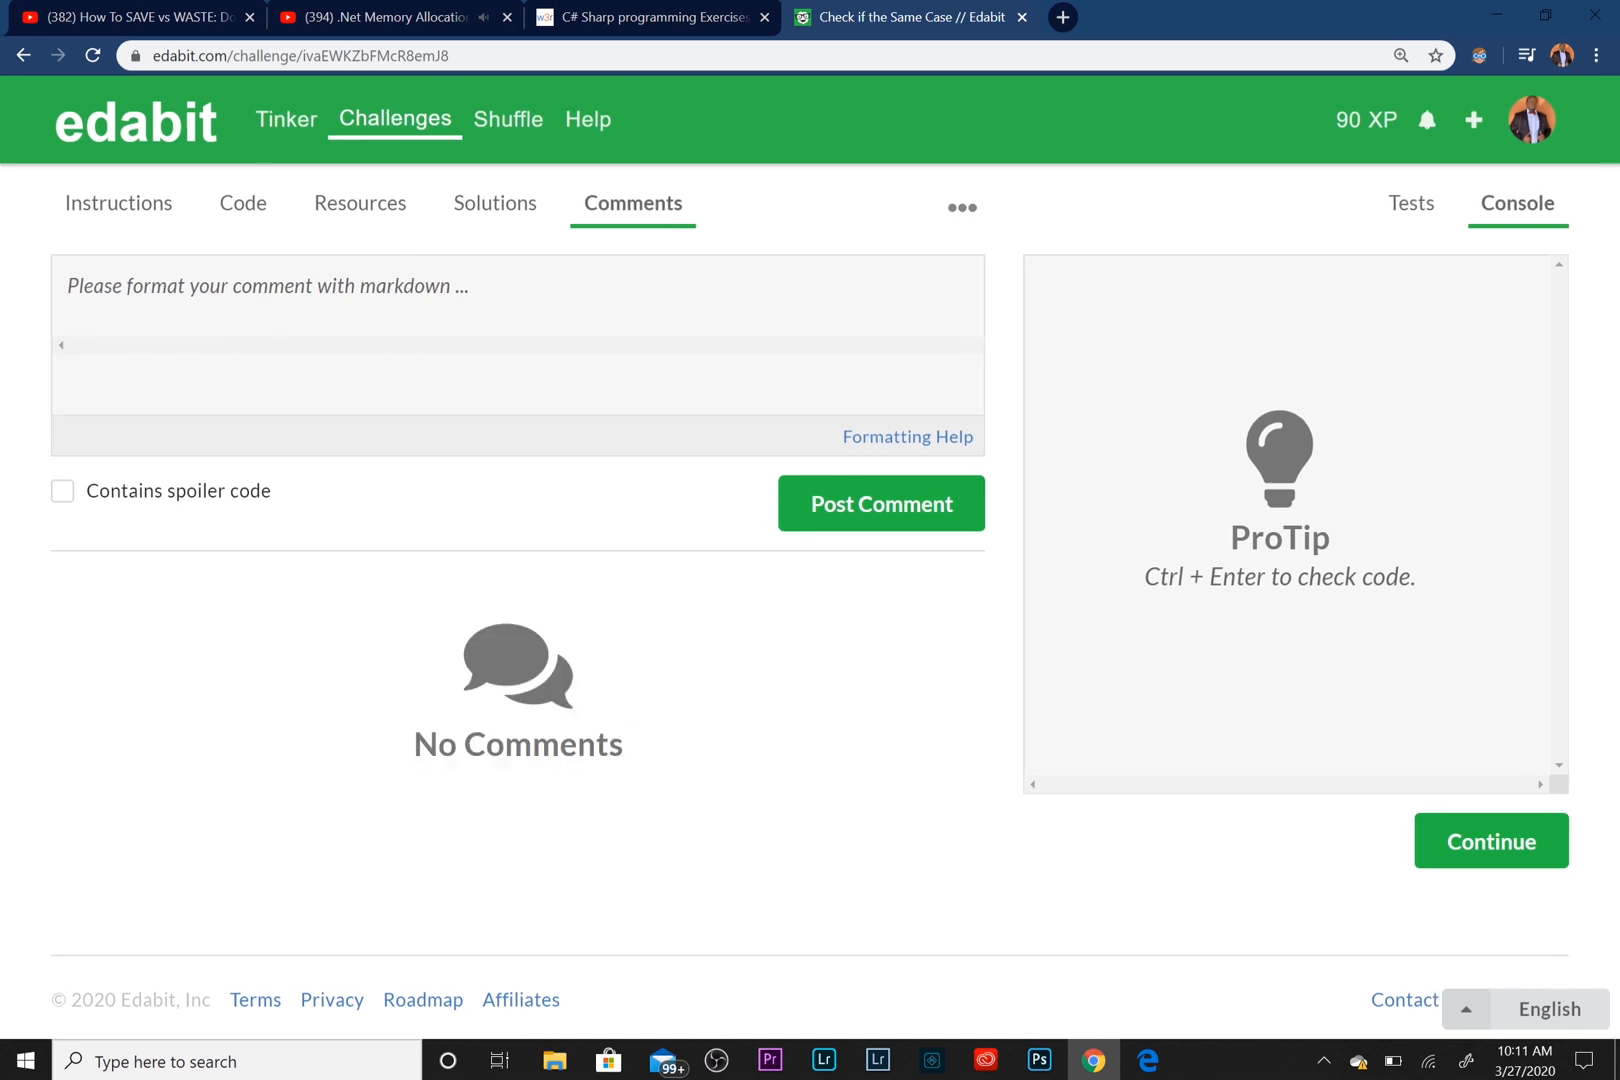
{"action": "mouse_move", "coordinate": [267, 124]}
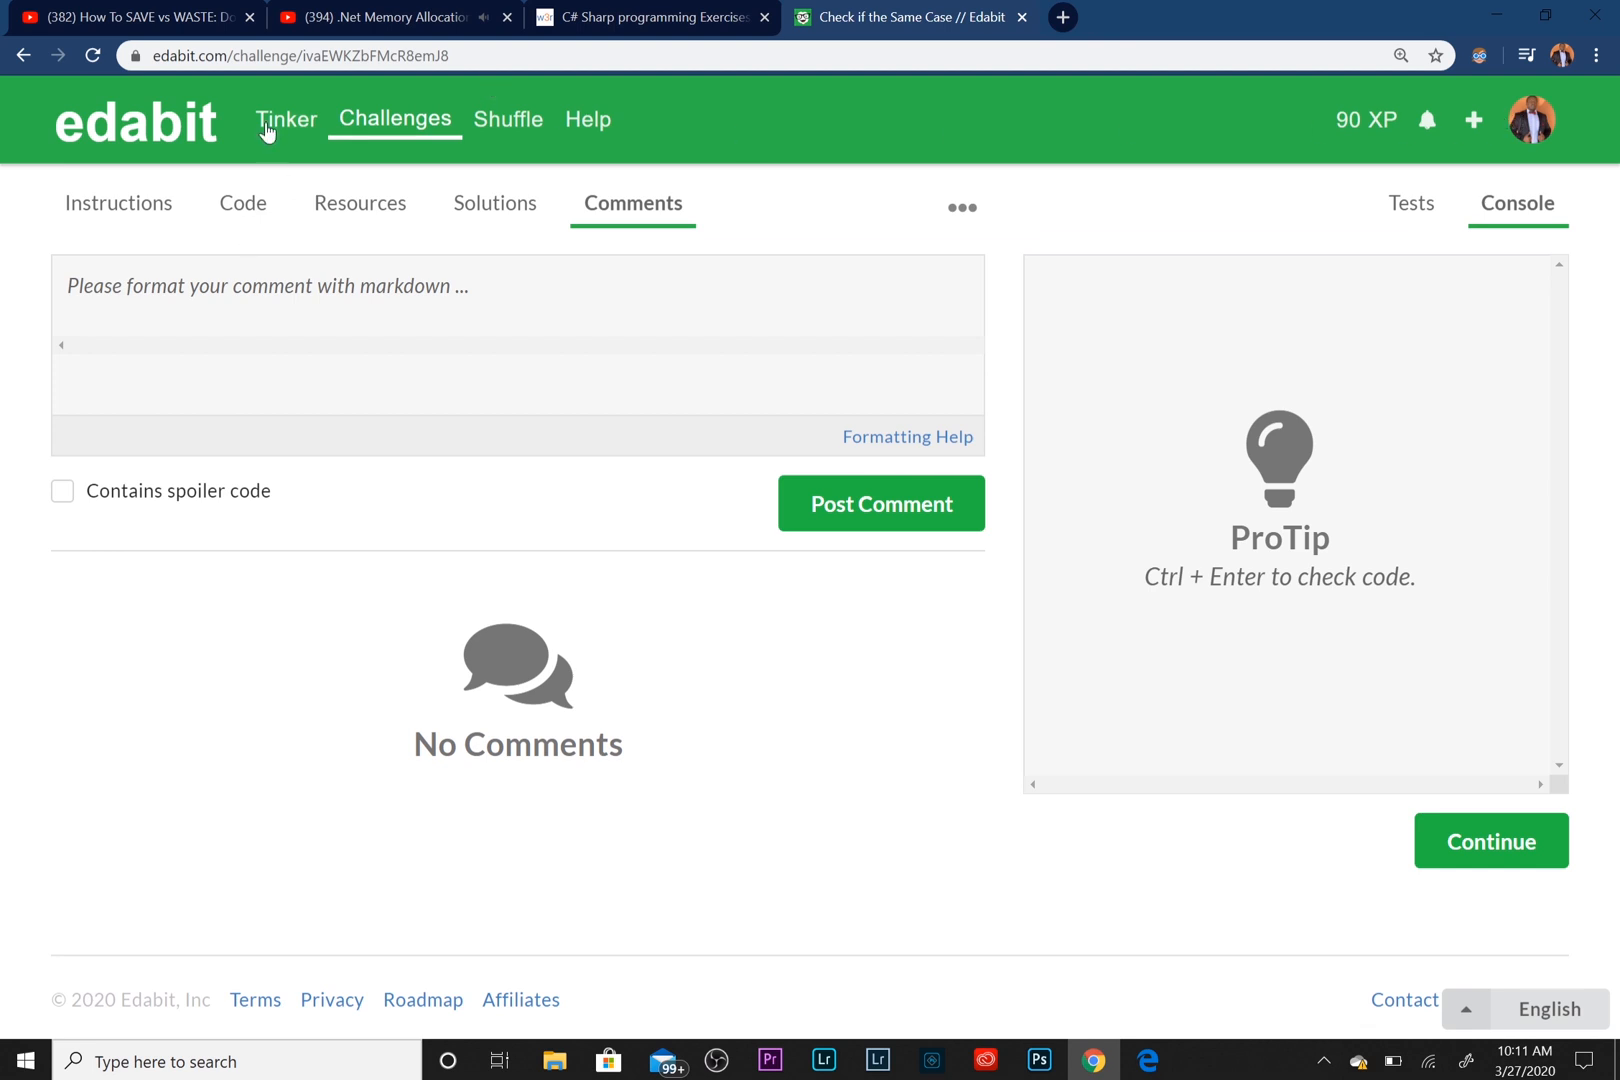
{"action": "left_click", "coordinate": [285, 119]}
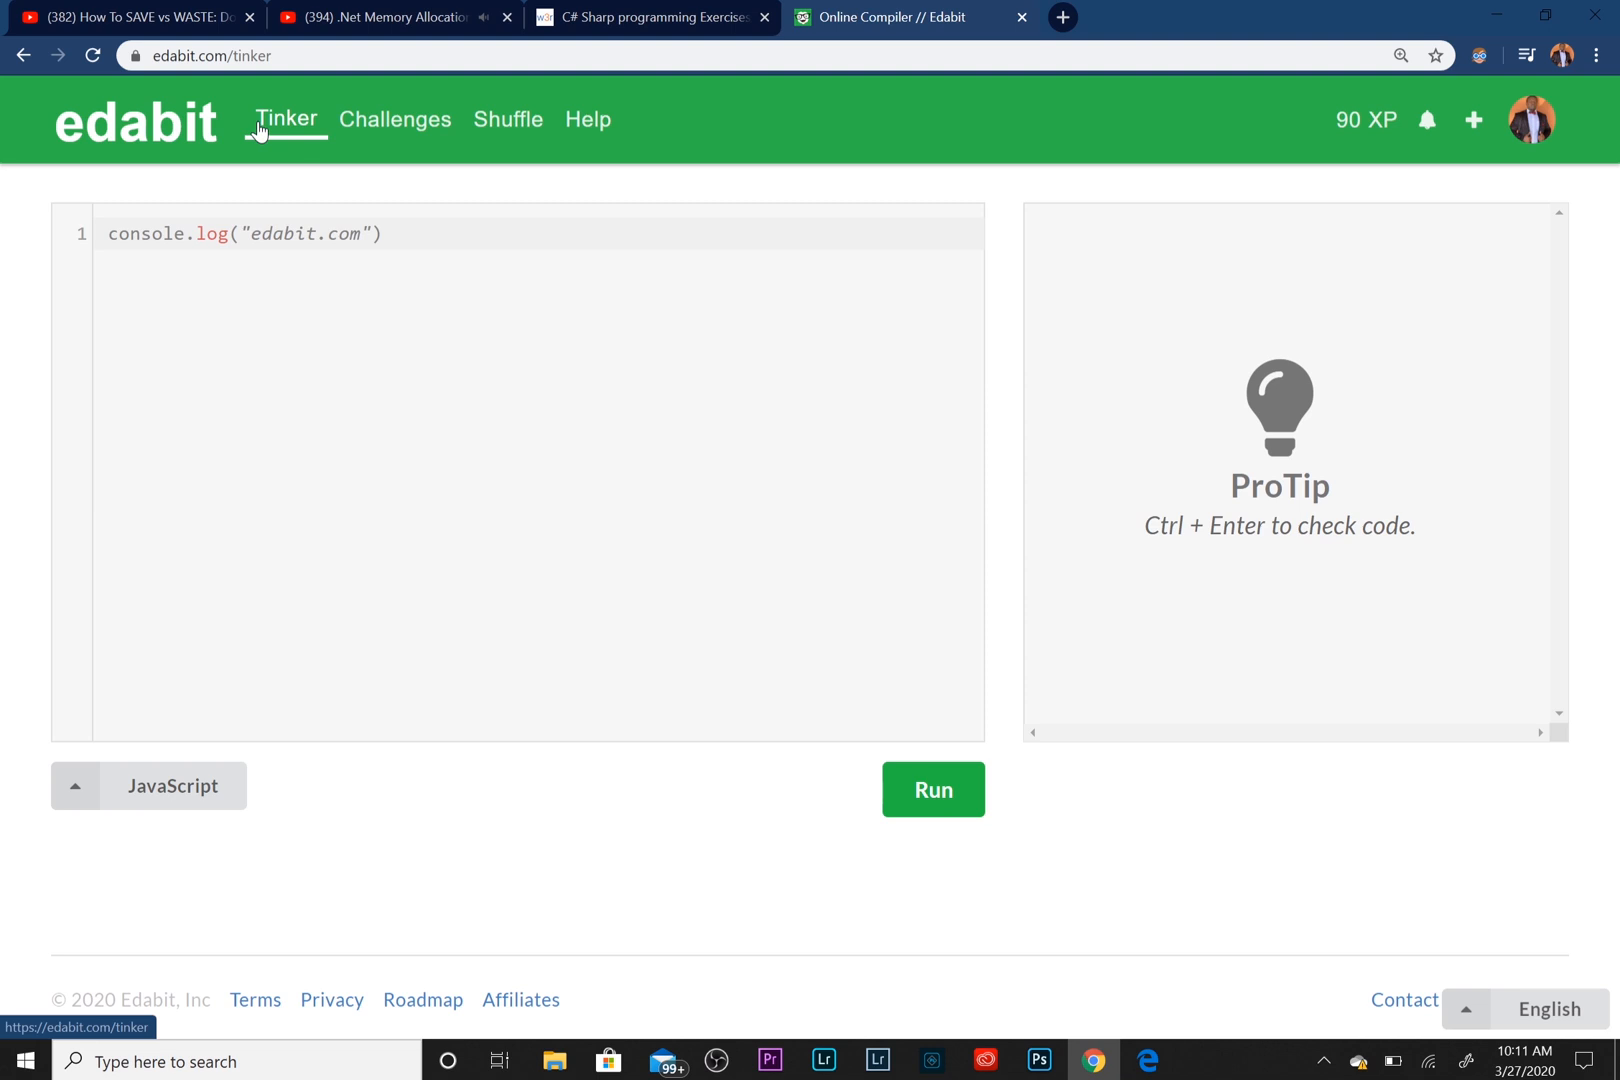
{"action": "mouse_move", "coordinate": [539, 163]}
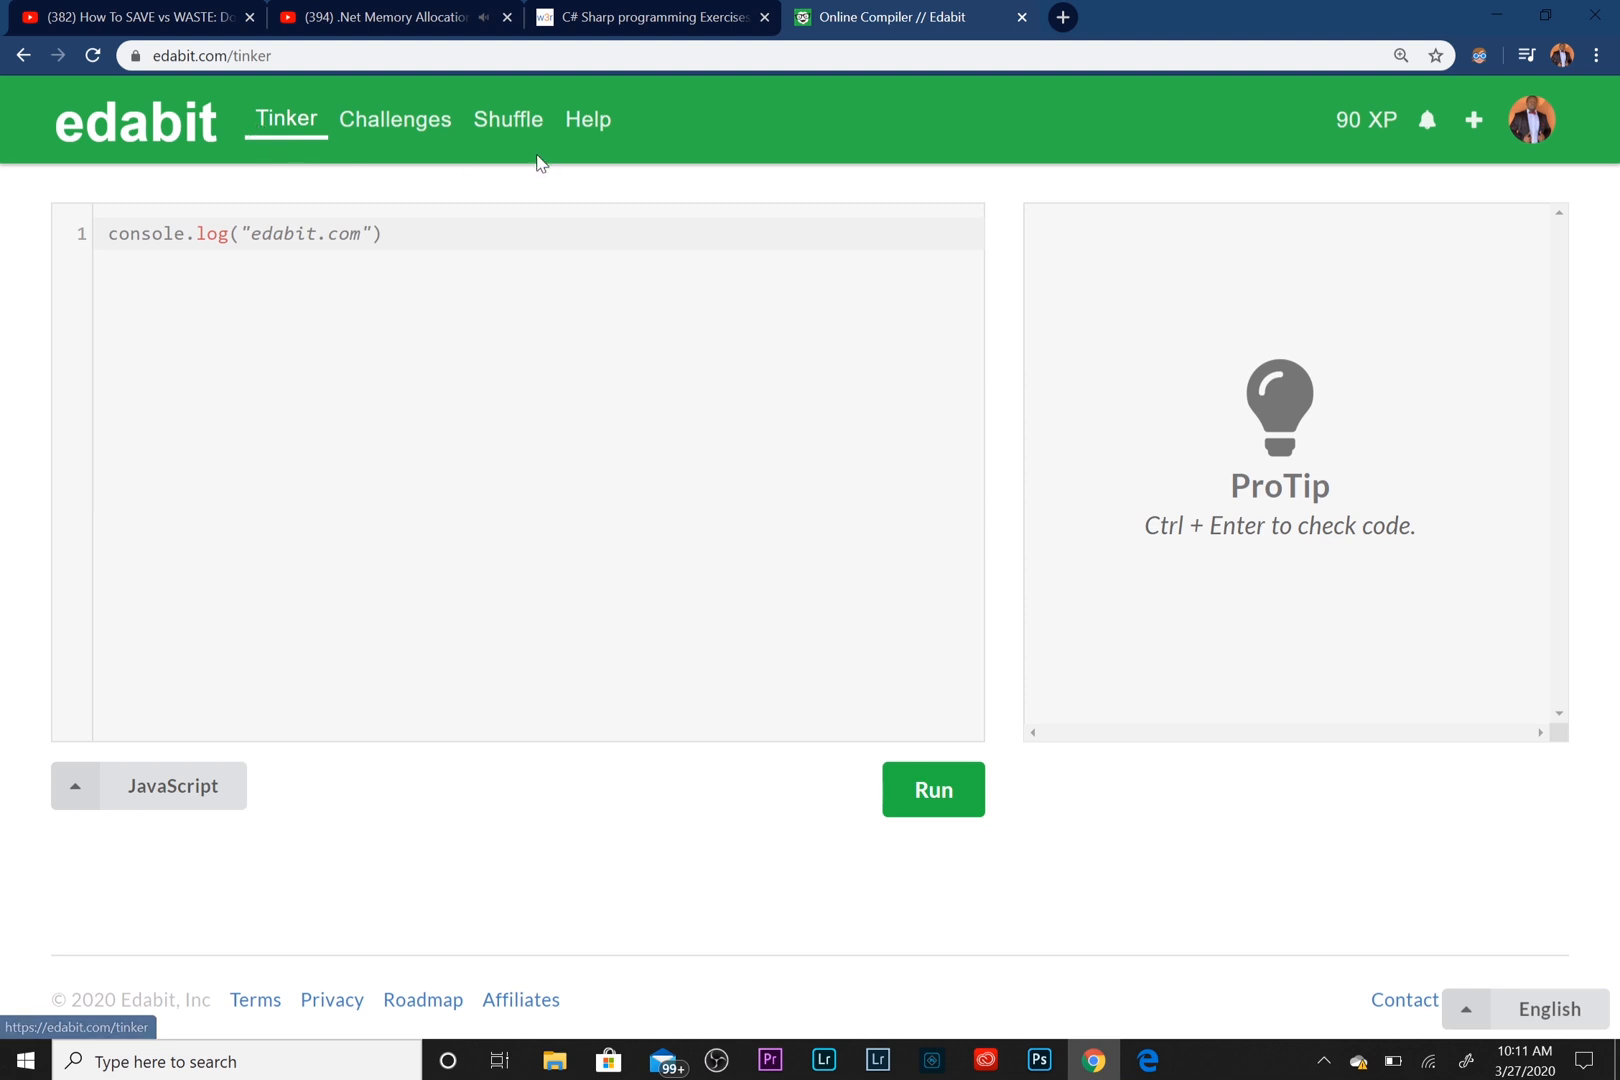
{"action": "mouse_move", "coordinate": [405, 140]}
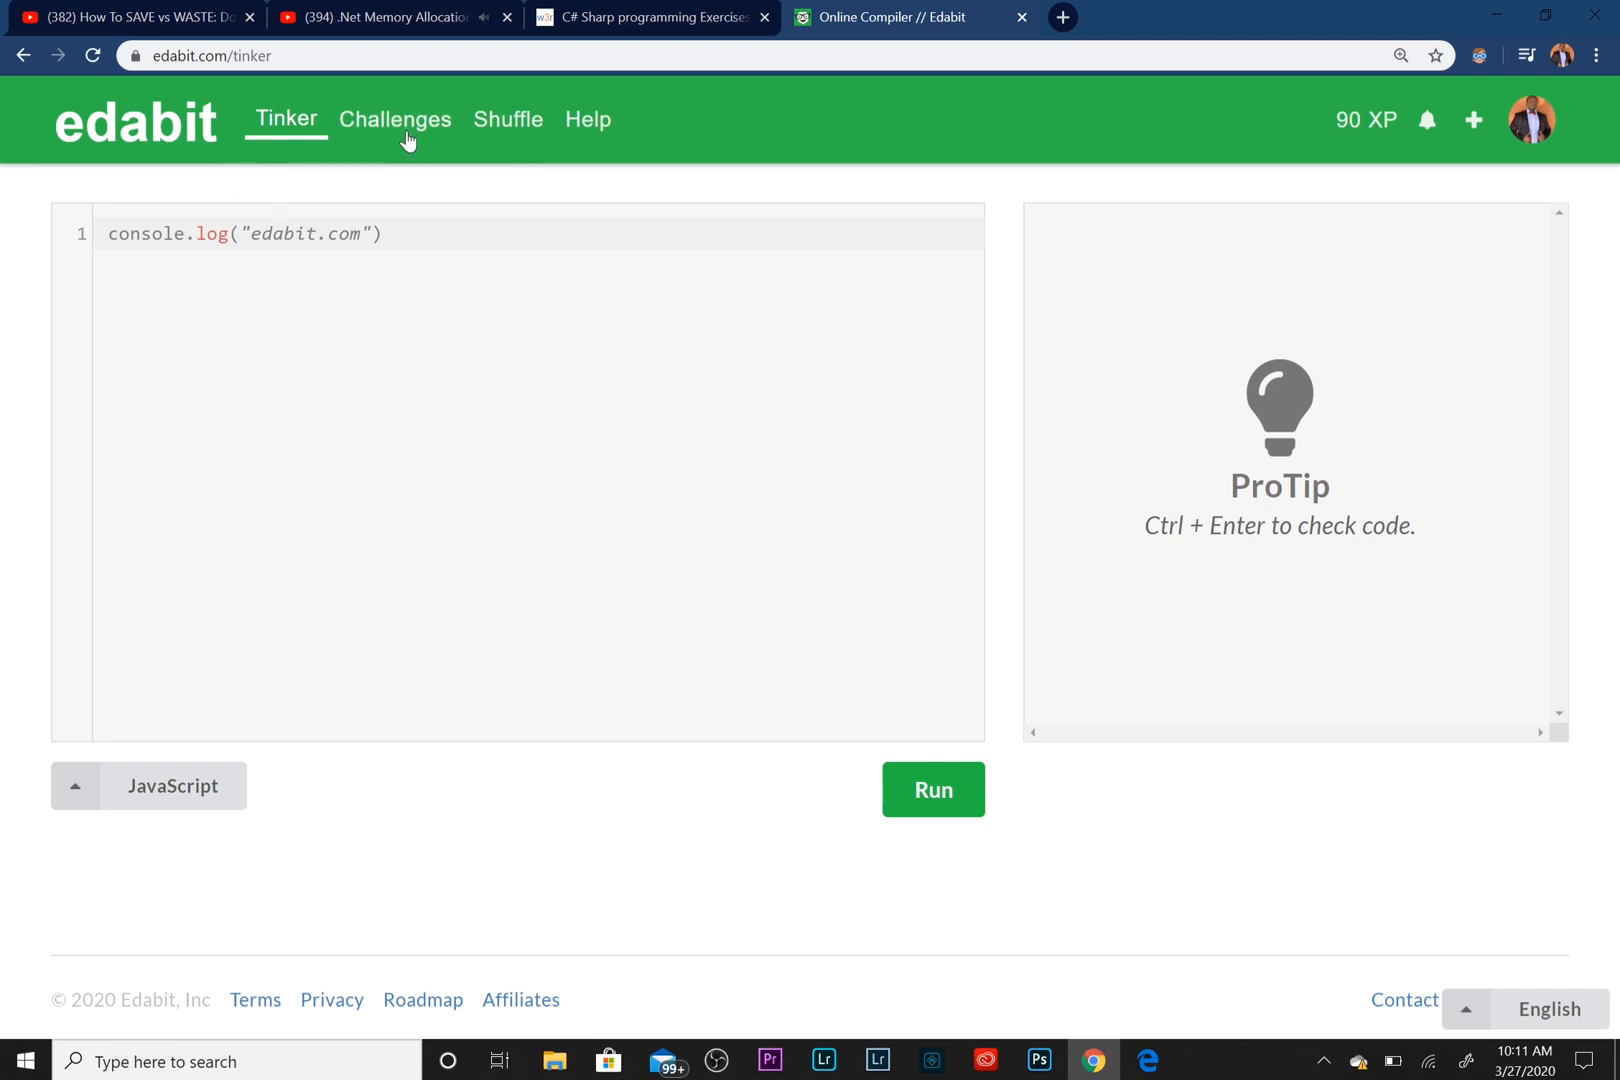
{"action": "mouse_move", "coordinate": [145, 26]}
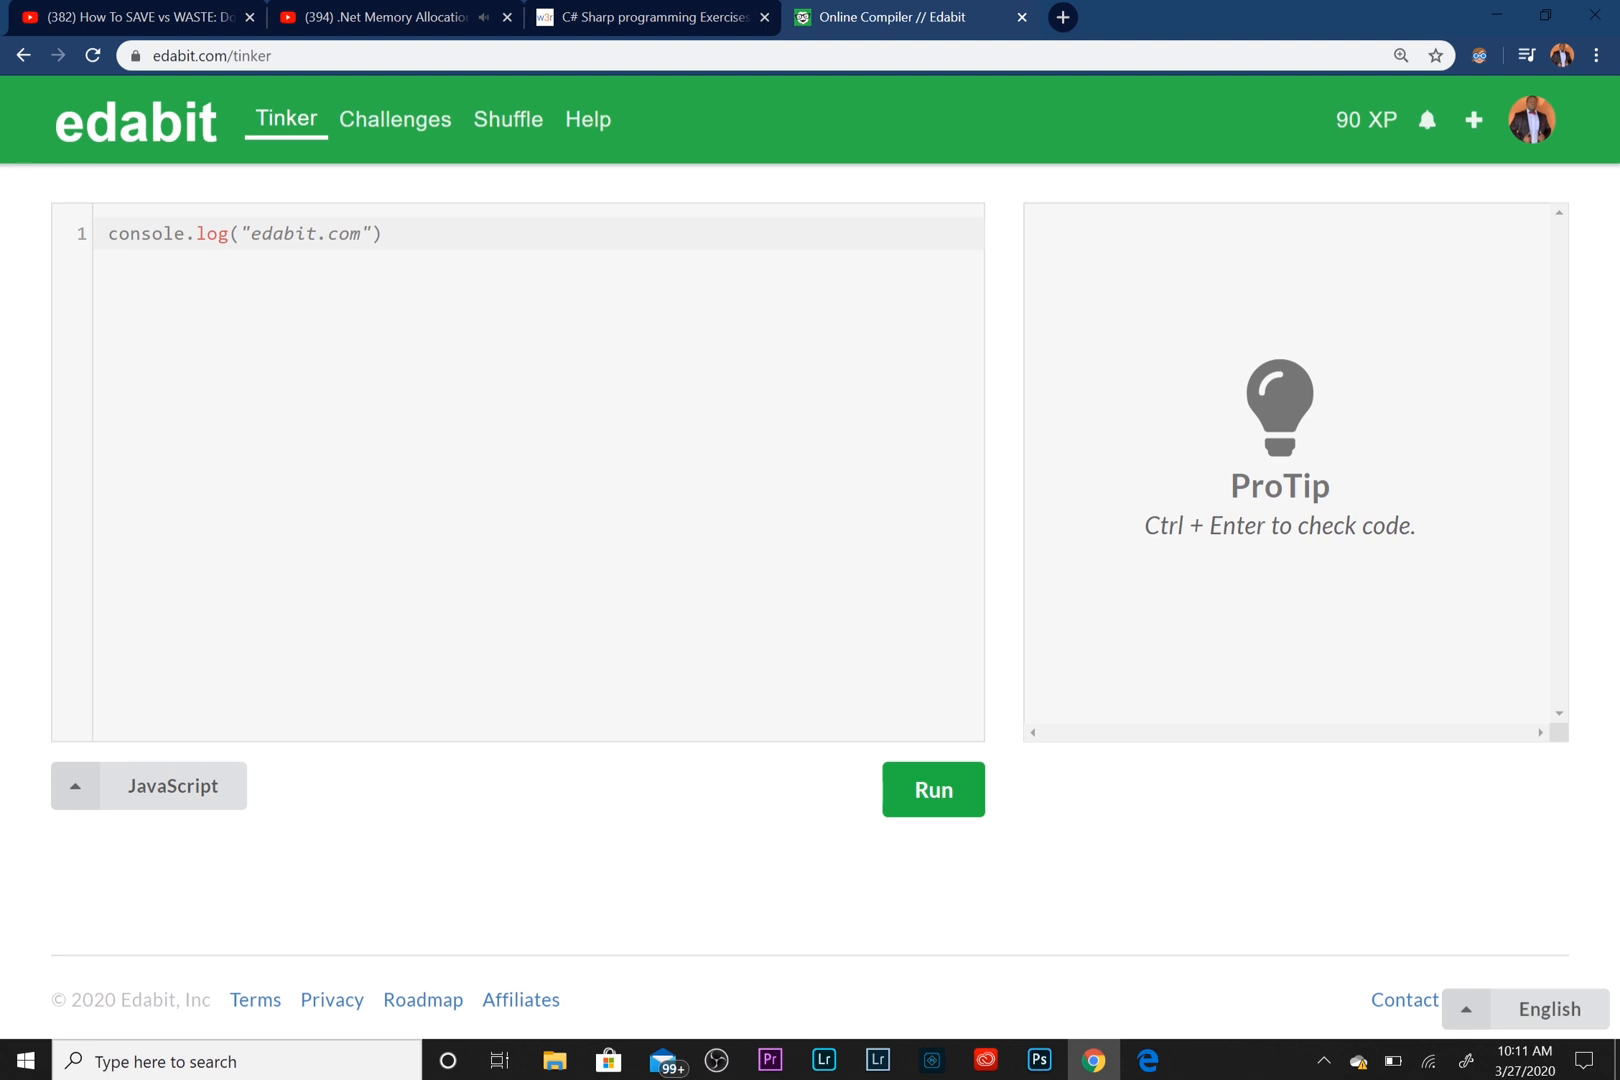
{"action": "mouse_move", "coordinate": [396, 119]}
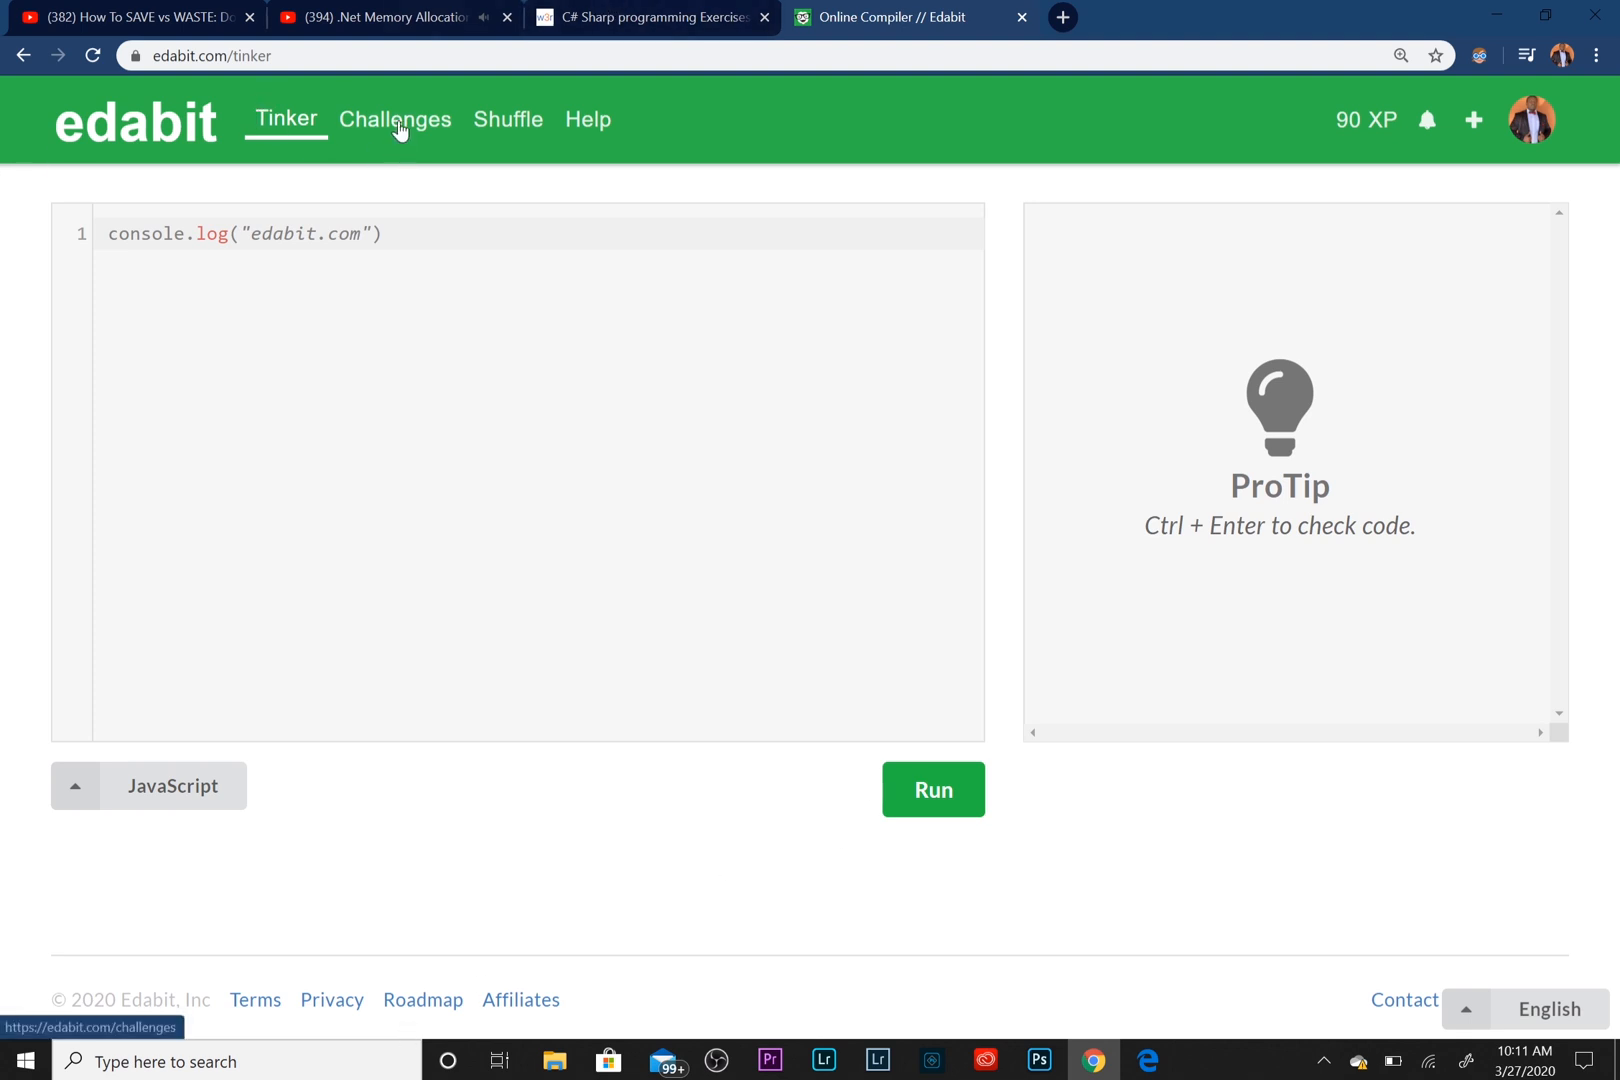
Return to the challenge list, still filtered to Easy C#
{"action": "left_click", "coordinate": [394, 119]}
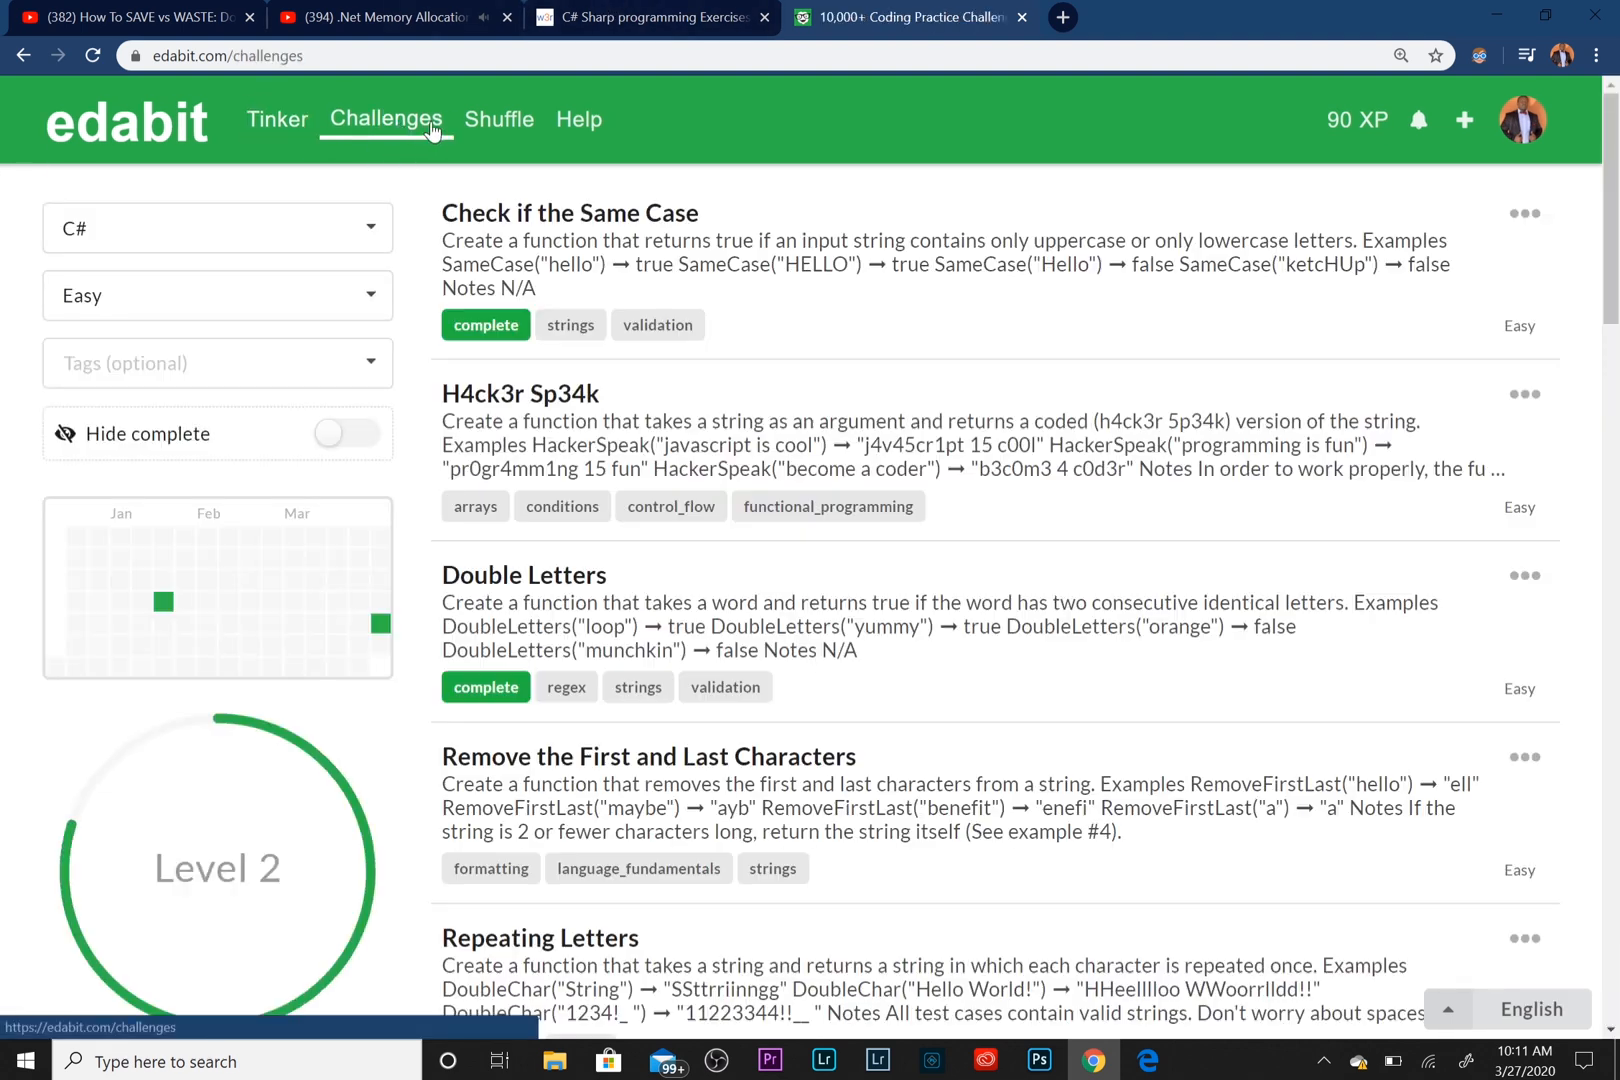
Set difficulty to Expert and language to JavaScript, then scroll the results
{"action": "left_click", "coordinate": [217, 295]}
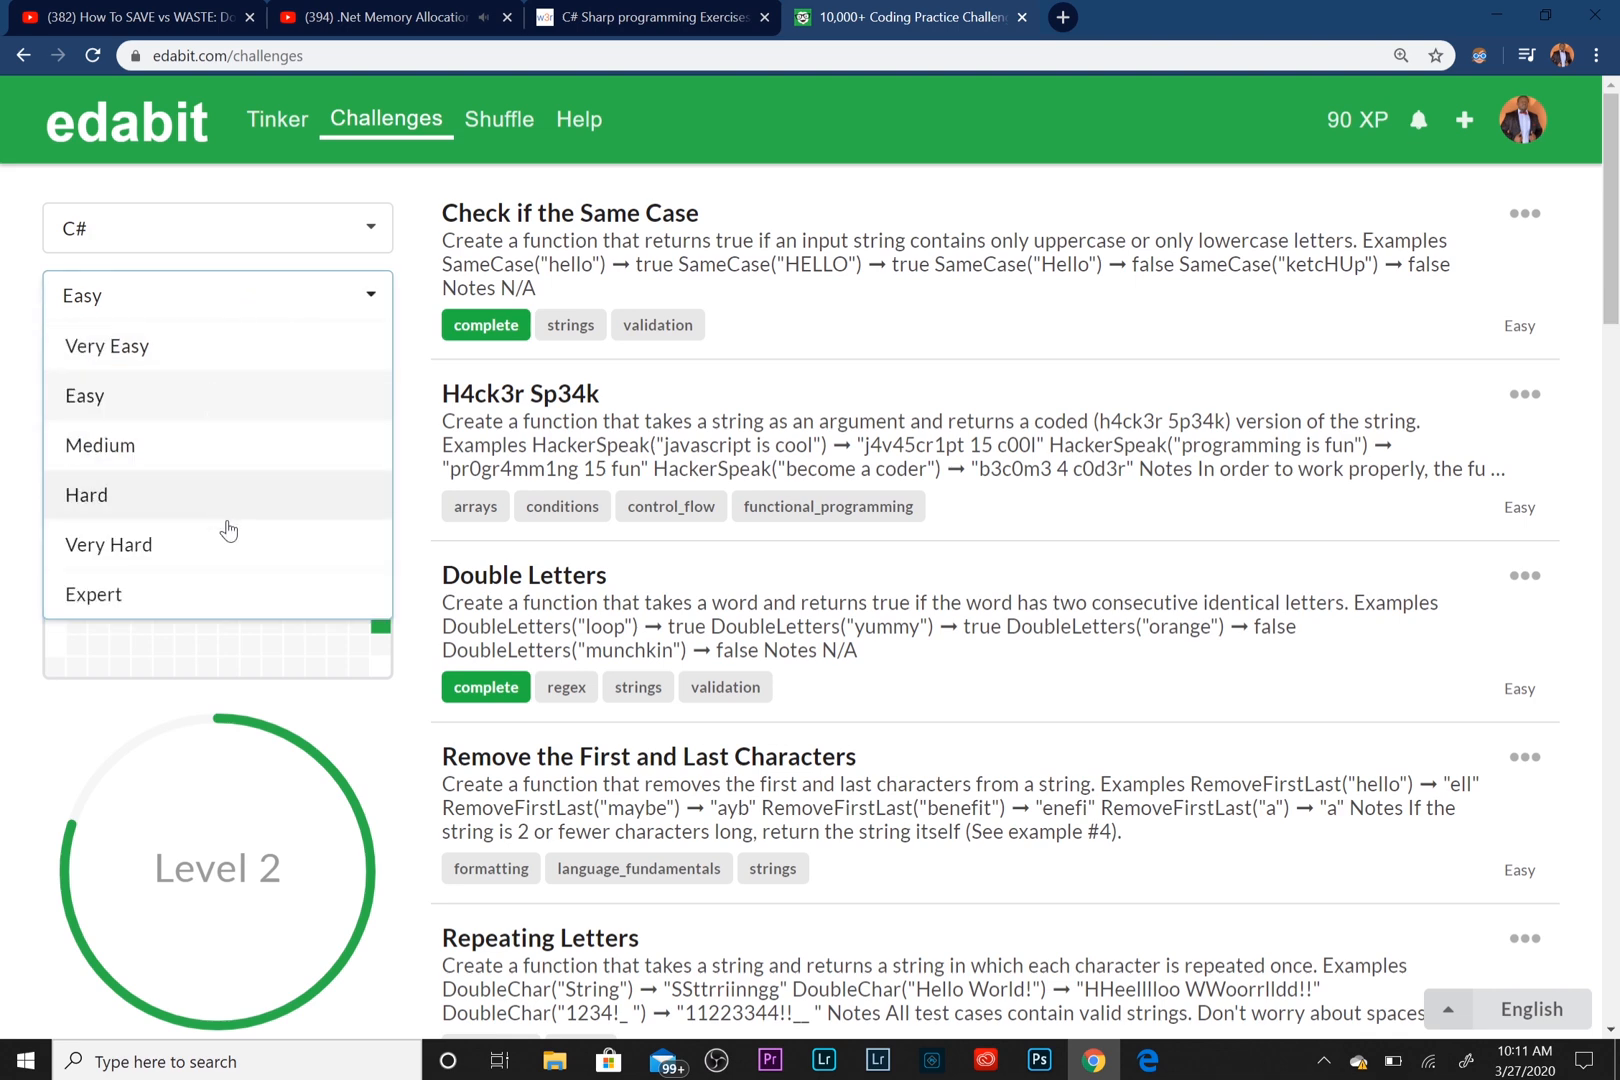
{"action": "mouse_move", "coordinate": [227, 422]}
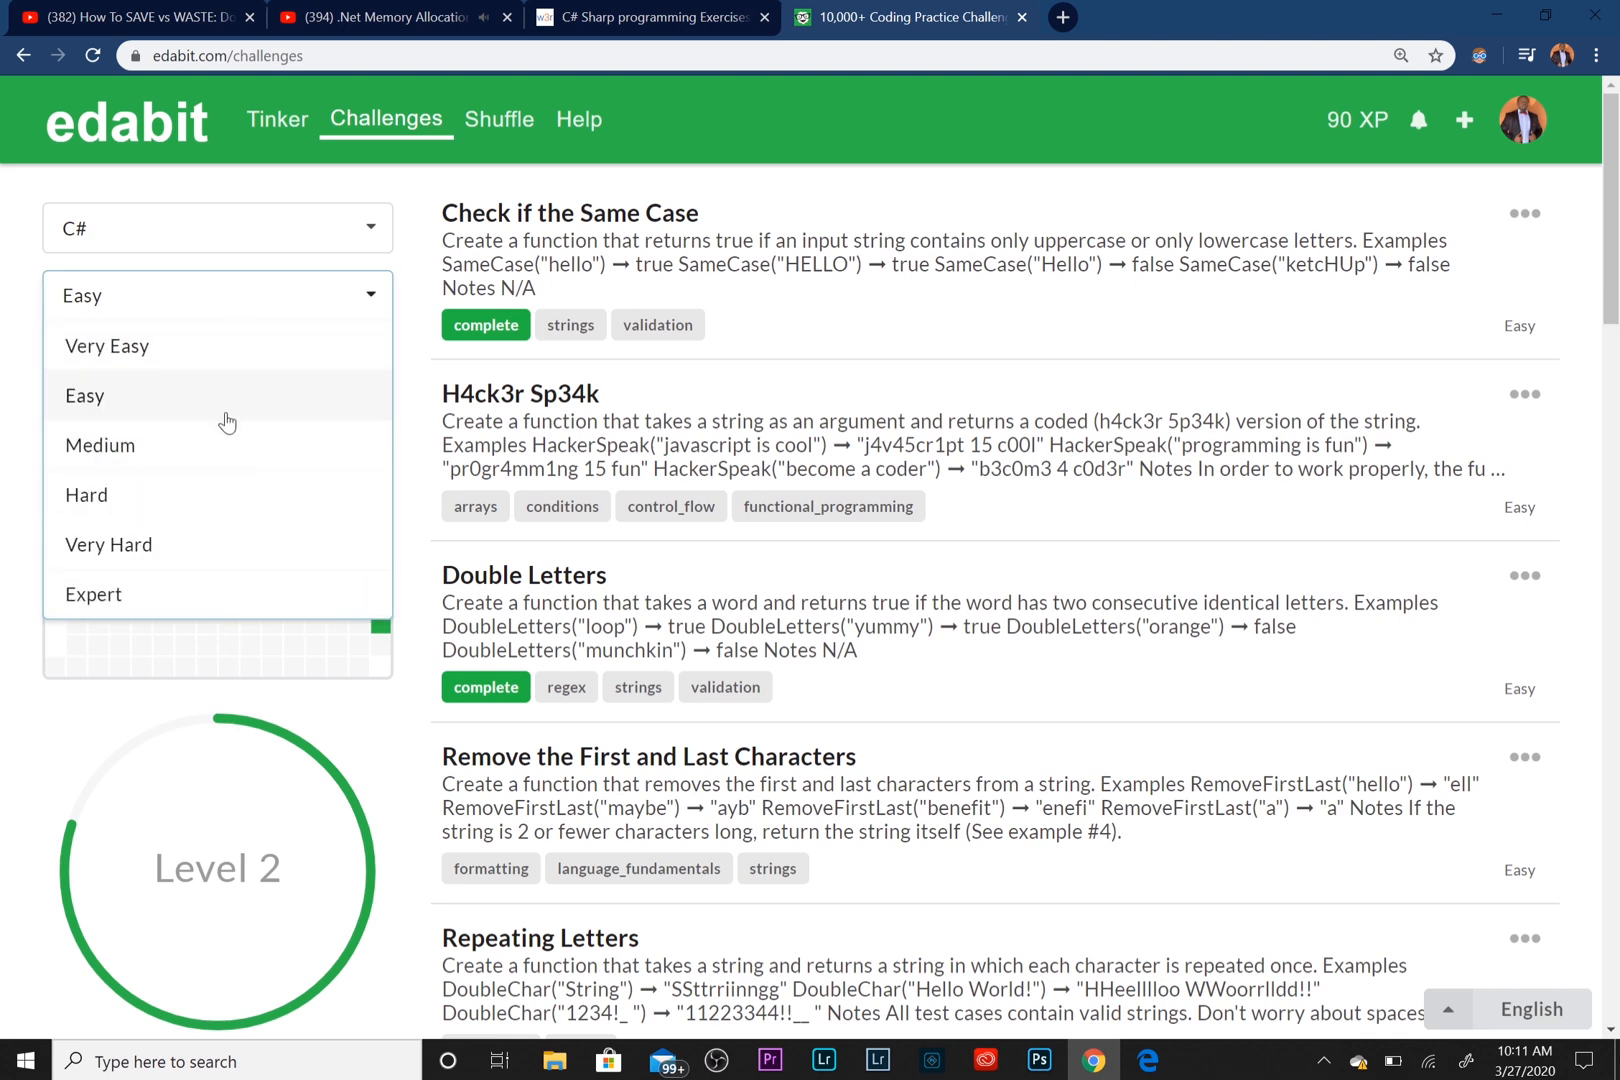
{"action": "left_click", "coordinate": [93, 593]}
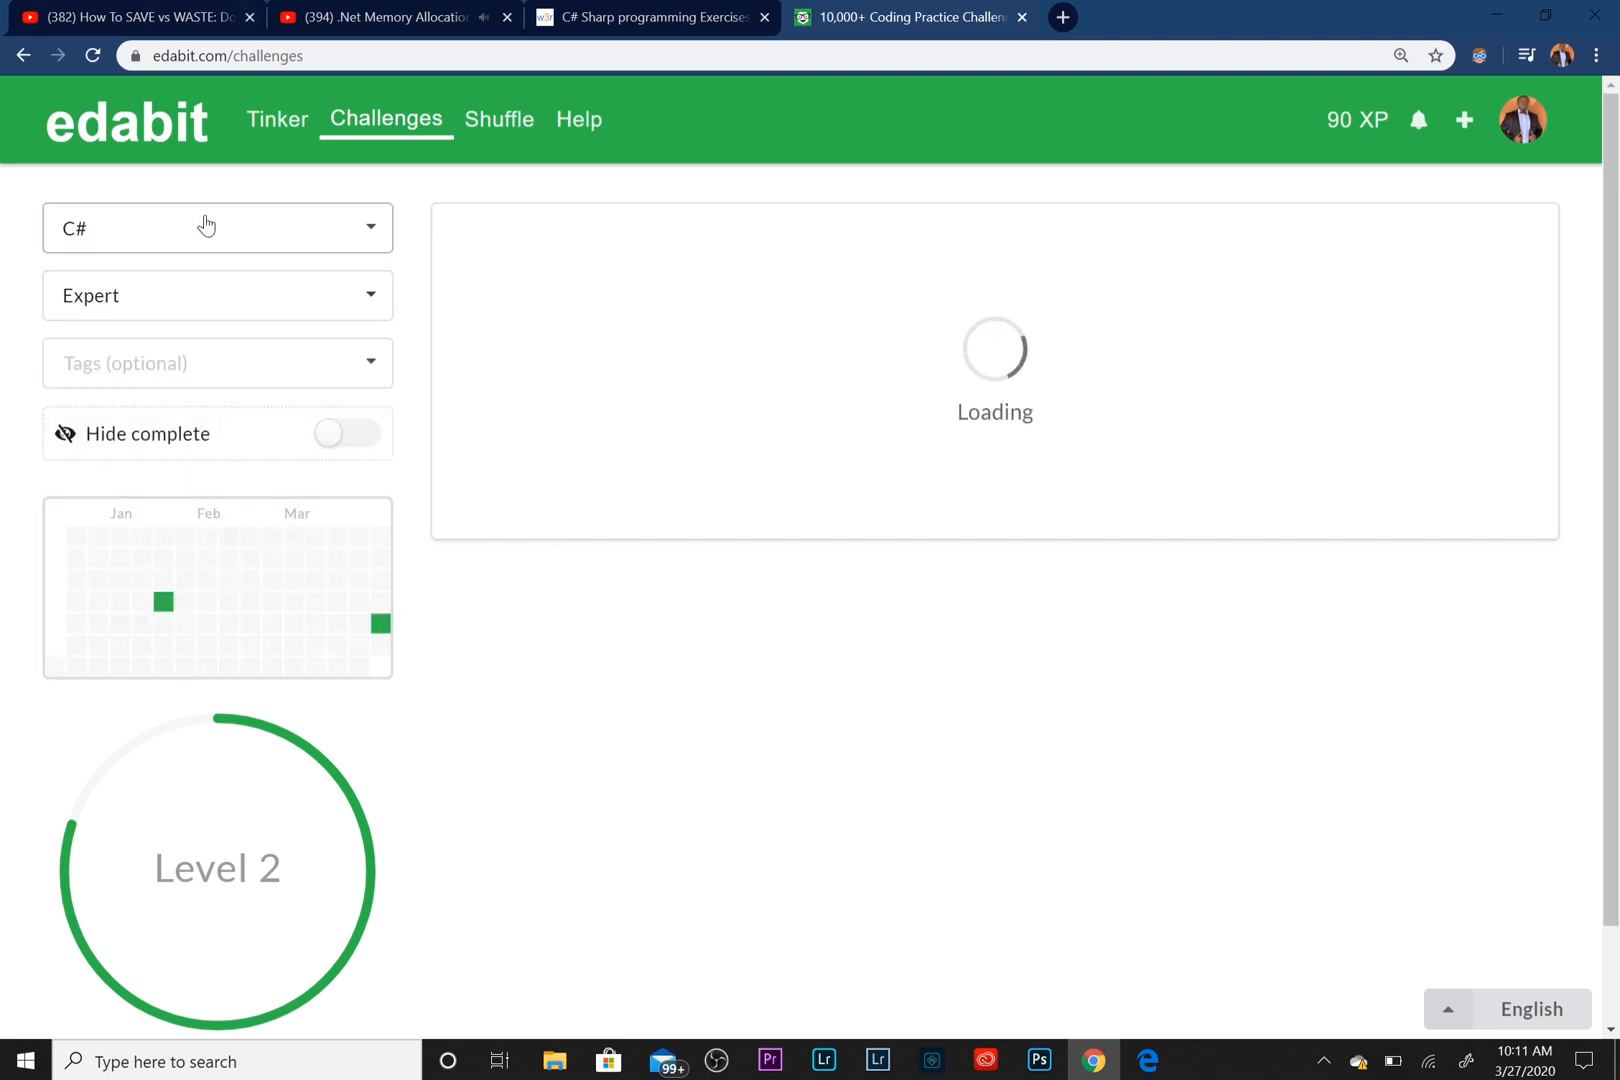
{"action": "left_click", "coordinate": [217, 227]}
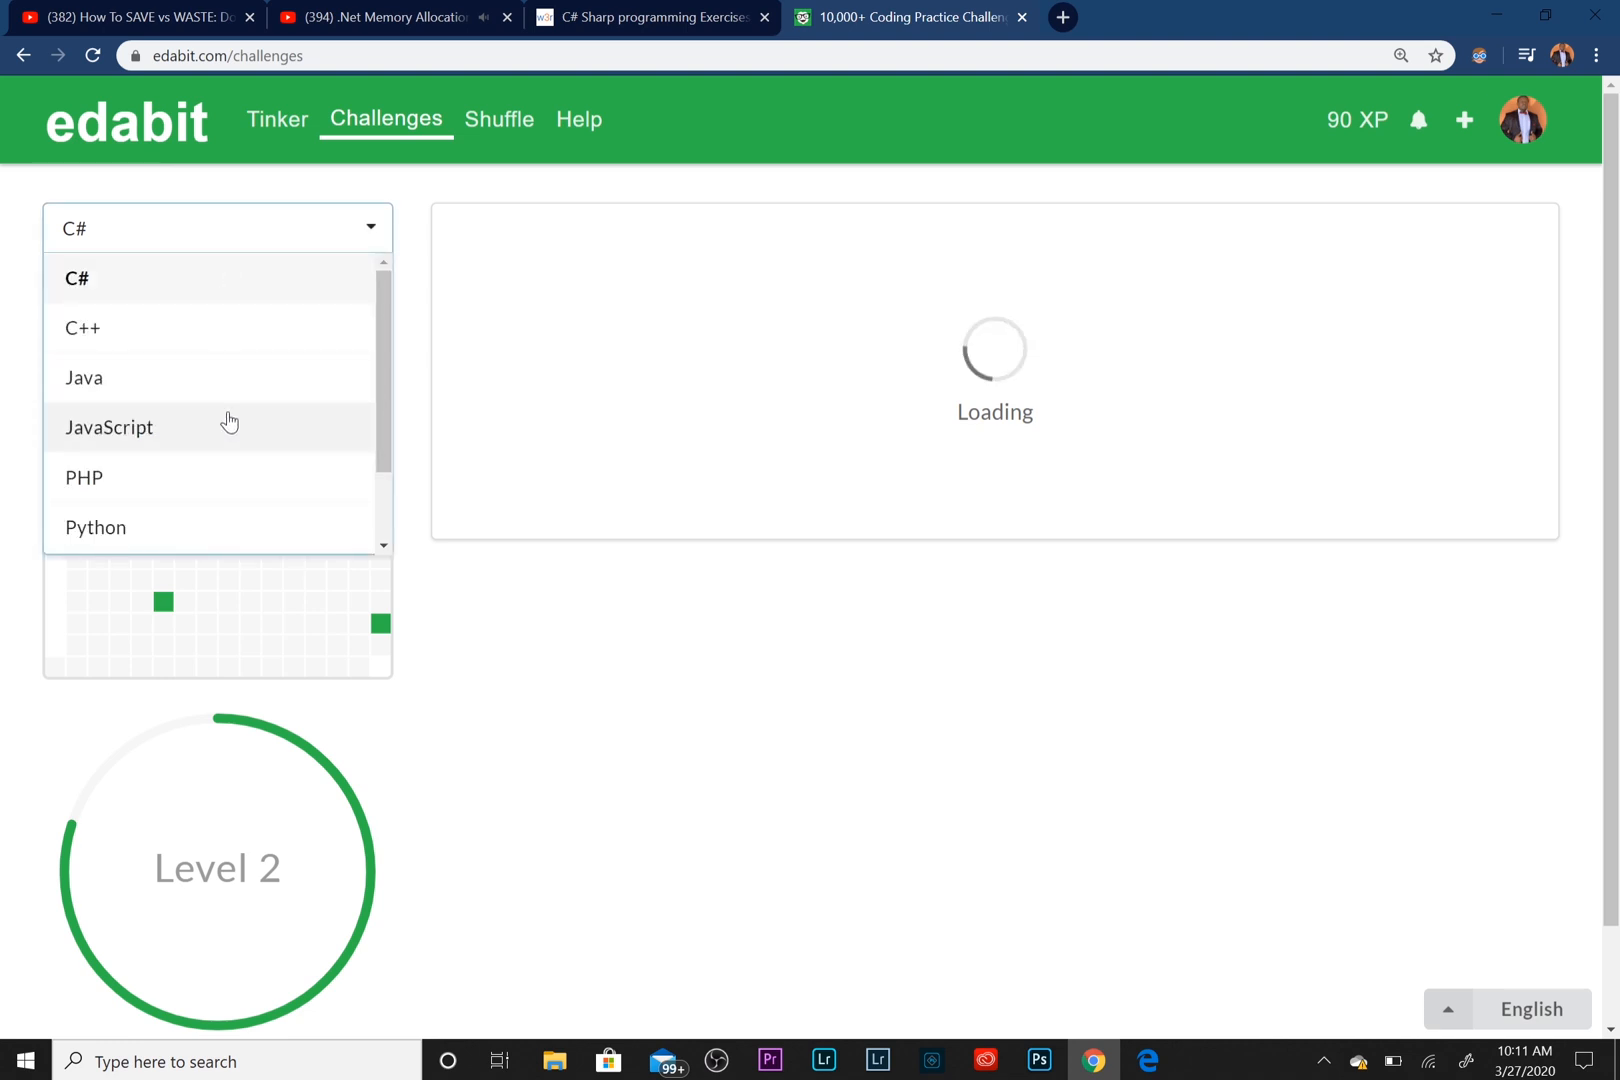
{"action": "left_click", "coordinate": [108, 427]}
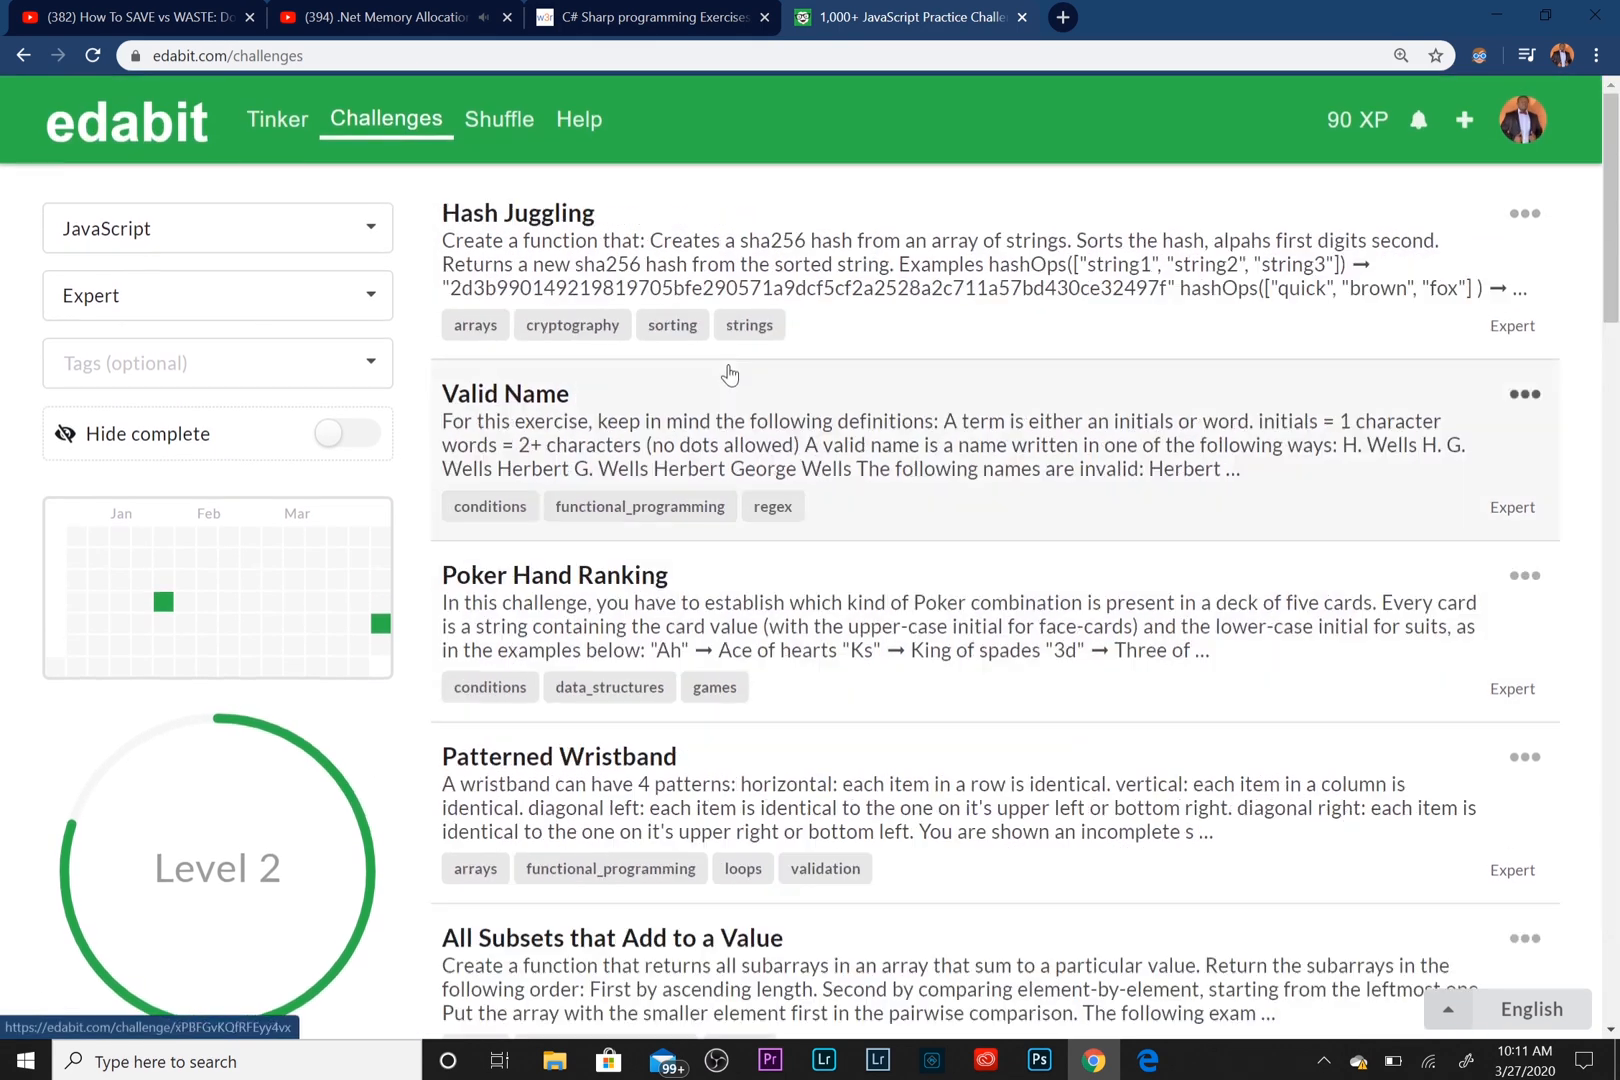
{"action": "mouse_move", "coordinate": [624, 254]}
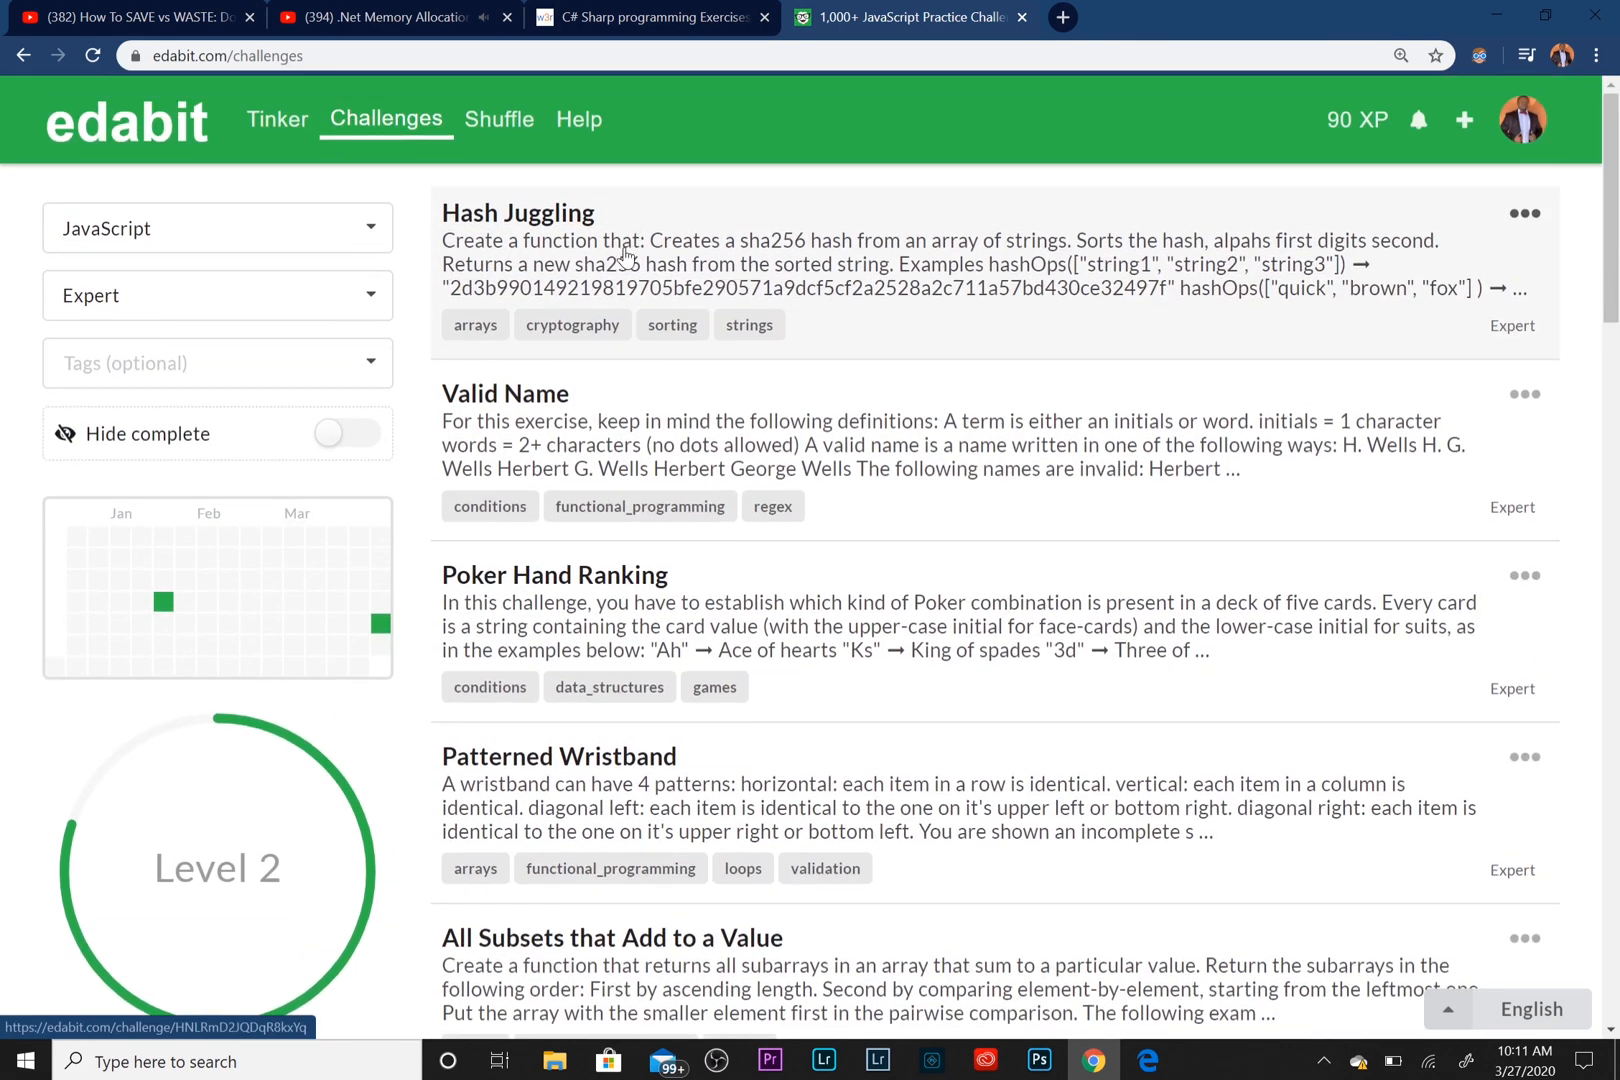
{"action": "scroll", "scroll_direction": "down", "scroll_amount": 3}
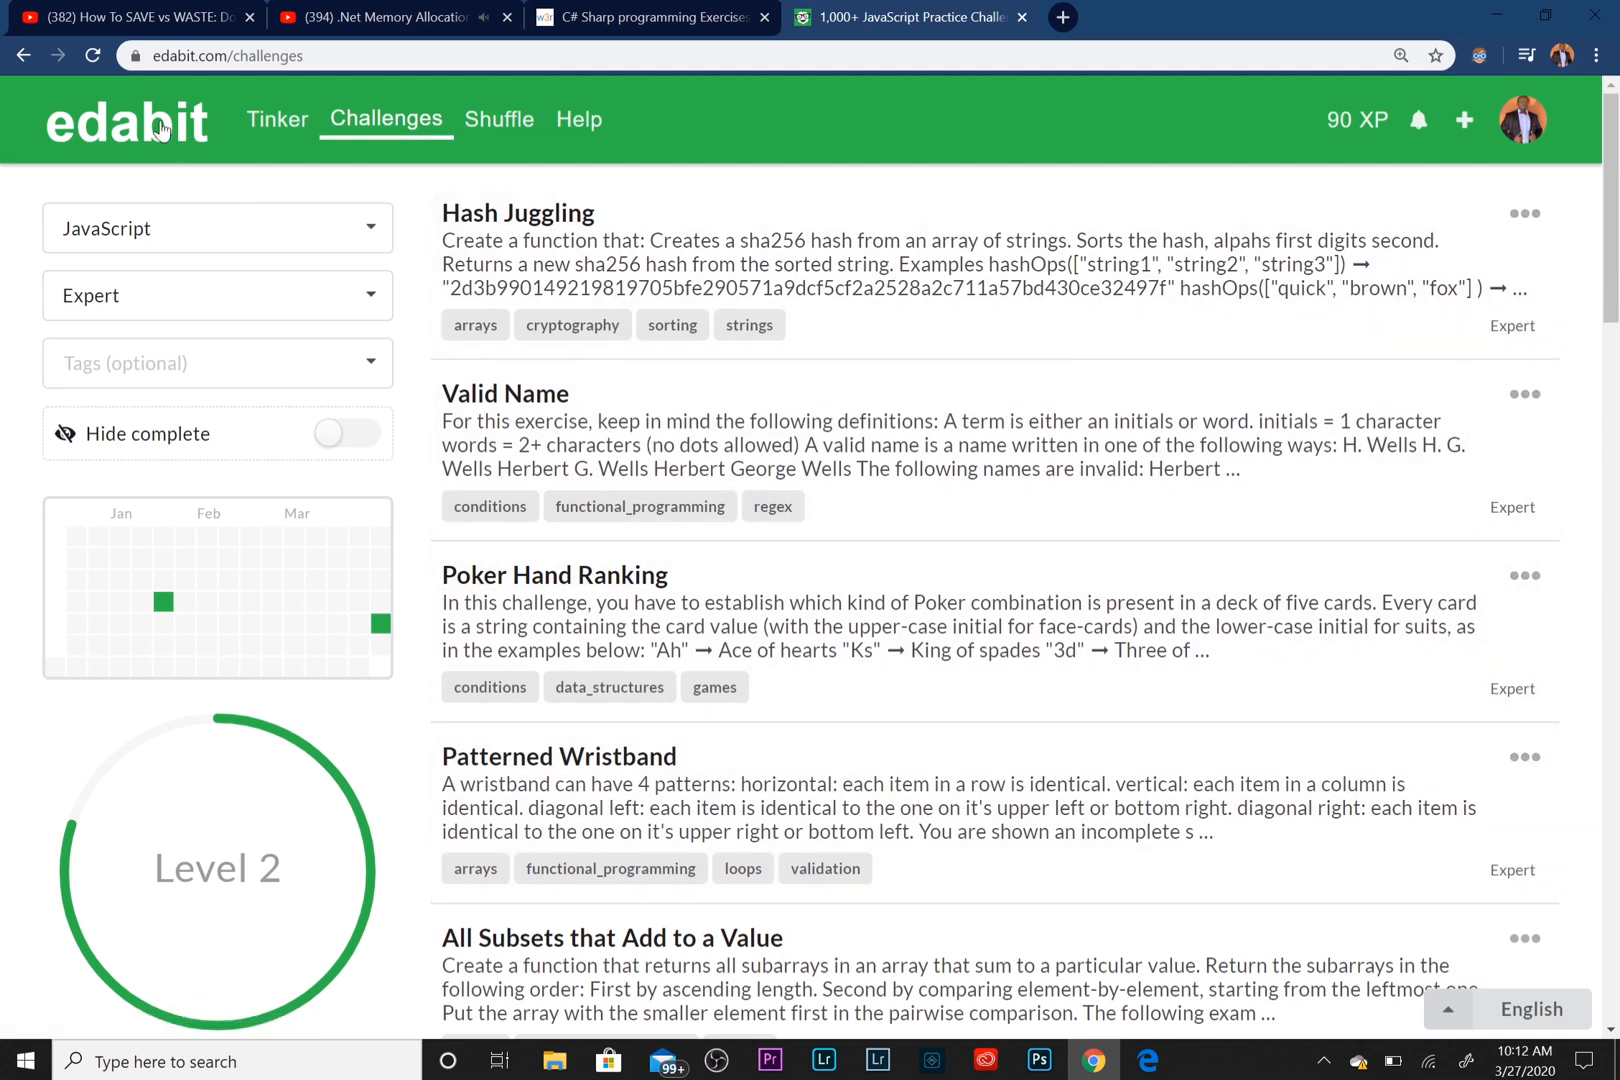
{"action": "mouse_move", "coordinate": [1002, 683]}
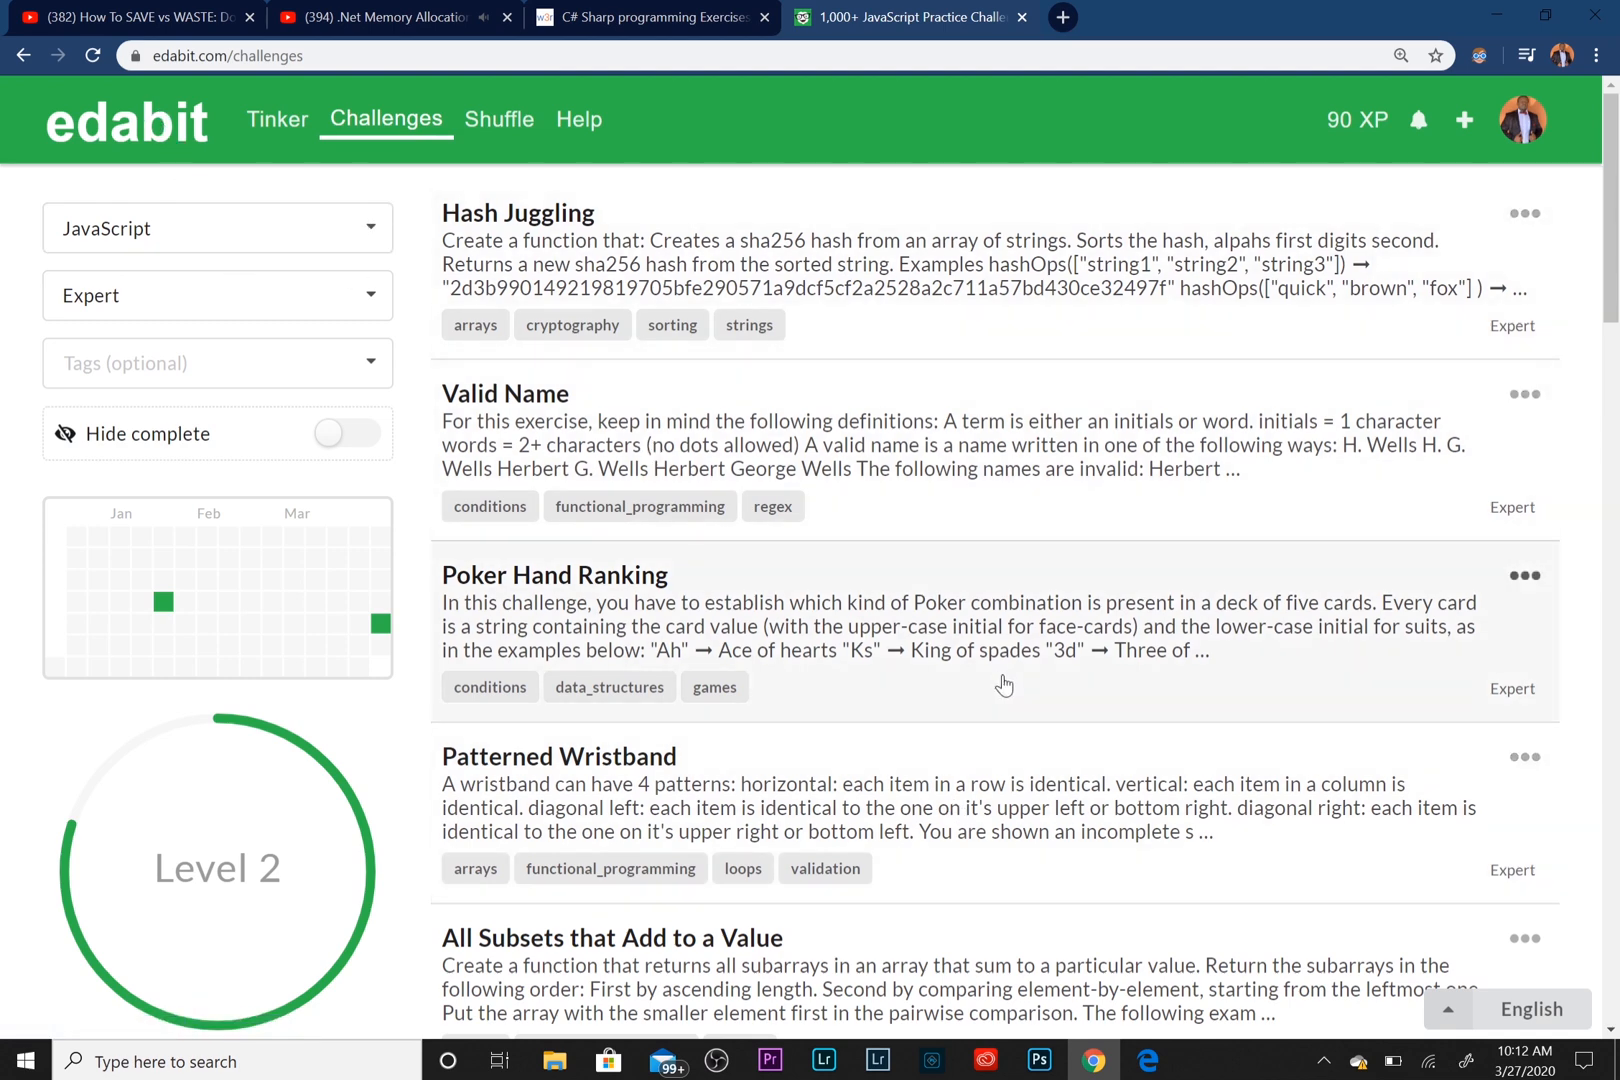